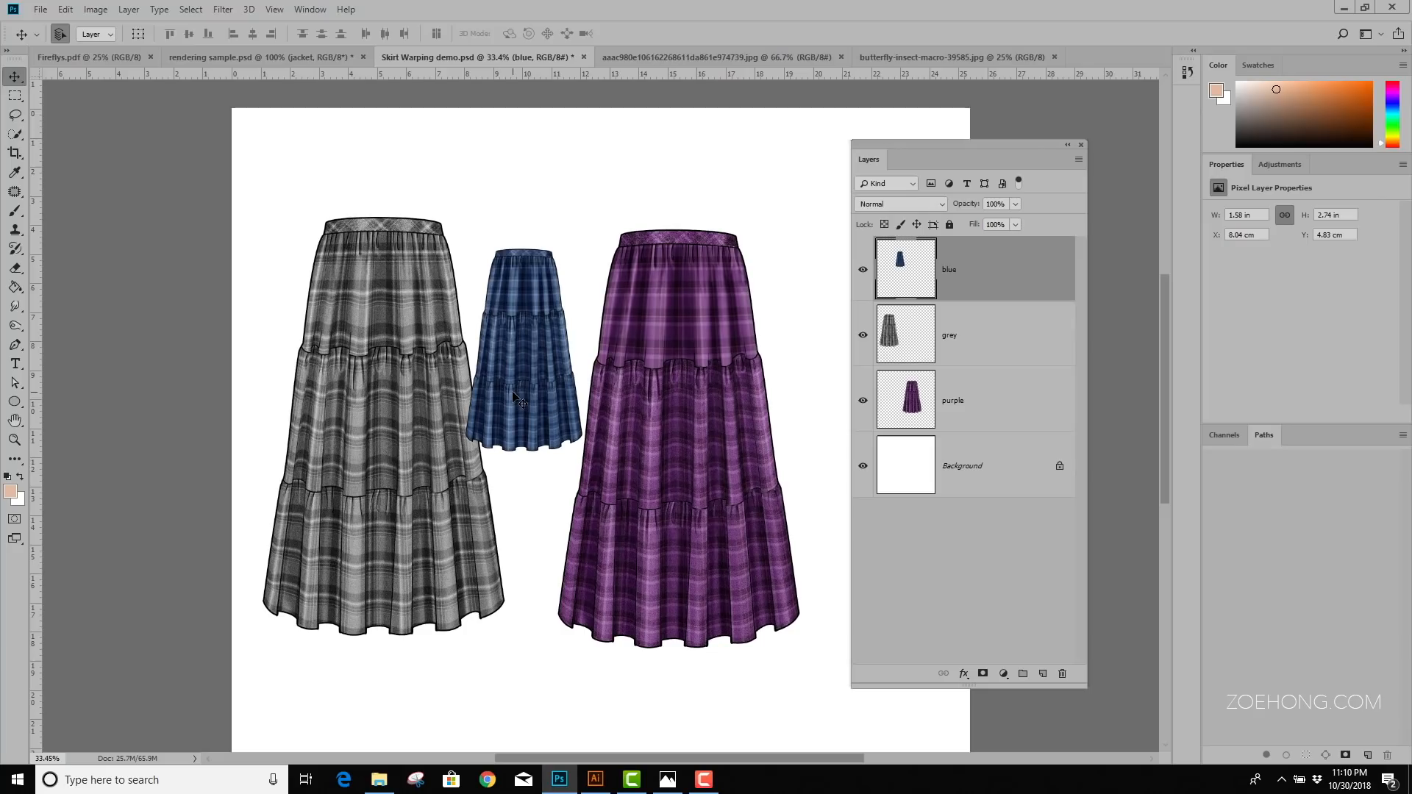
Start Free Transform (Ctrl+T) on the small blue plaid skirt layer
key(ctrl+t)
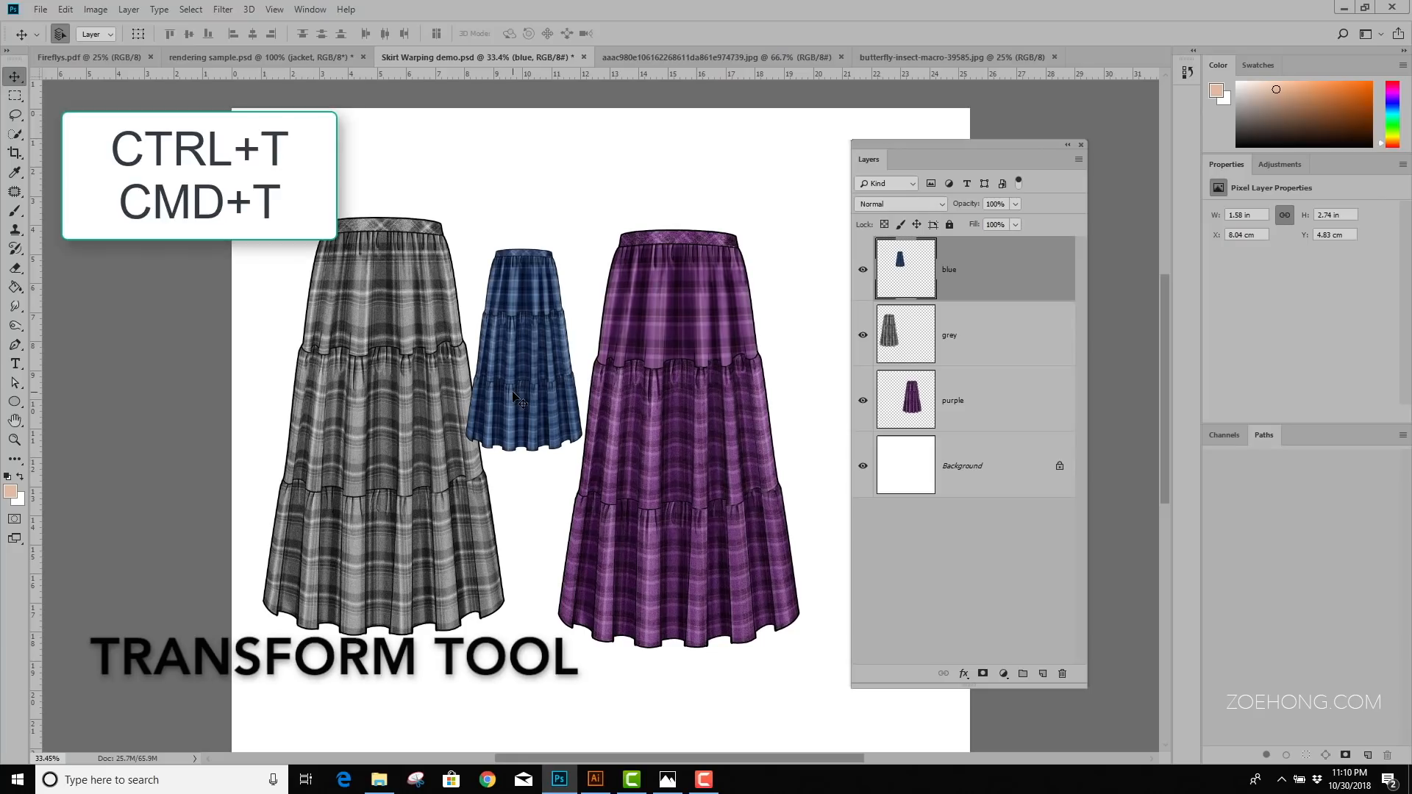
key(ctrl+t)
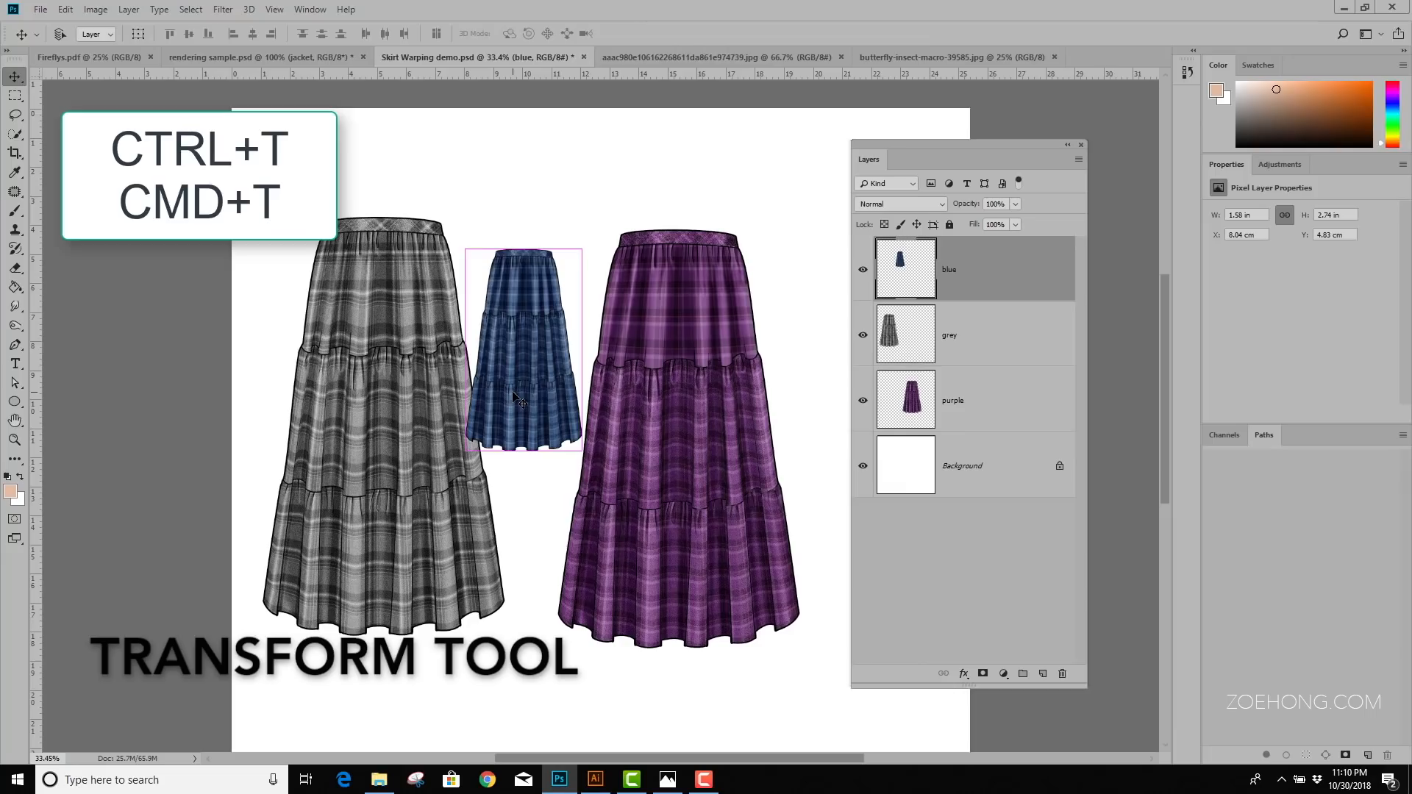
key(ctrl+t)
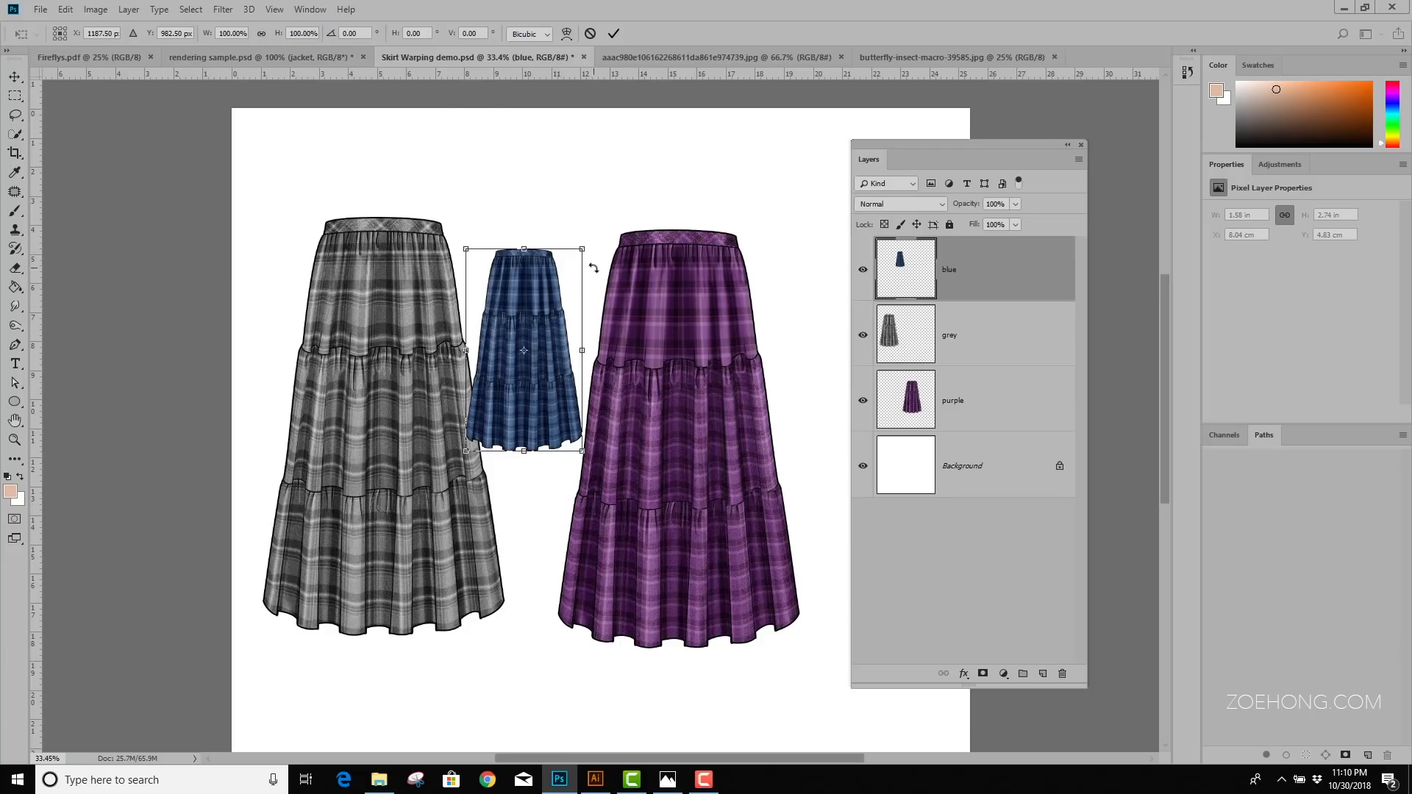
mouse_move(582, 249)
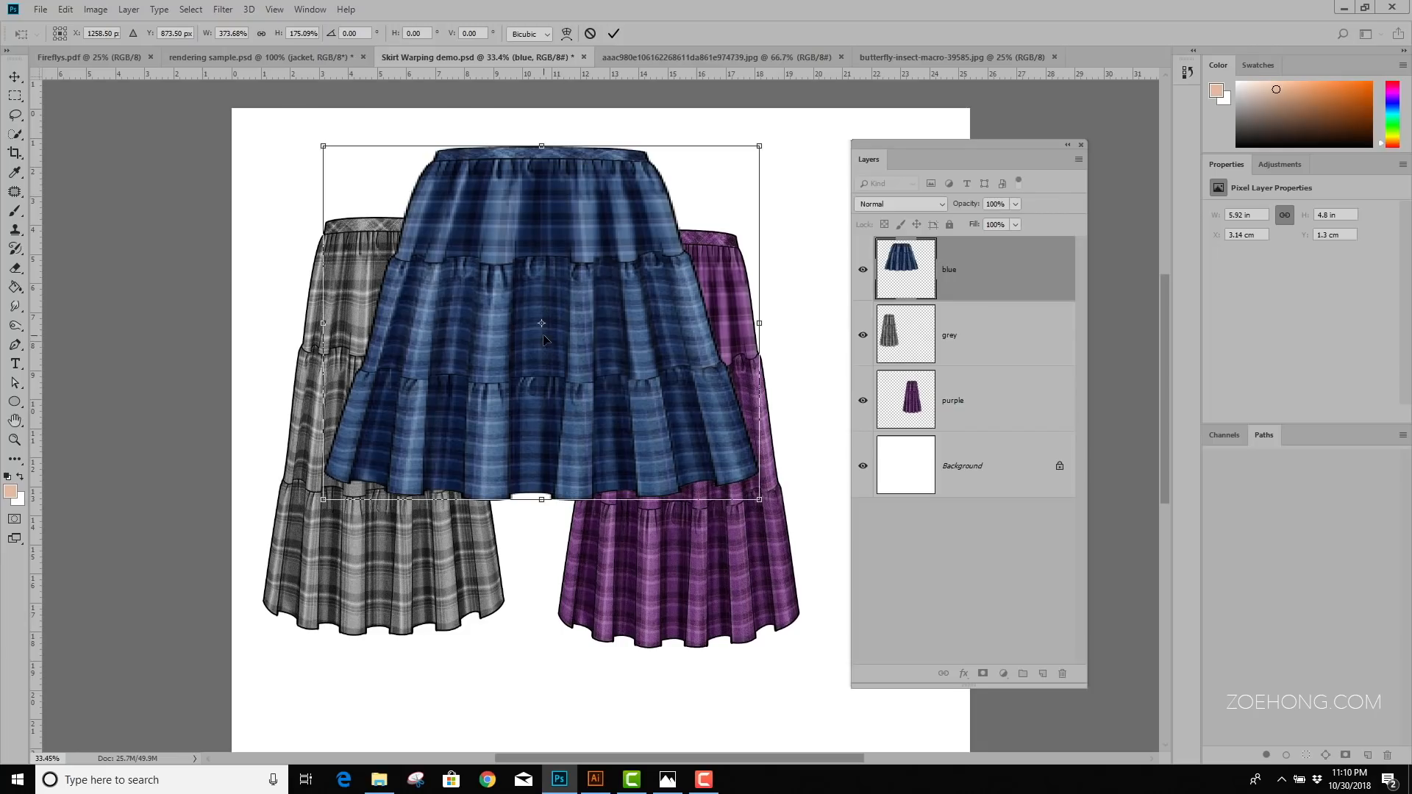
mouse_move(550, 282)
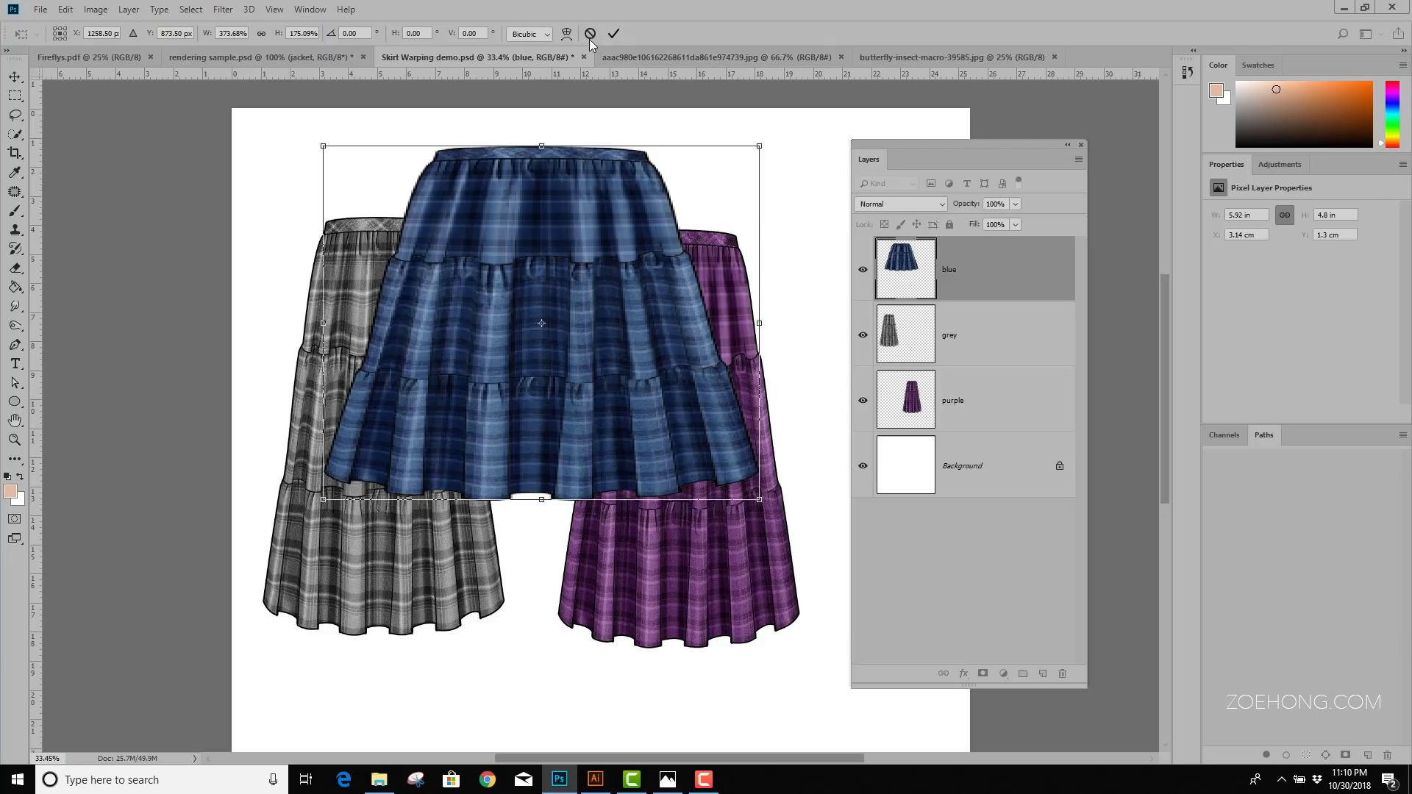
mouse_move(591, 33)
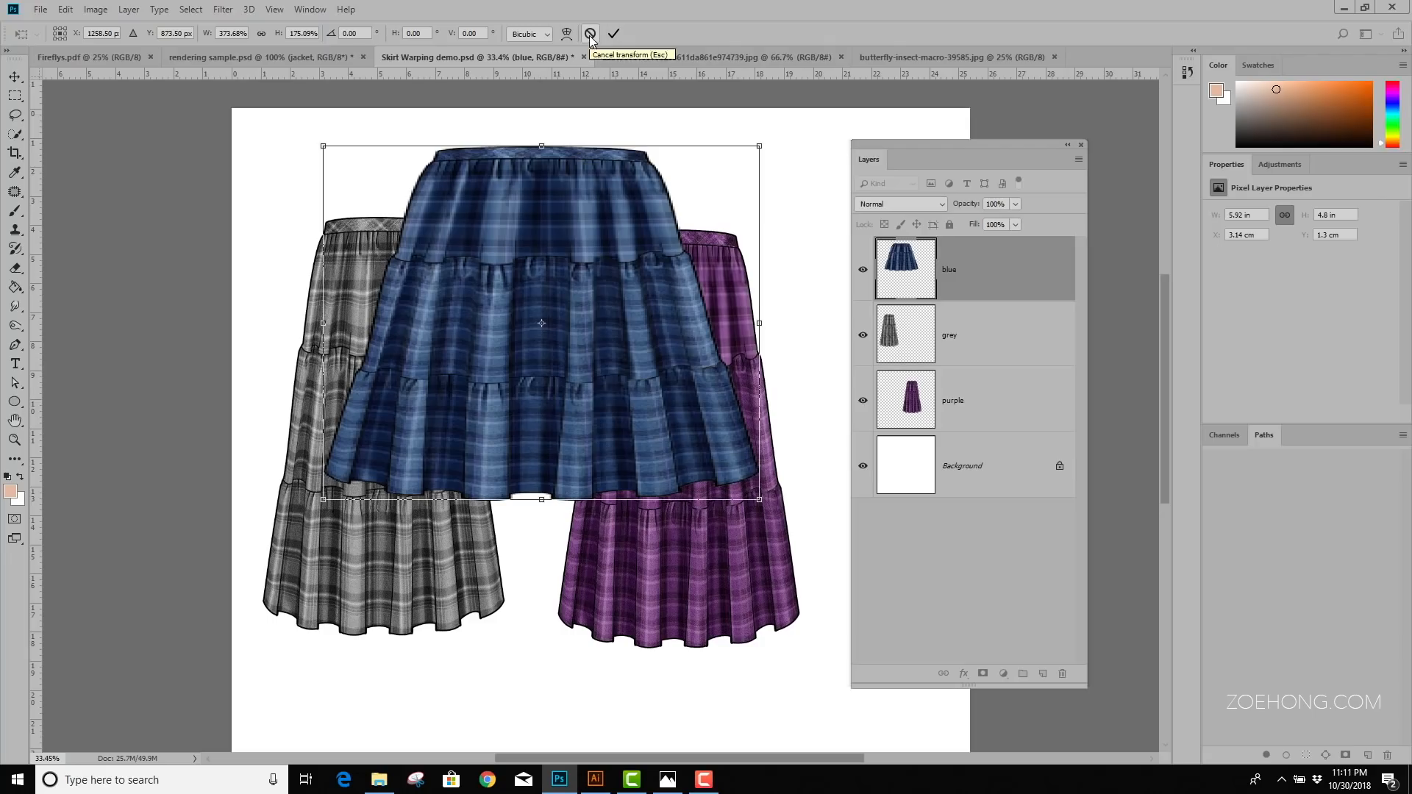
Discard the oversized resize and commit the blue skirt at roughly the others' height
click(614, 33)
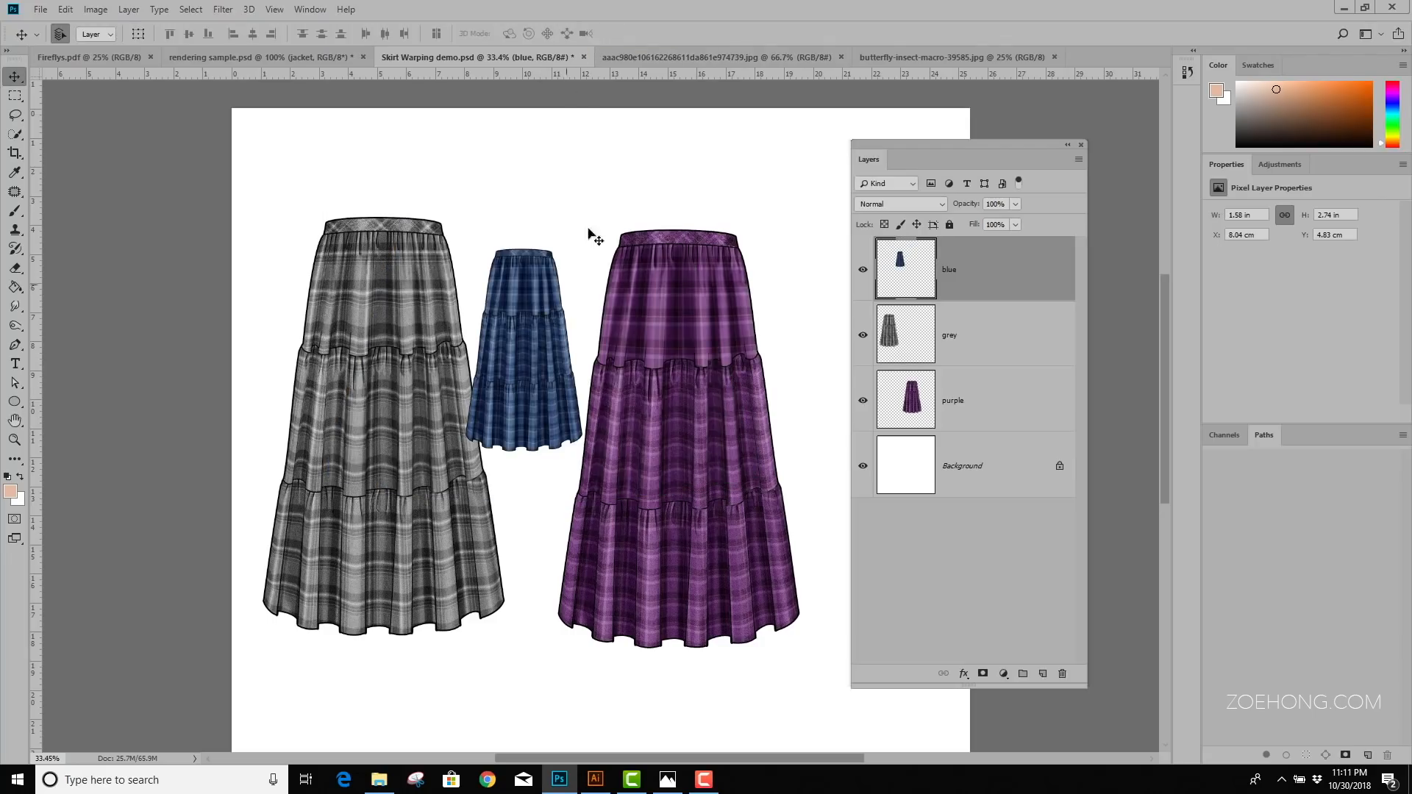
mouse_move(617, 284)
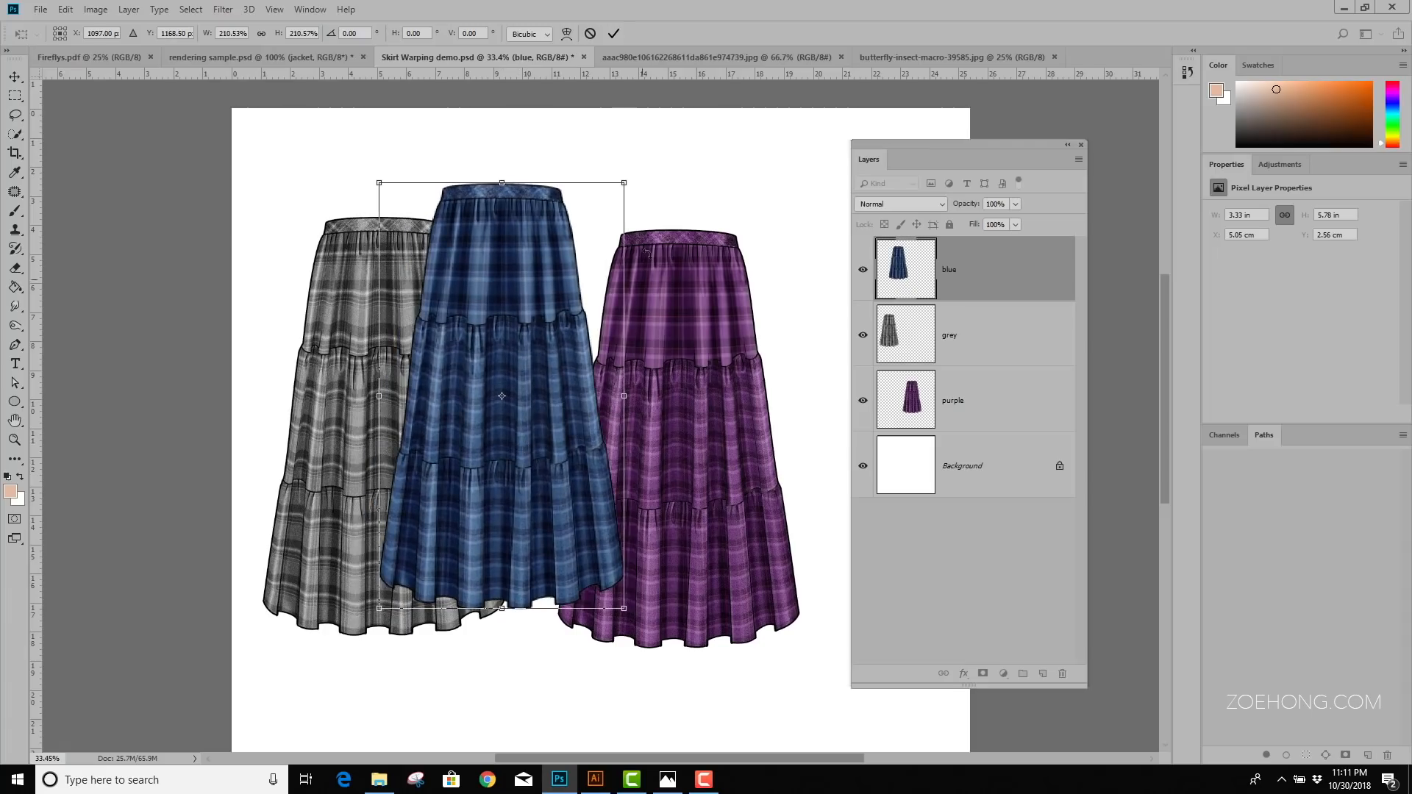
mouse_move(655, 189)
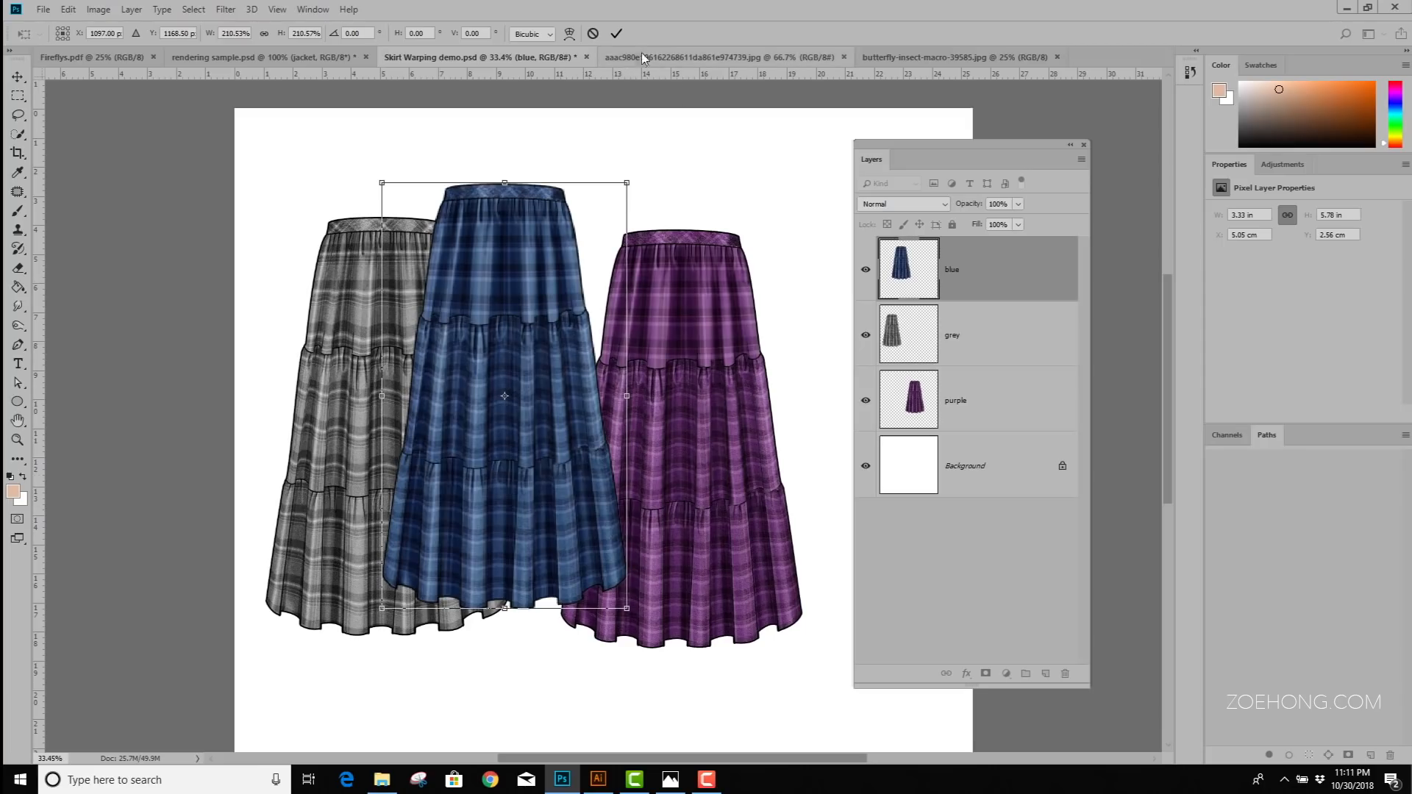
click(617, 33)
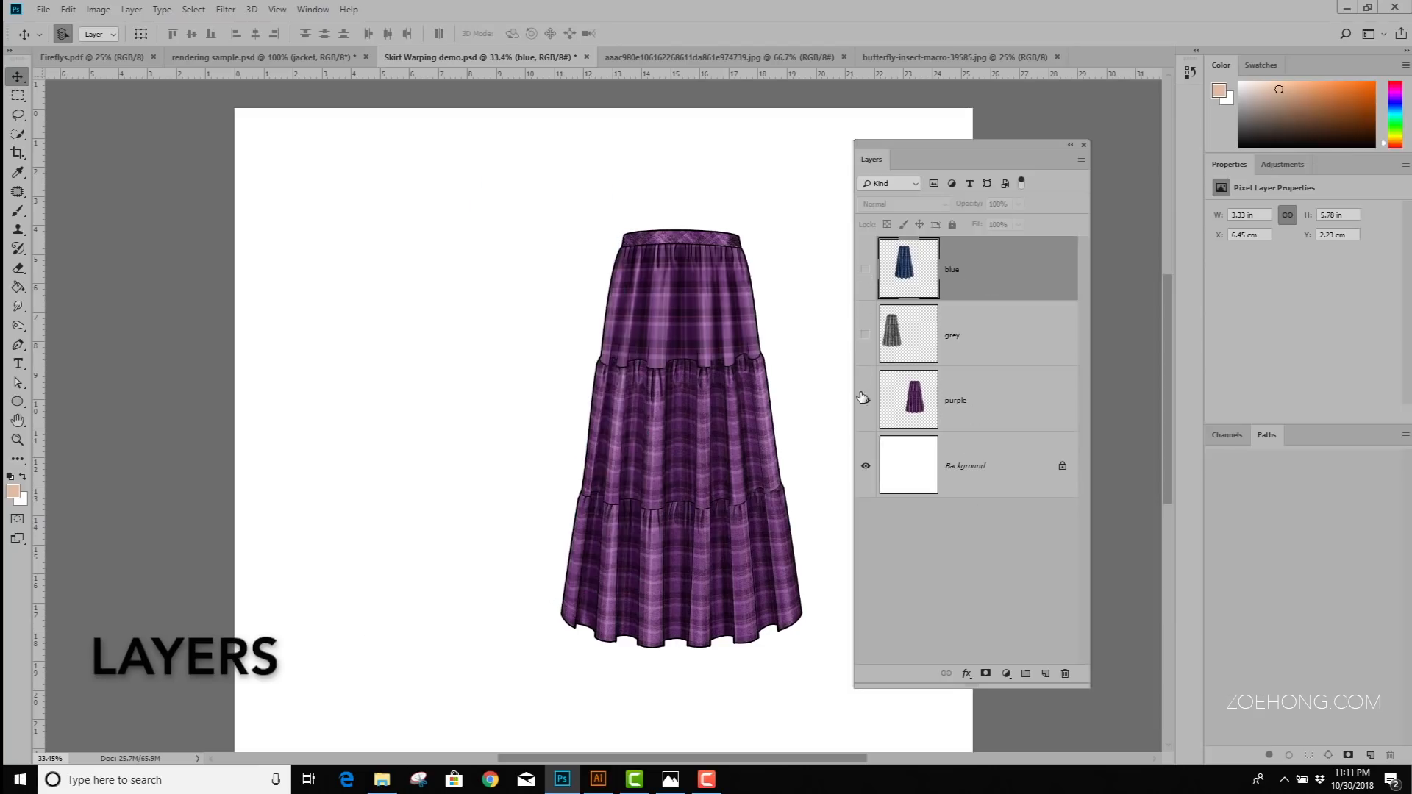
Toggle skirt layer visibility to check grey and purple overlapping the blue skirt behind them
click(863, 397)
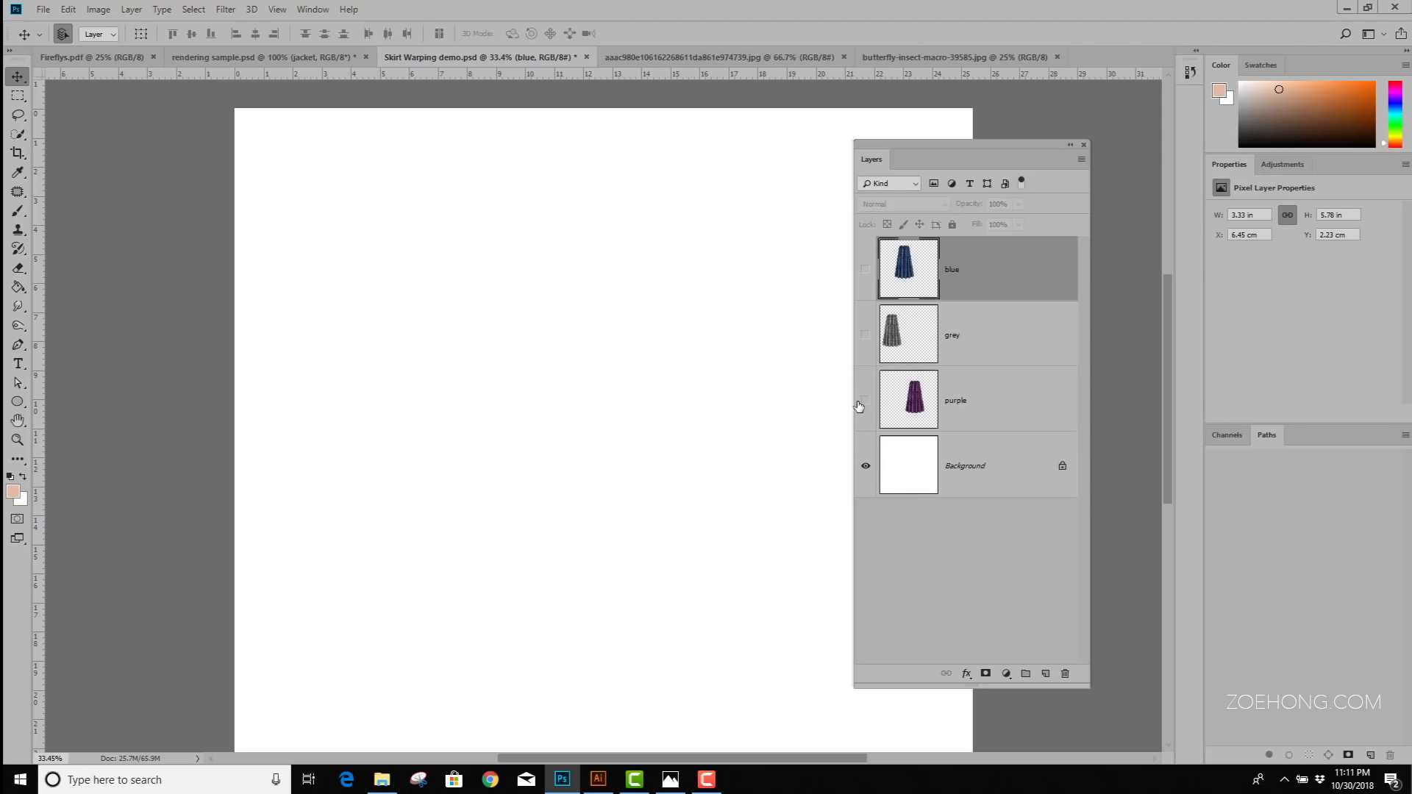
click(865, 334)
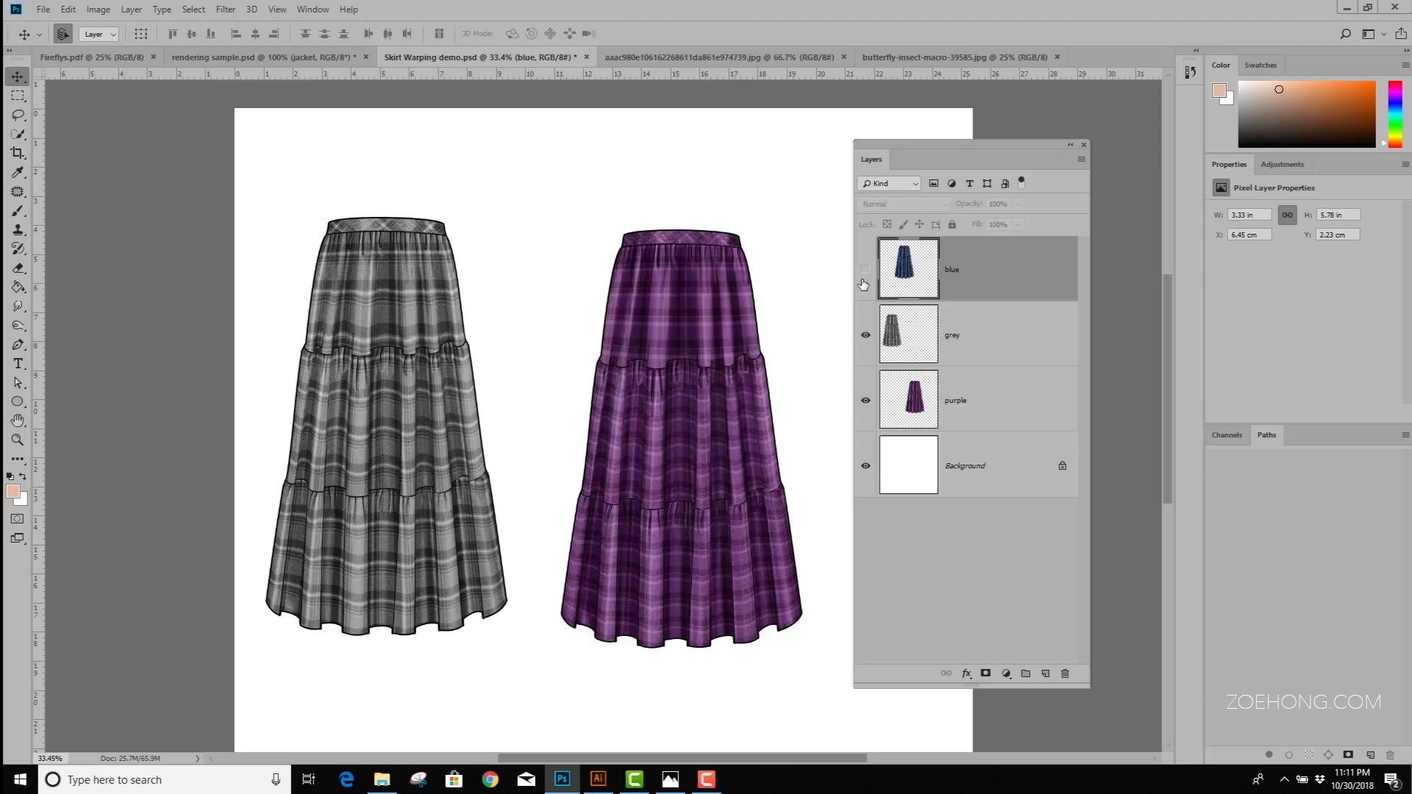
click(865, 268)
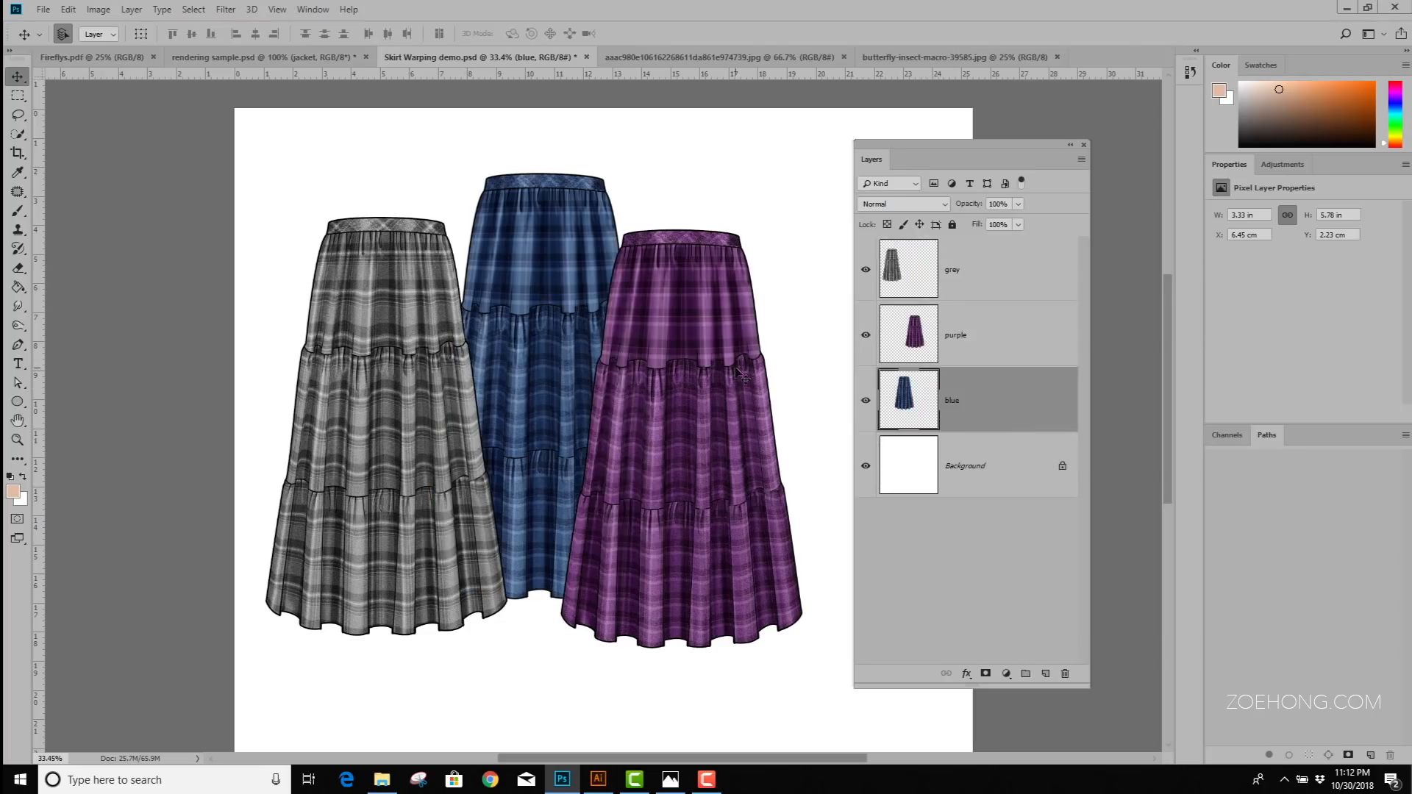
mouse_move(689, 380)
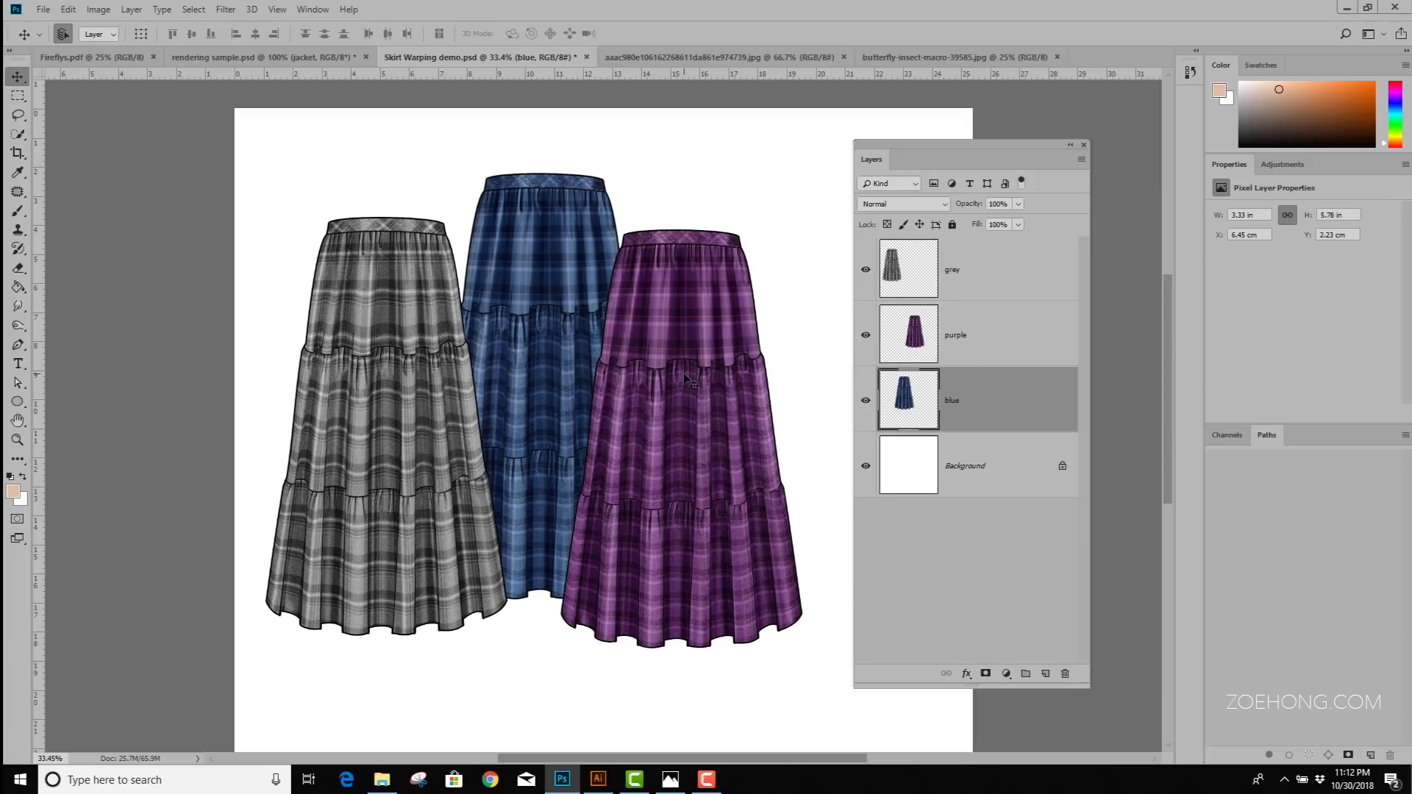
mouse_move(694, 394)
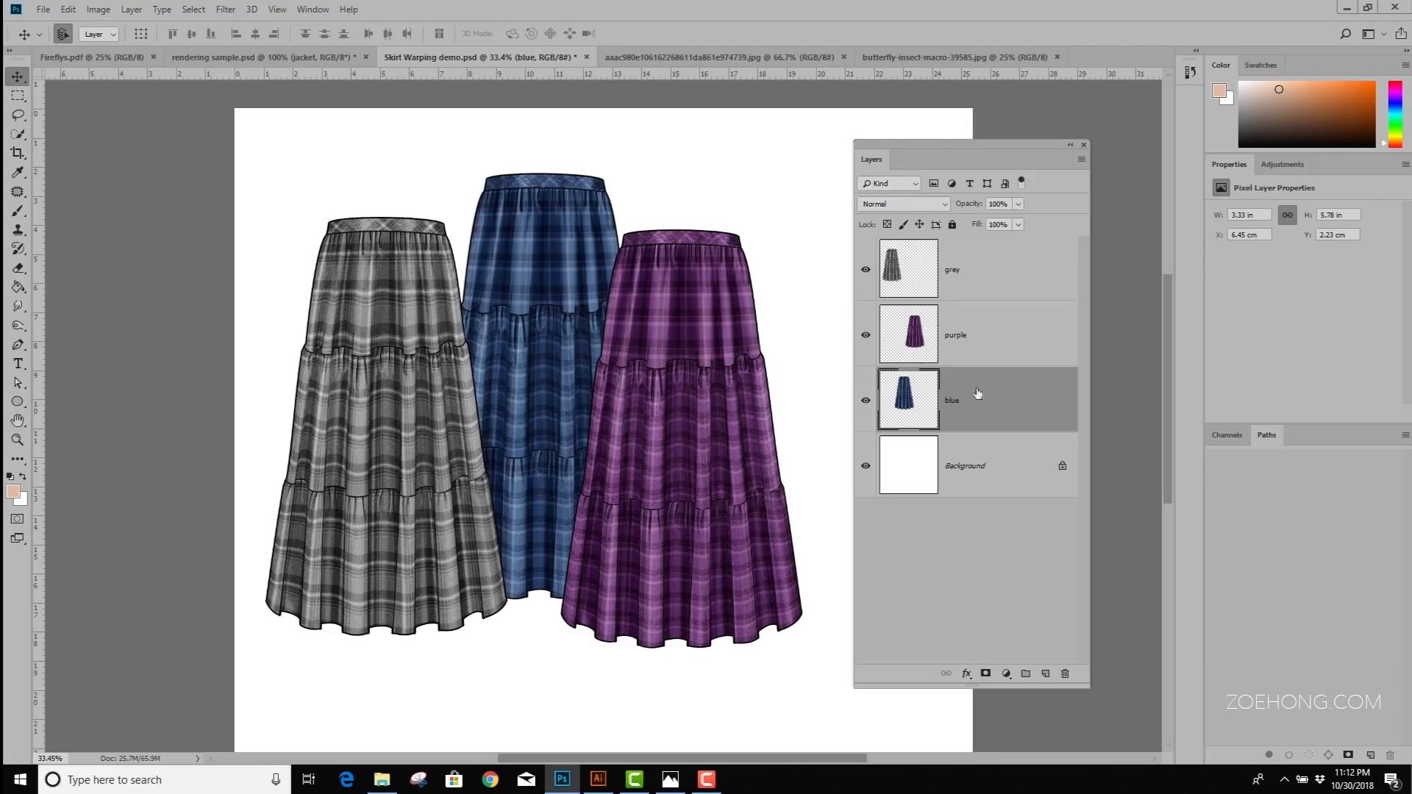
mouse_move(1023, 398)
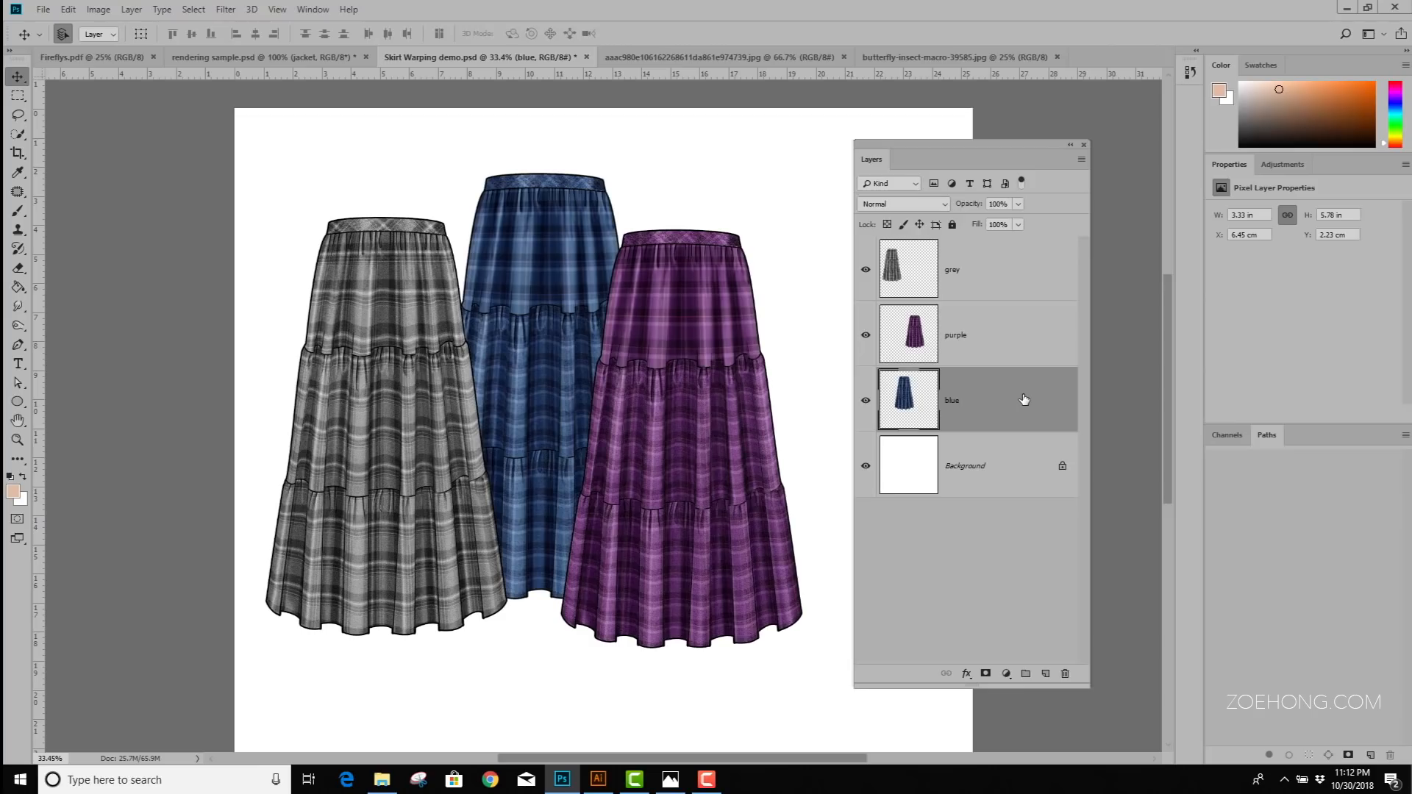
click(982, 333)
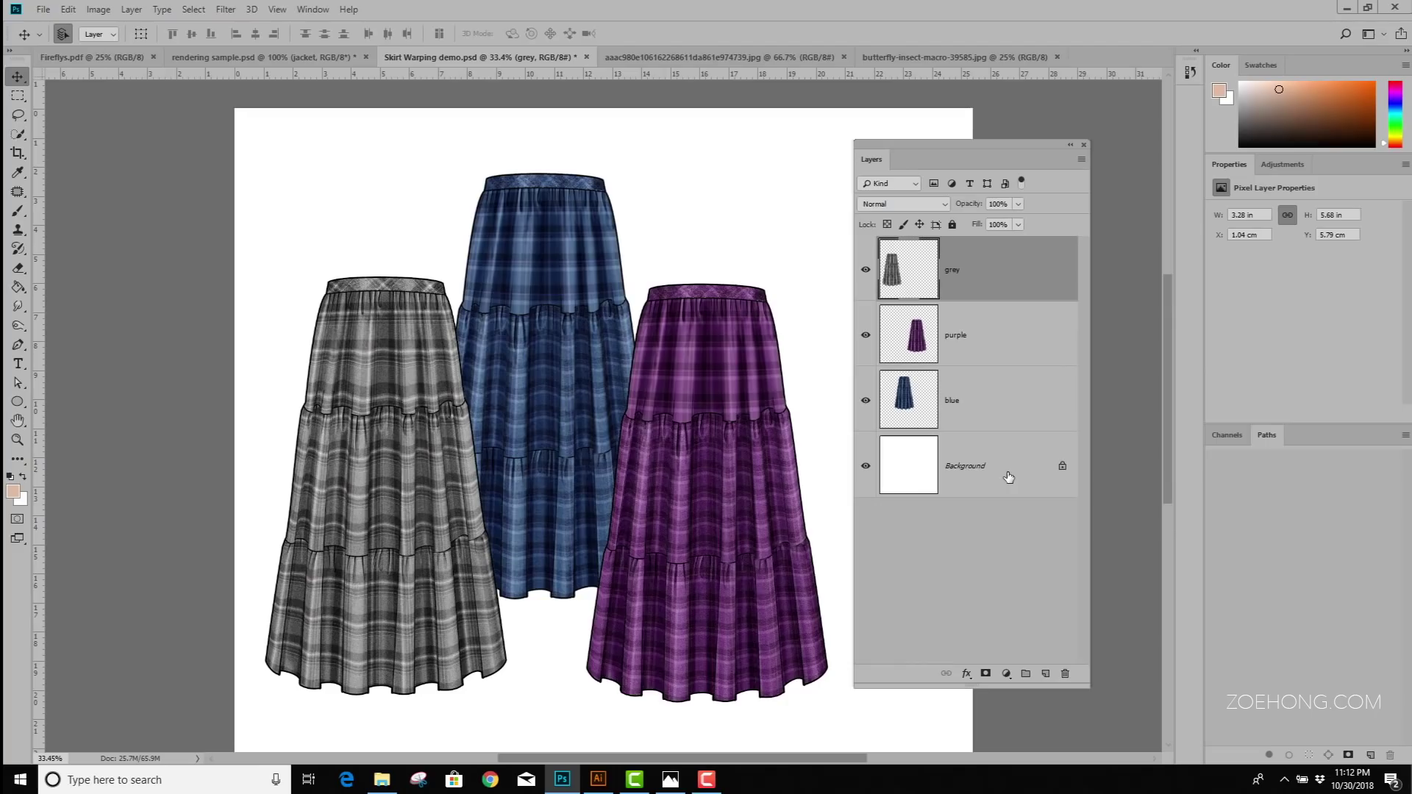
click(865, 269)
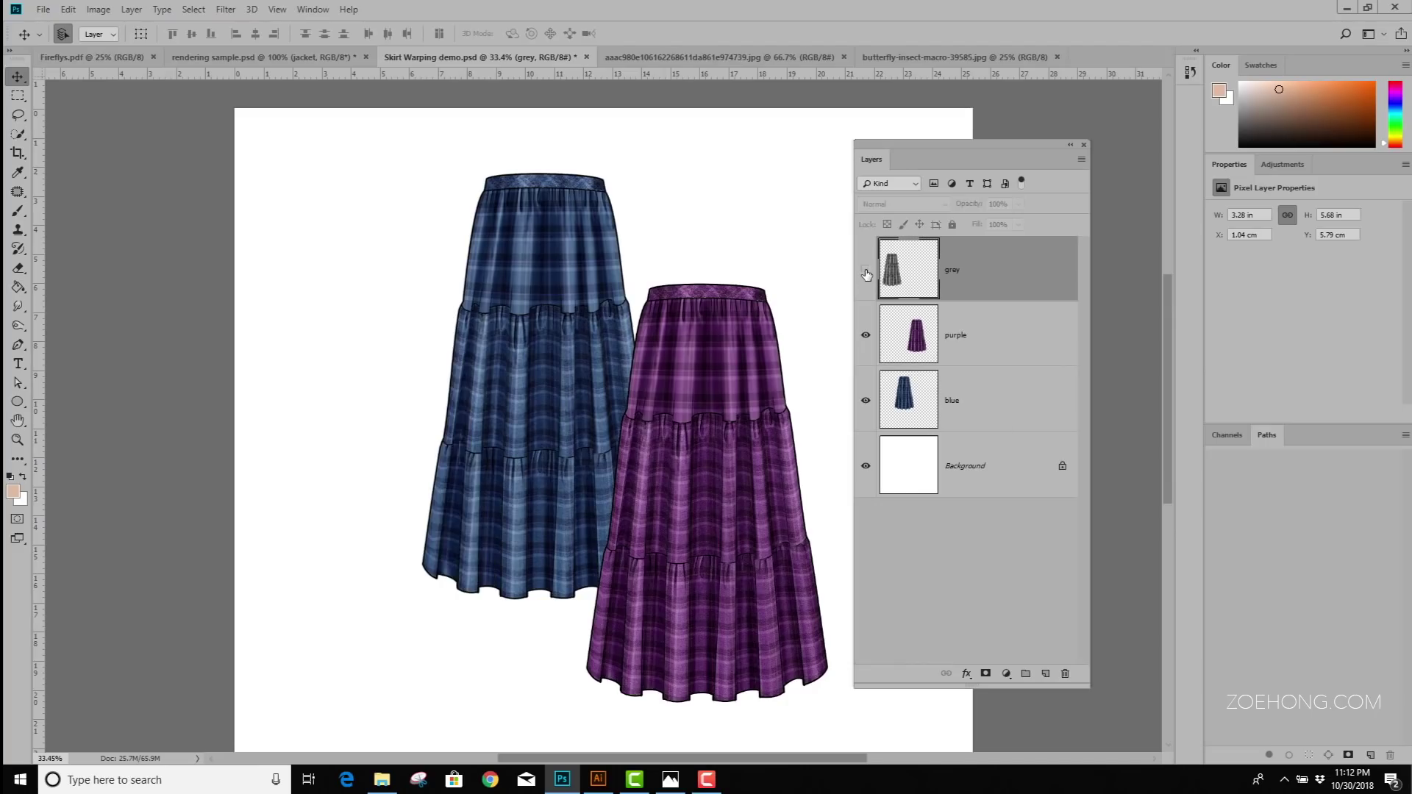
click(866, 334)
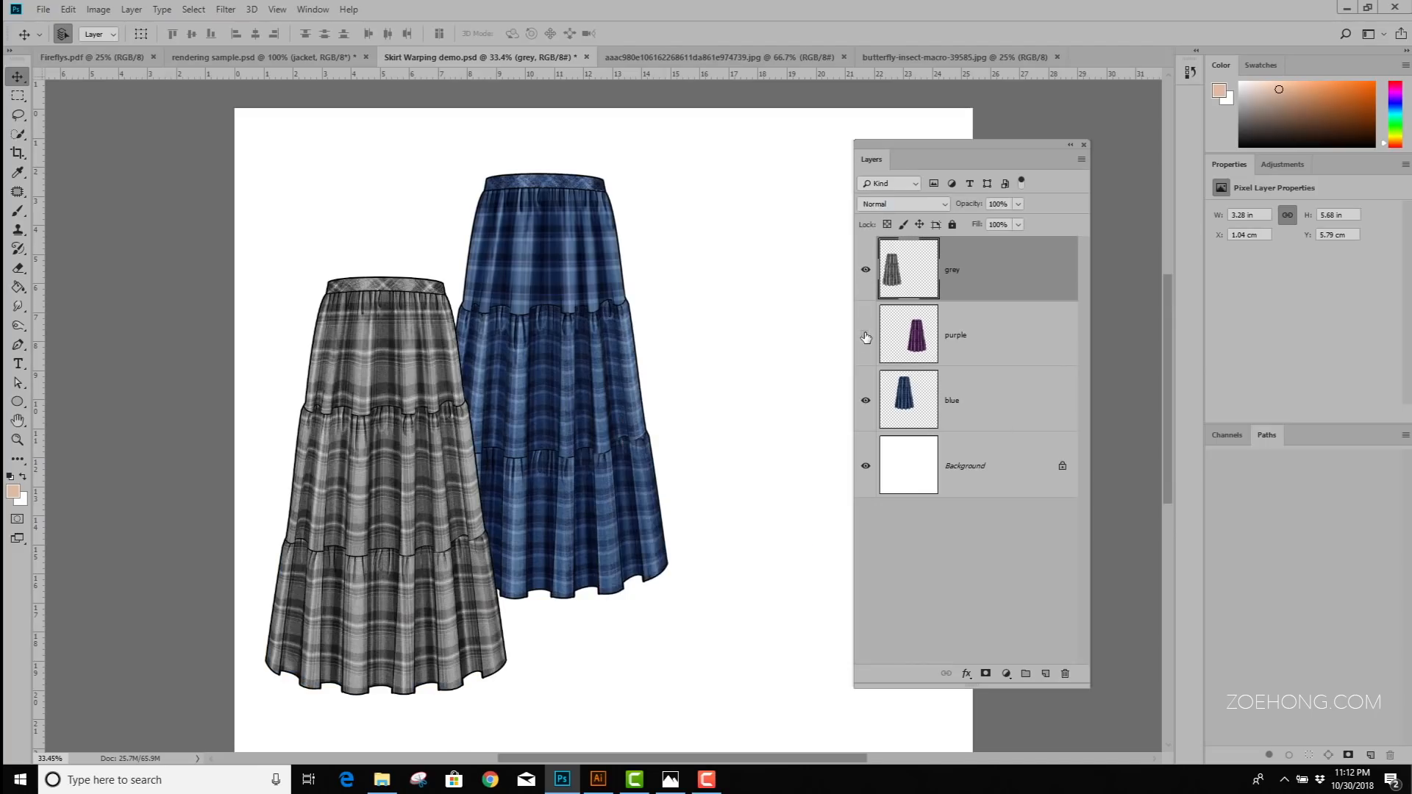
click(866, 334)
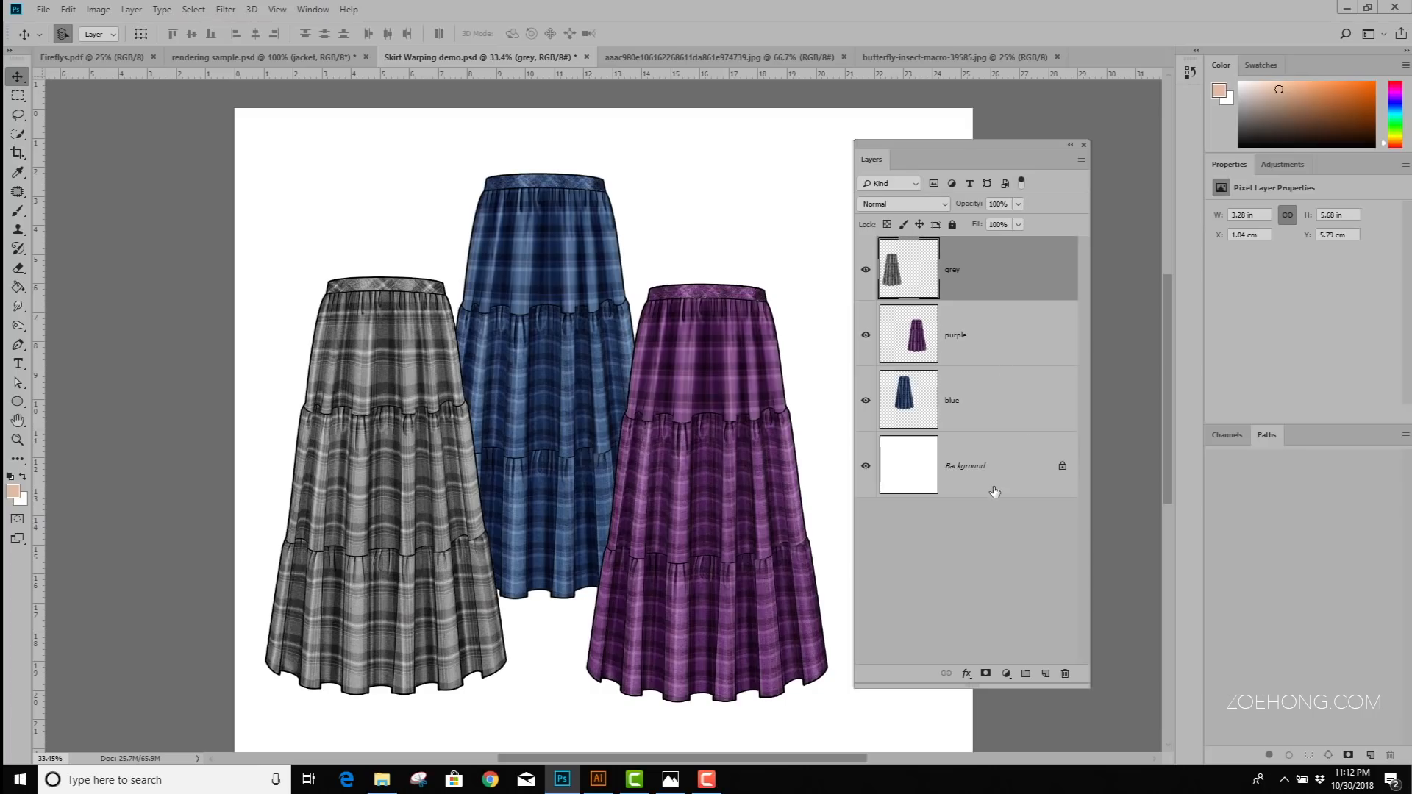
mouse_move(1081, 682)
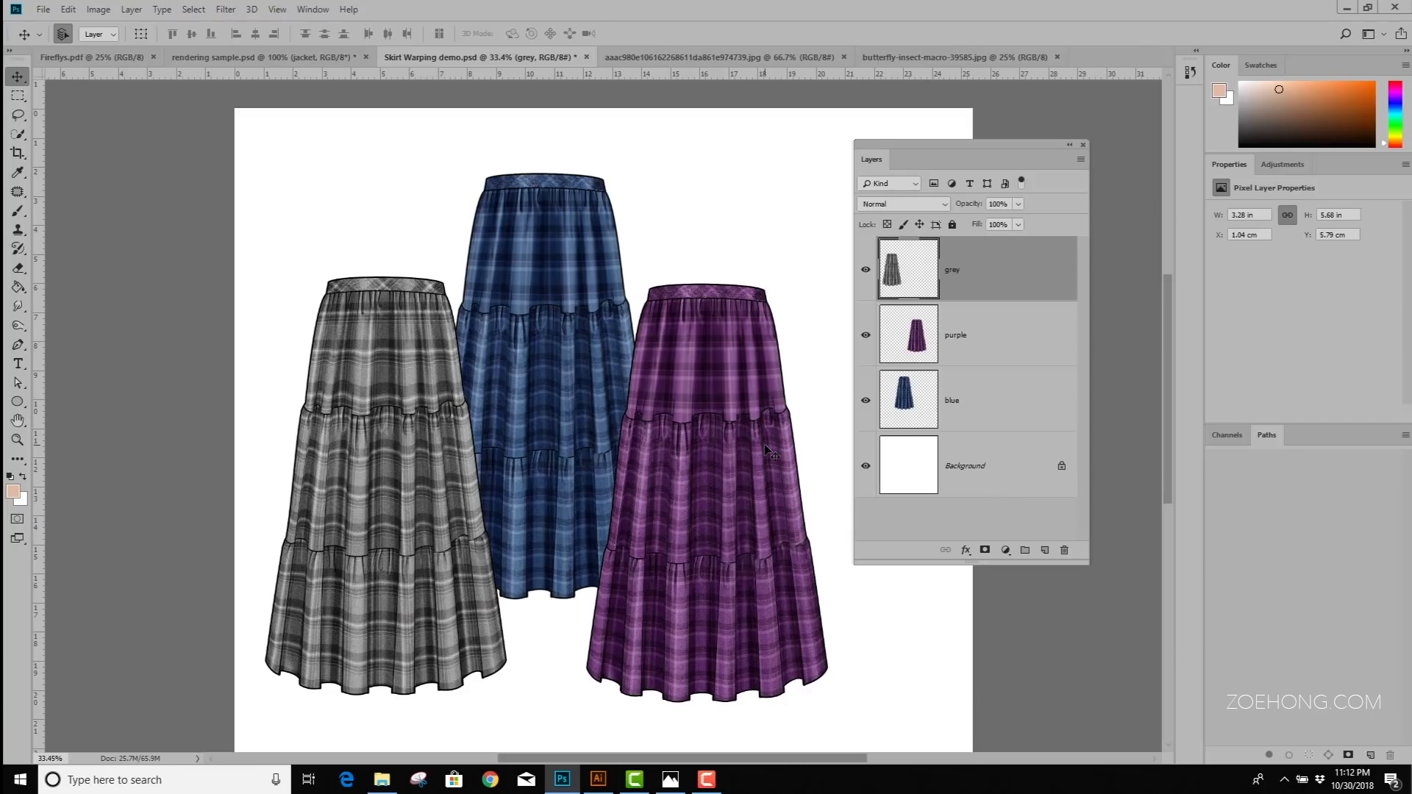
mouse_move(806, 325)
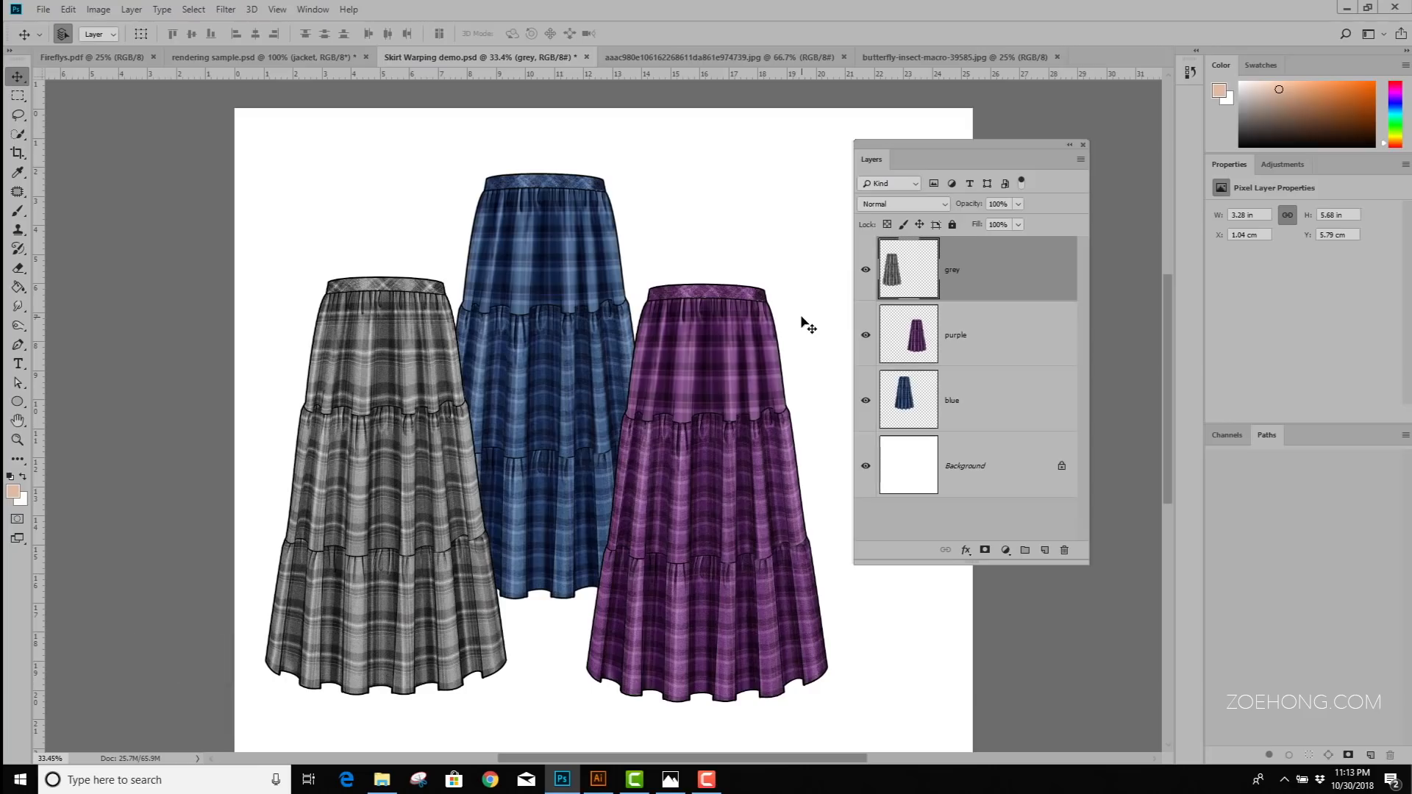
mouse_move(737, 312)
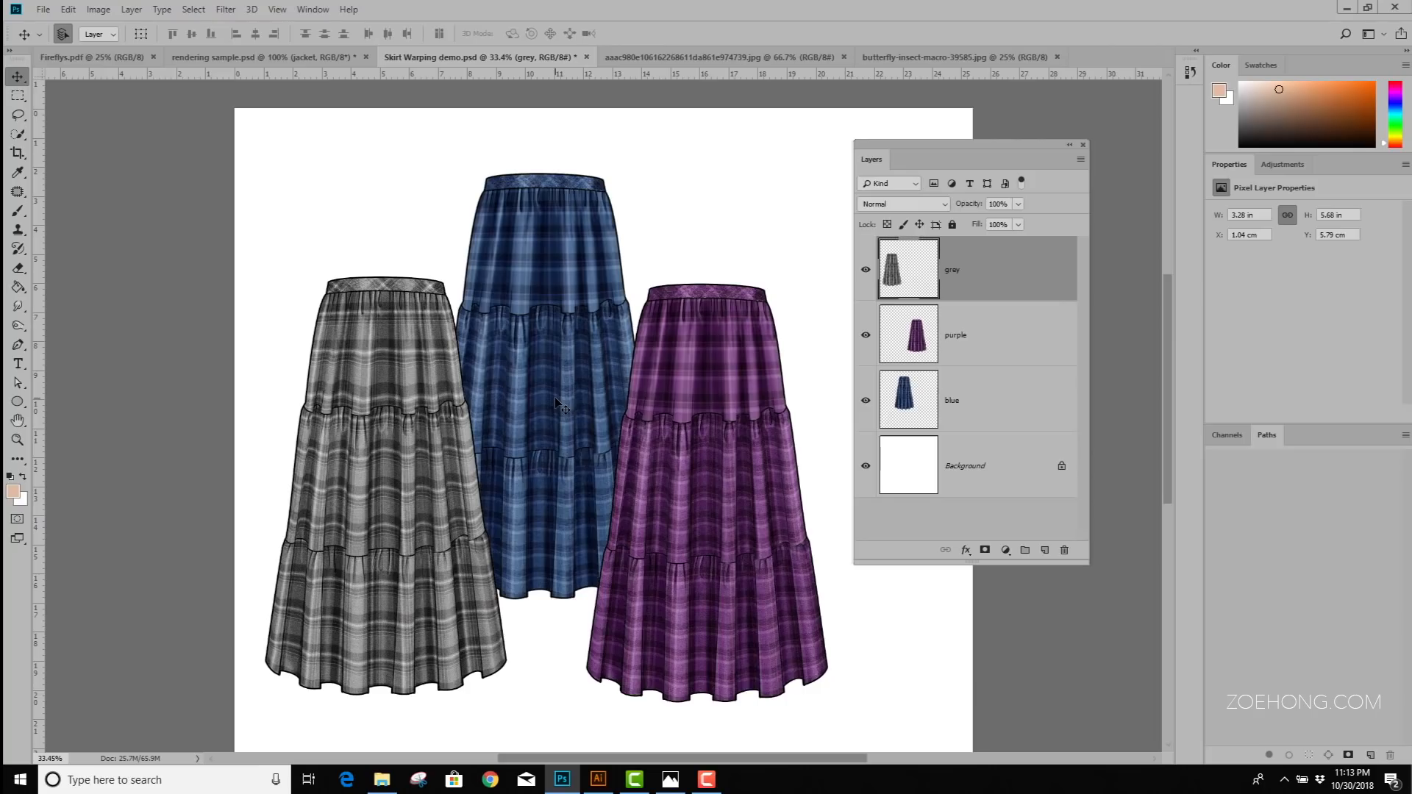
mouse_move(446, 448)
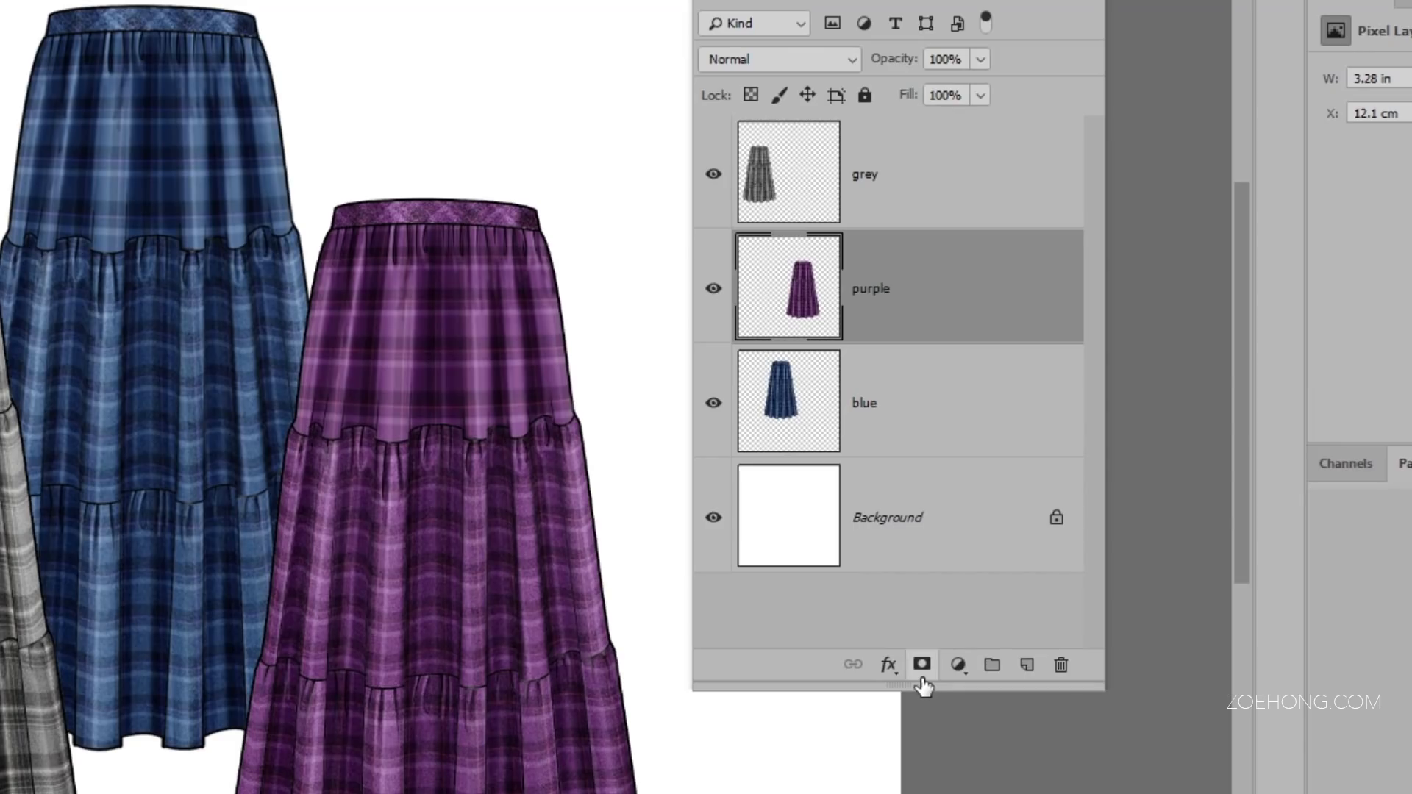
mouse_move(922, 665)
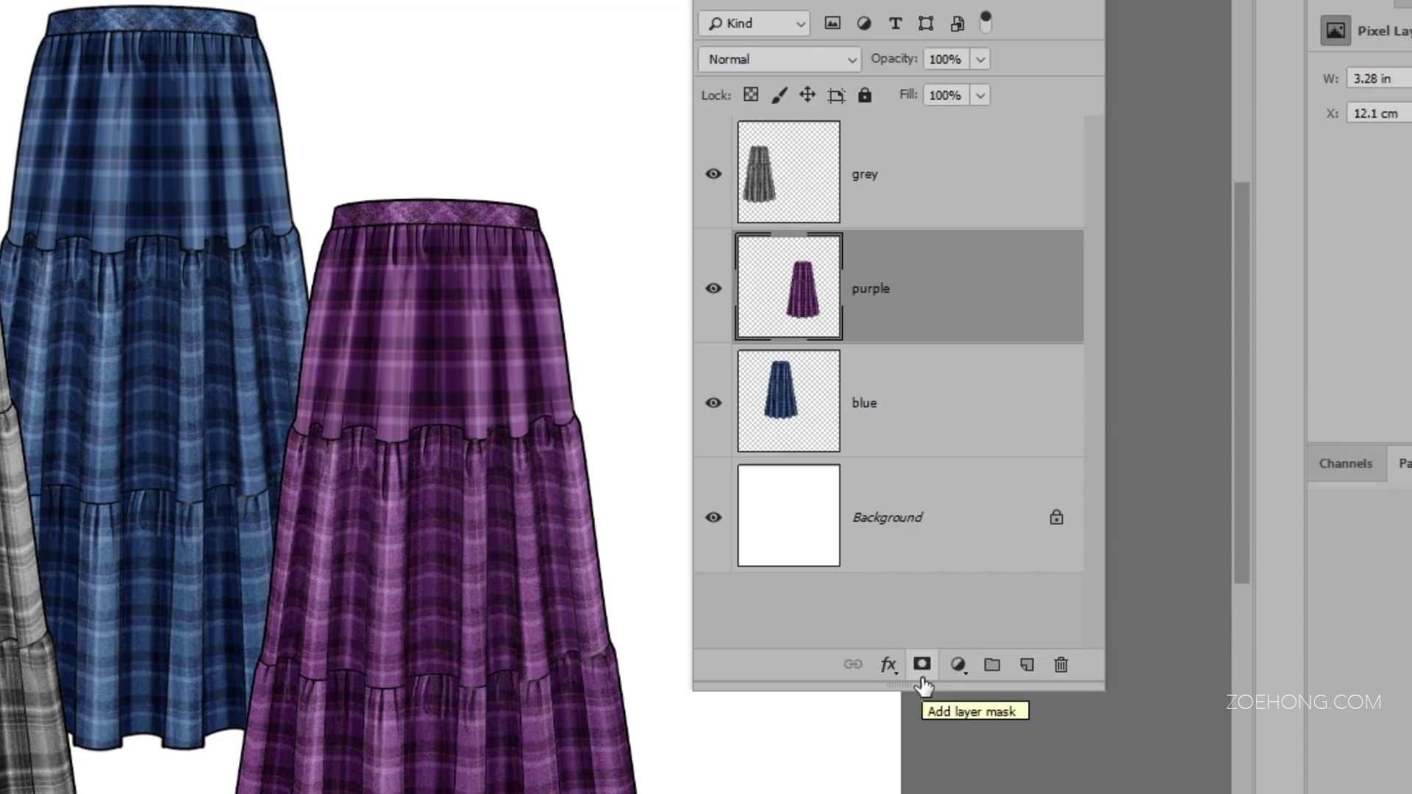
Add a mask to the purple skirt layer from the Layers panel
click(922, 665)
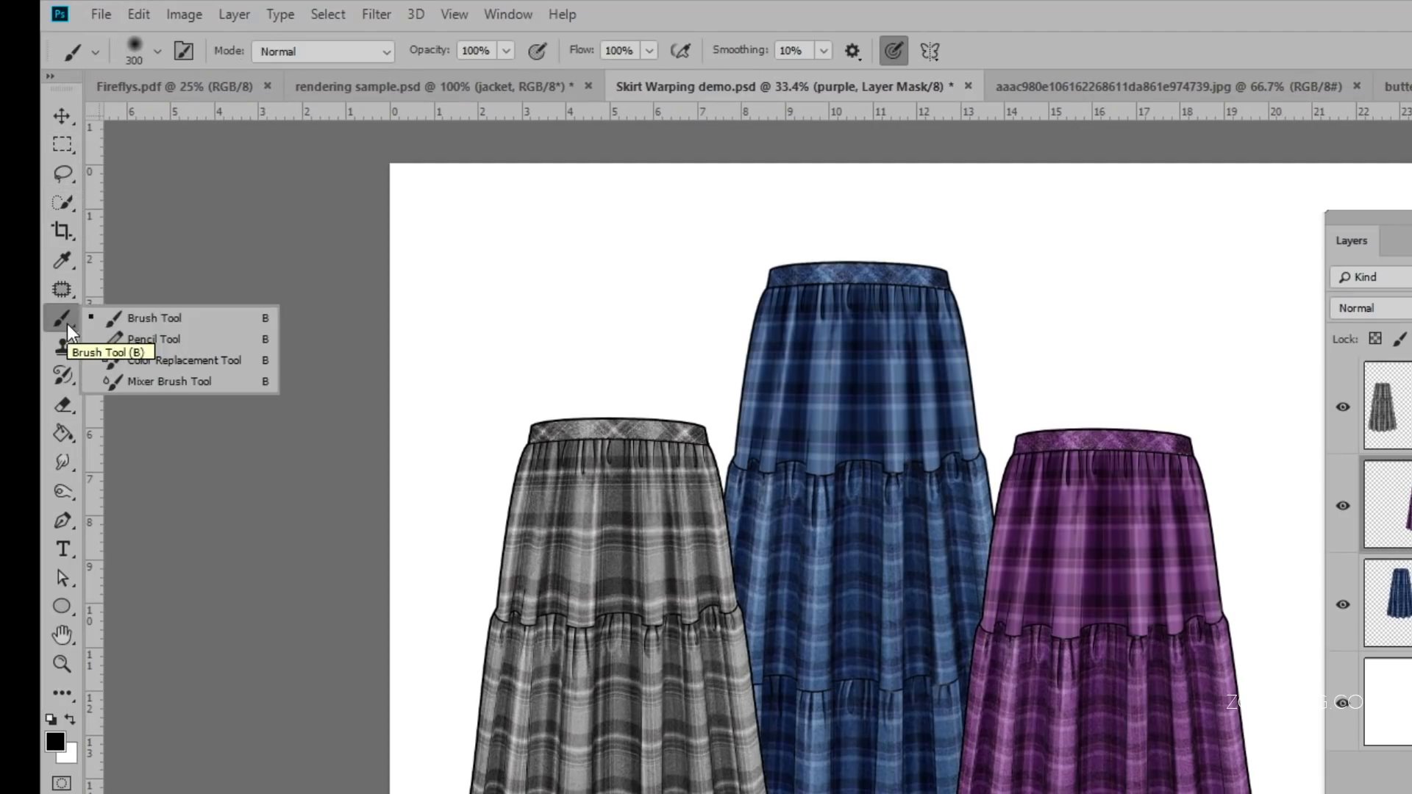
mouse_move(196, 332)
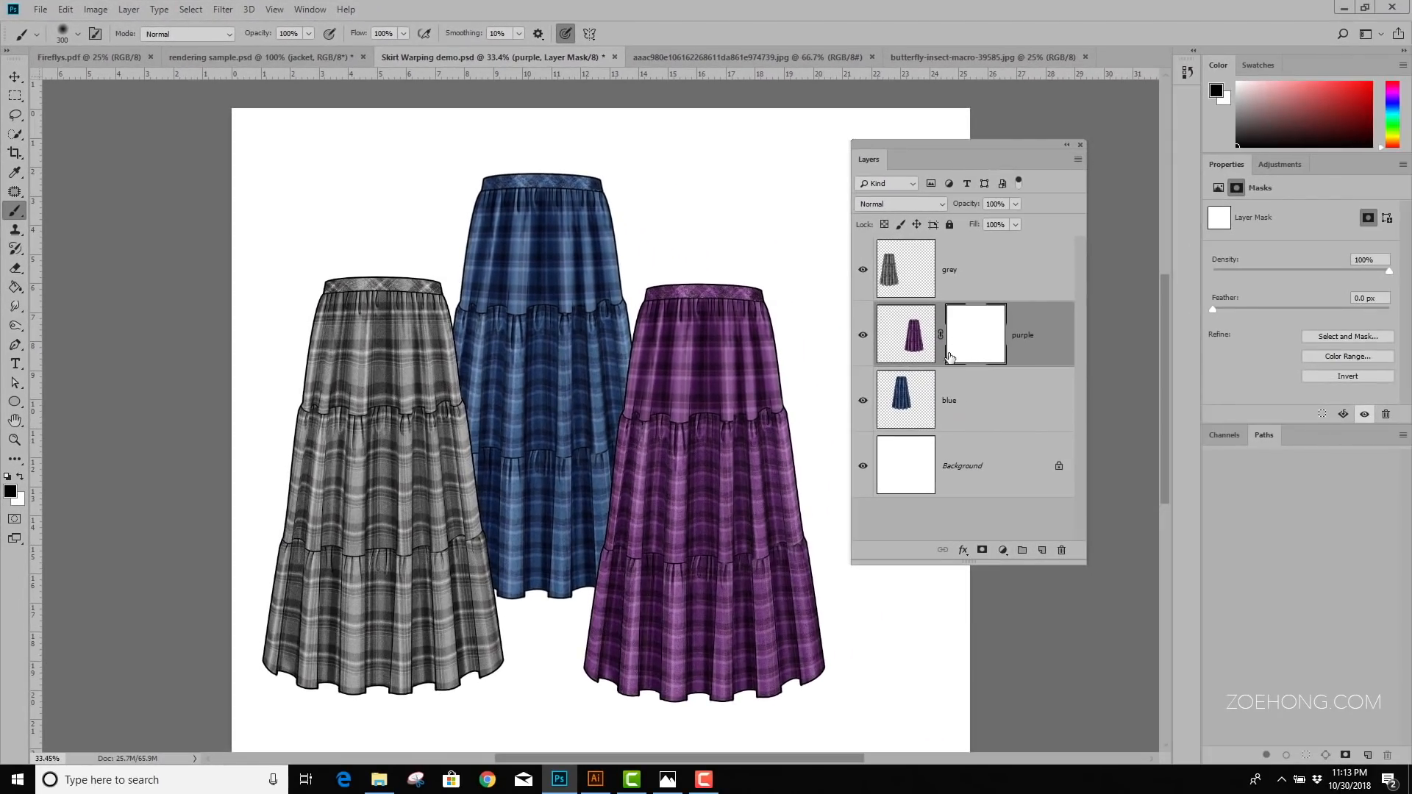
mouse_move(686, 337)
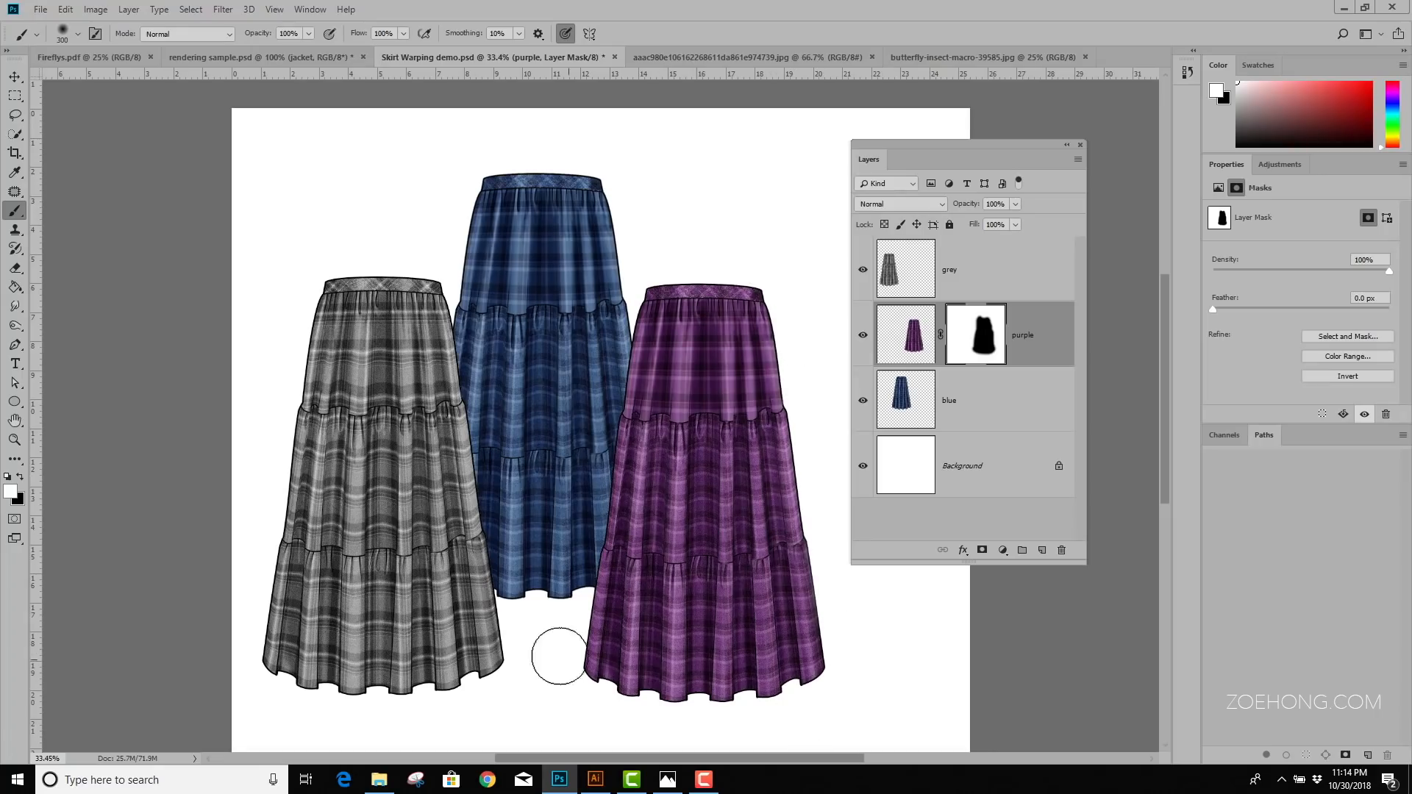
mouse_move(543, 261)
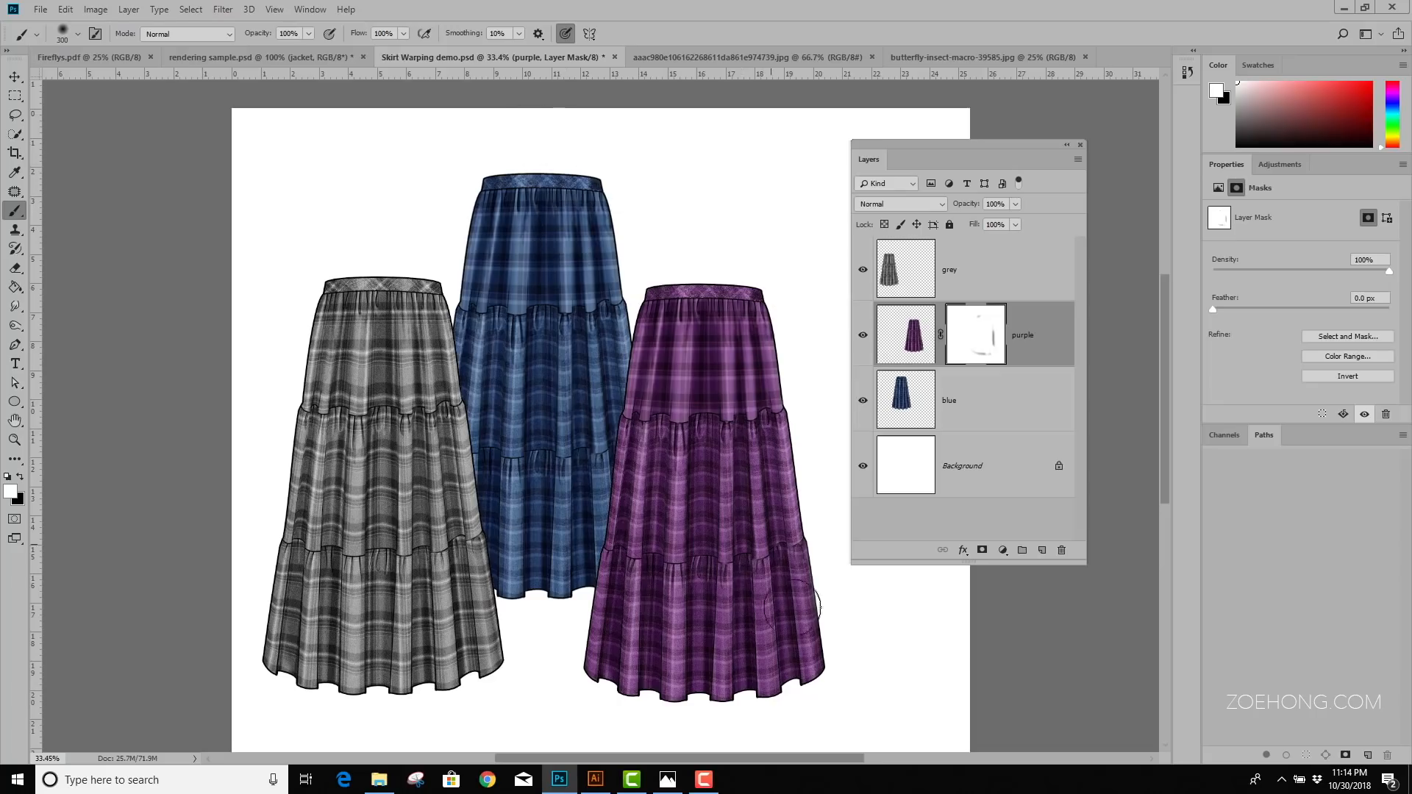
mouse_move(405, 522)
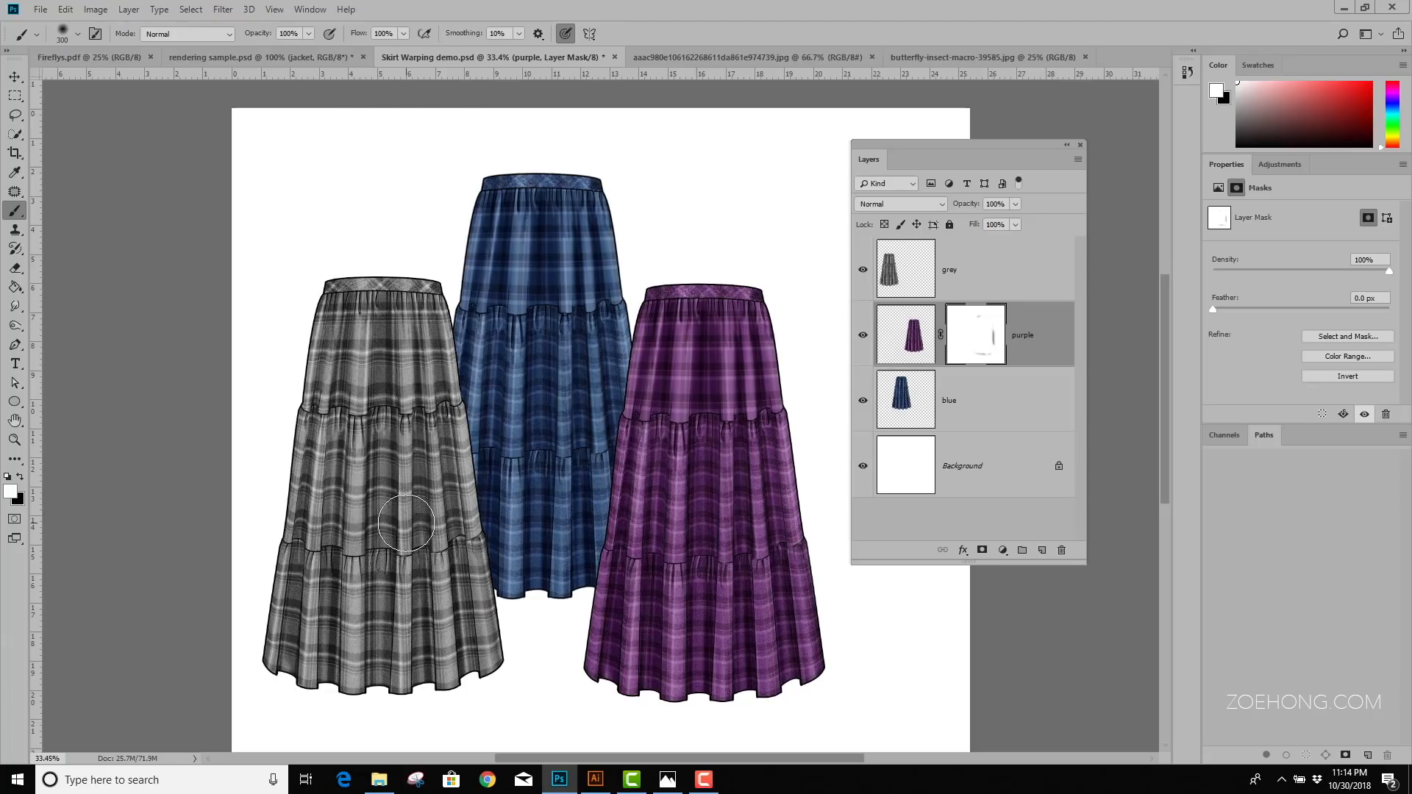
mouse_move(393, 477)
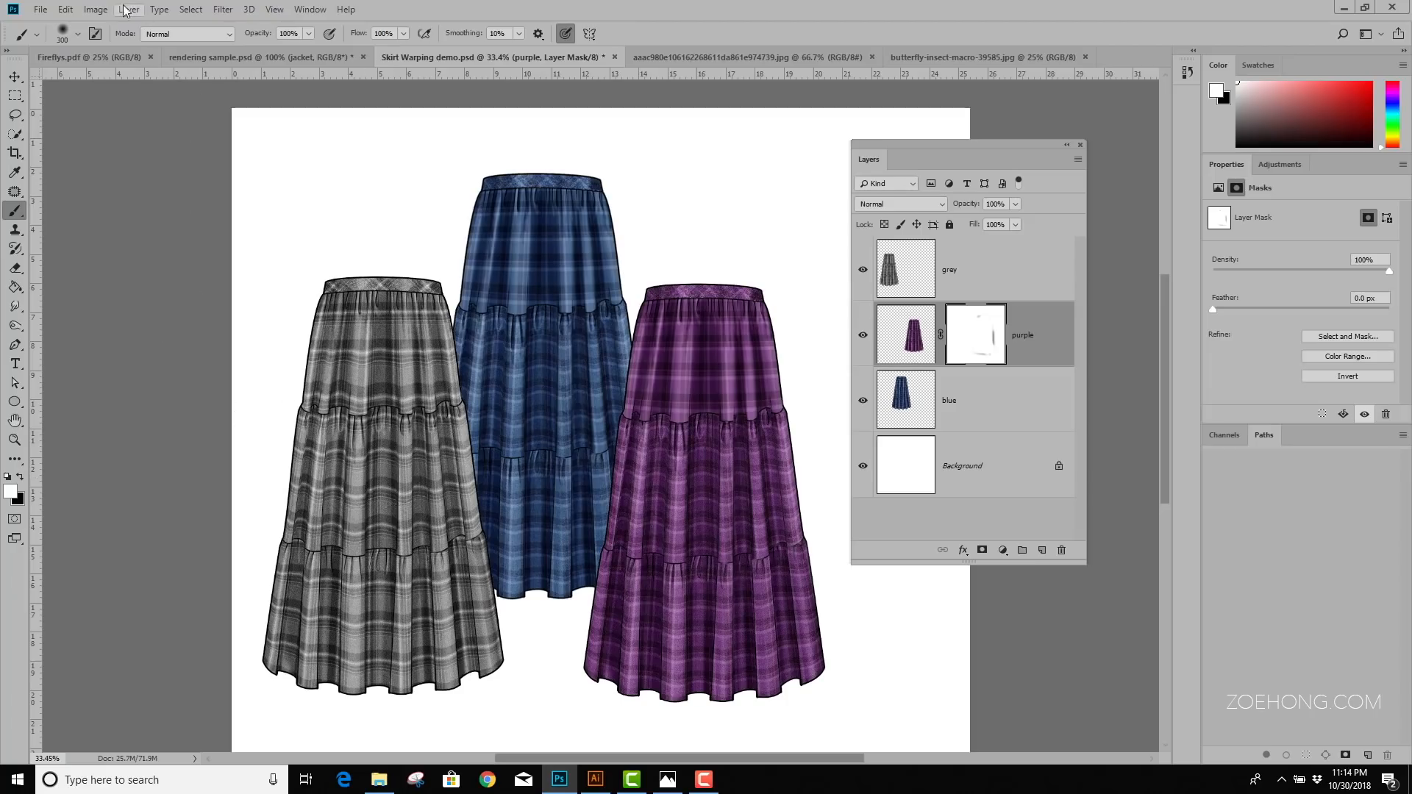
mouse_move(394, 220)
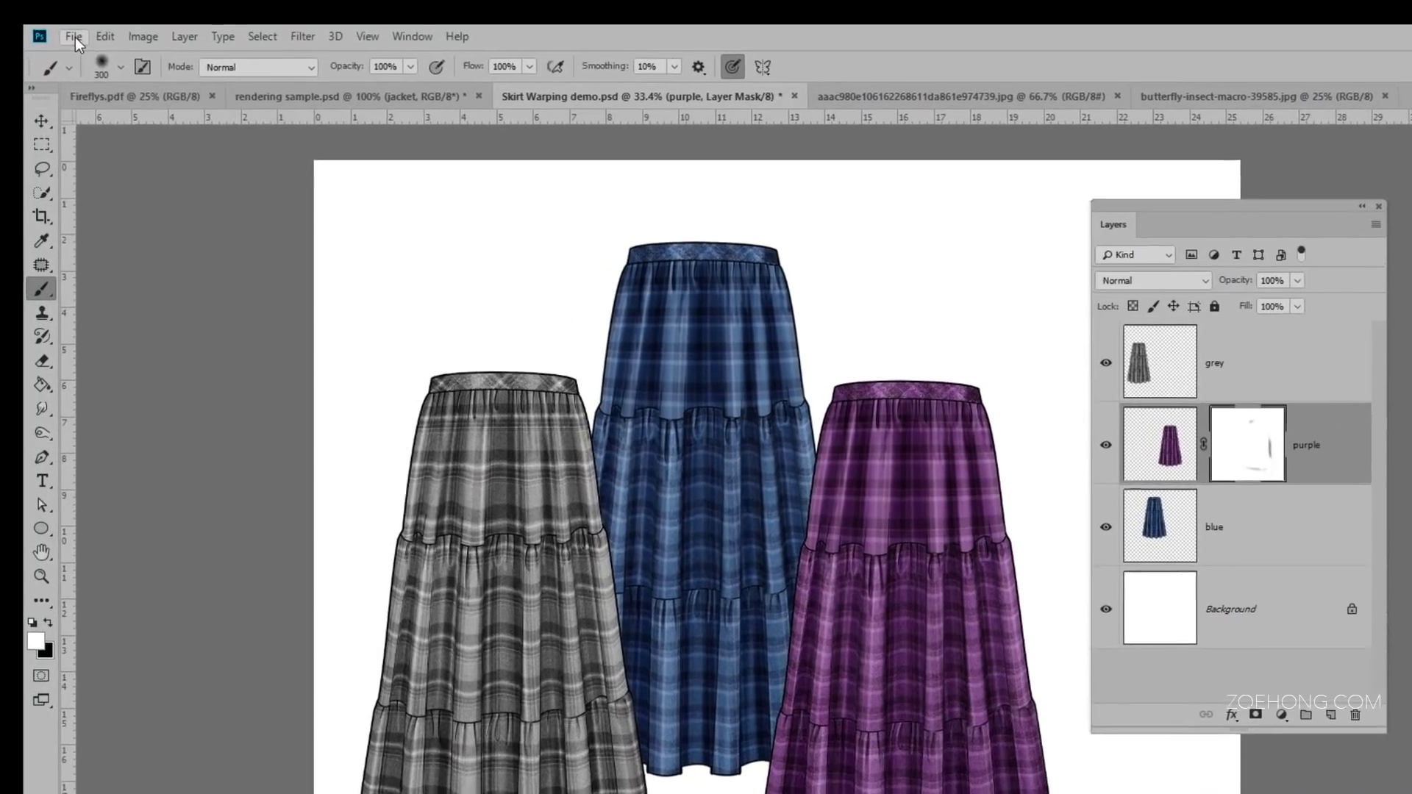
Create a landscape Tabloid print document, 17 by 11 inches at 300 ppi
click(72, 36)
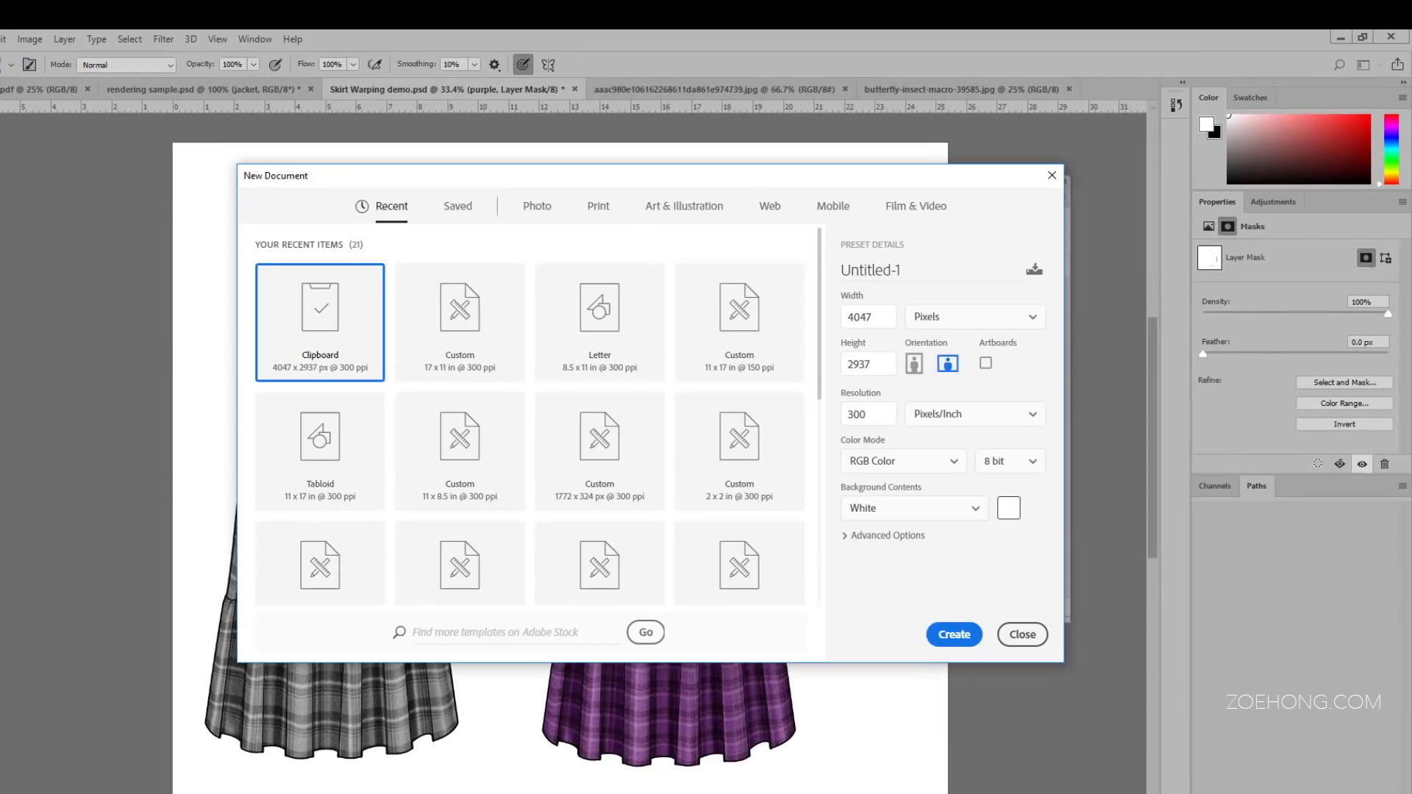
mouse_move(590, 212)
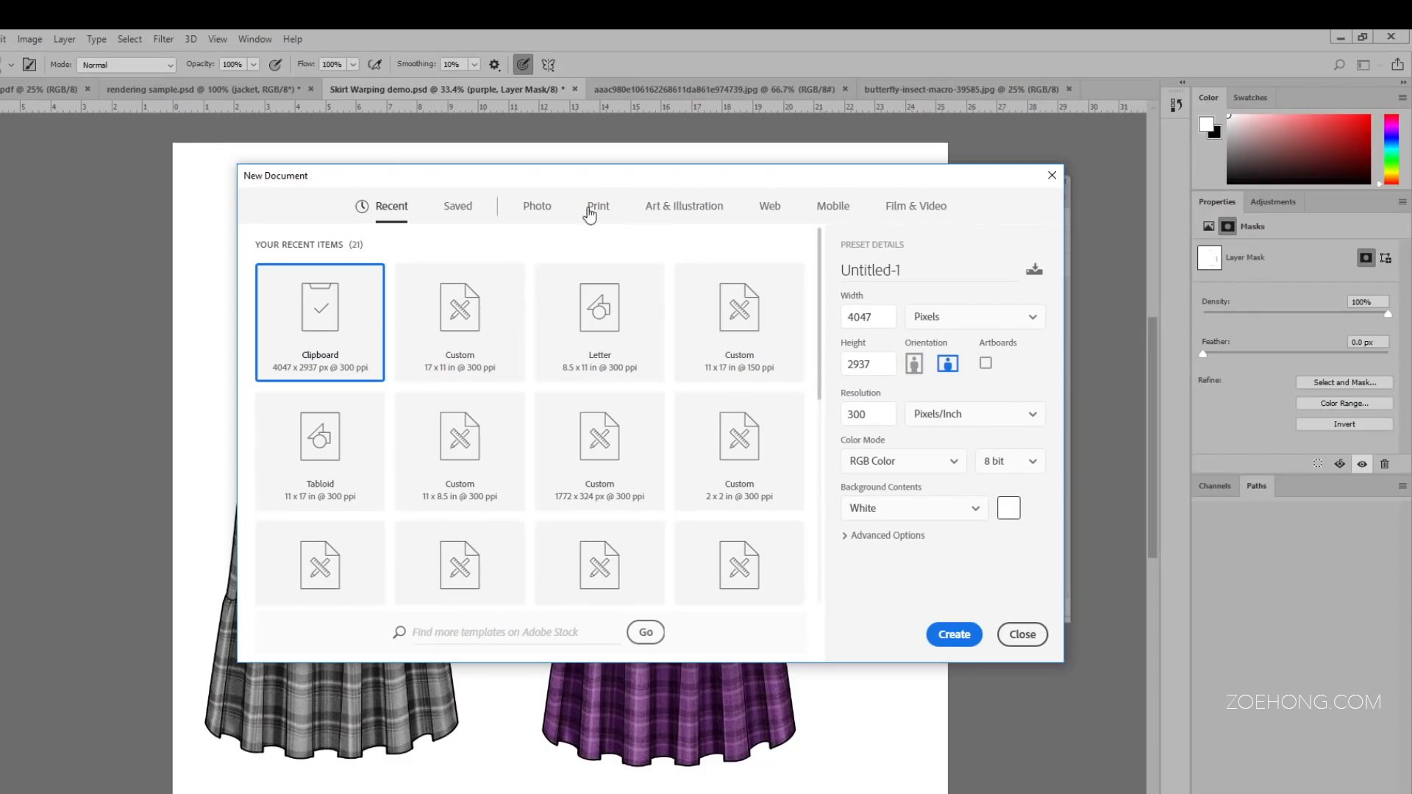
click(598, 205)
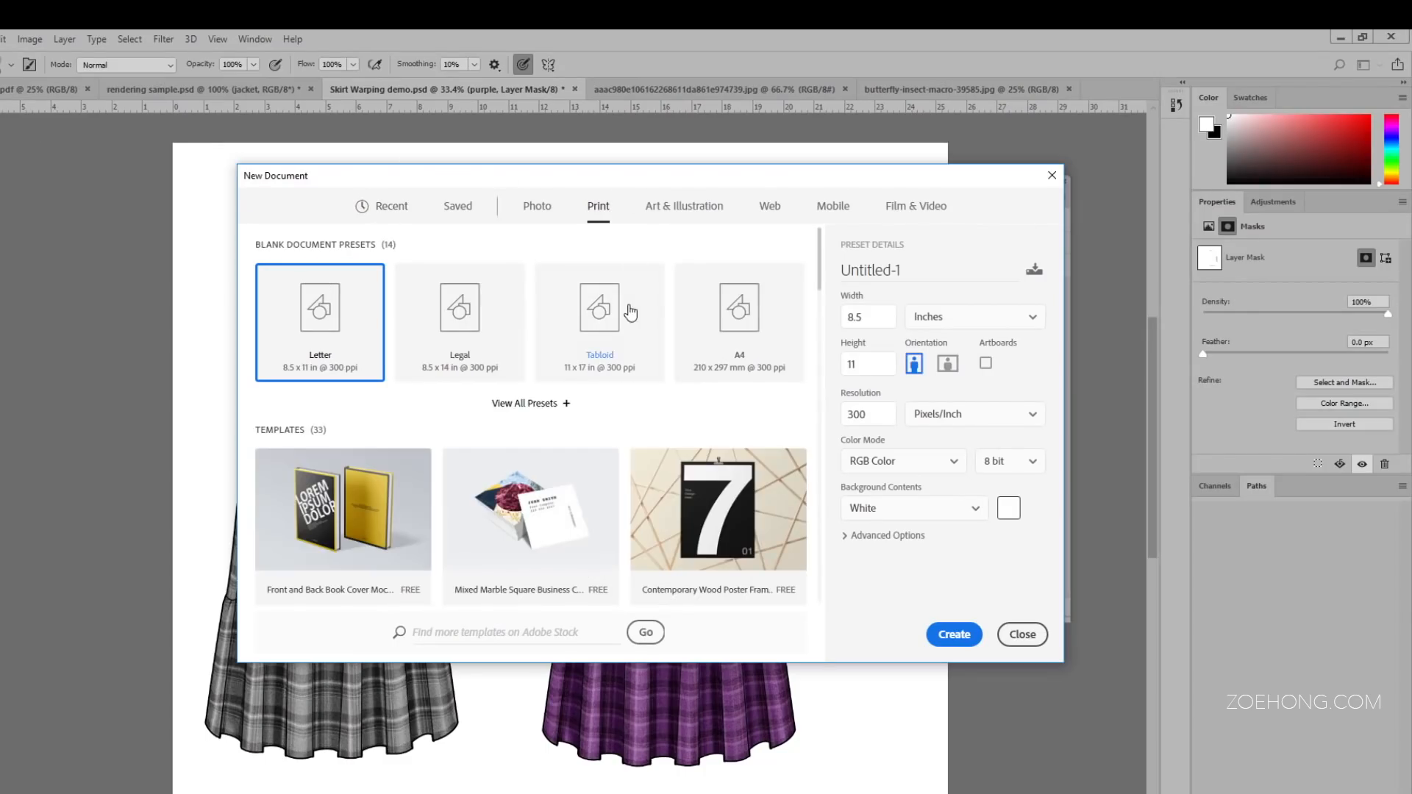
click(599, 309)
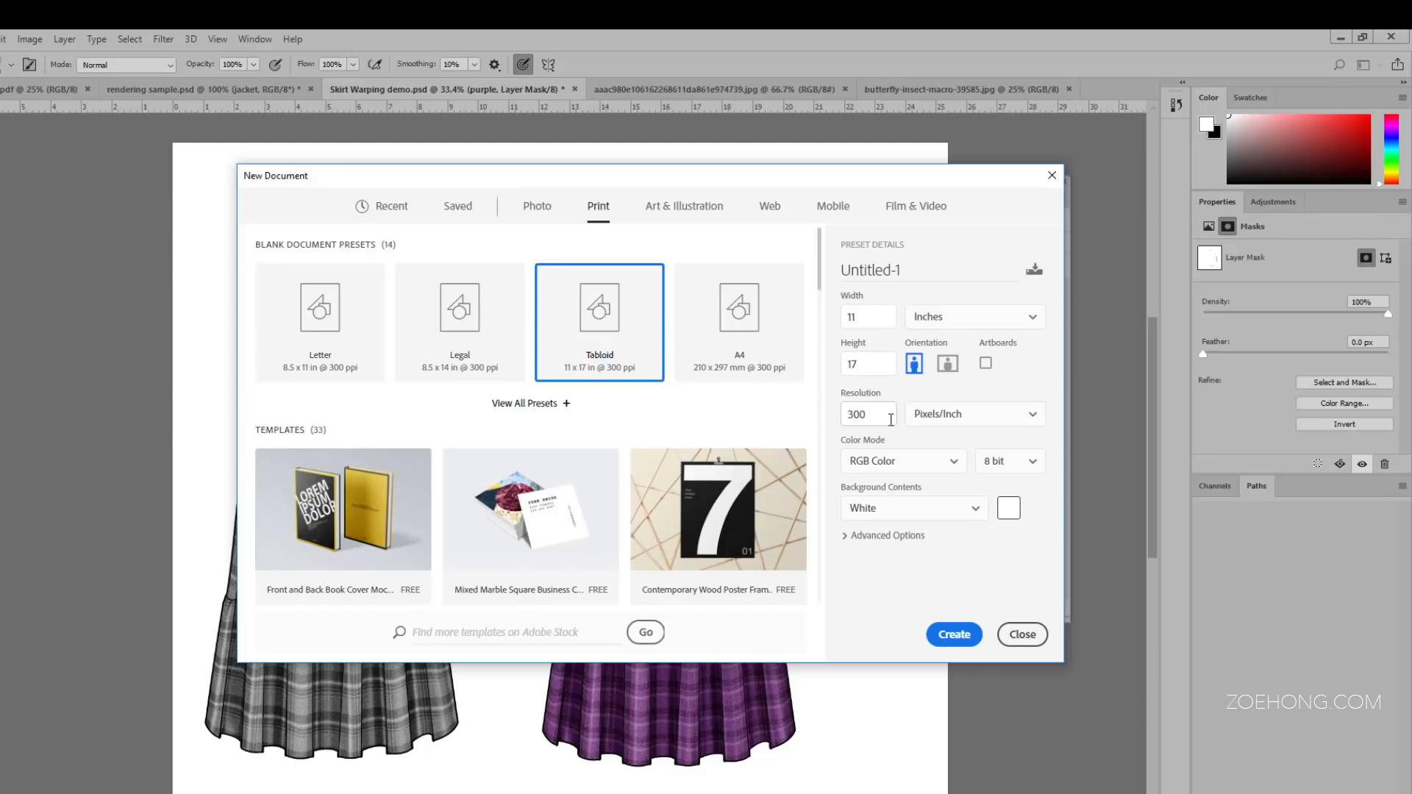
mouse_move(890, 464)
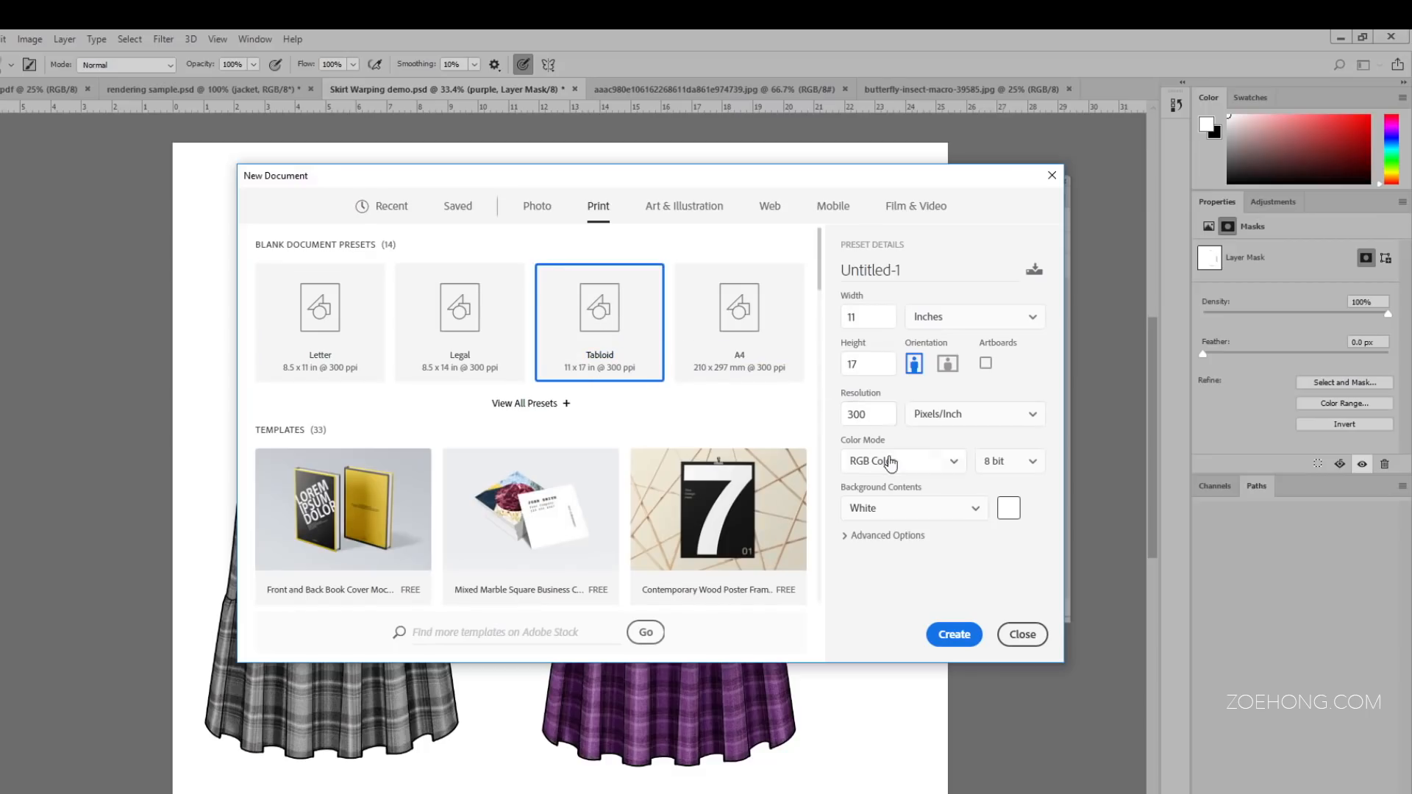
mouse_move(909, 473)
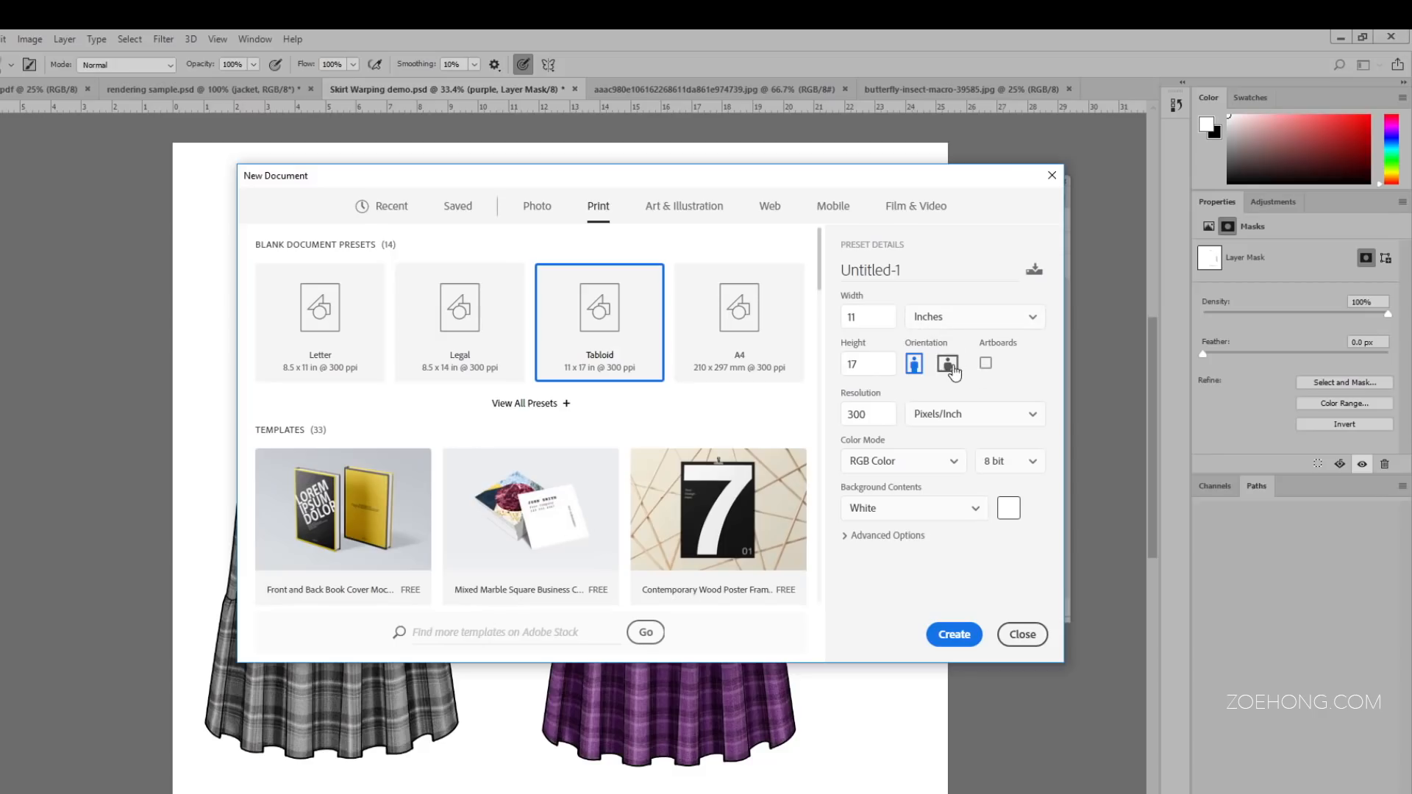
click(947, 364)
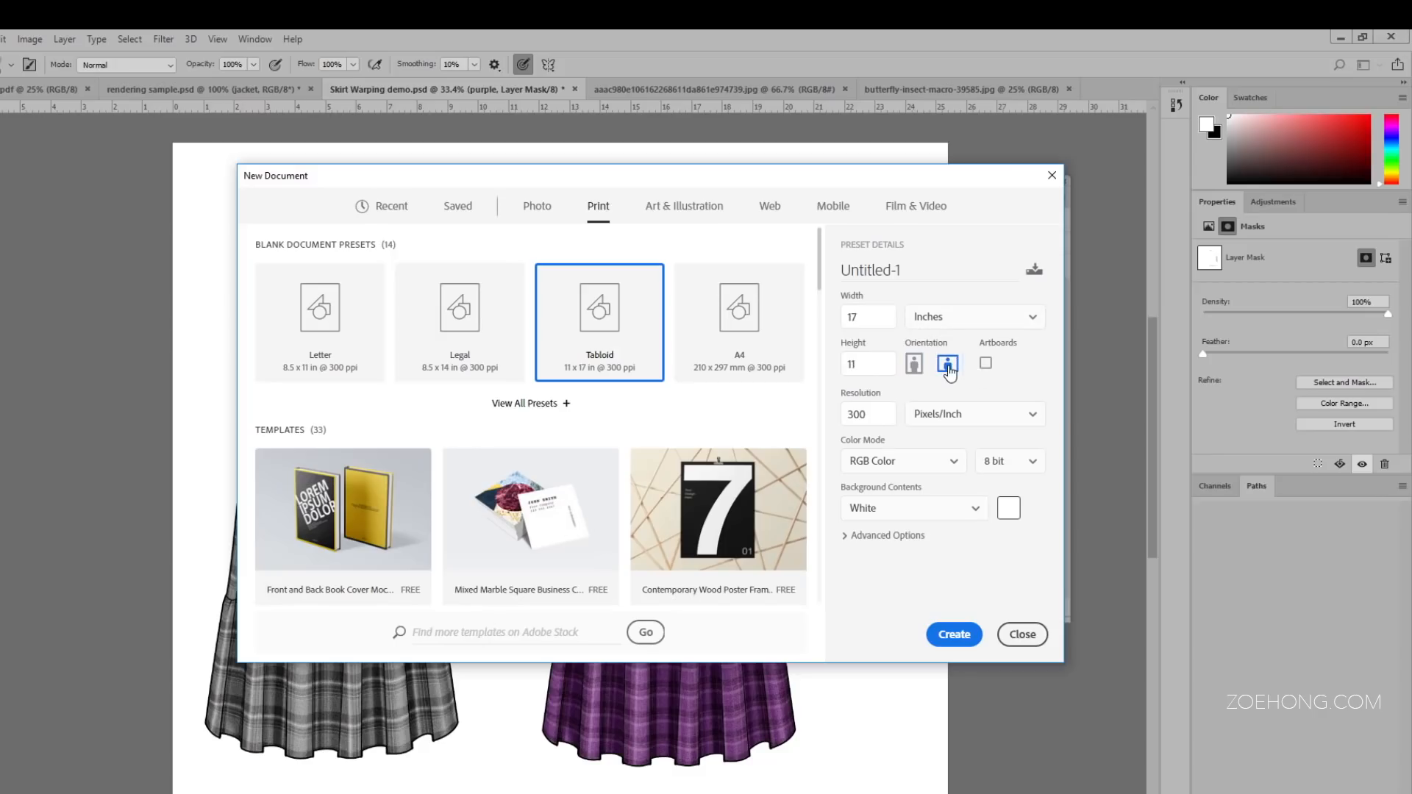
click(865, 316)
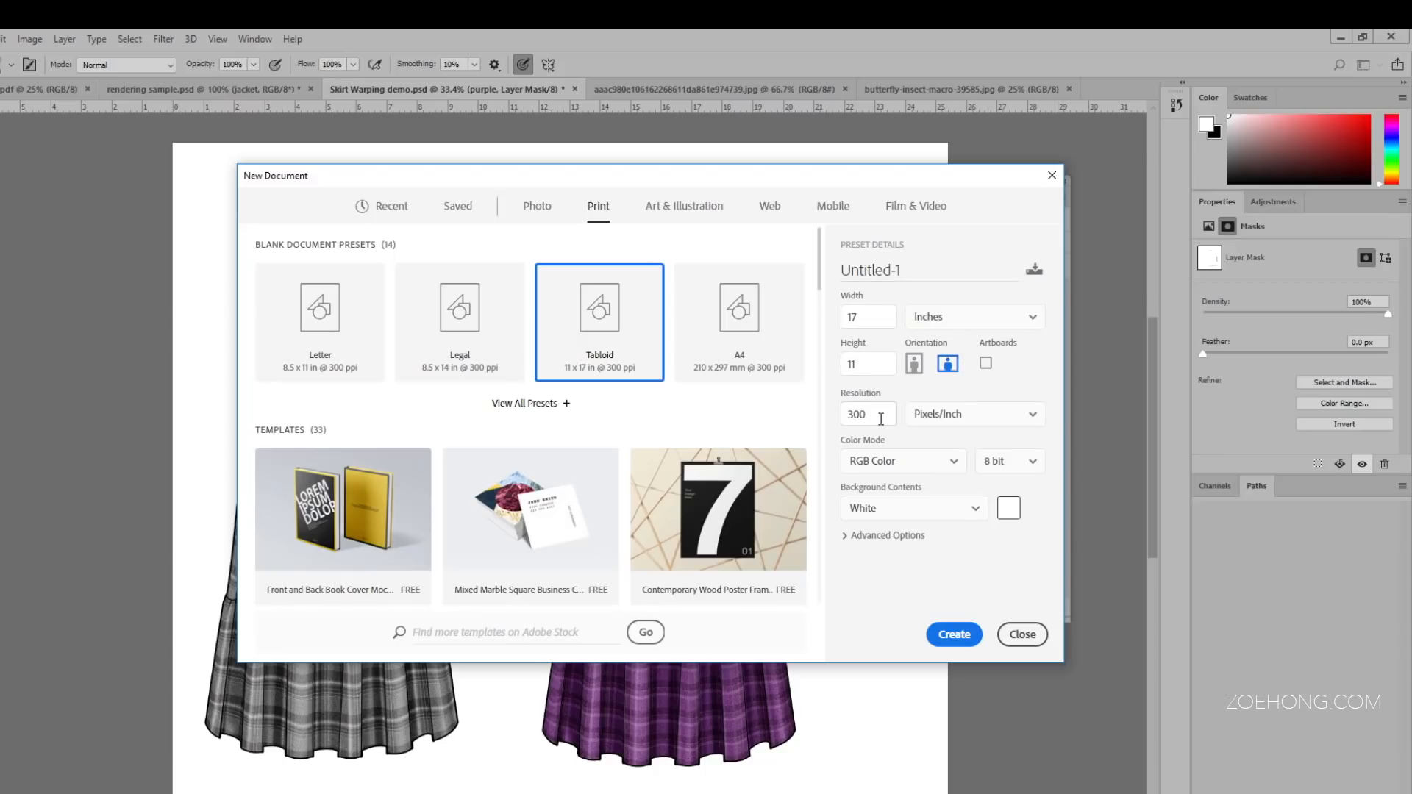
mouse_move(903, 485)
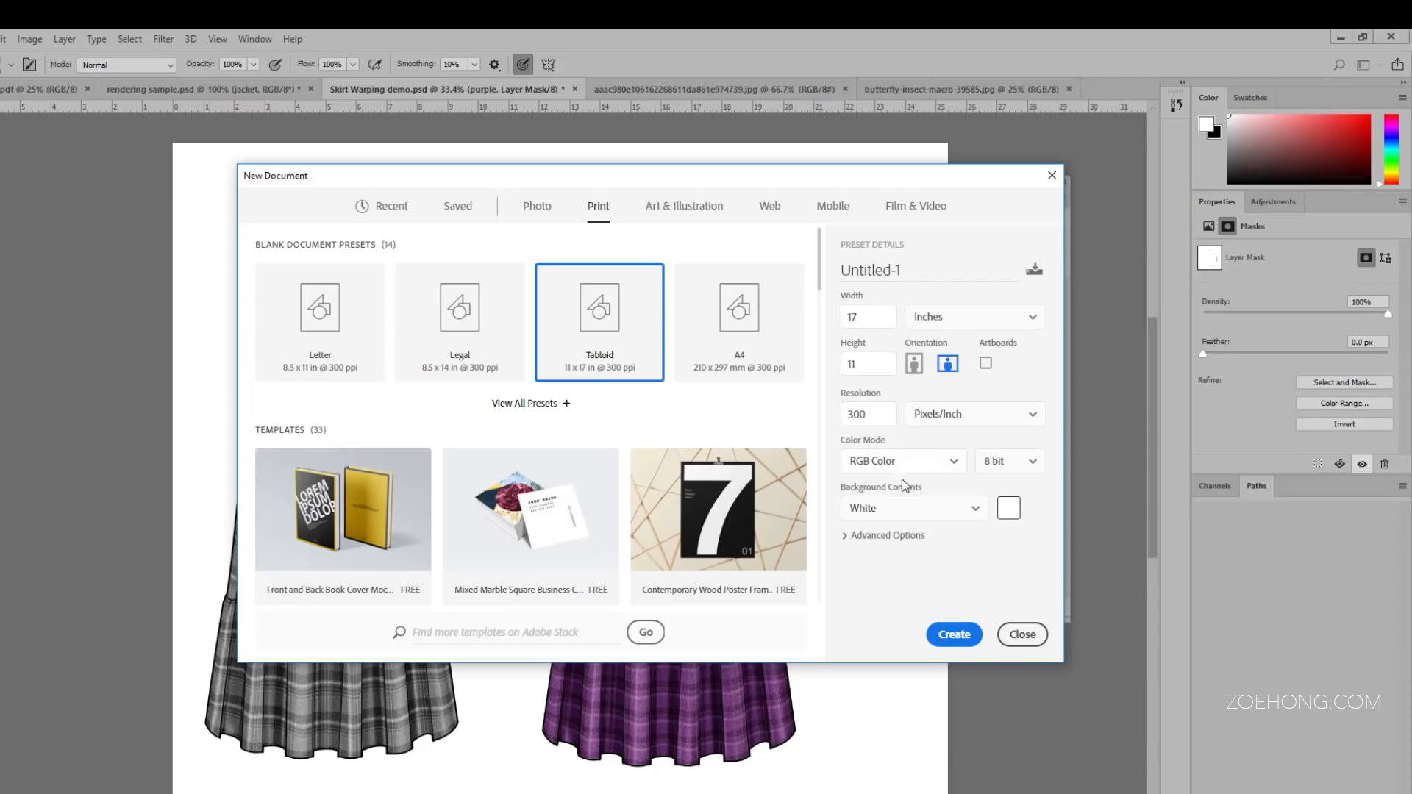
mouse_move(927, 507)
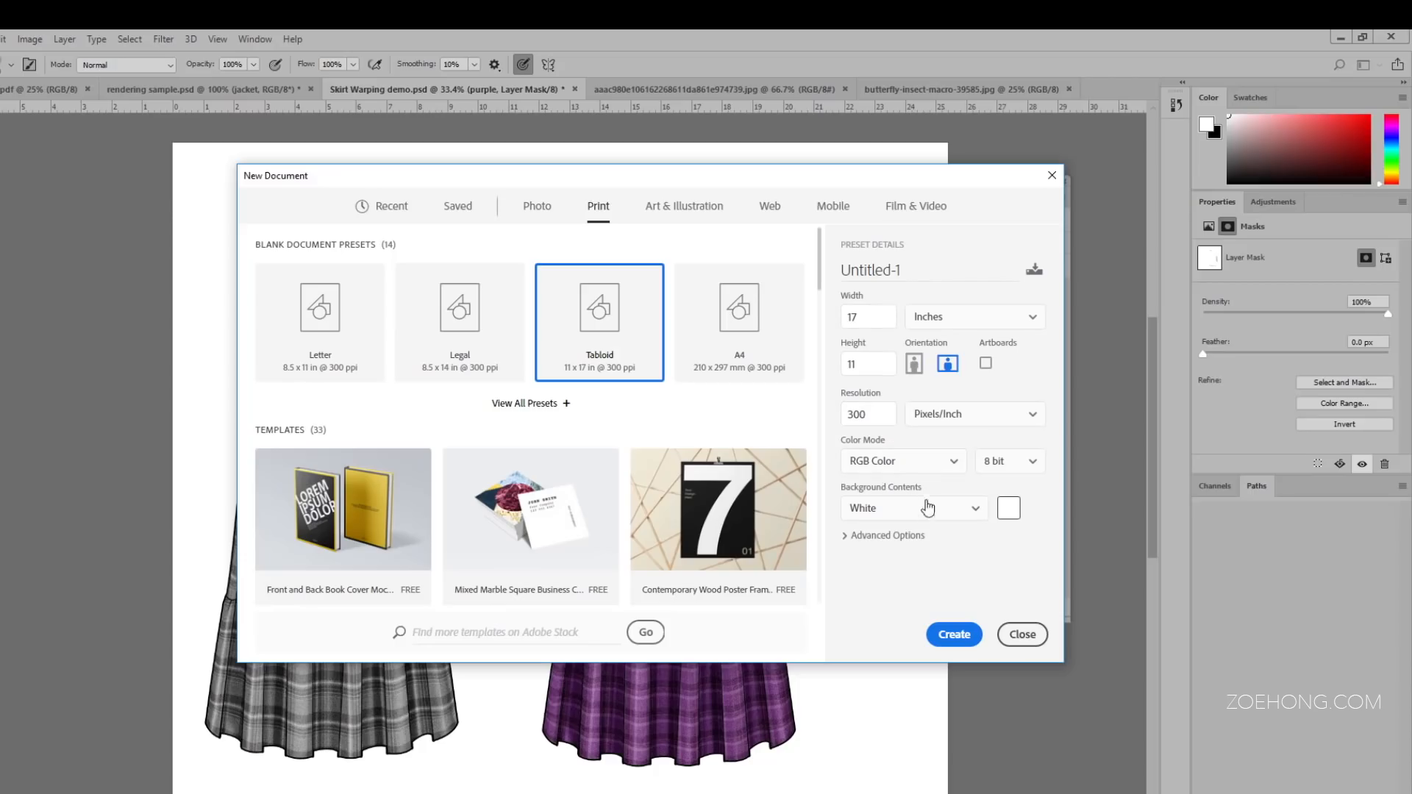
click(953, 635)
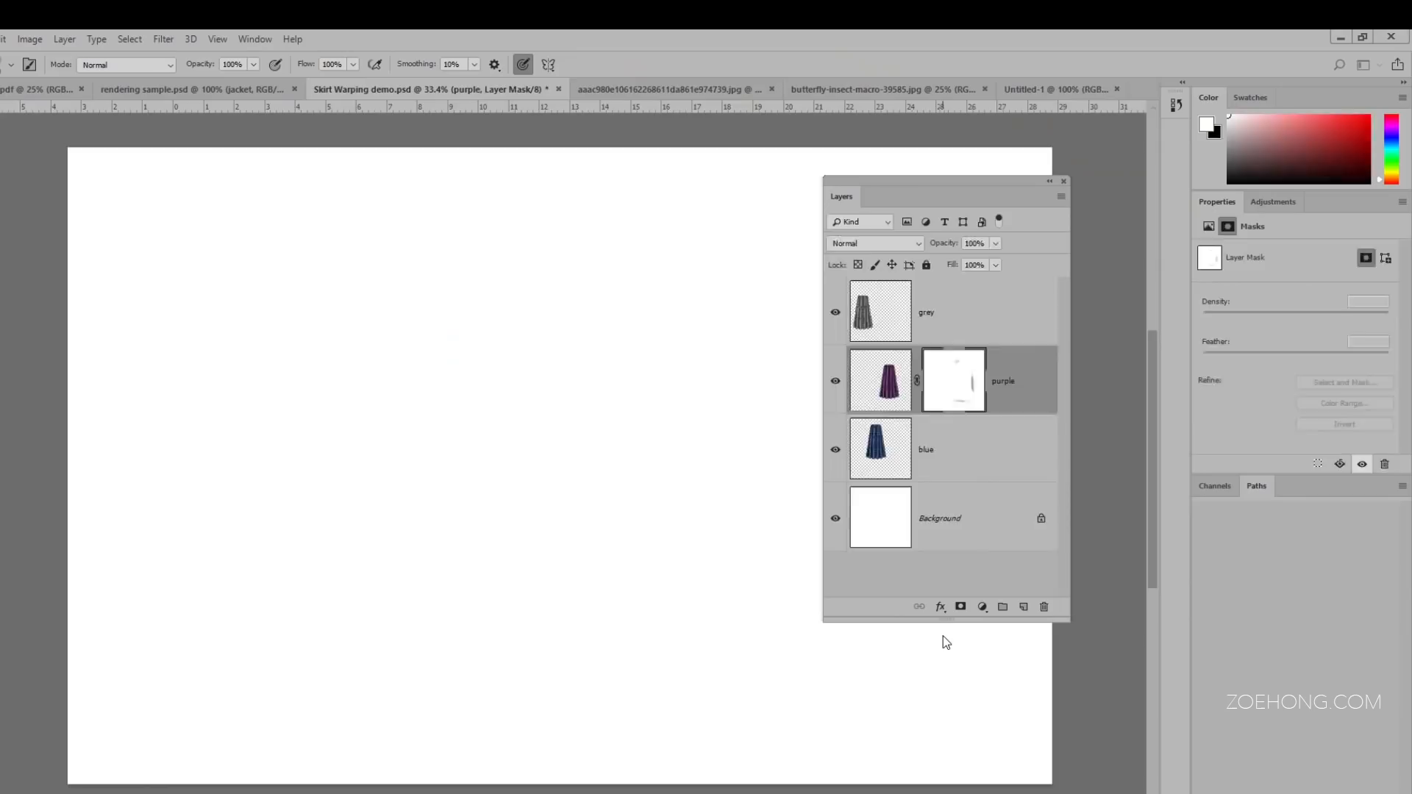
Reset the Essentials workspace and close the floating Libraries panel
click(1054, 89)
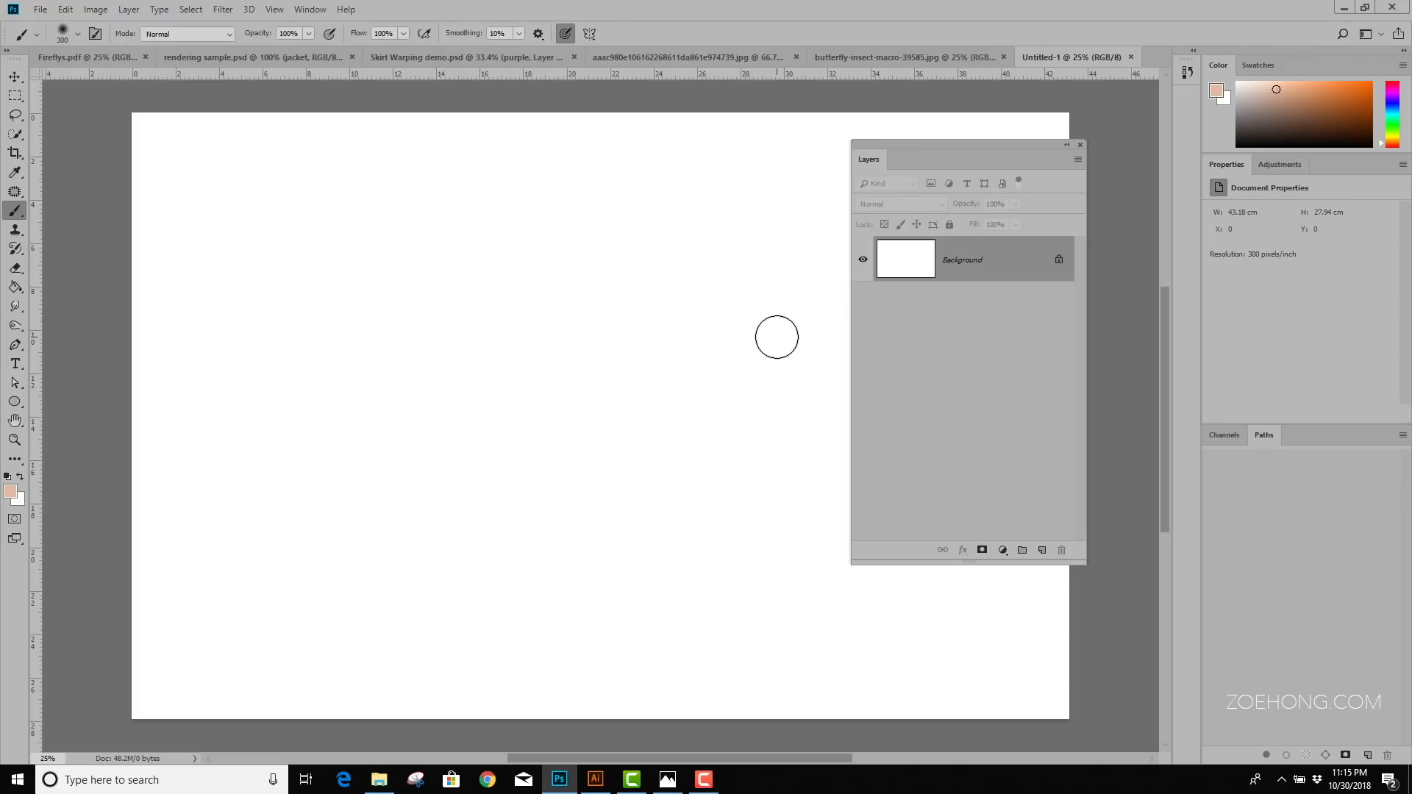
mouse_move(803, 354)
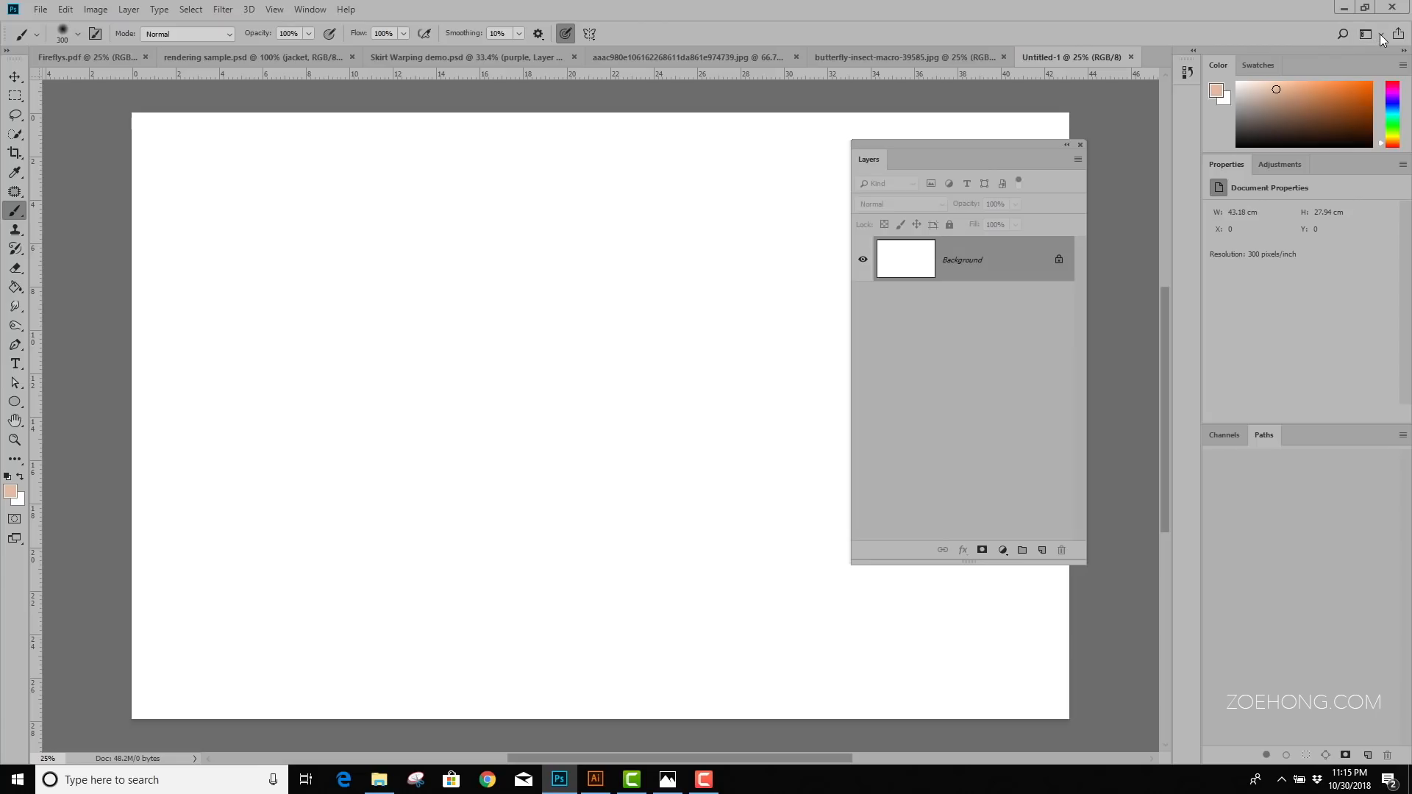
click(1381, 36)
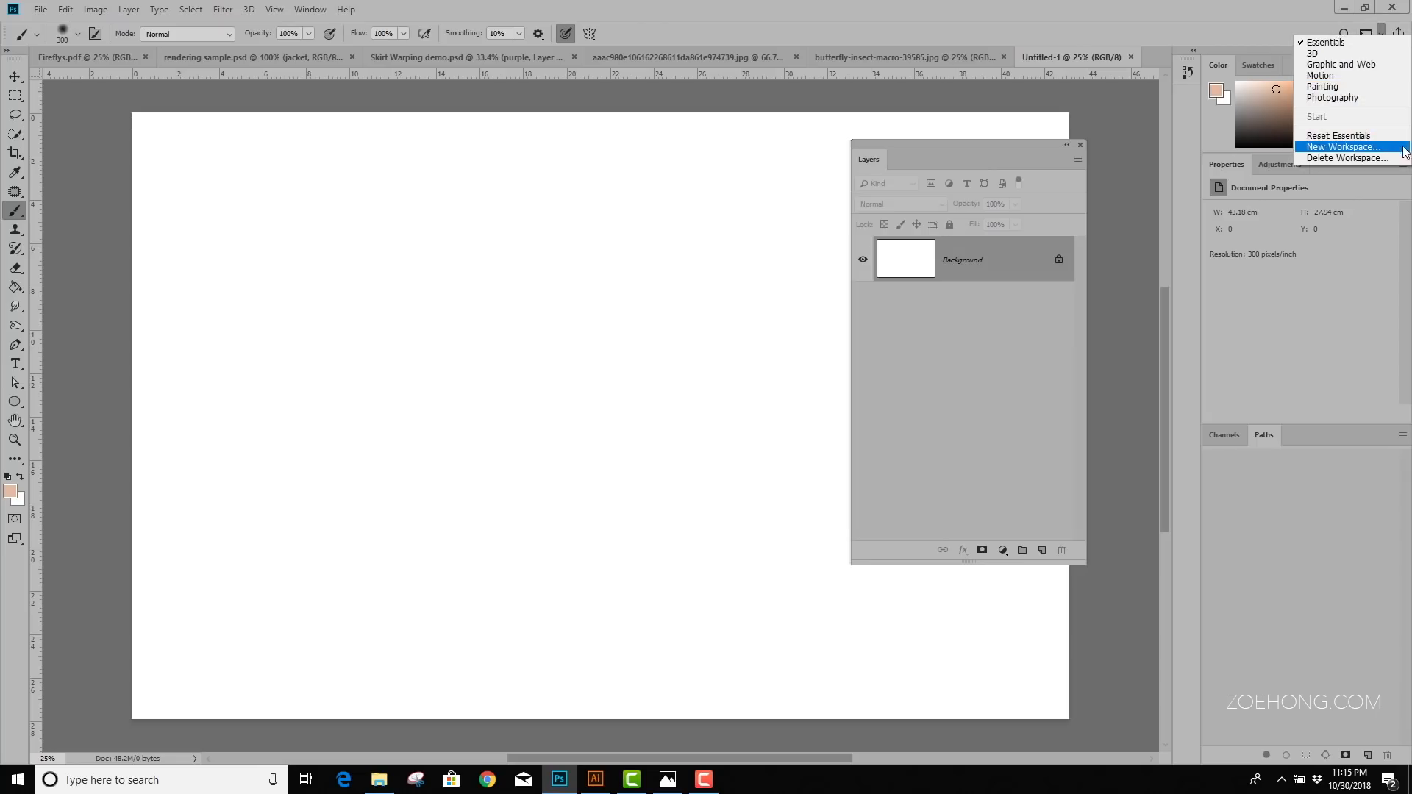
mouse_move(1337, 135)
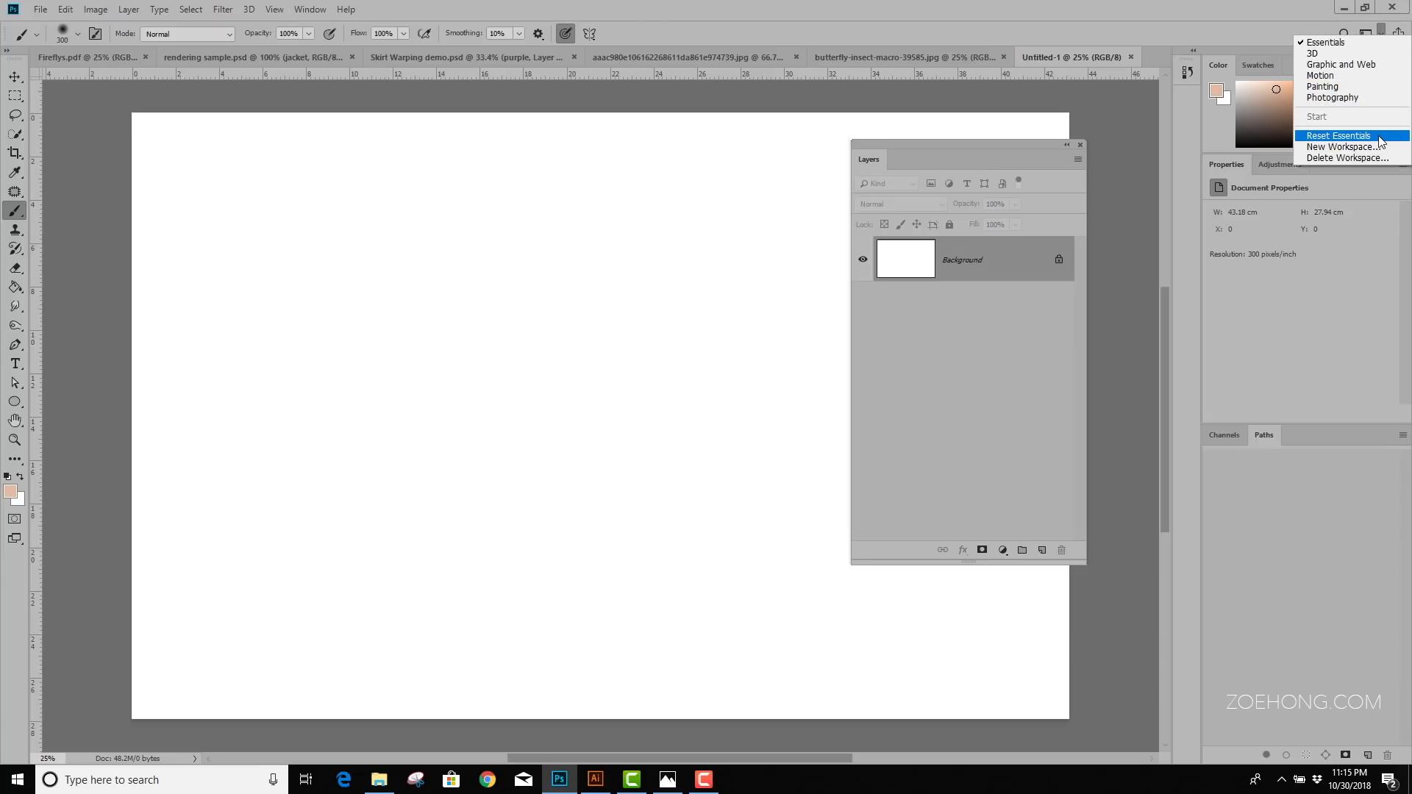
click(1337, 135)
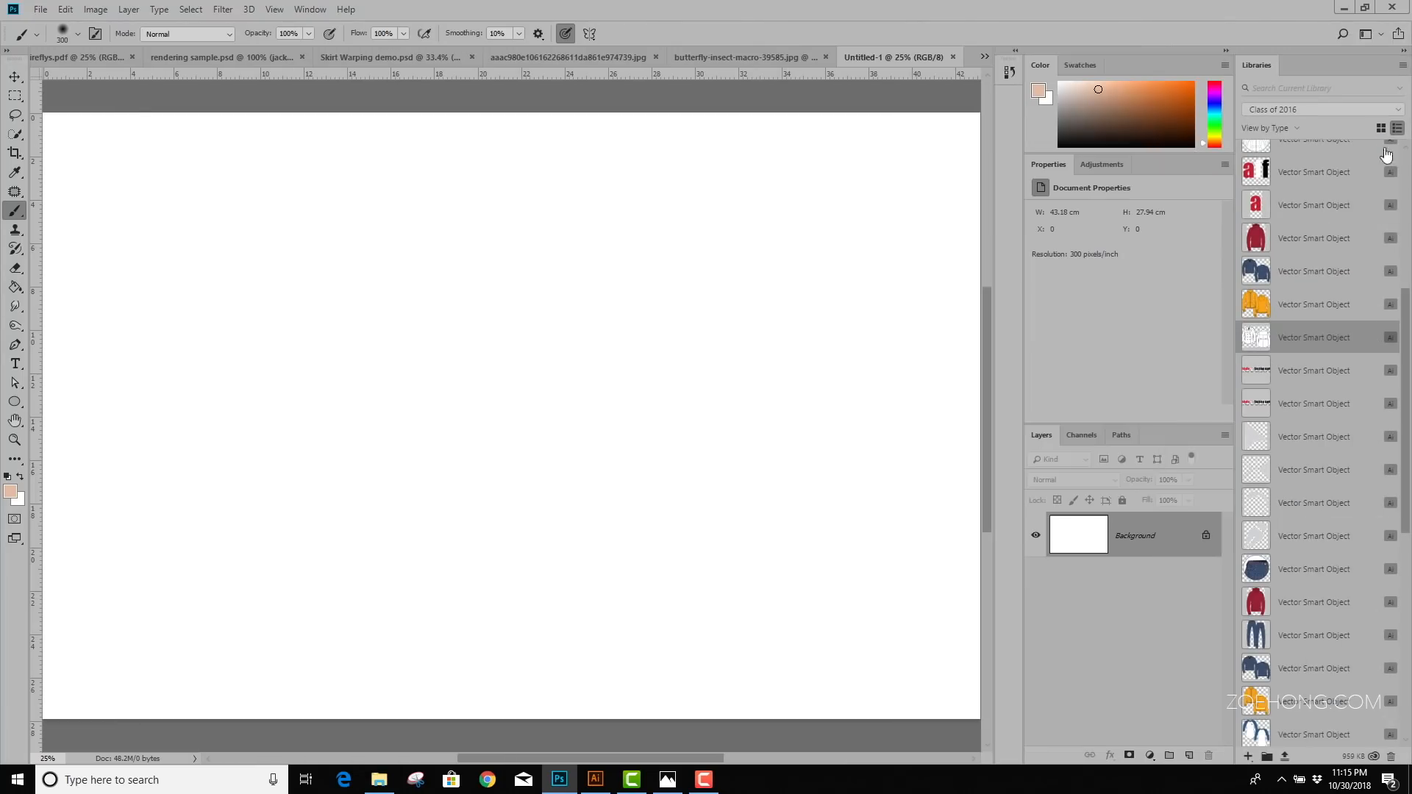
mouse_move(870, 225)
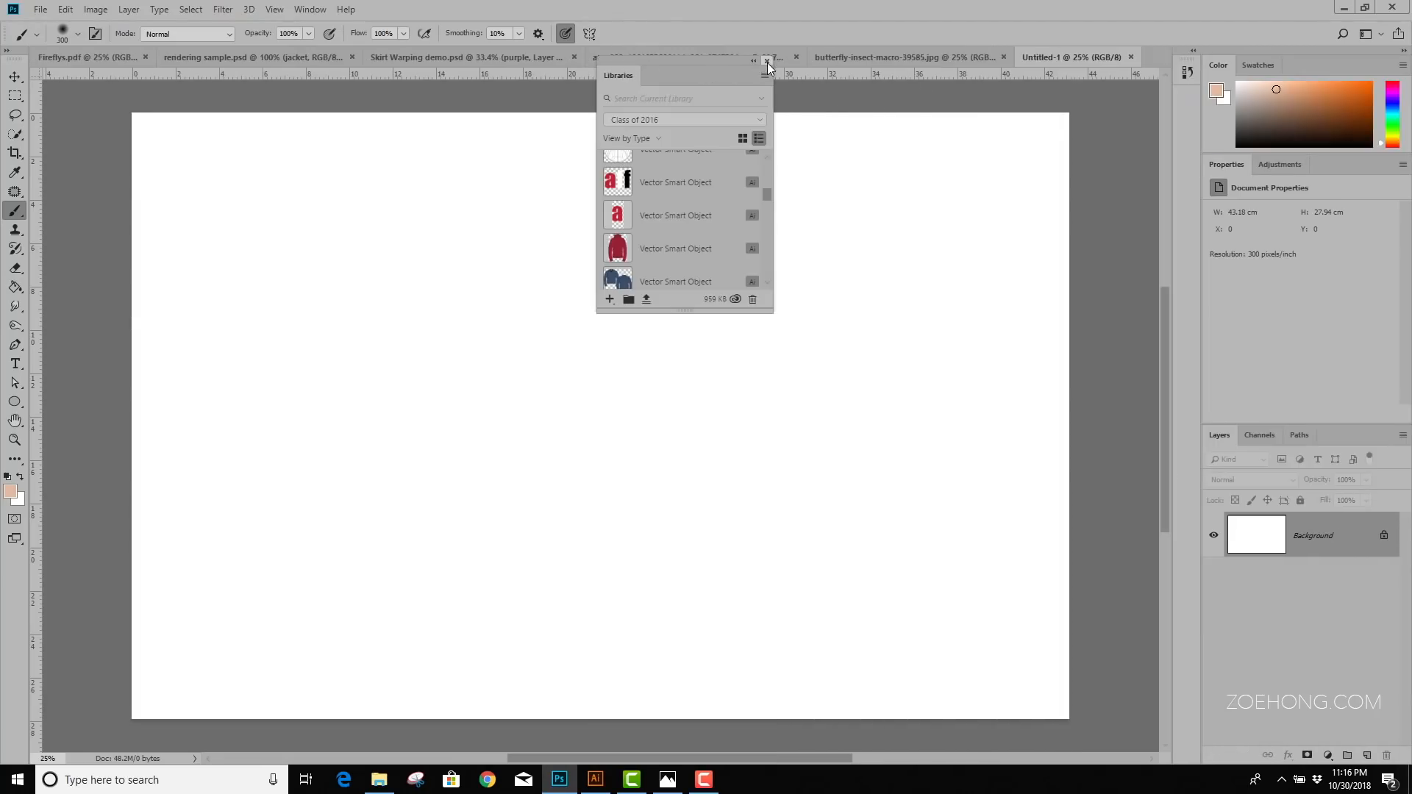
click(767, 61)
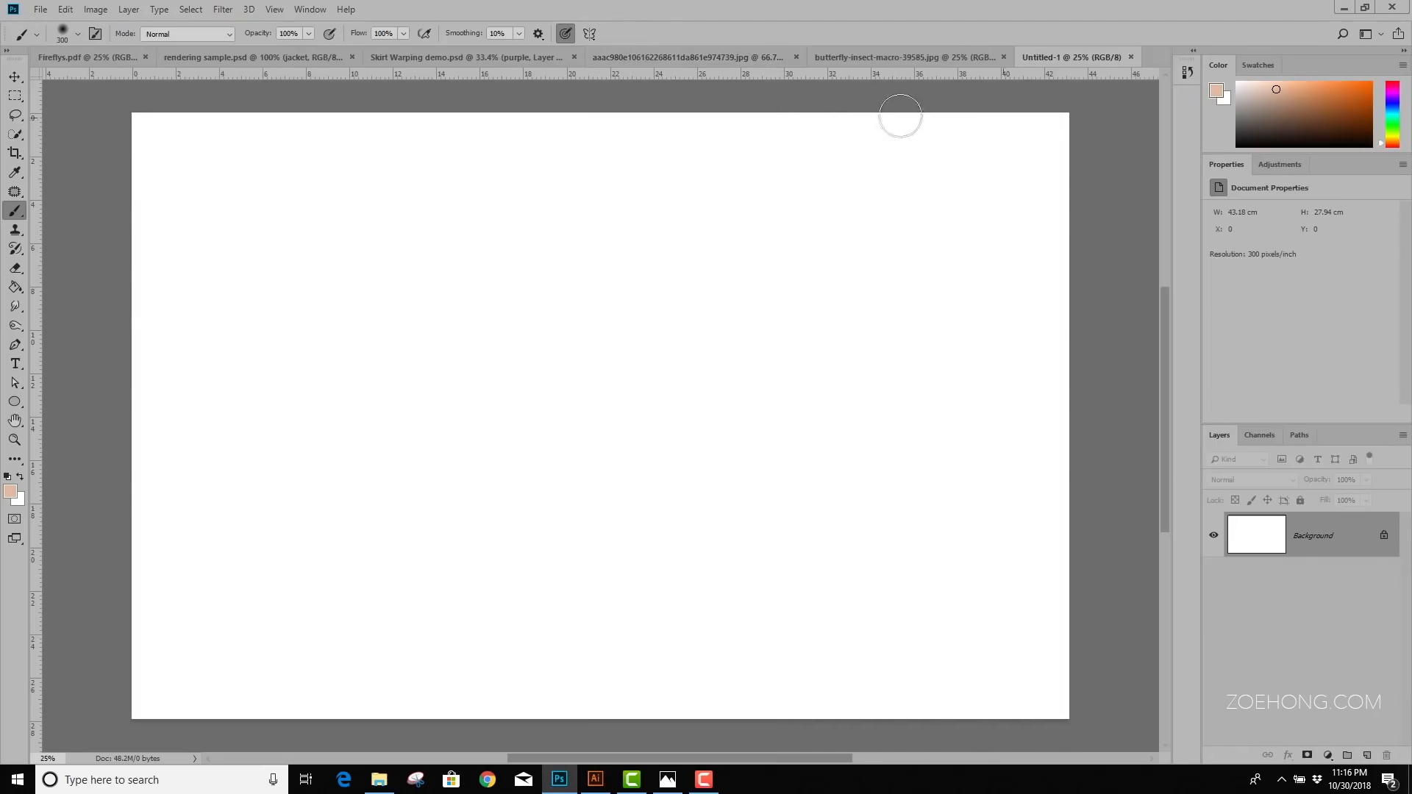
mouse_move(1236, 486)
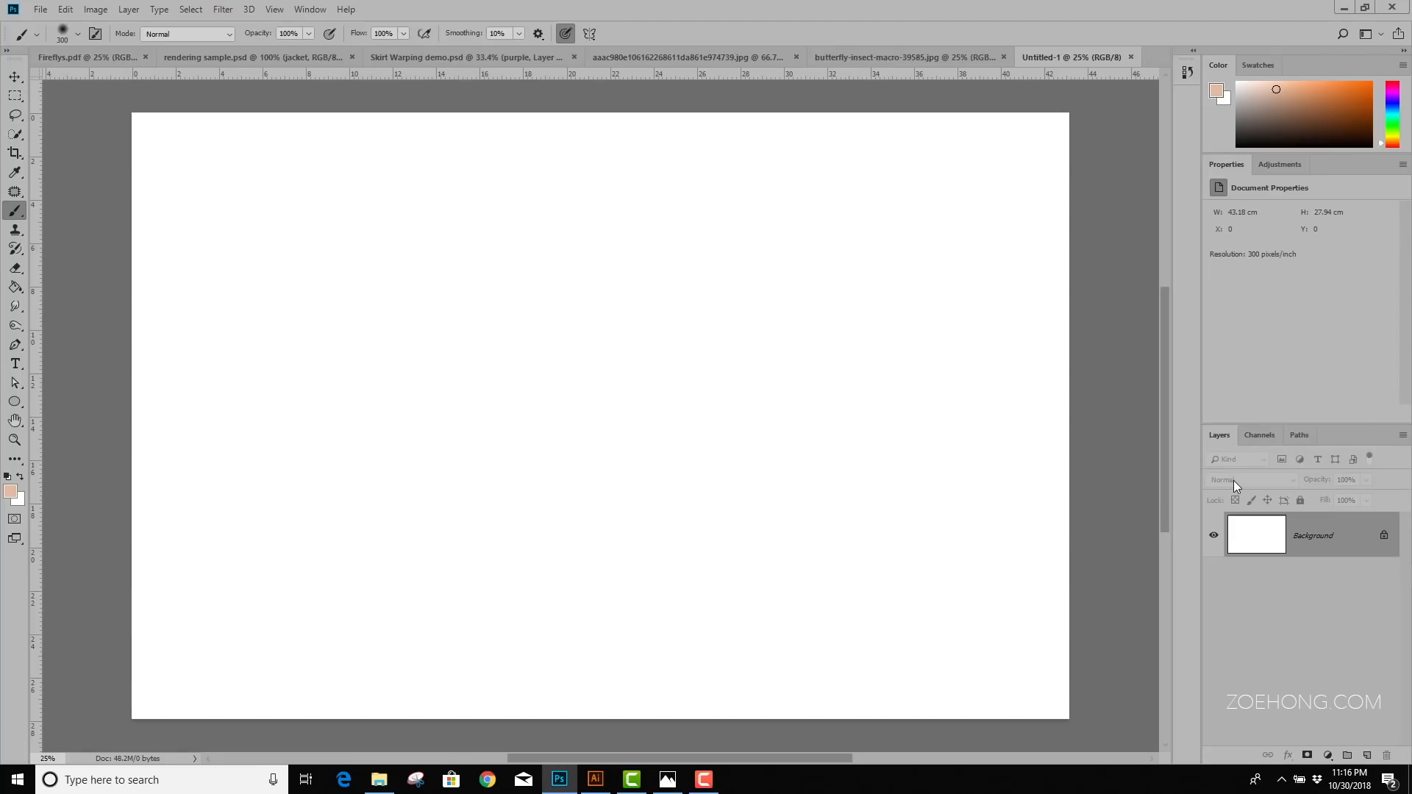
mouse_move(1221, 441)
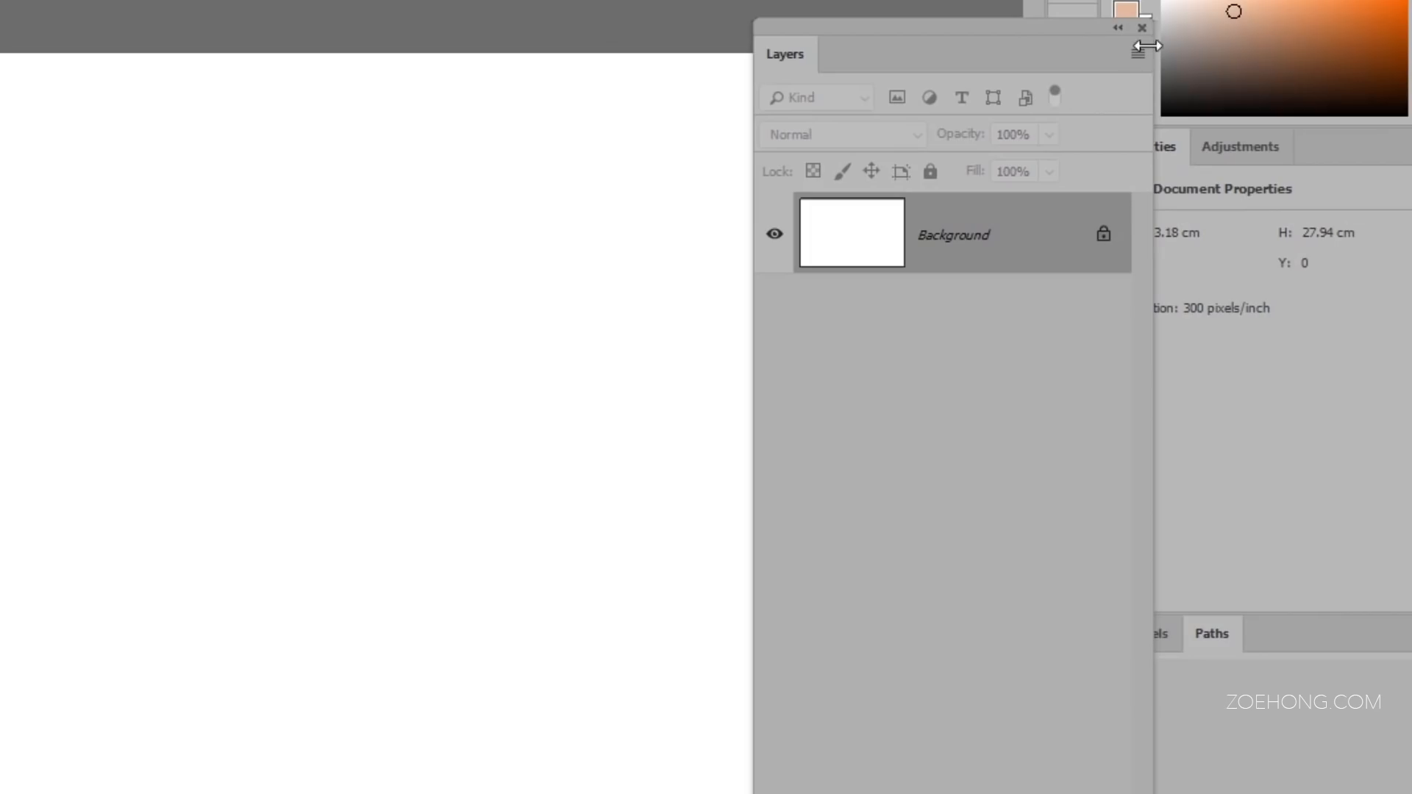
Set the Layers panel thumbnail size to the largest option in Panel Options
click(1138, 52)
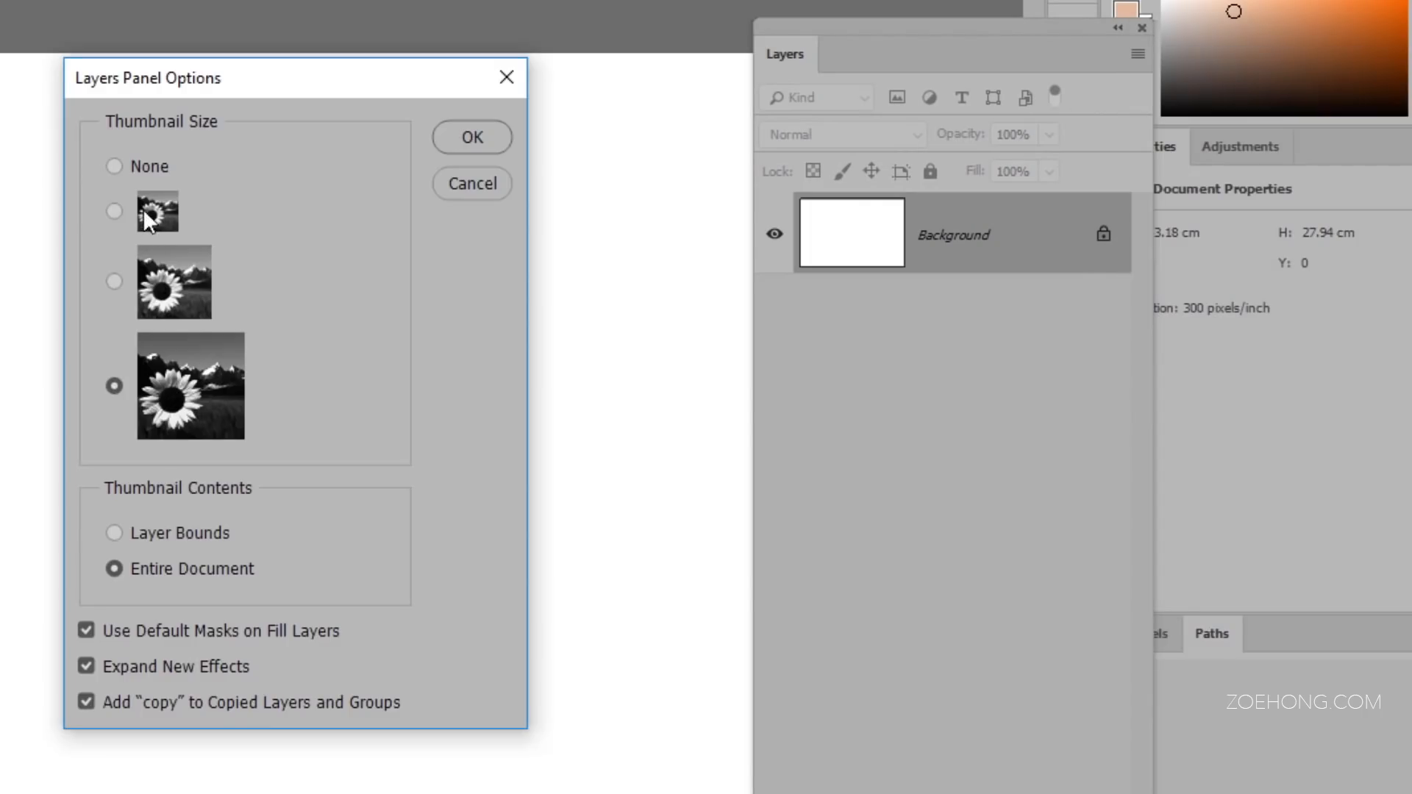
click(471, 136)
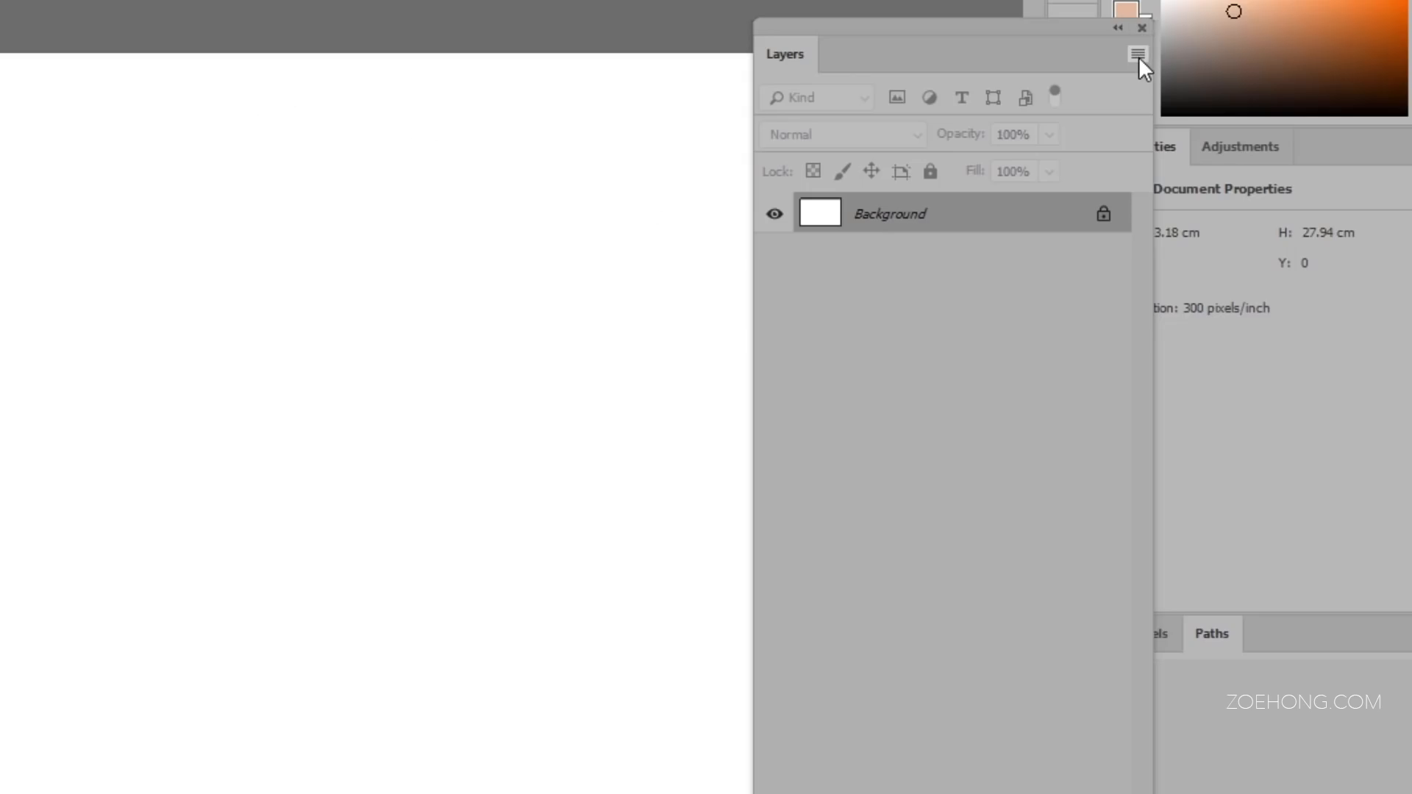
click(1138, 53)
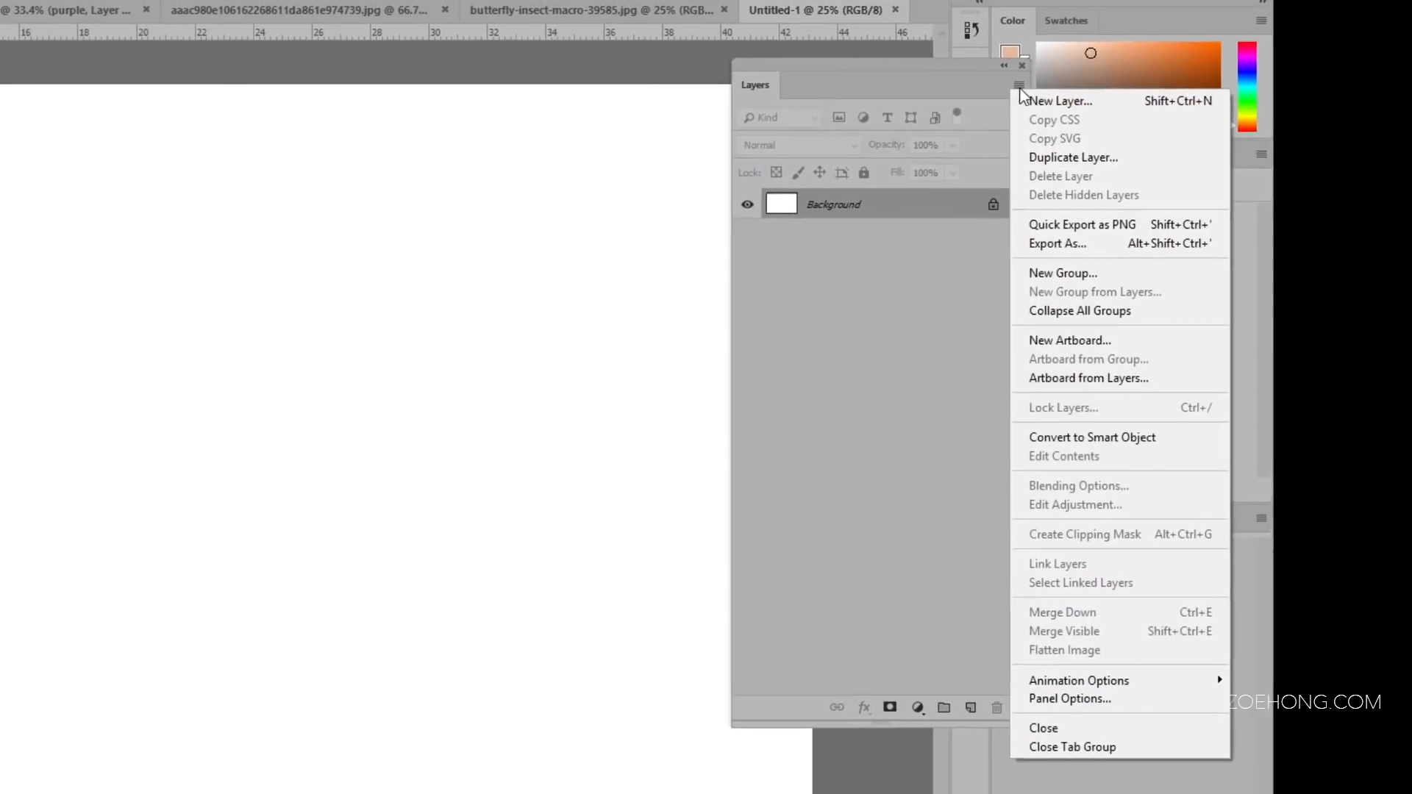
click(1069, 699)
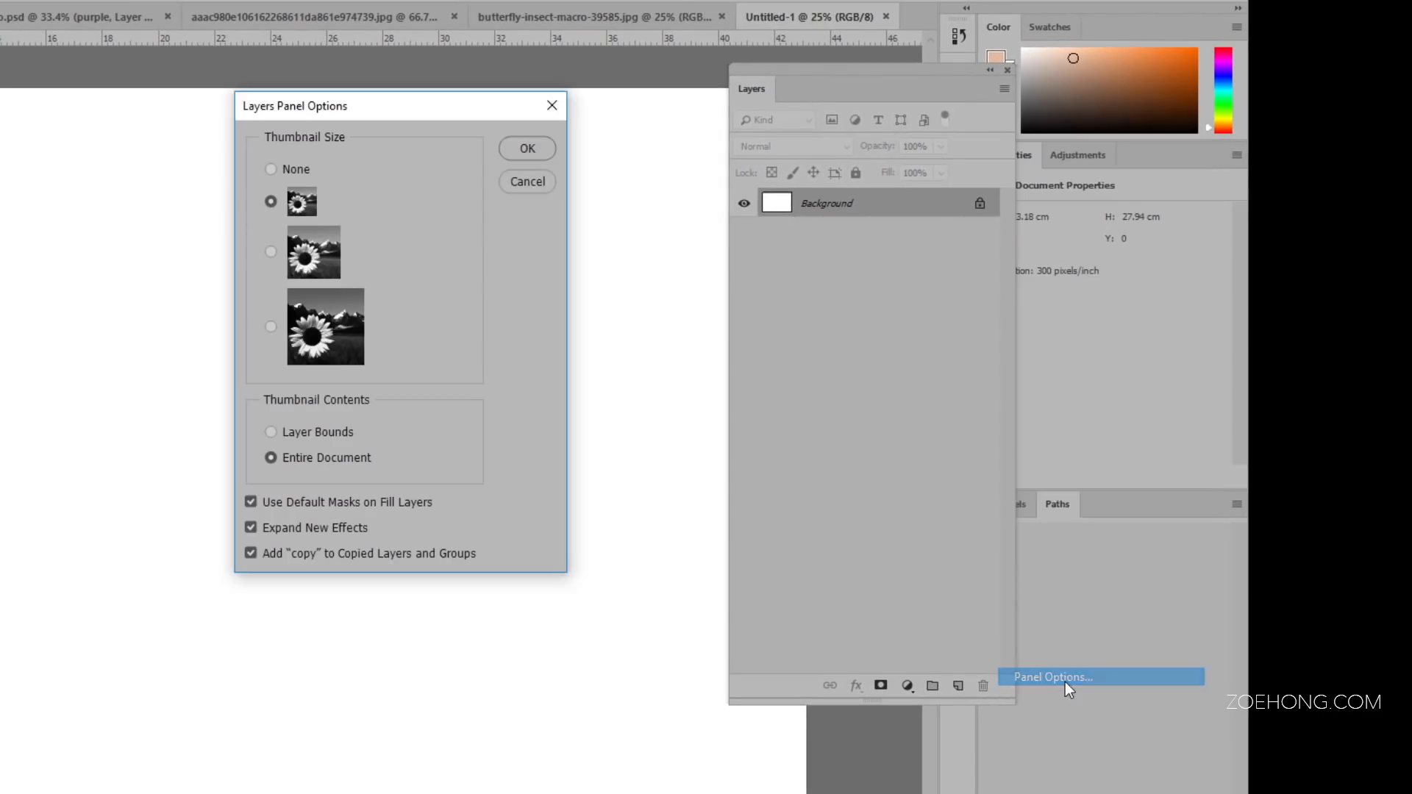
click(270, 325)
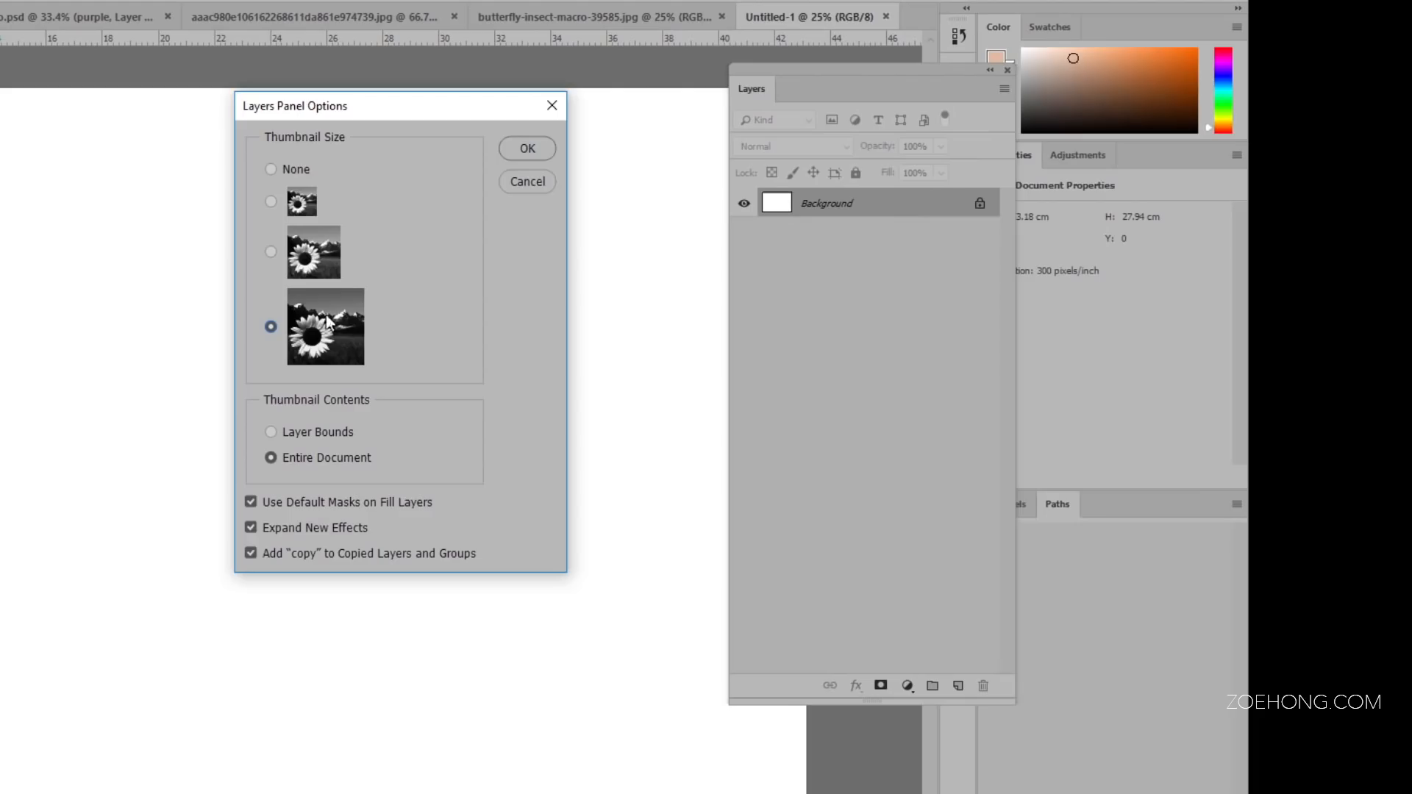
click(527, 148)
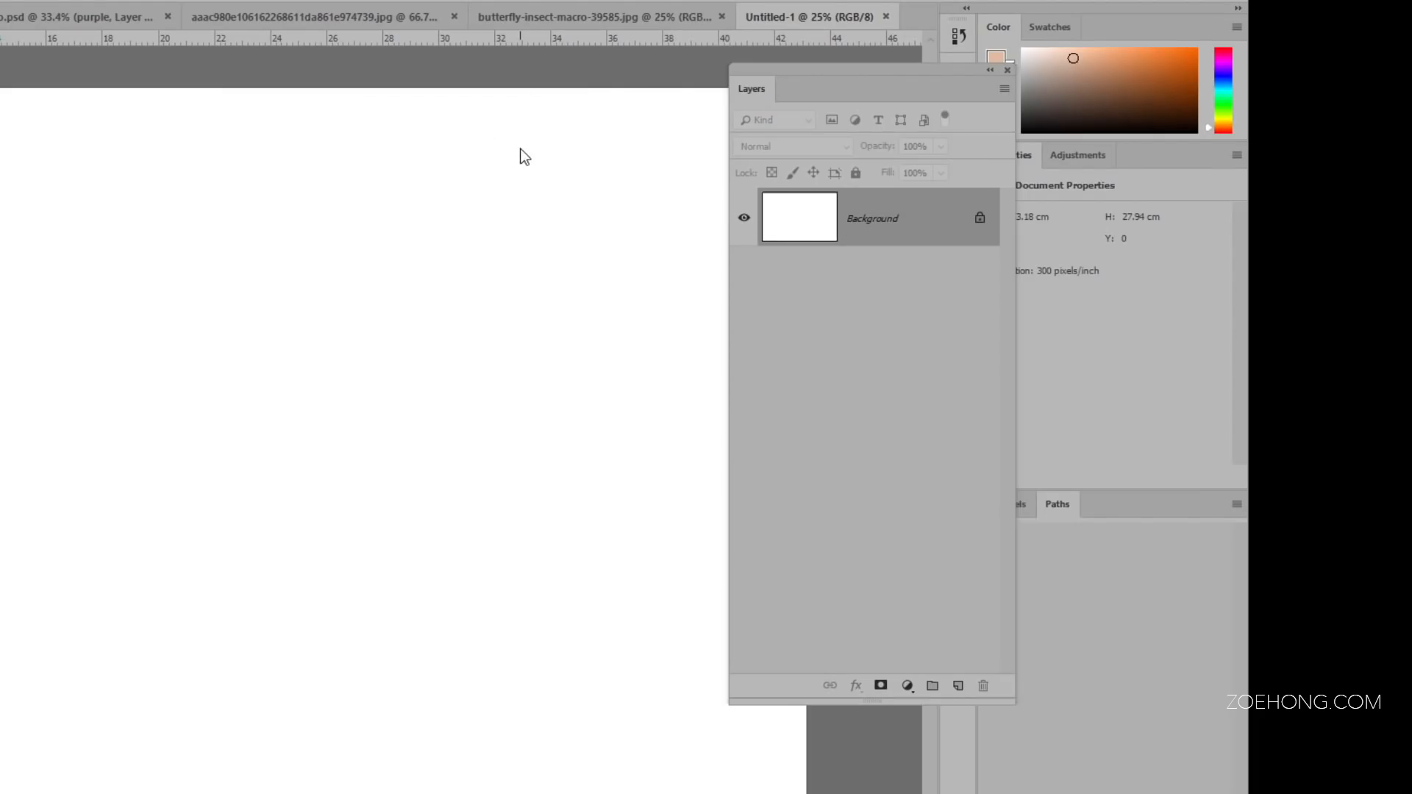
mouse_move(846, 289)
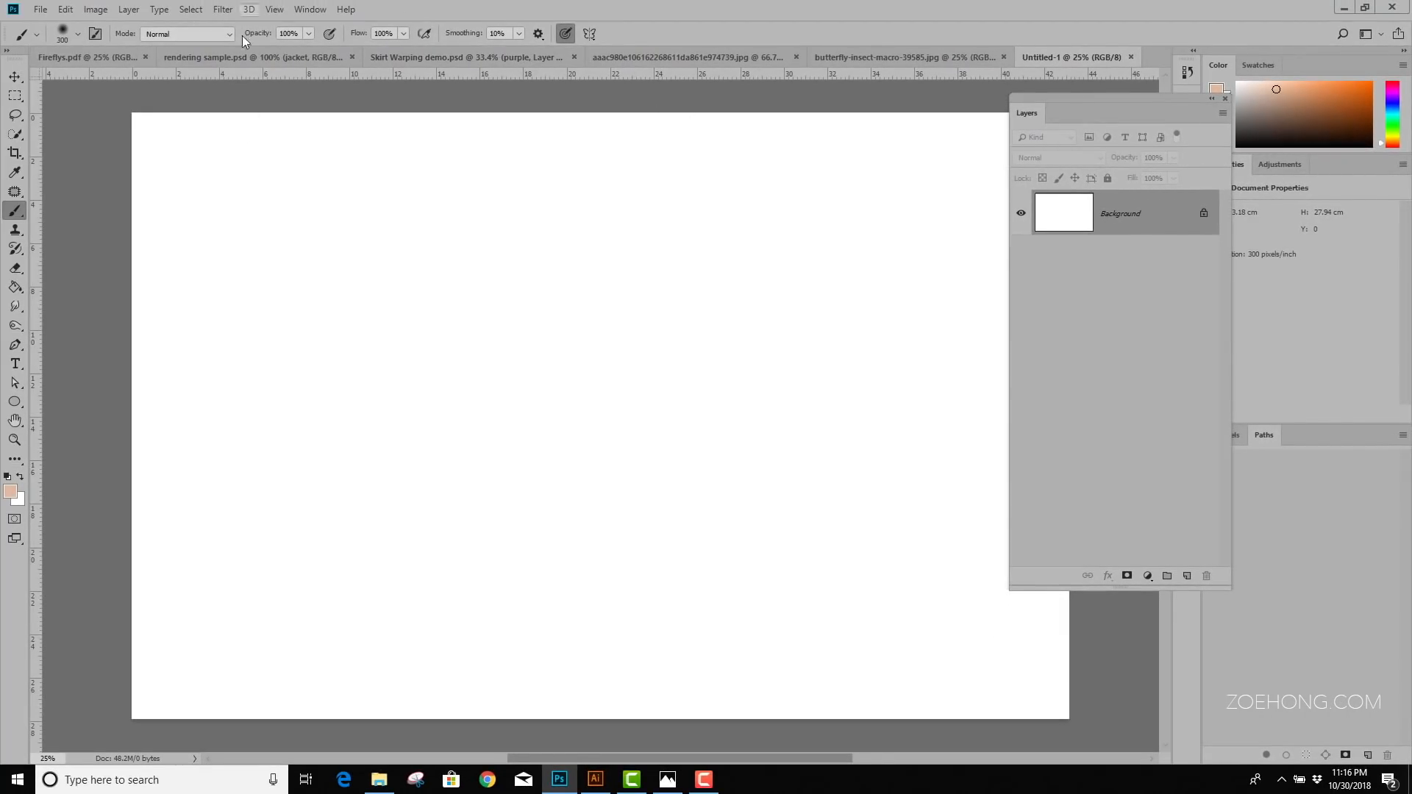
mouse_move(553, 406)
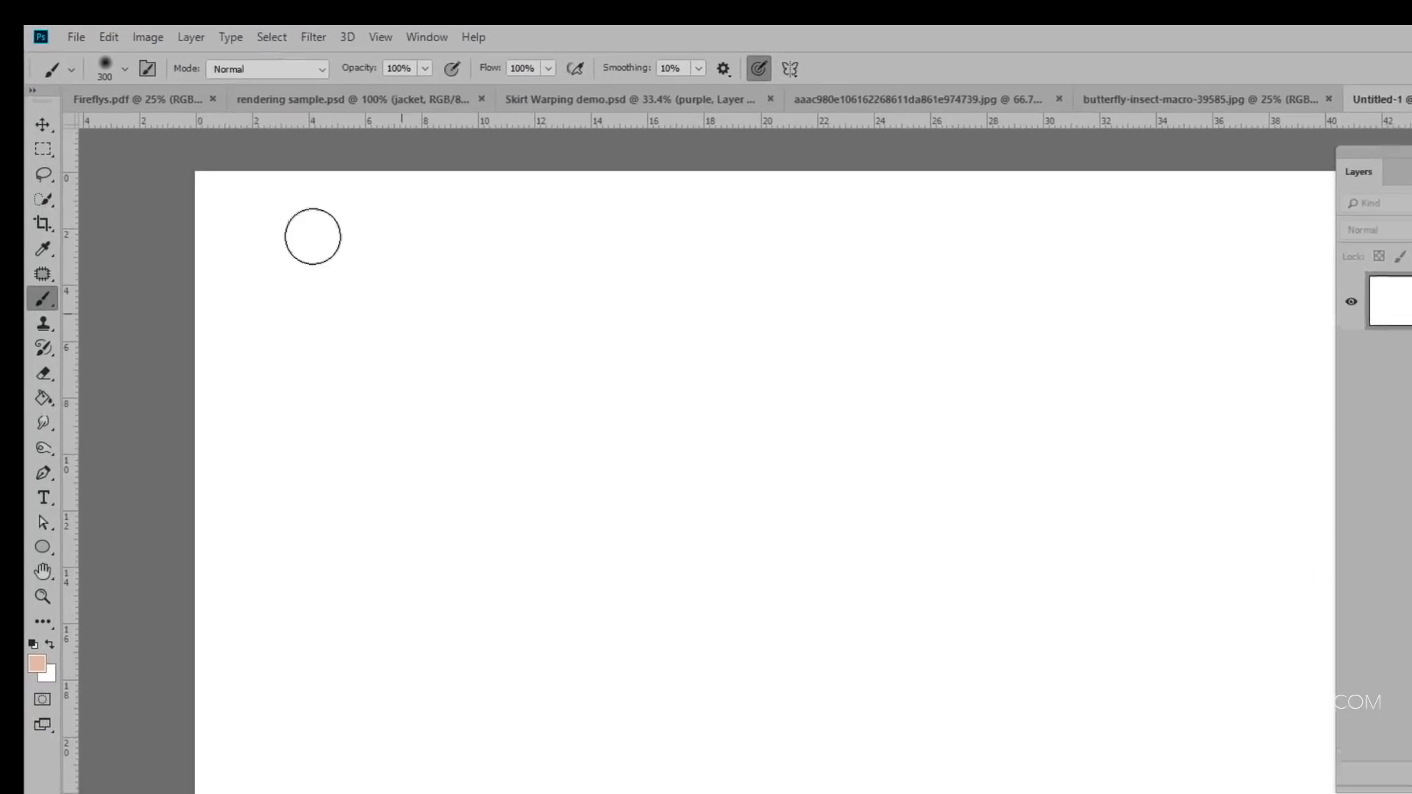
Select the Move tool and choose Place Embedded to browse the Mood Board for Zoe folder
click(43, 126)
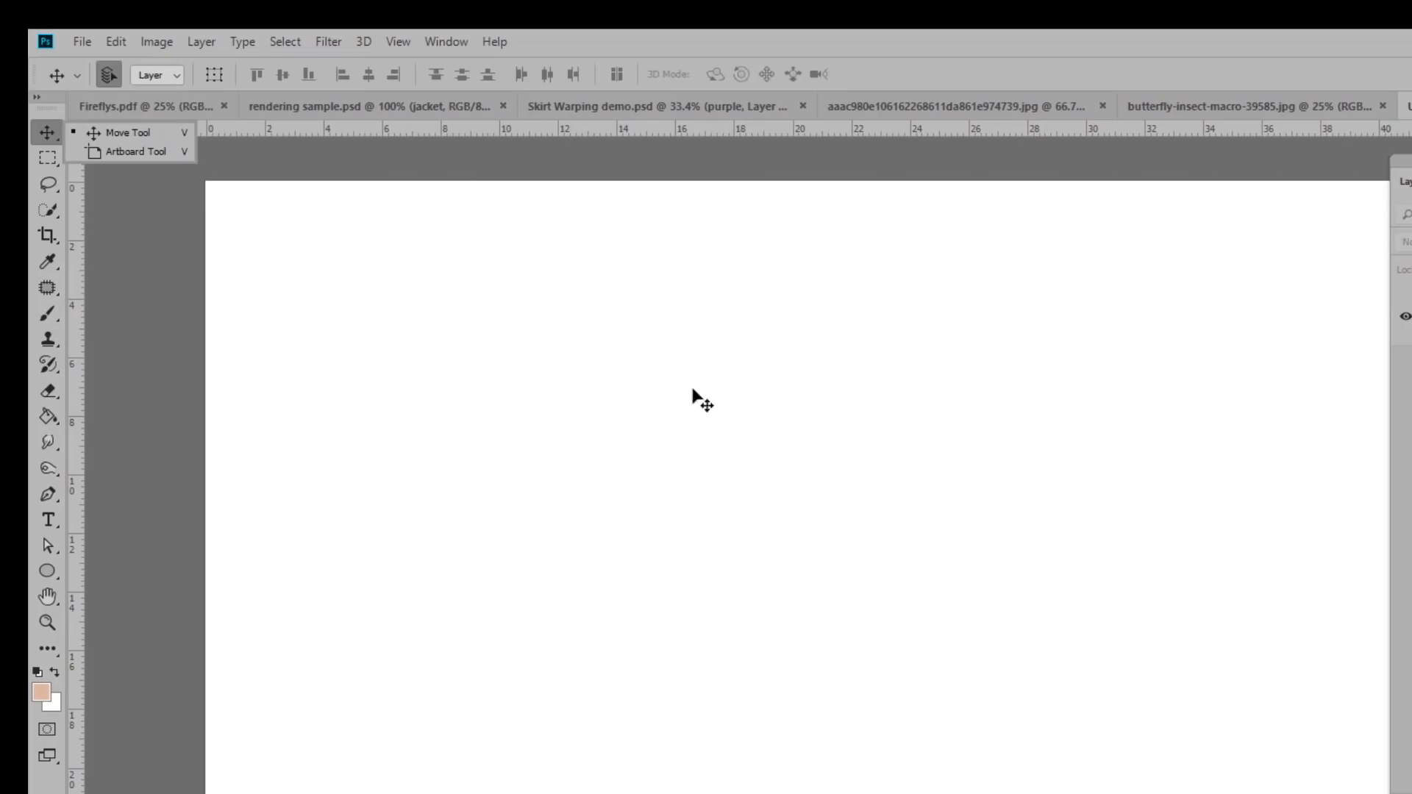
click(81, 42)
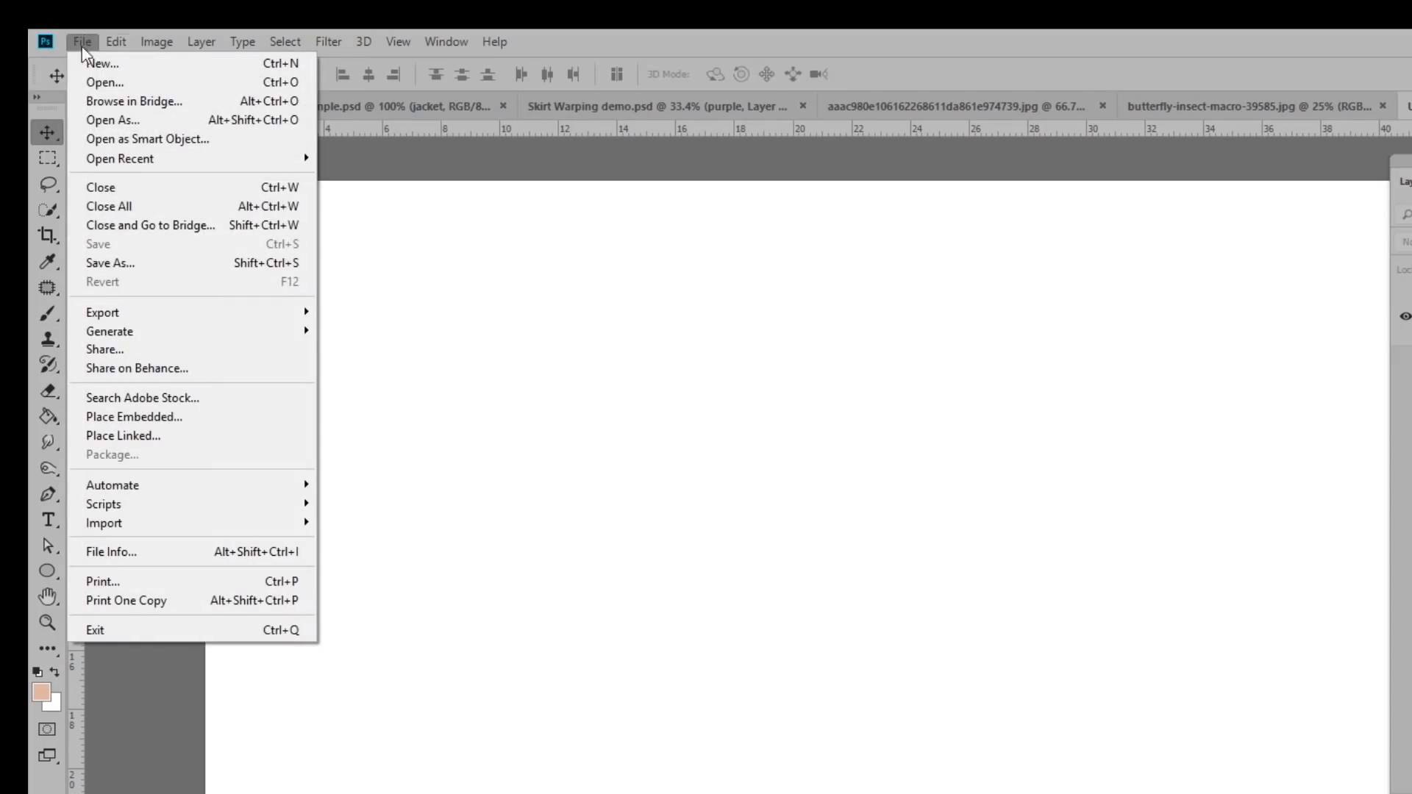
mouse_move(134, 416)
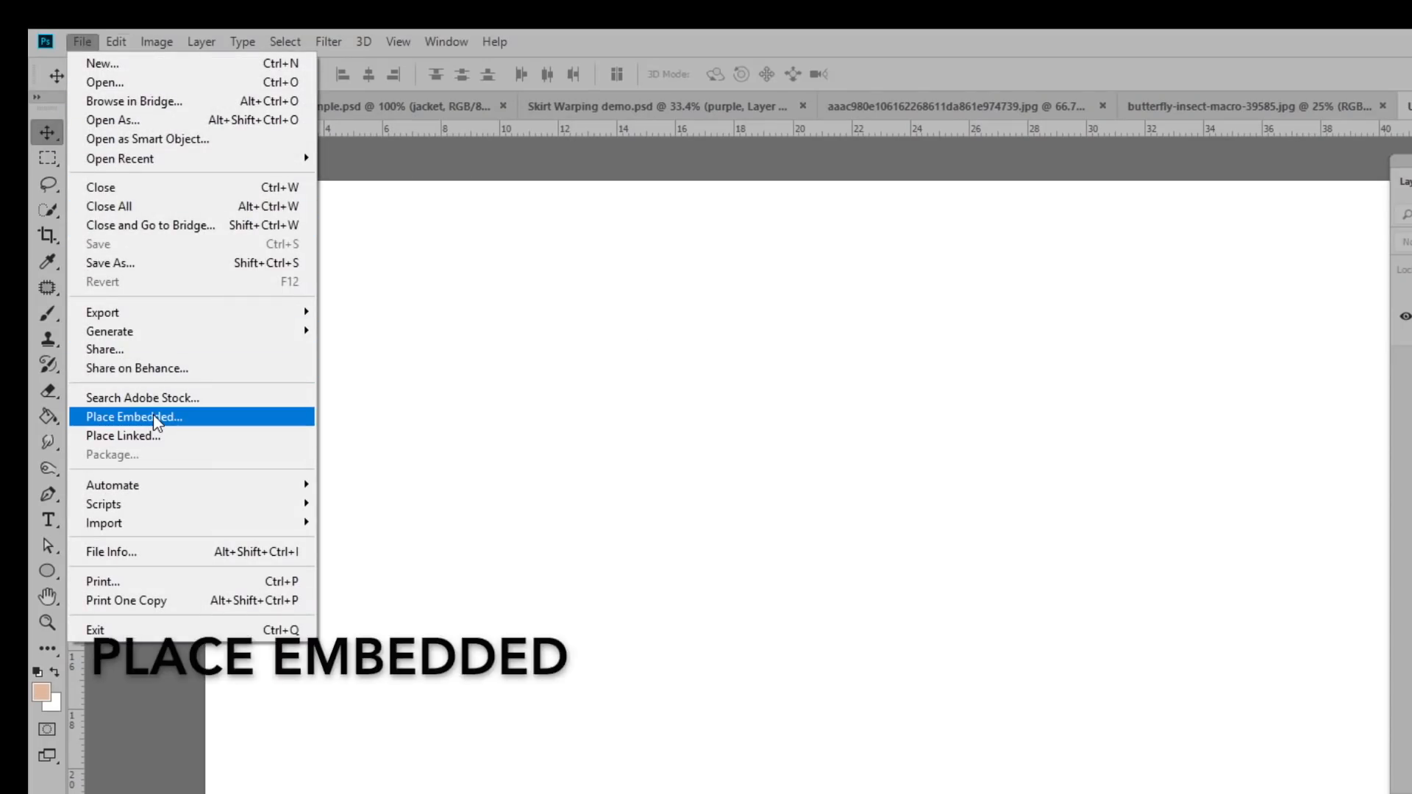
mouse_move(158, 437)
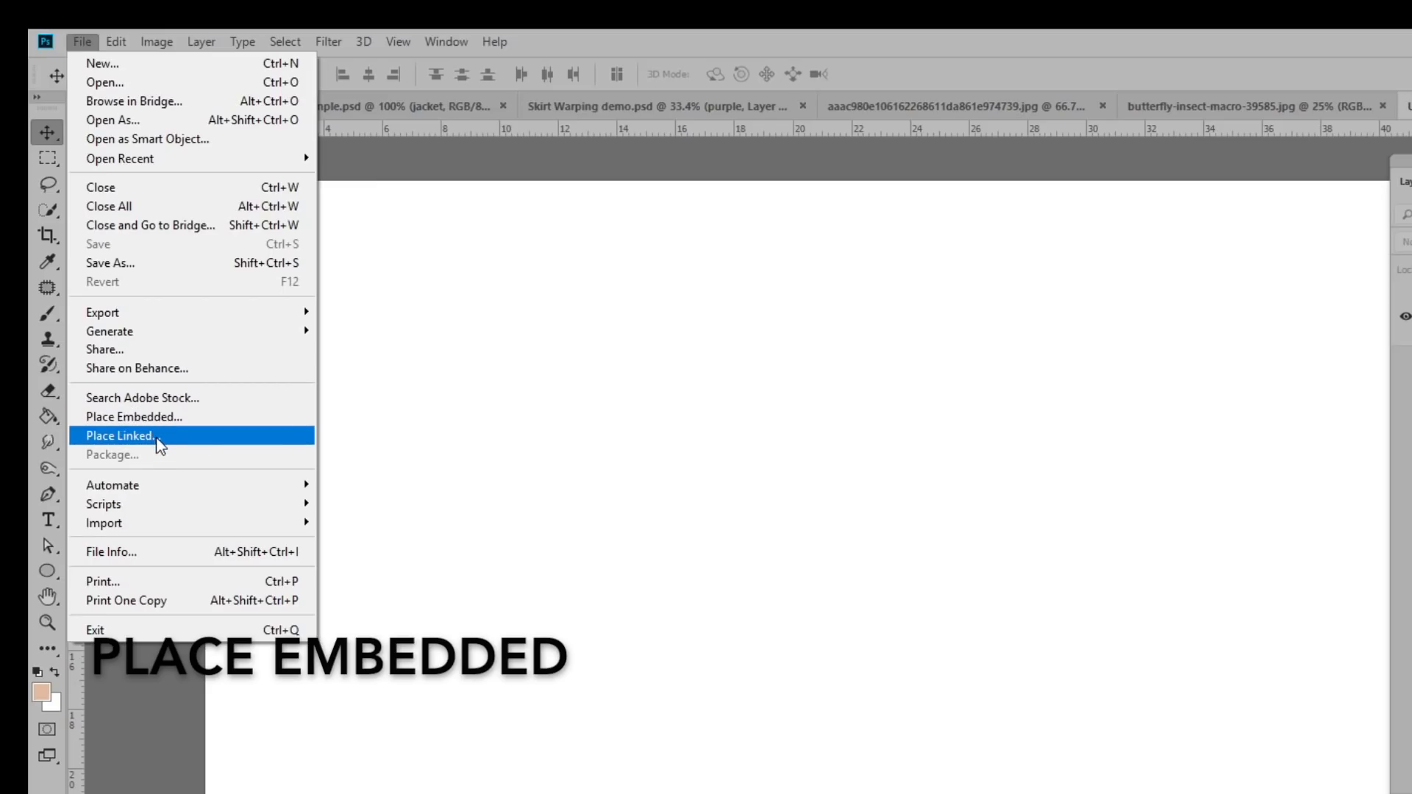
mouse_move(162, 417)
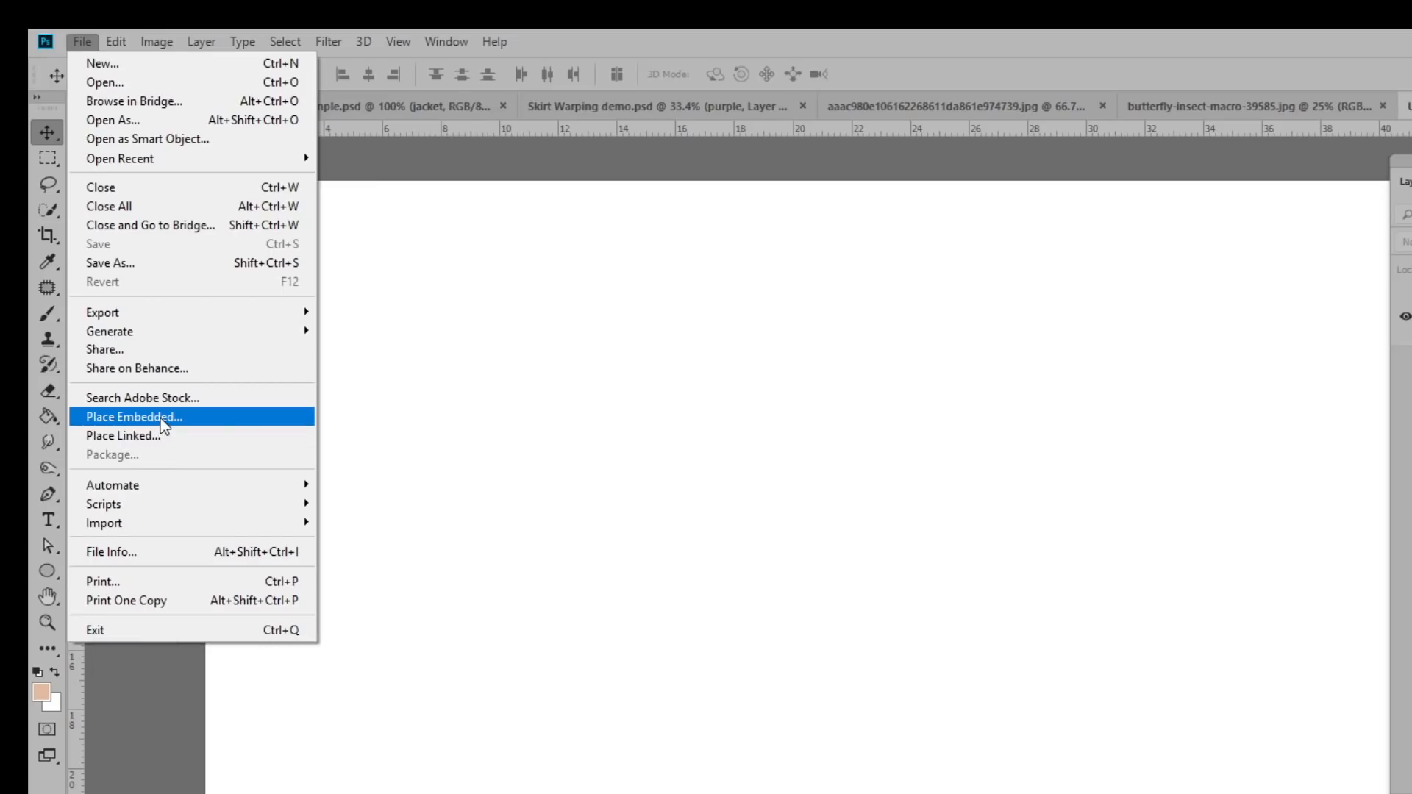
click(134, 417)
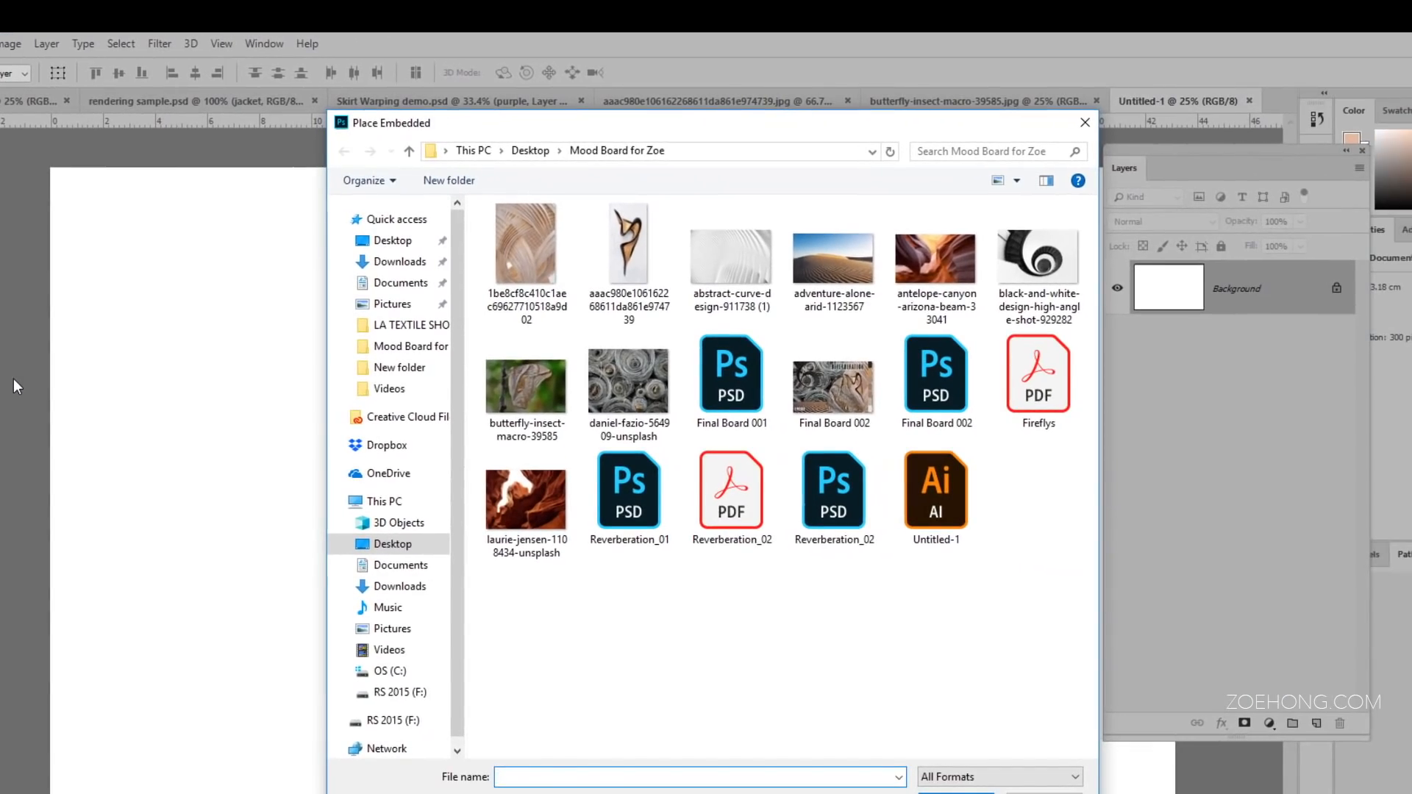
Place the wood sculpture photo as an embedded layer and commit it
click(698, 776)
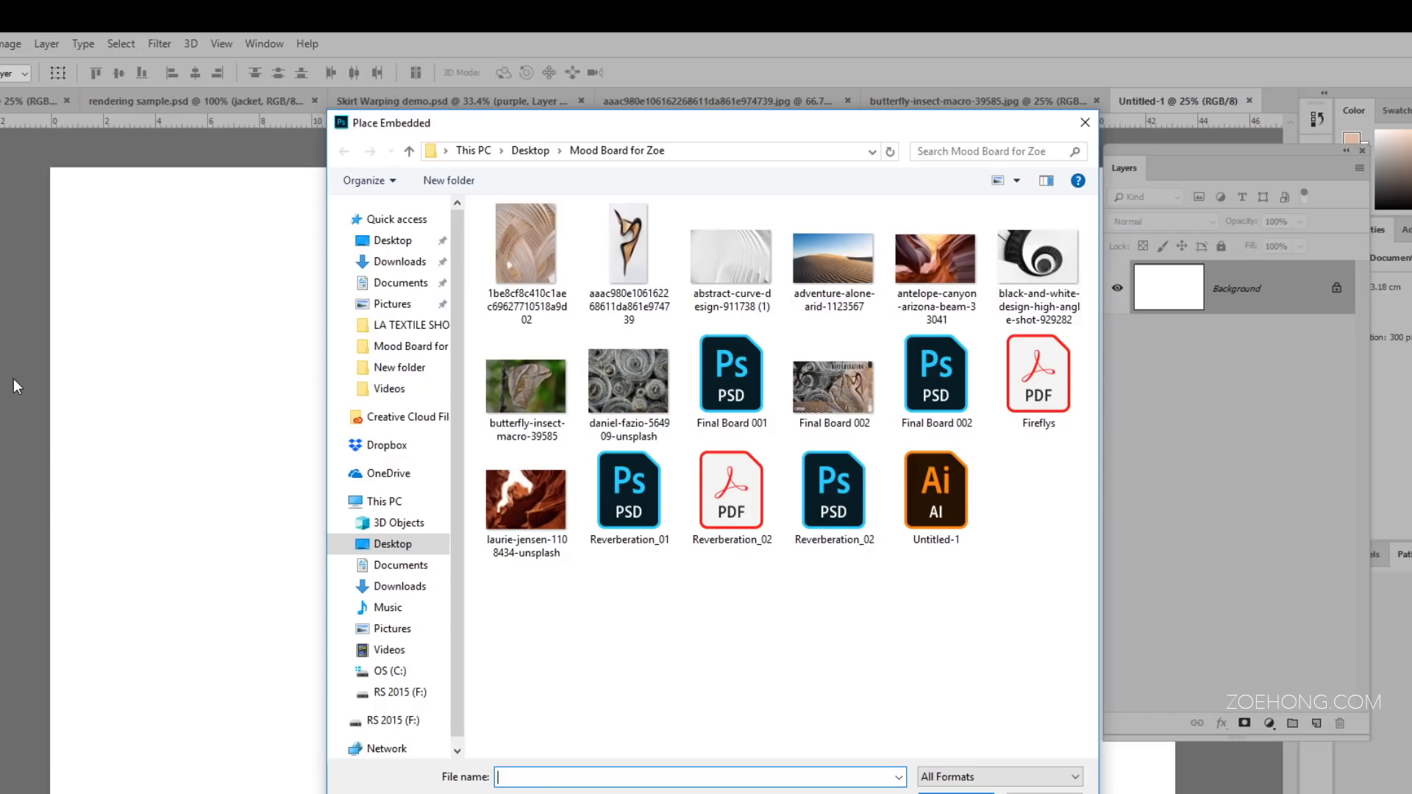
mouse_move(137, 340)
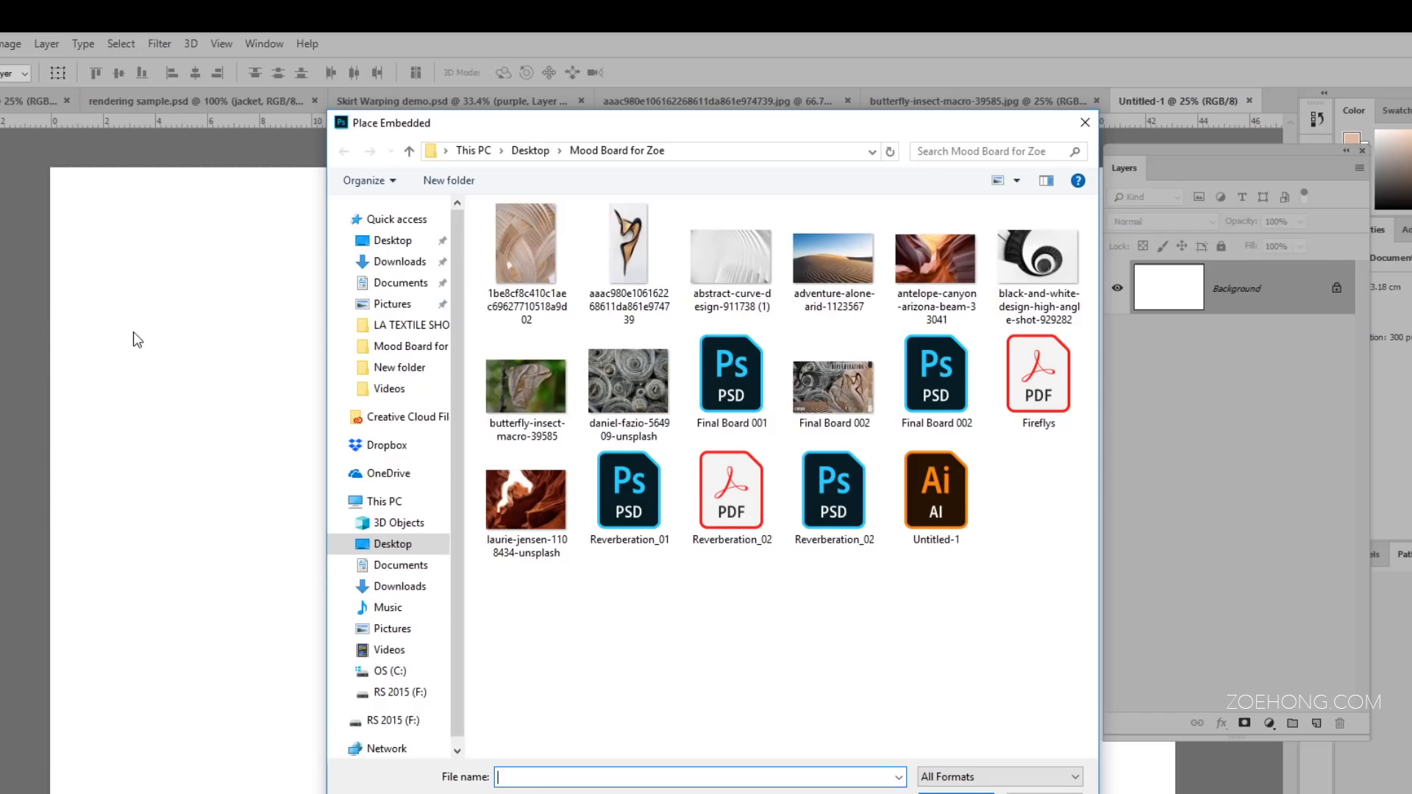
click(526, 243)
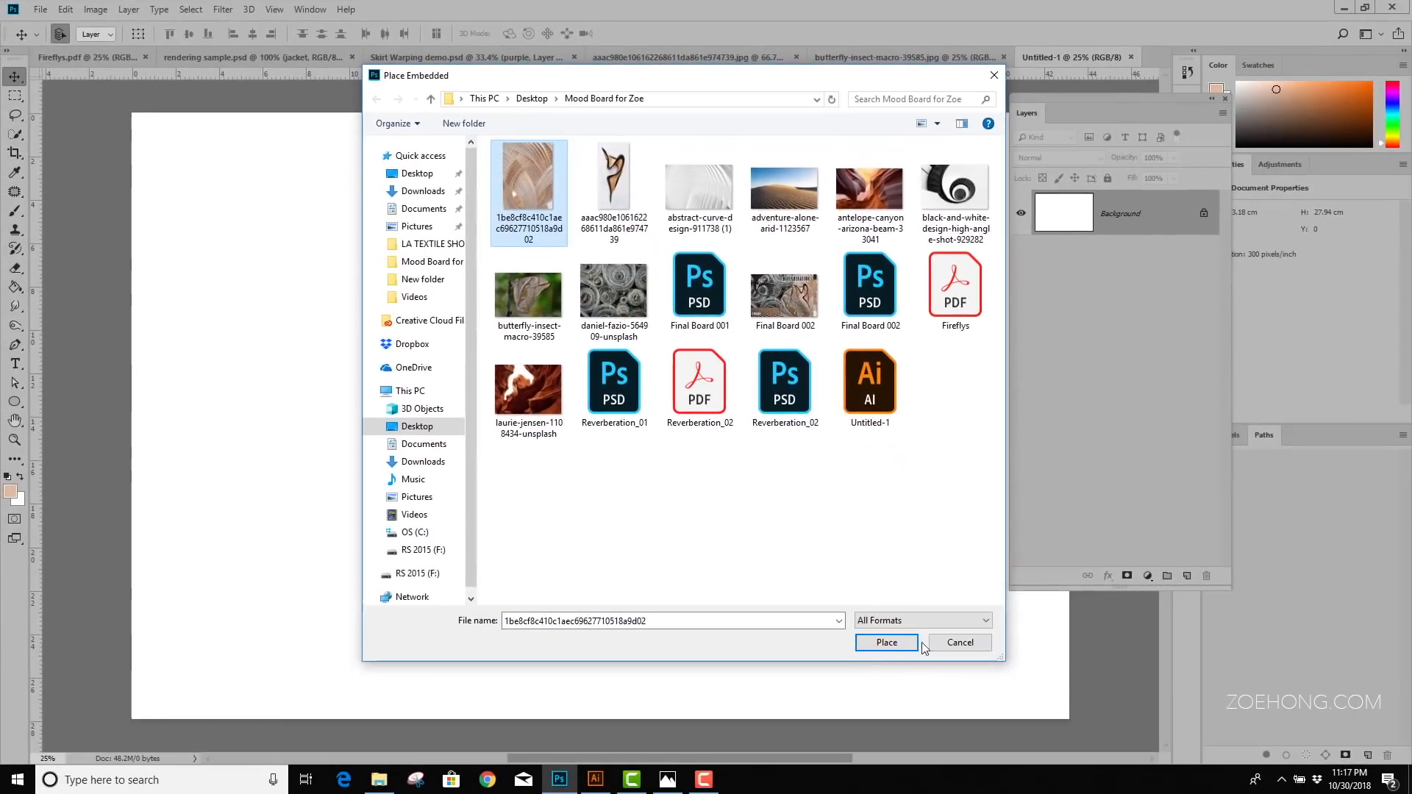
click(885, 642)
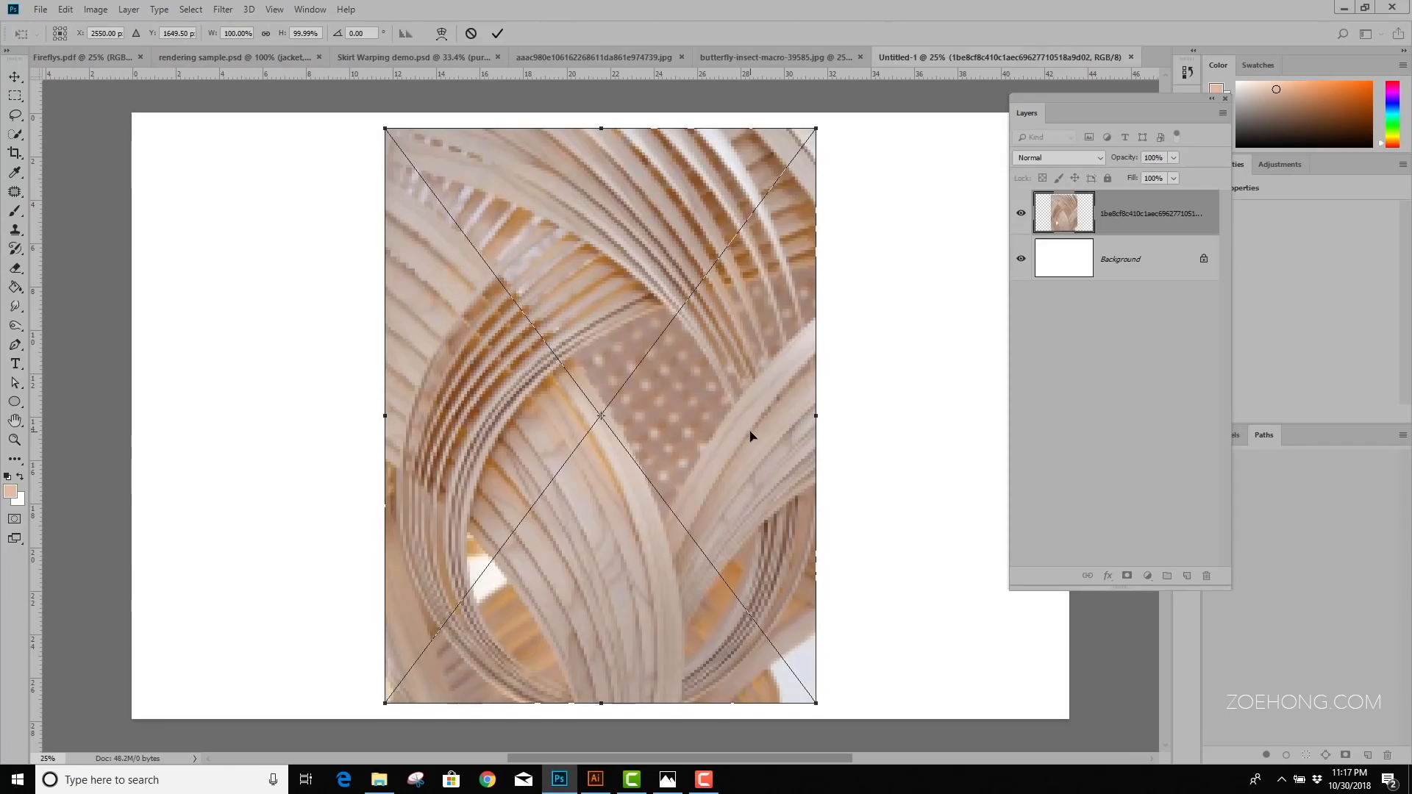
mouse_move(479, 200)
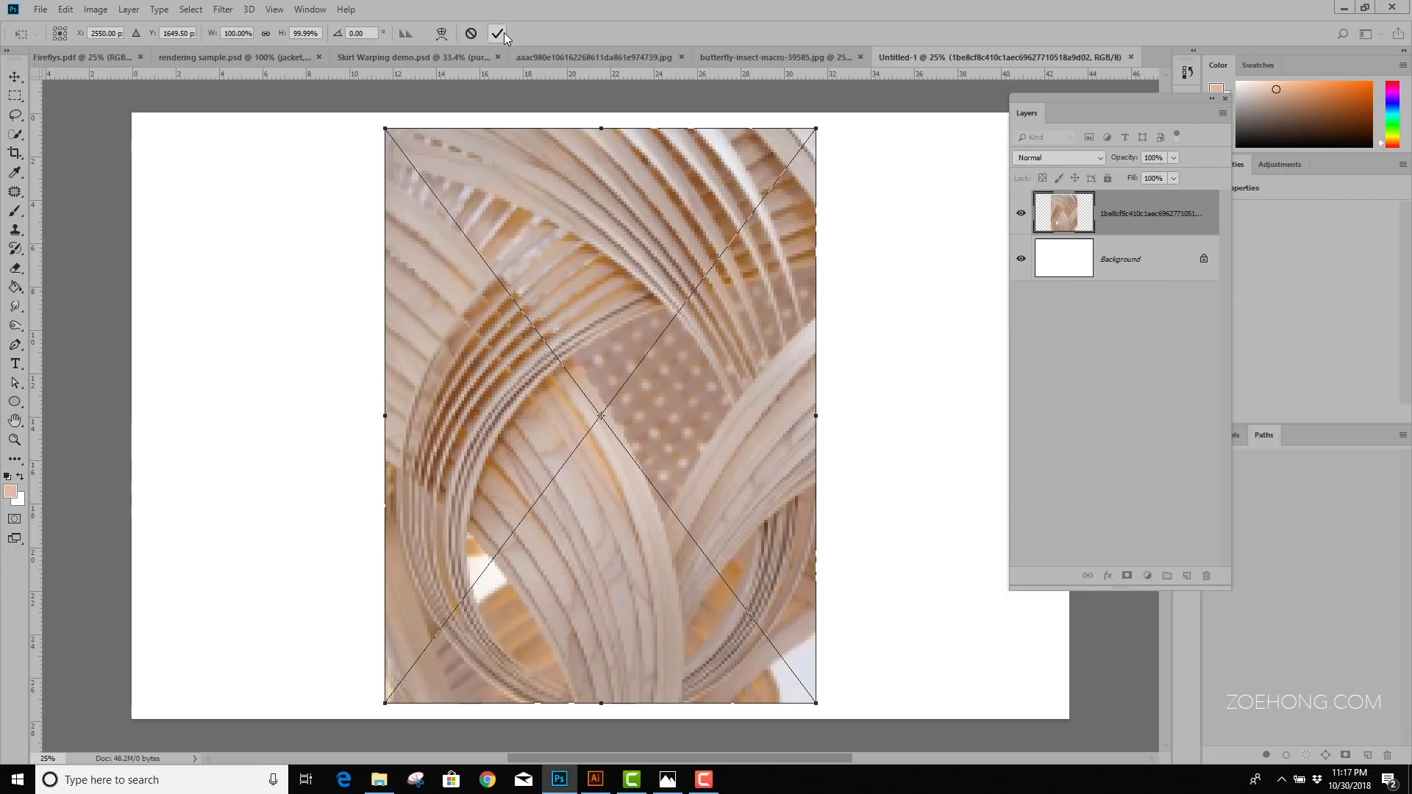
click(498, 33)
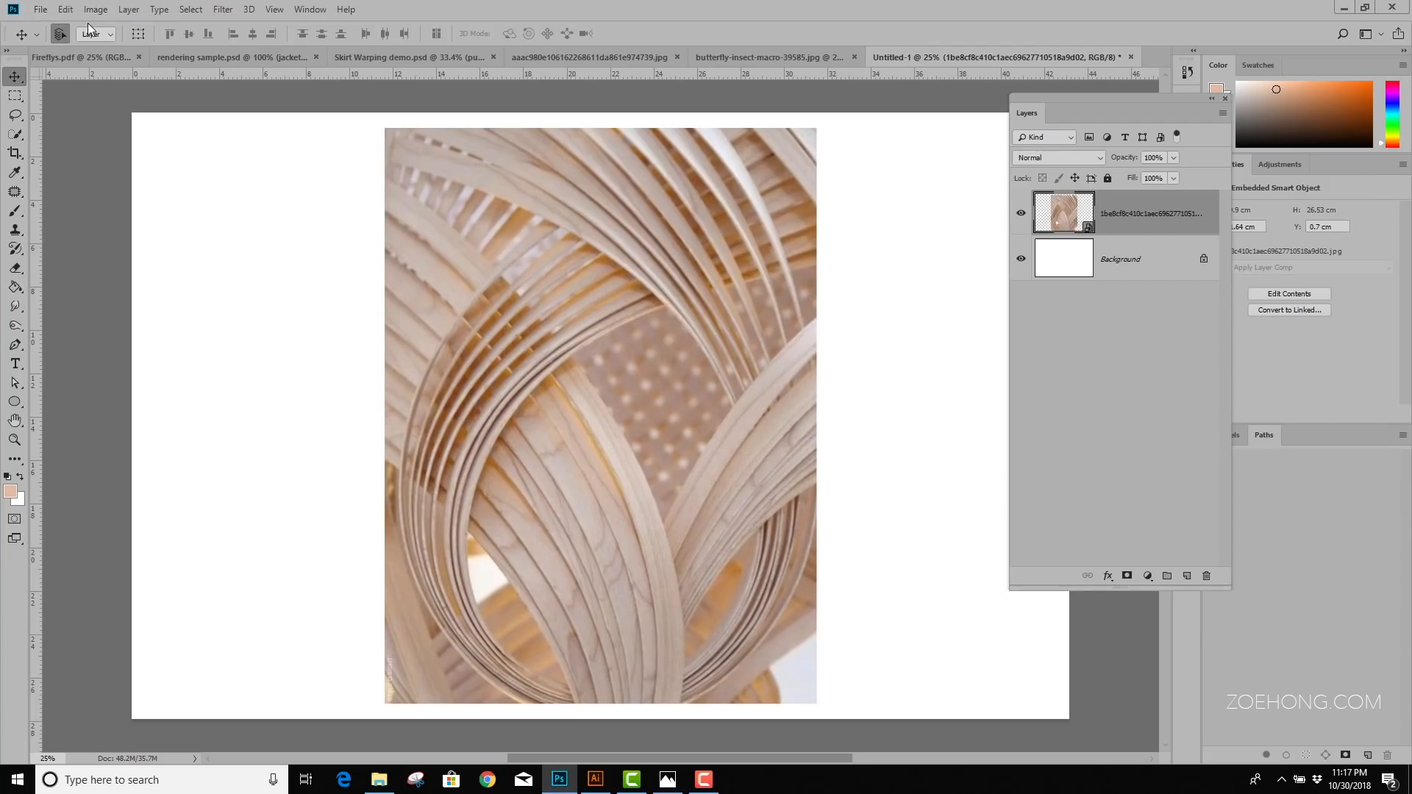
Place the dunes, spiral staircase, butterfly and wire coils photos as embedded layers
click(64, 9)
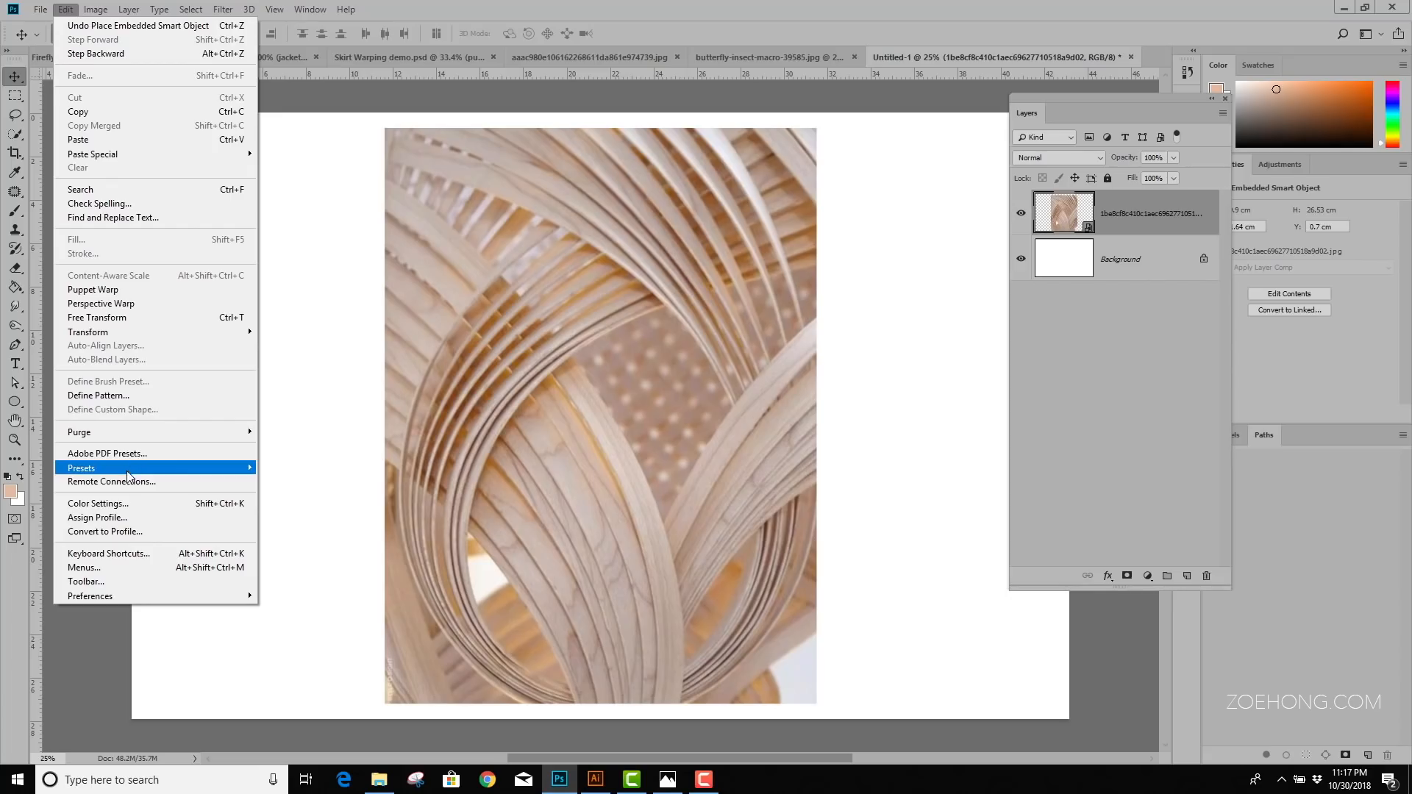
click(41, 9)
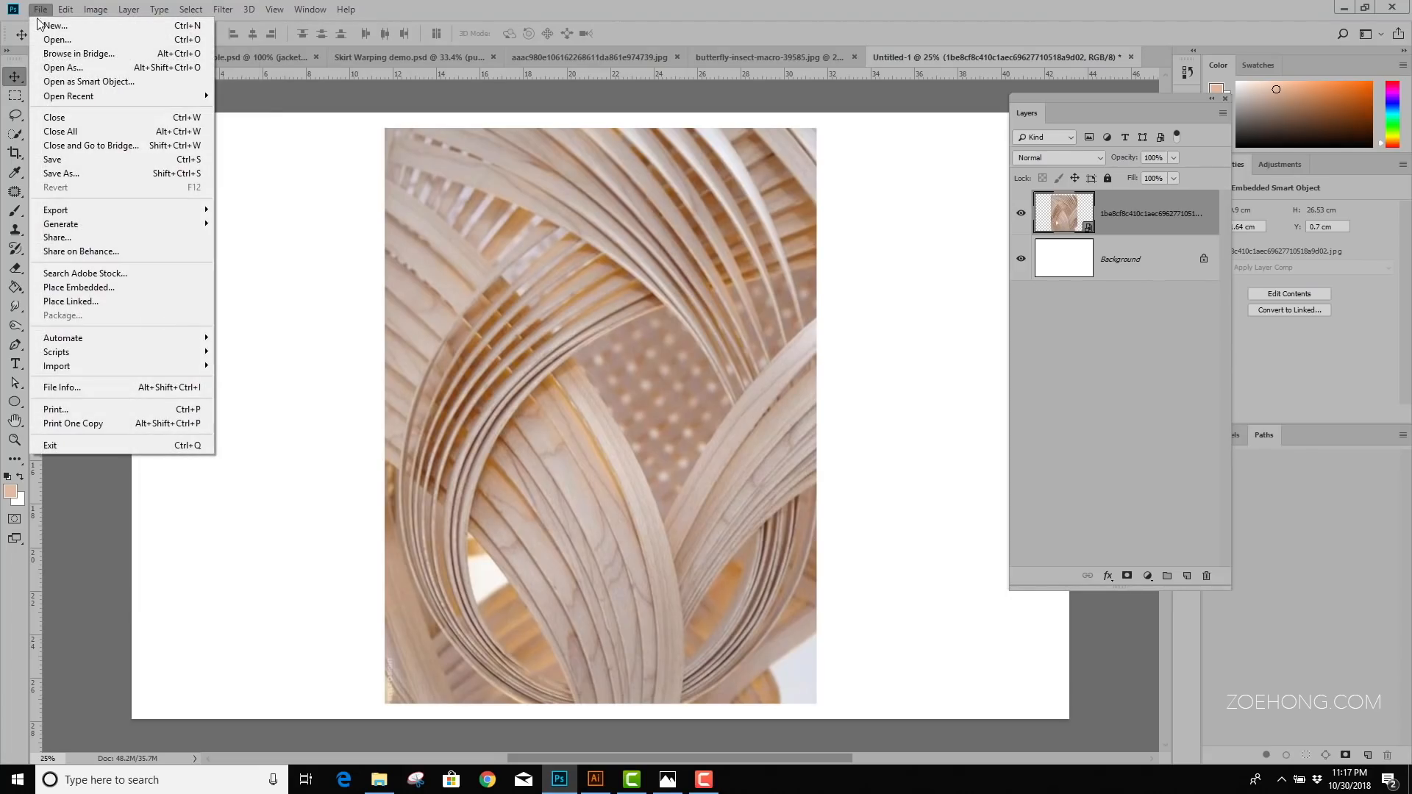
mouse_move(78, 288)
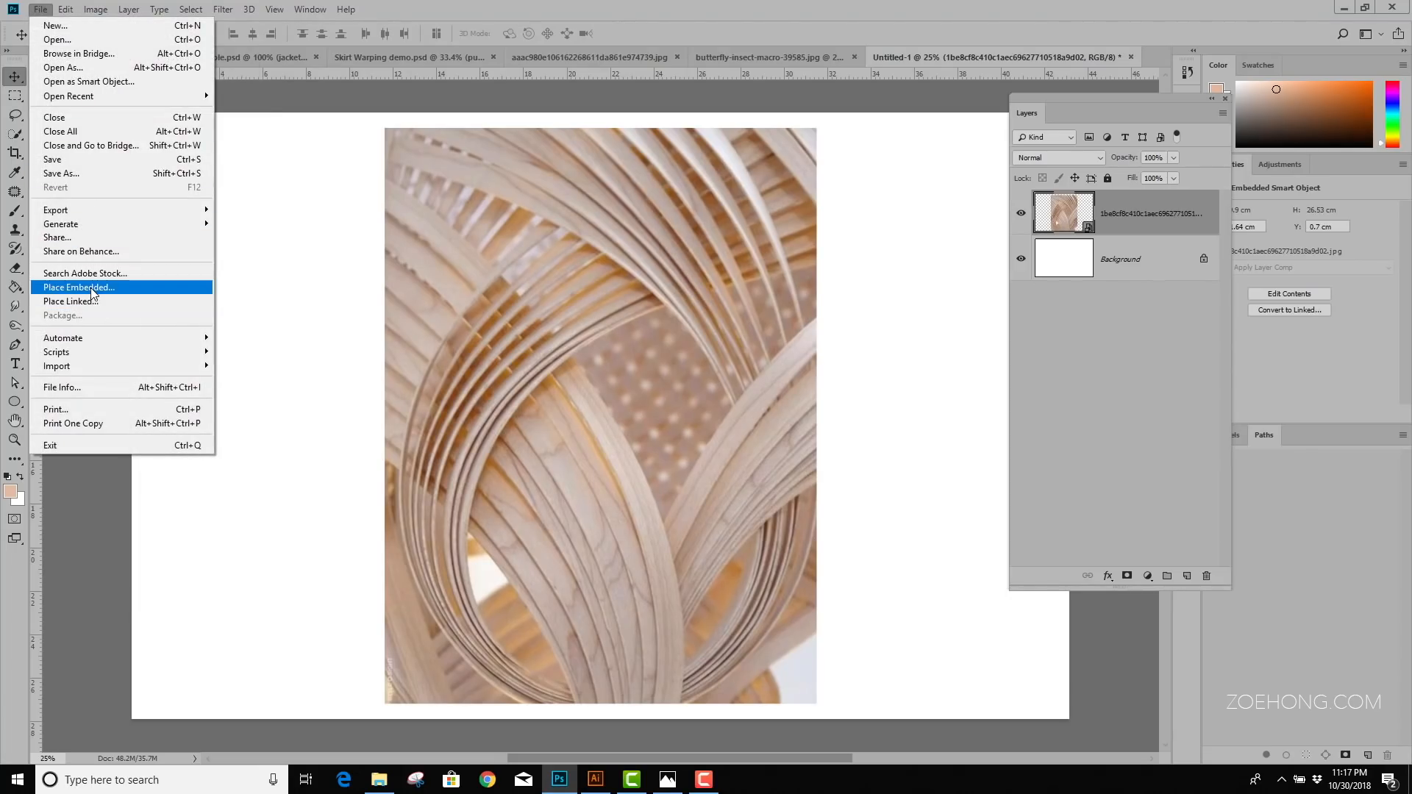
click(79, 287)
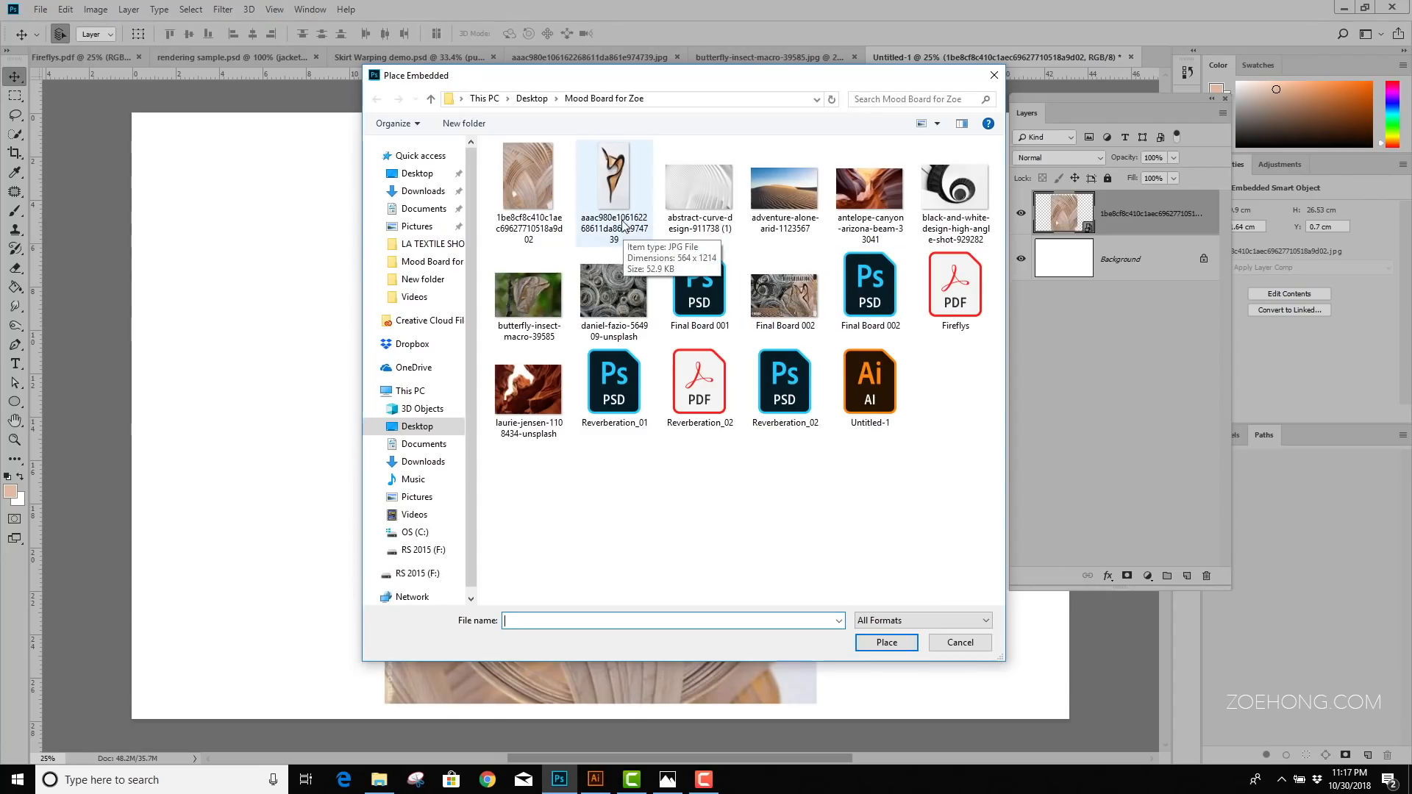
click(885, 642)
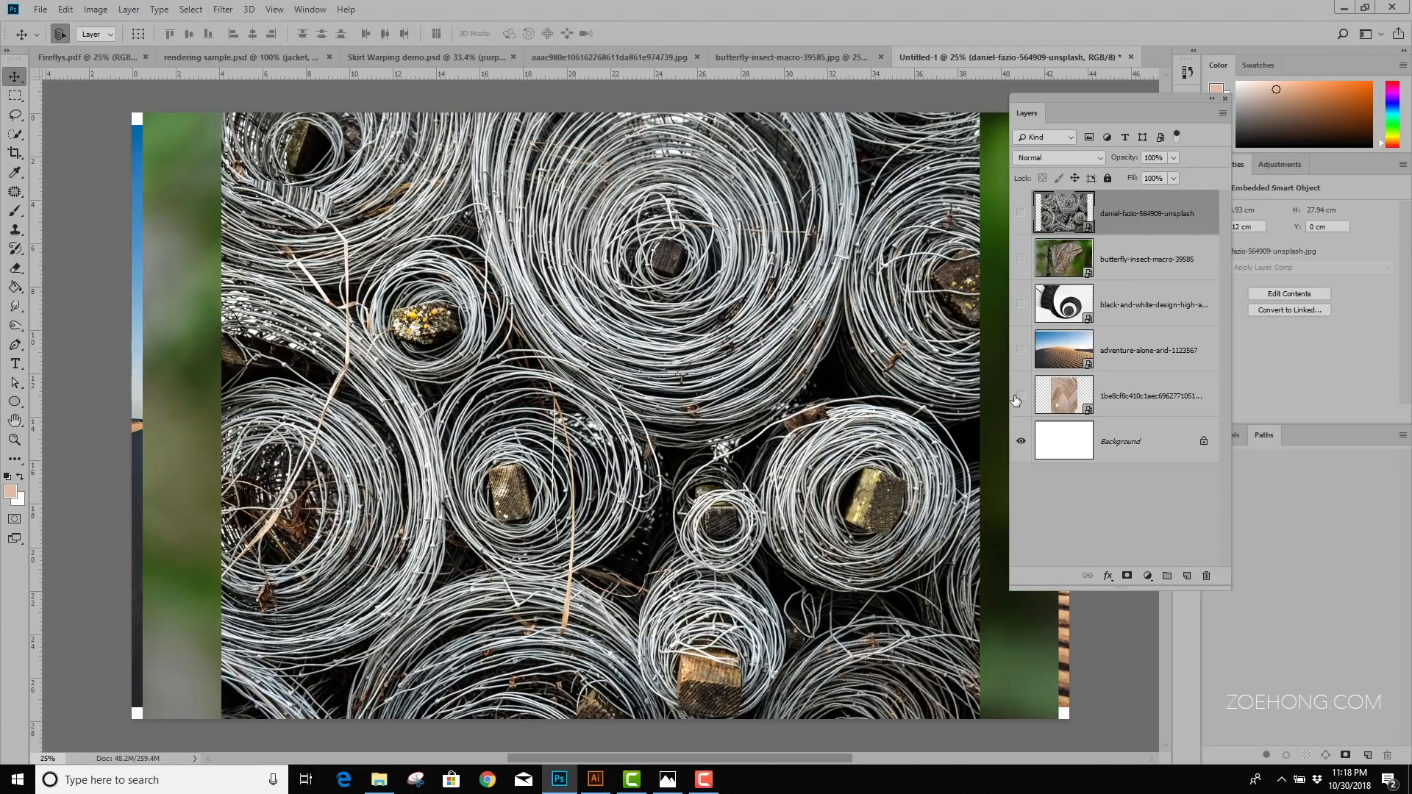
Hide the wire coils layer, then show and select the wood sculpture layer for transforming
click(1021, 213)
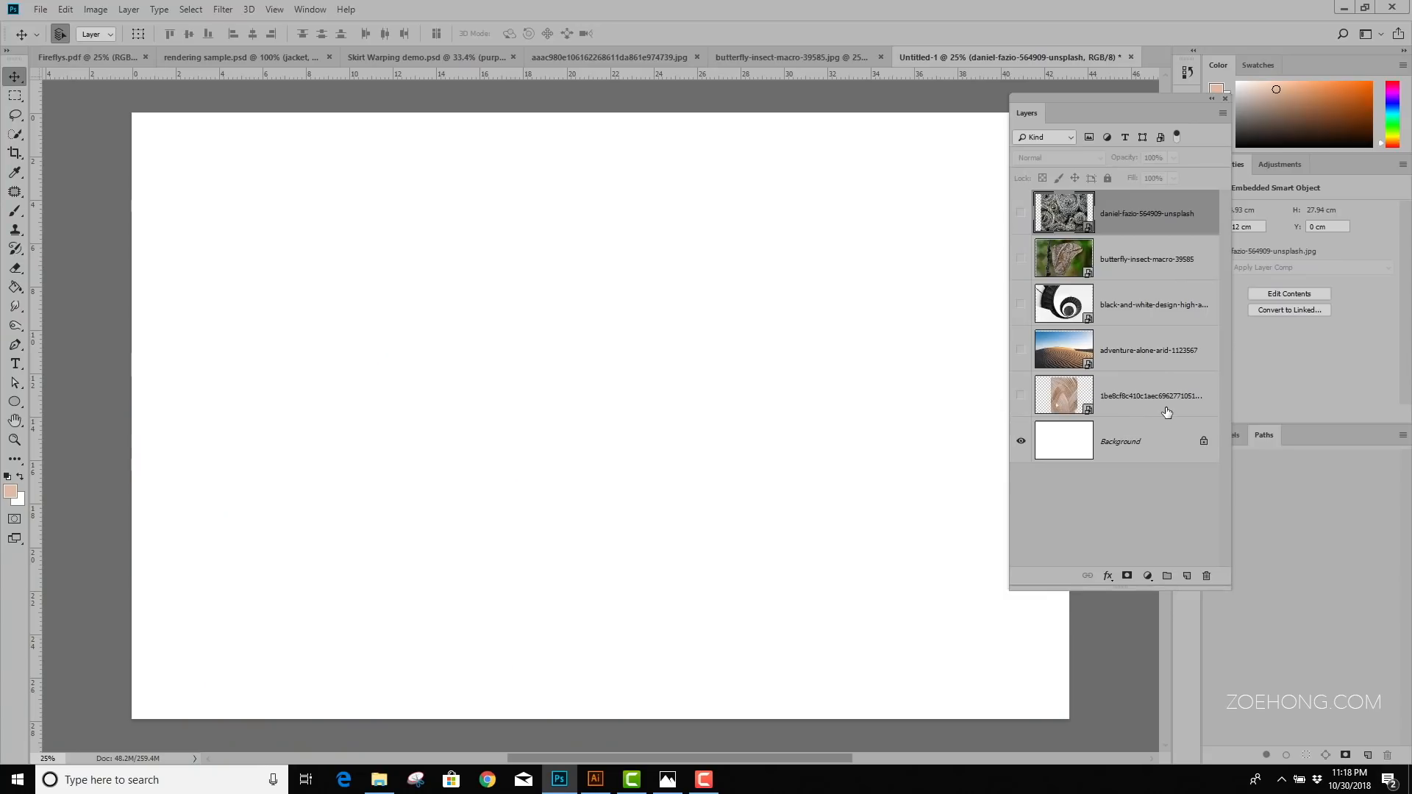
mouse_move(1027, 404)
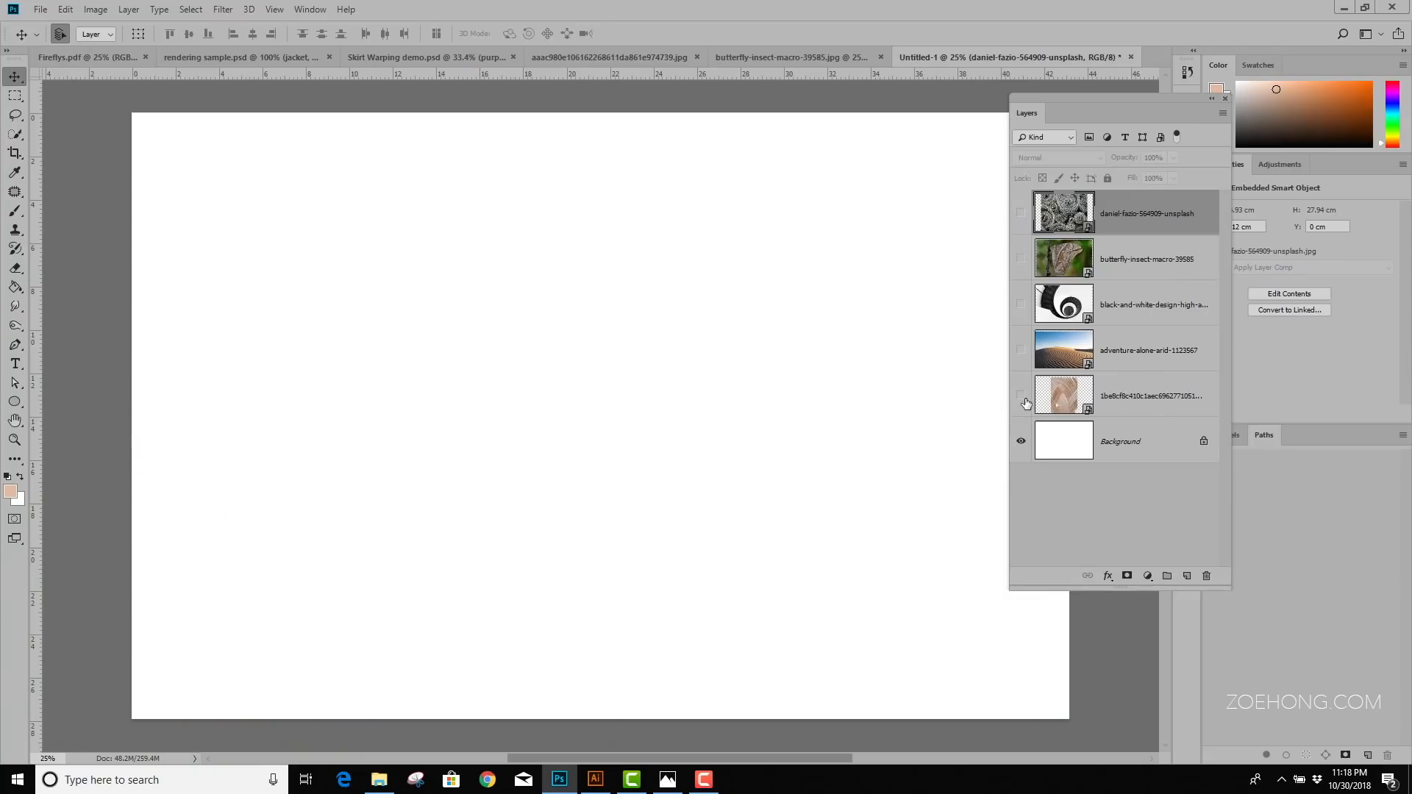
click(1021, 395)
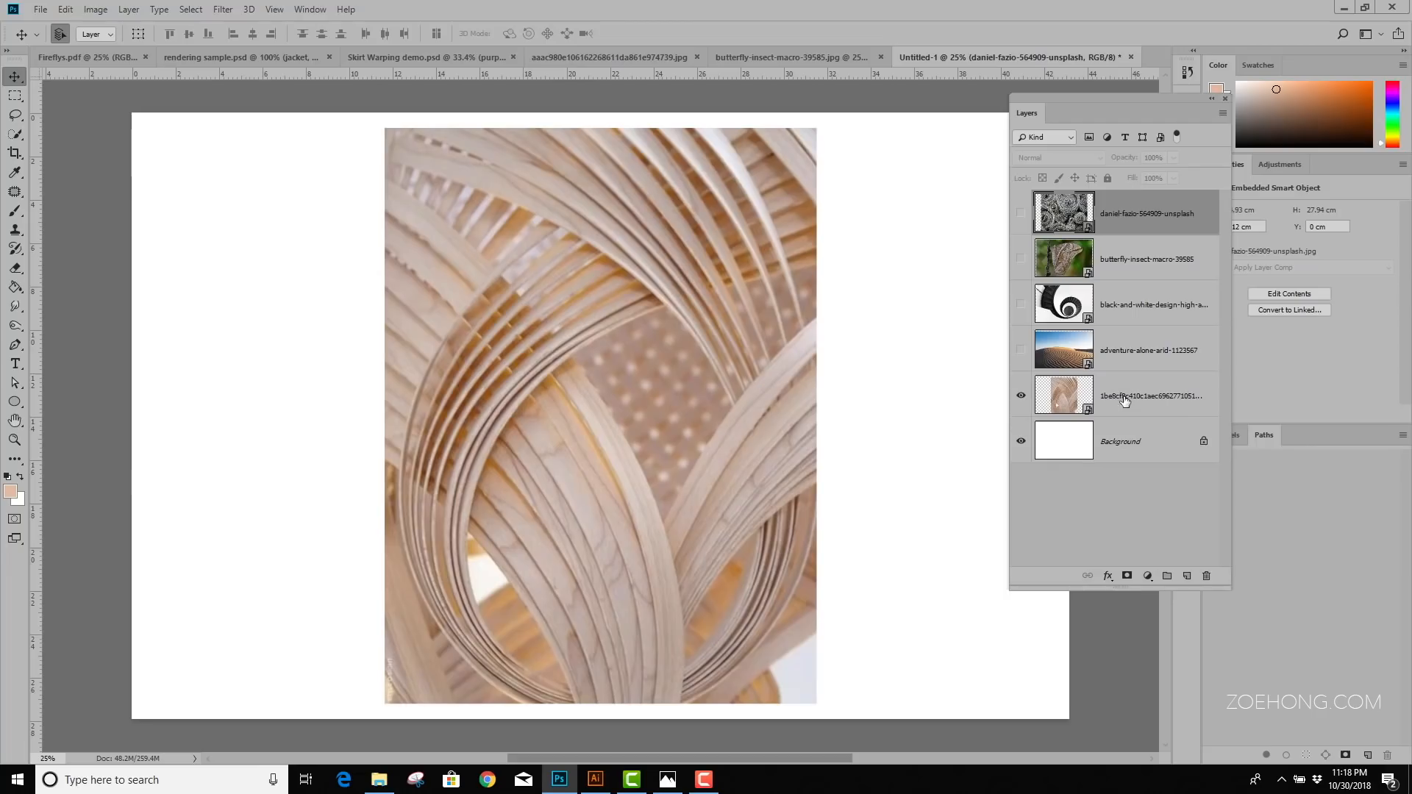
click(1152, 395)
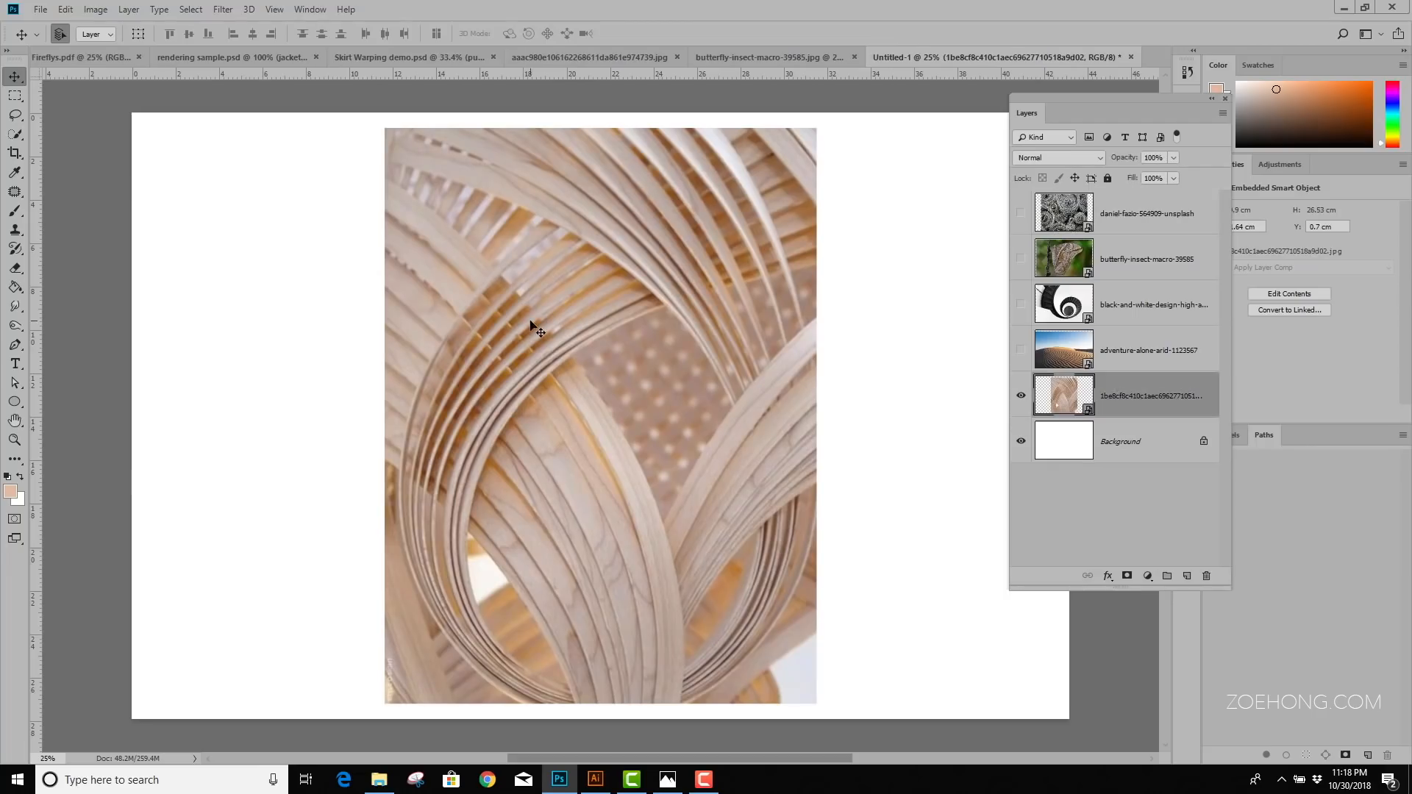
mouse_move(585, 349)
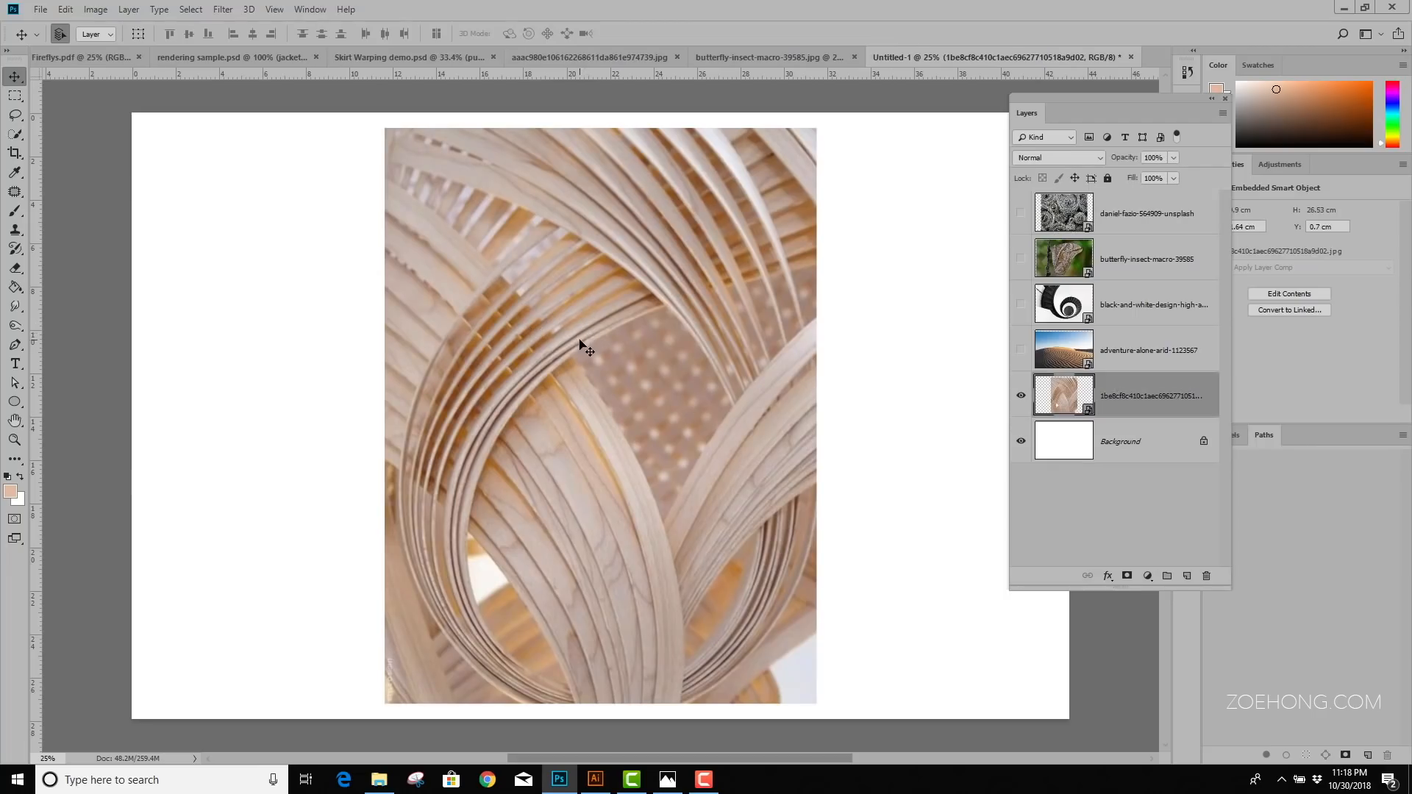
key(ctrl+t)
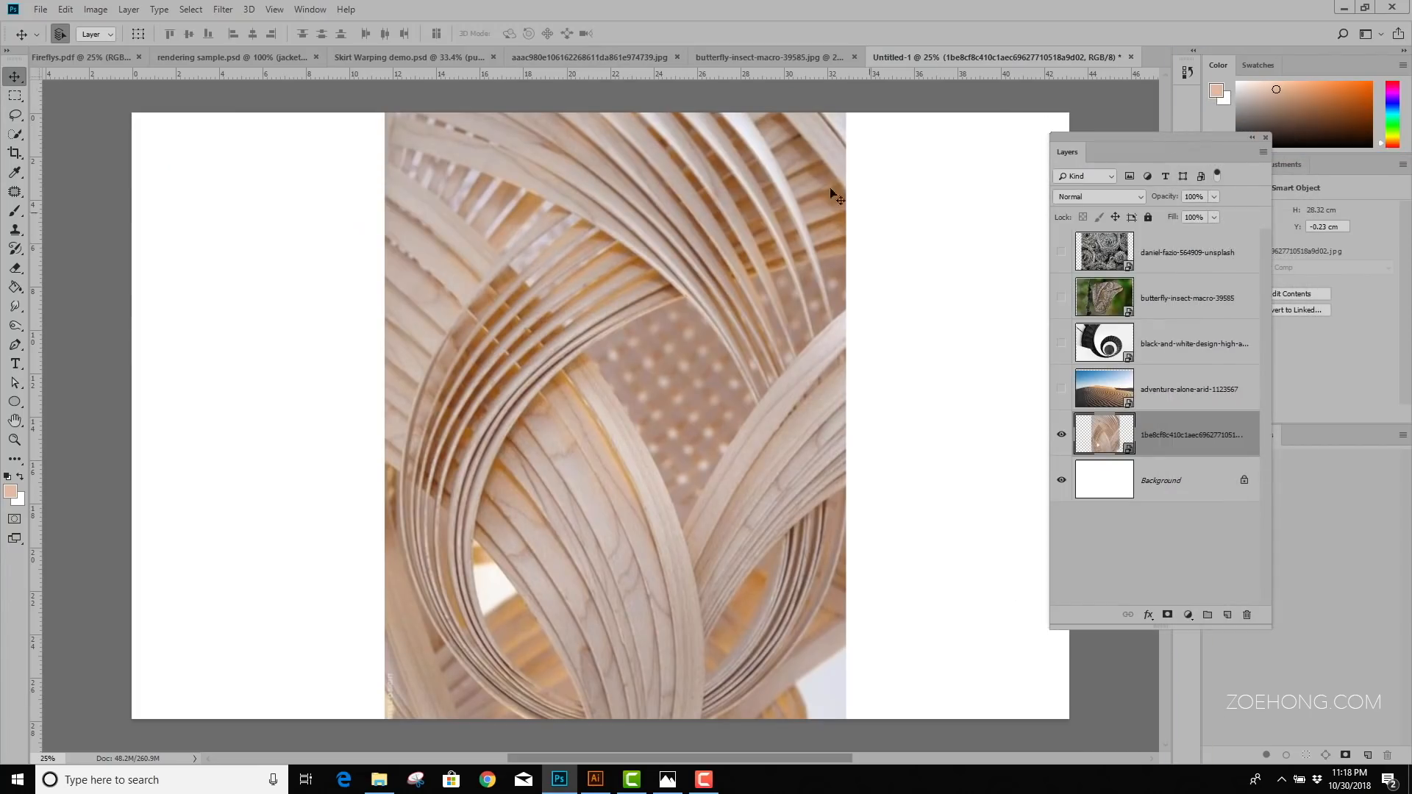
mouse_move(305, 383)
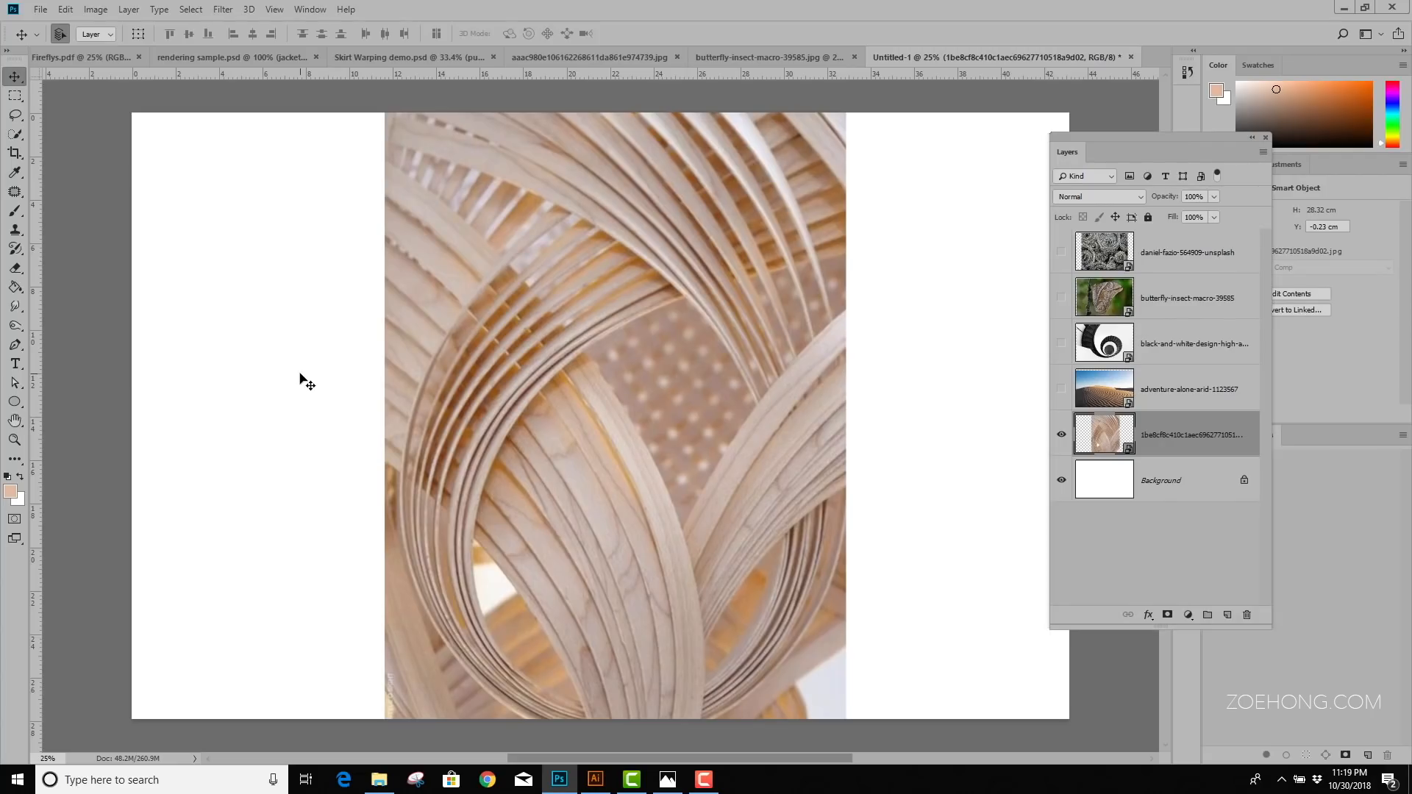
mouse_move(356, 376)
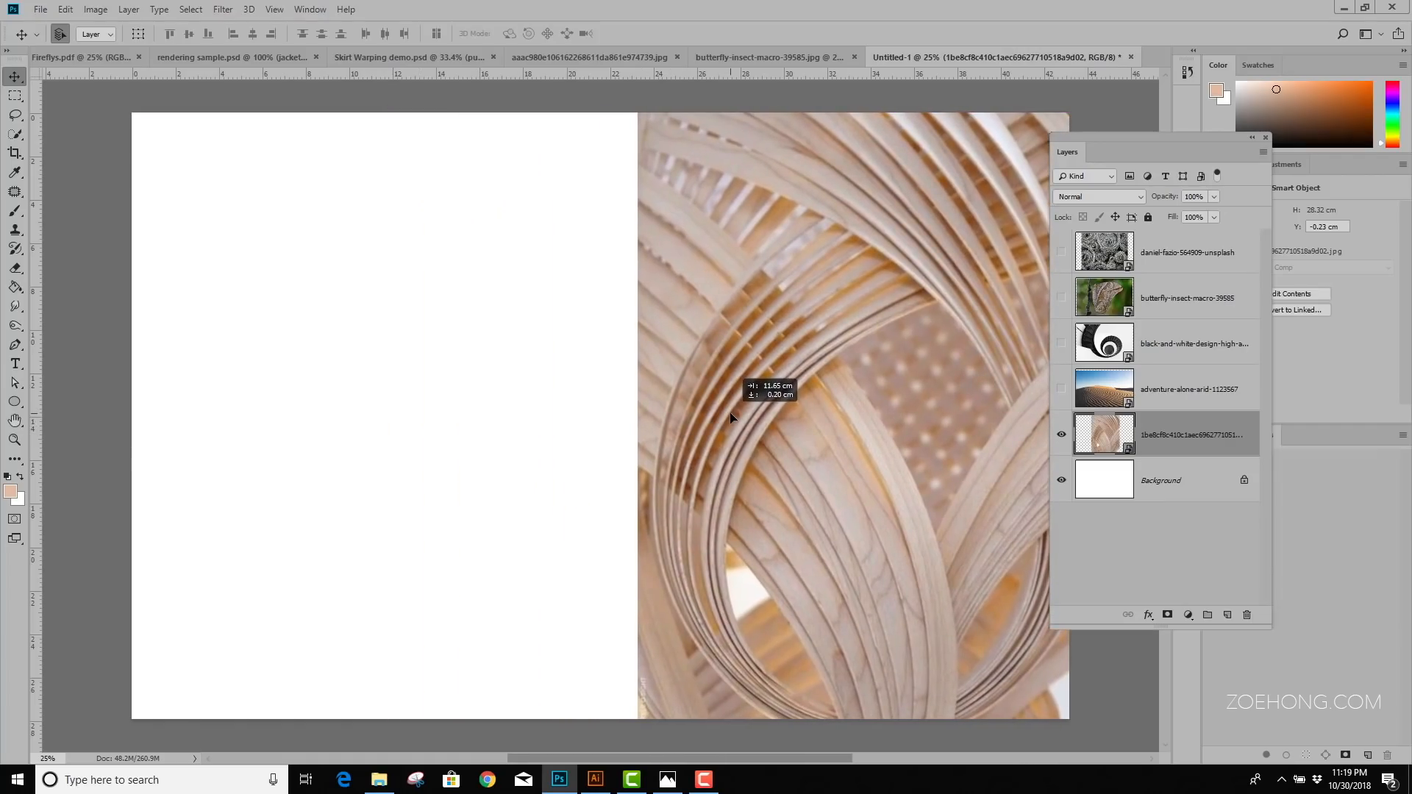
Show the desert dunes layer and scale it down toward the canvas's left half
click(1061, 389)
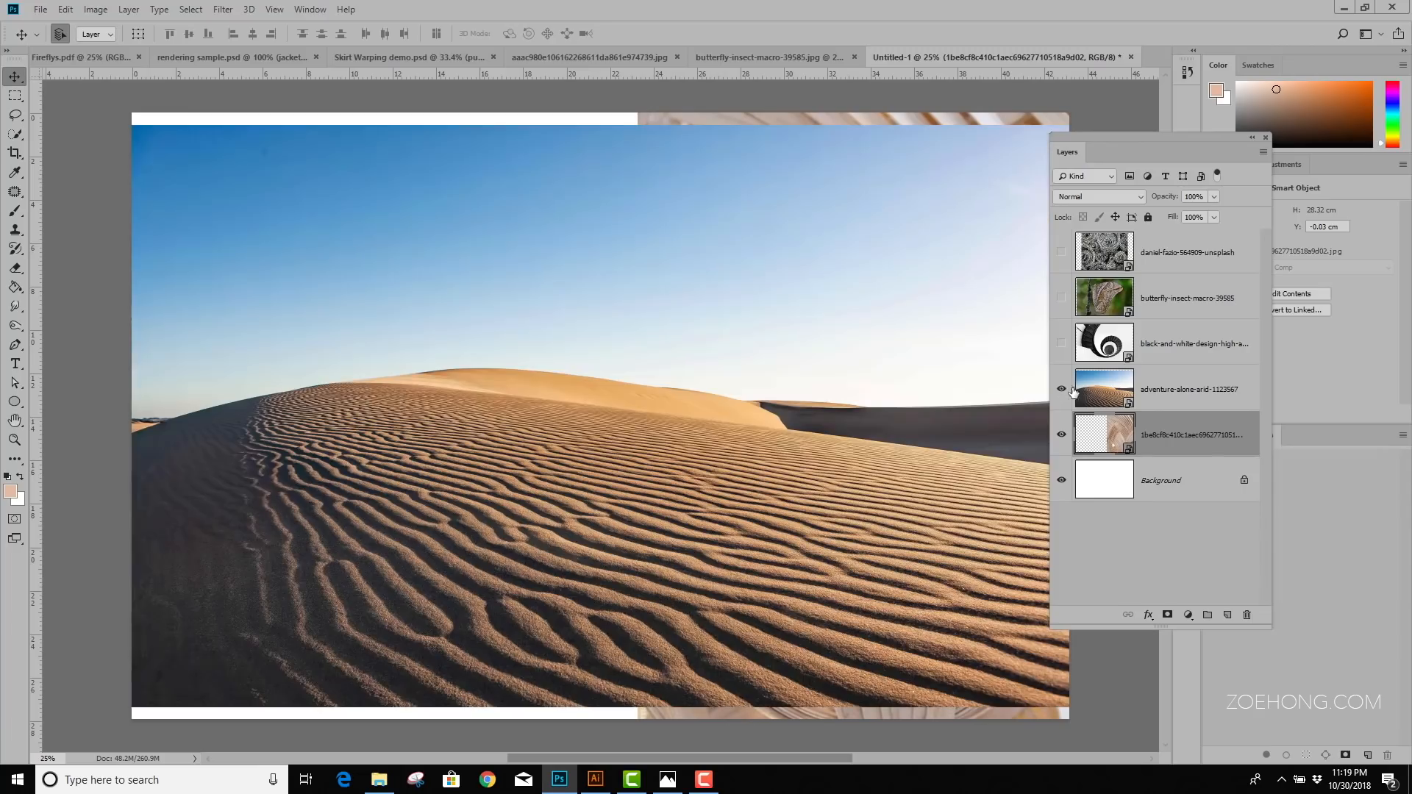
click(1189, 389)
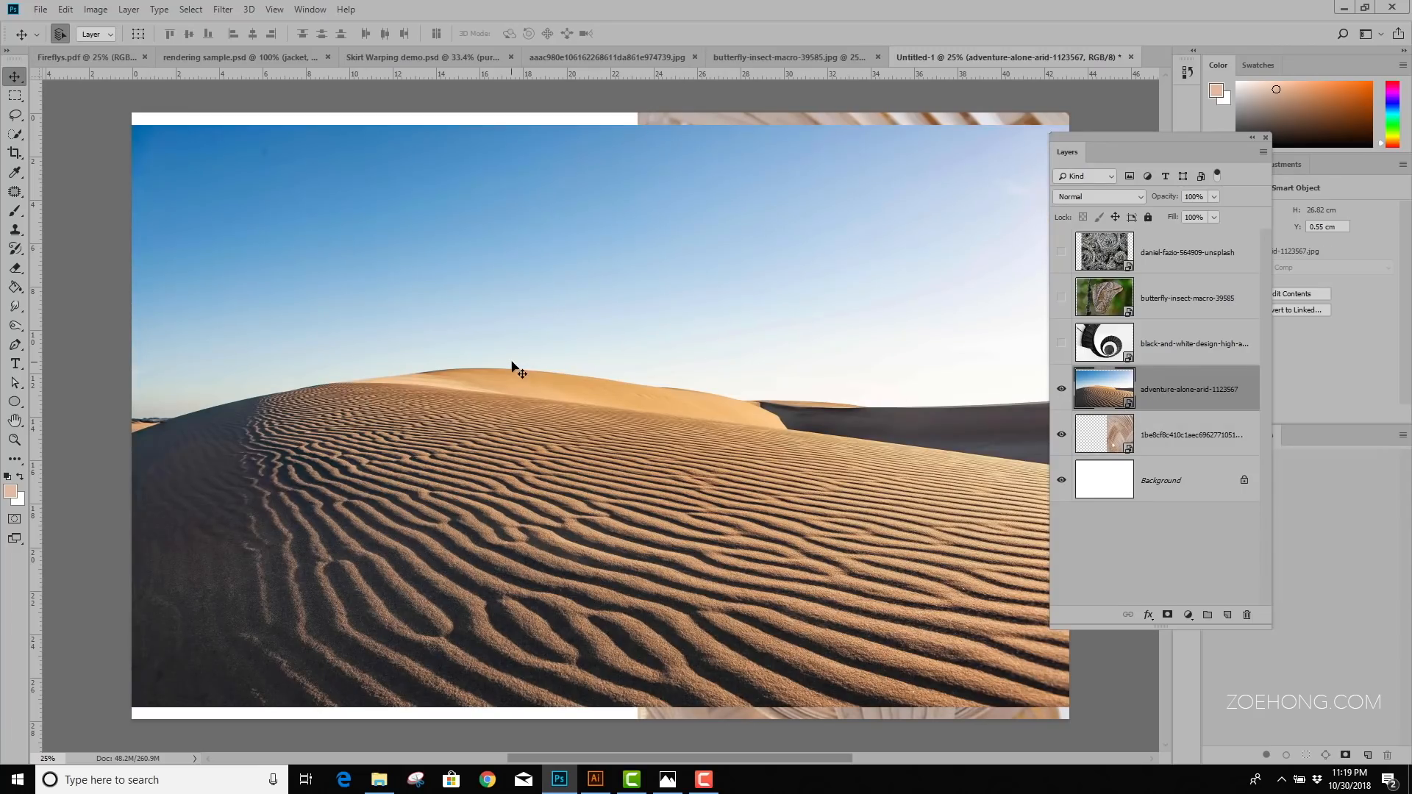
mouse_move(705, 498)
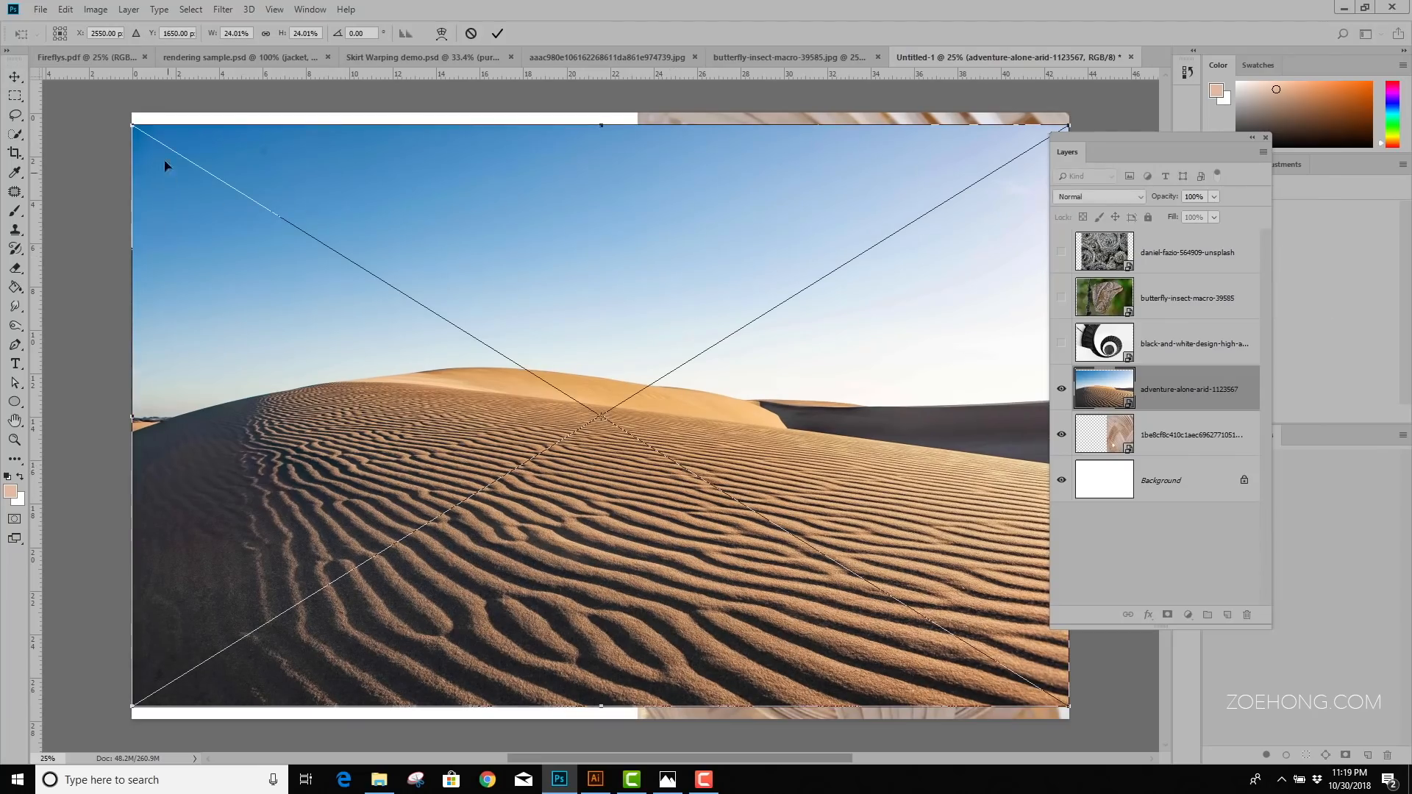
drag(132, 126, 109, 111)
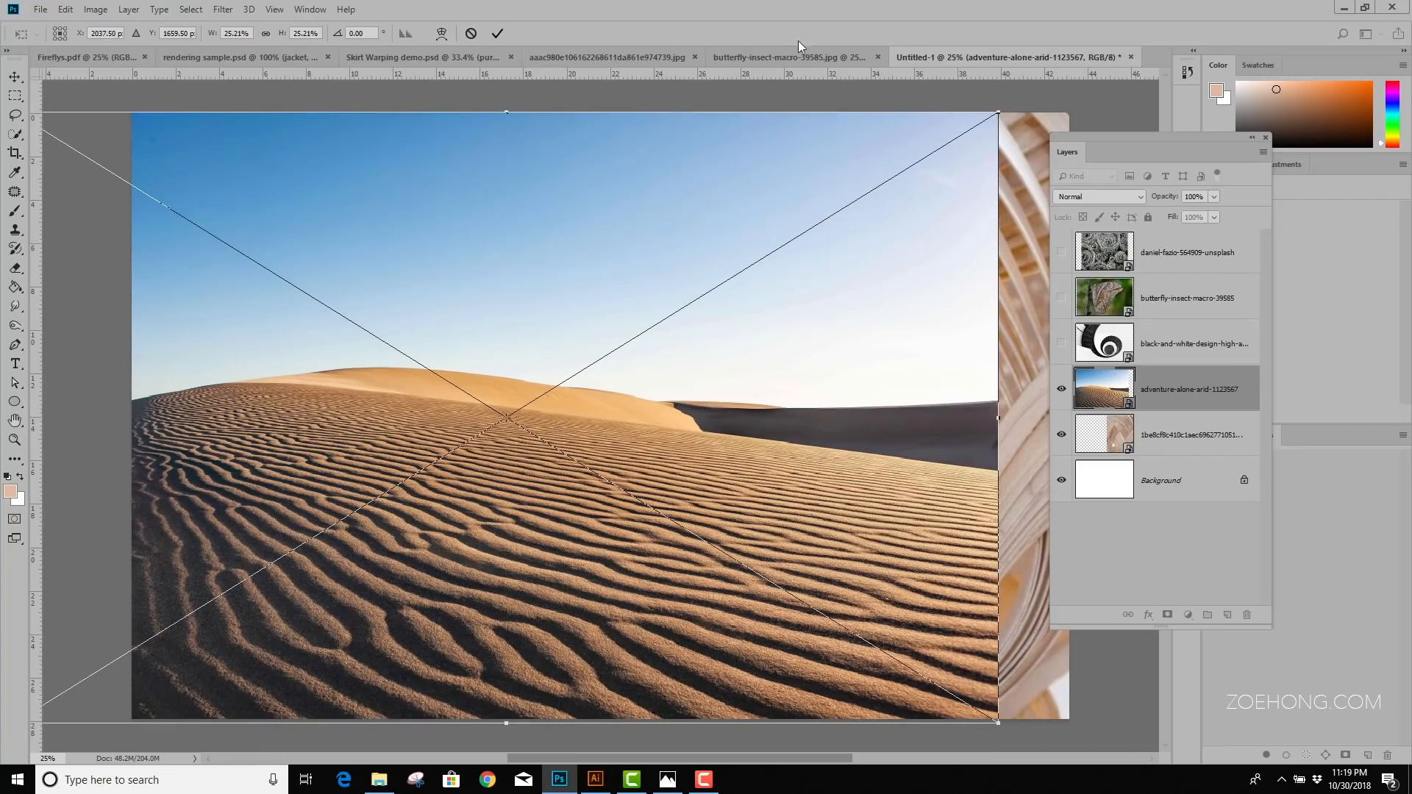
click(496, 33)
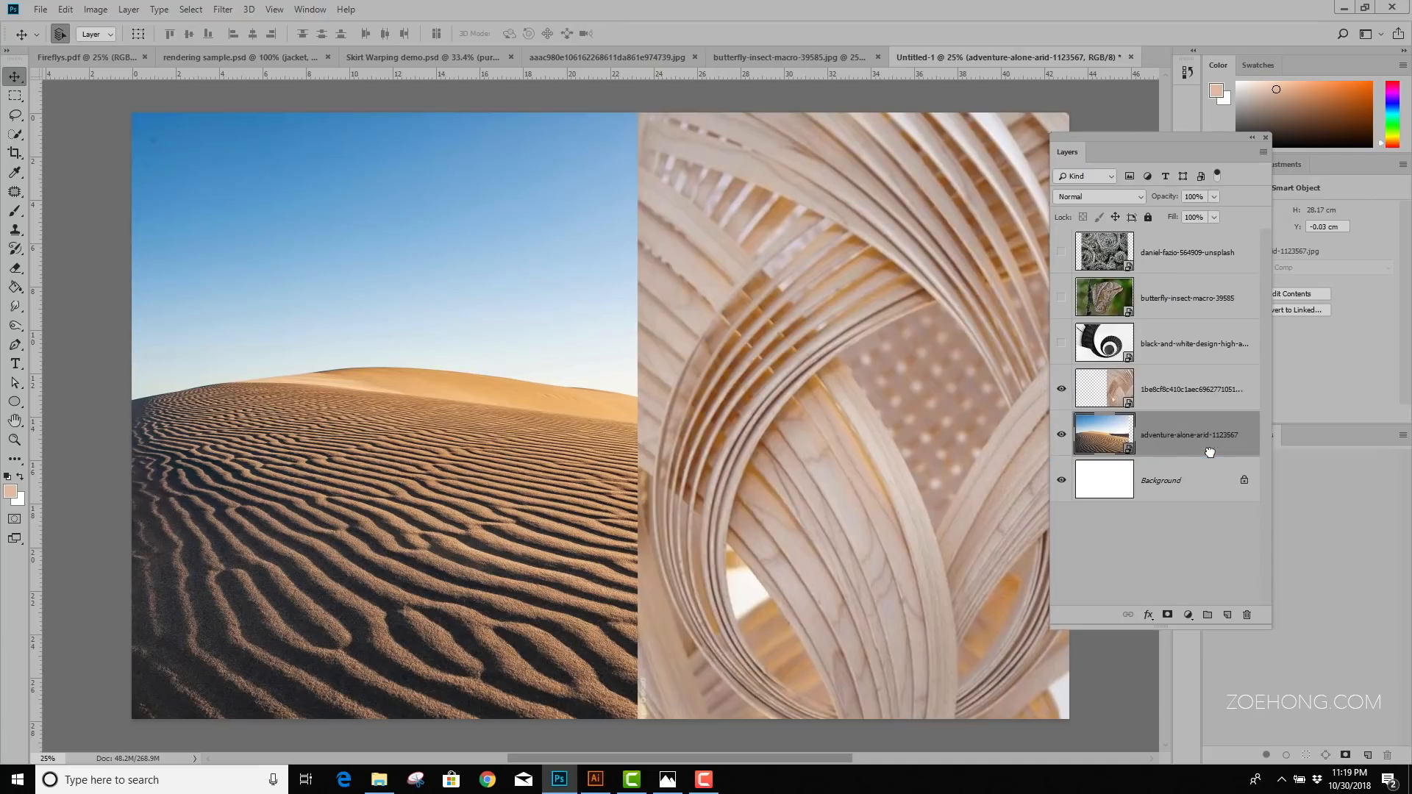
mouse_move(1199, 413)
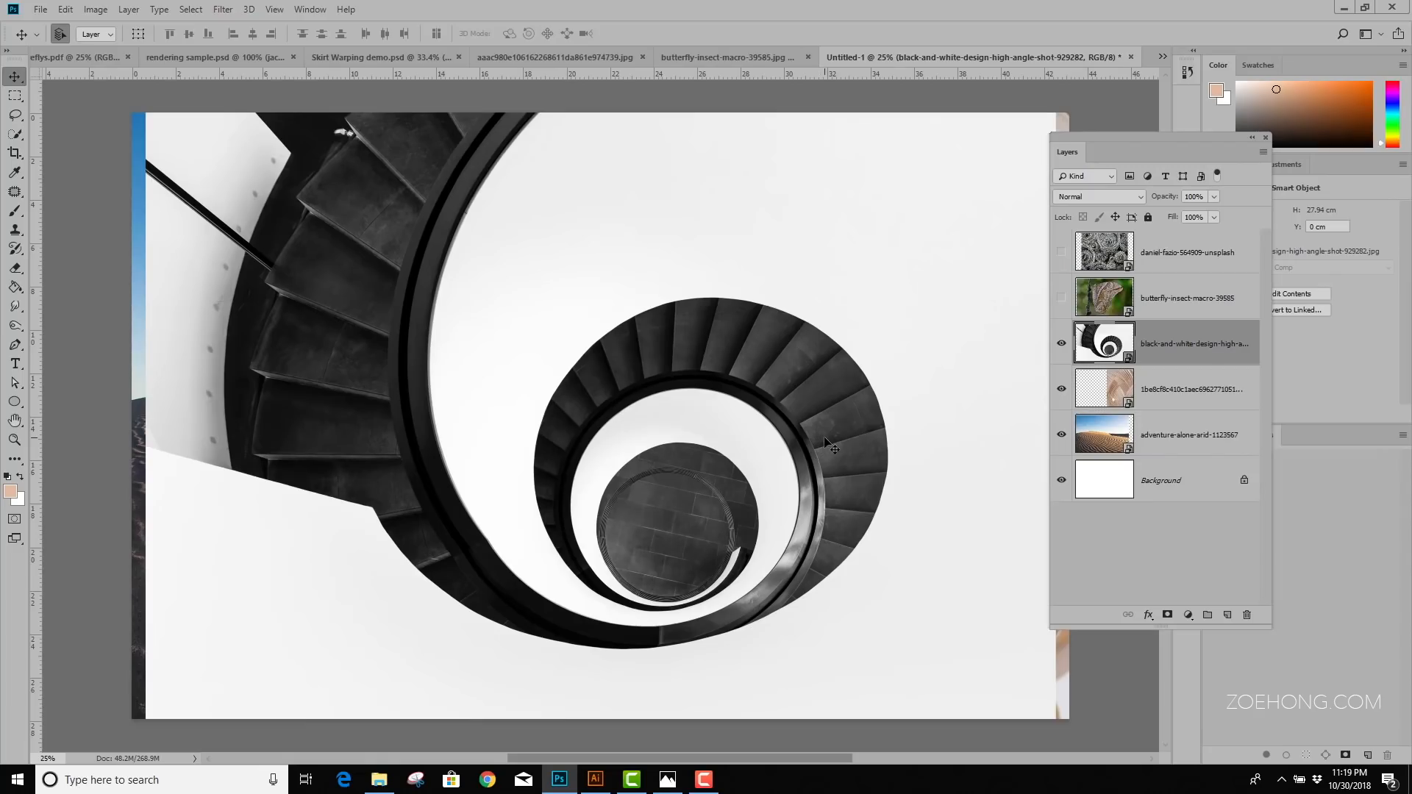
mouse_move(340, 324)
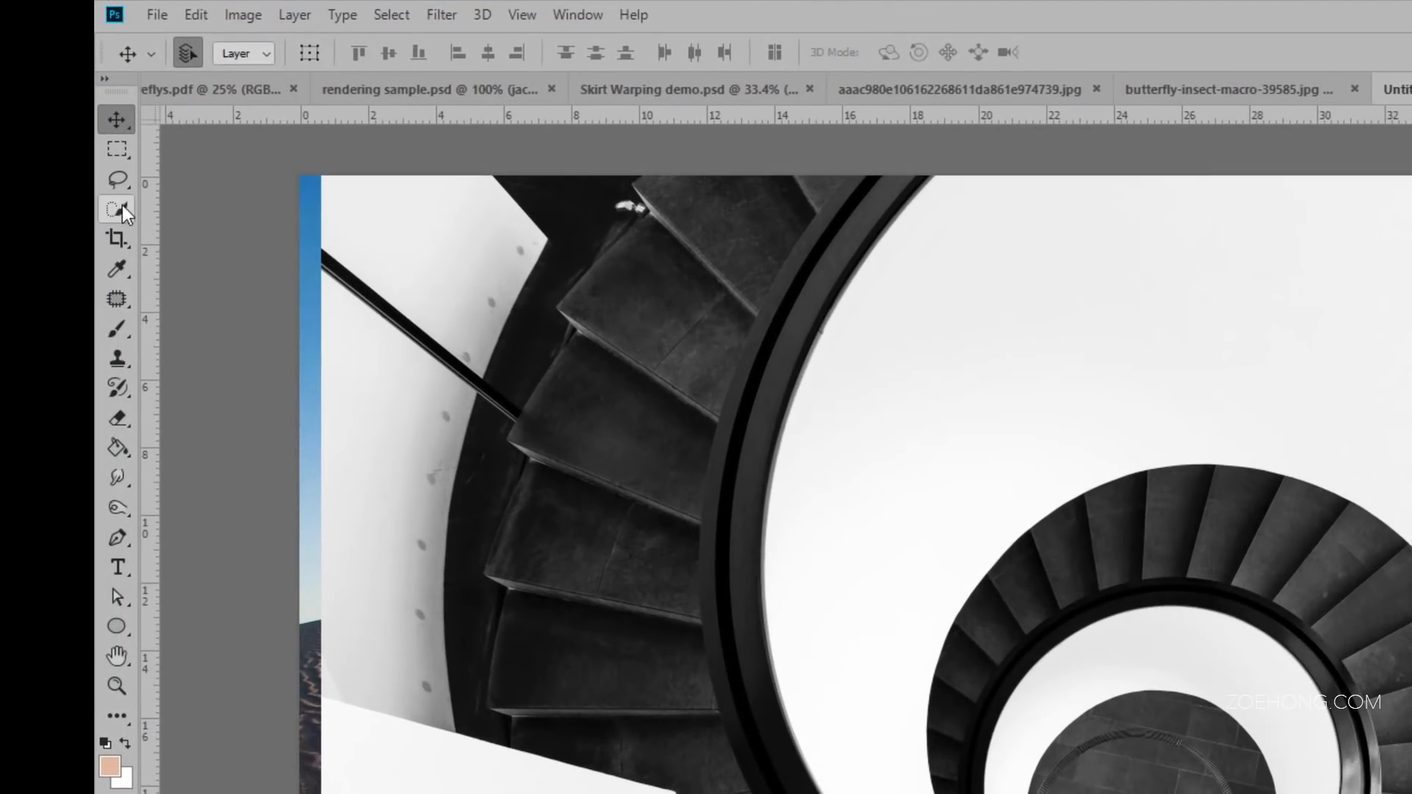
Quick-select the dark spiral staircase, clearing and restoring the selection once
click(117, 209)
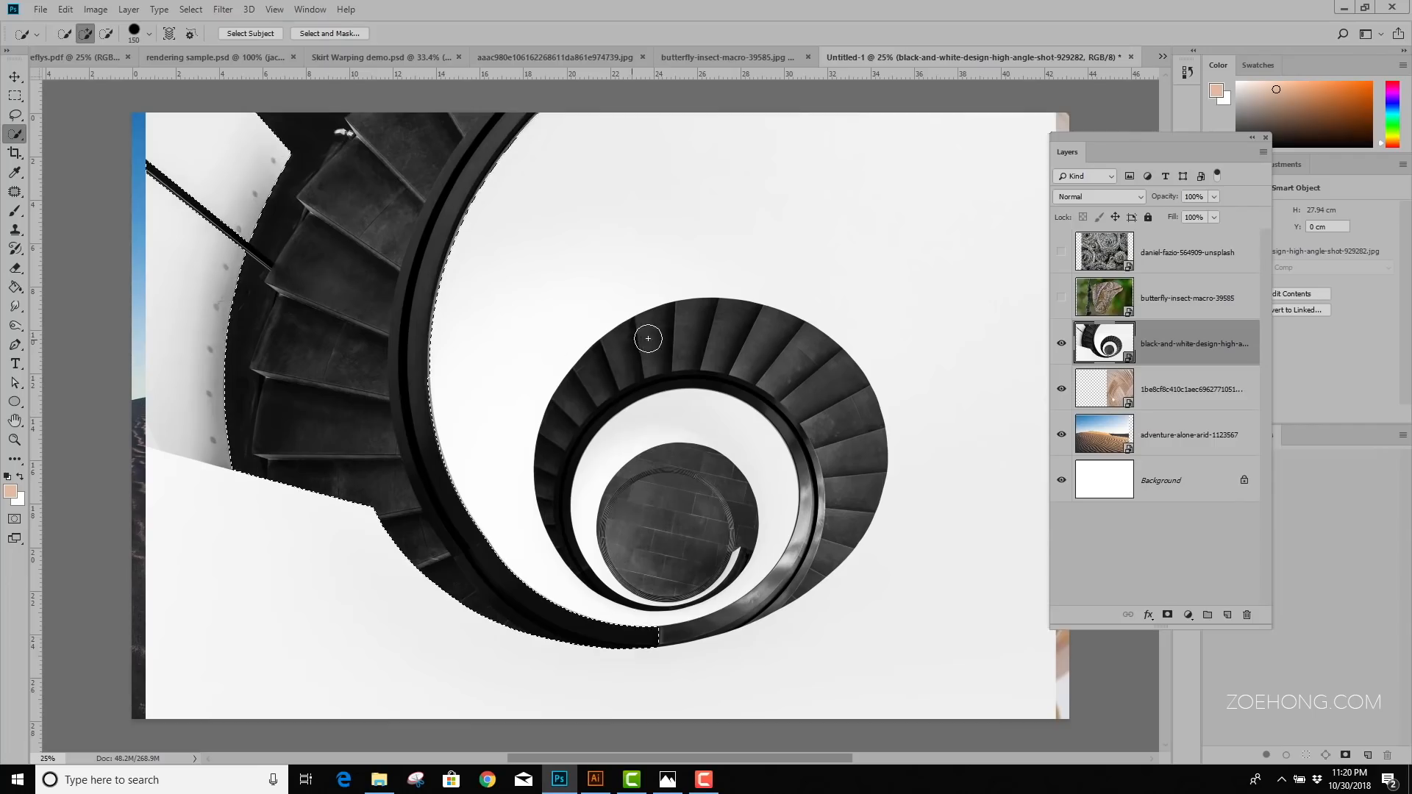
click(836, 509)
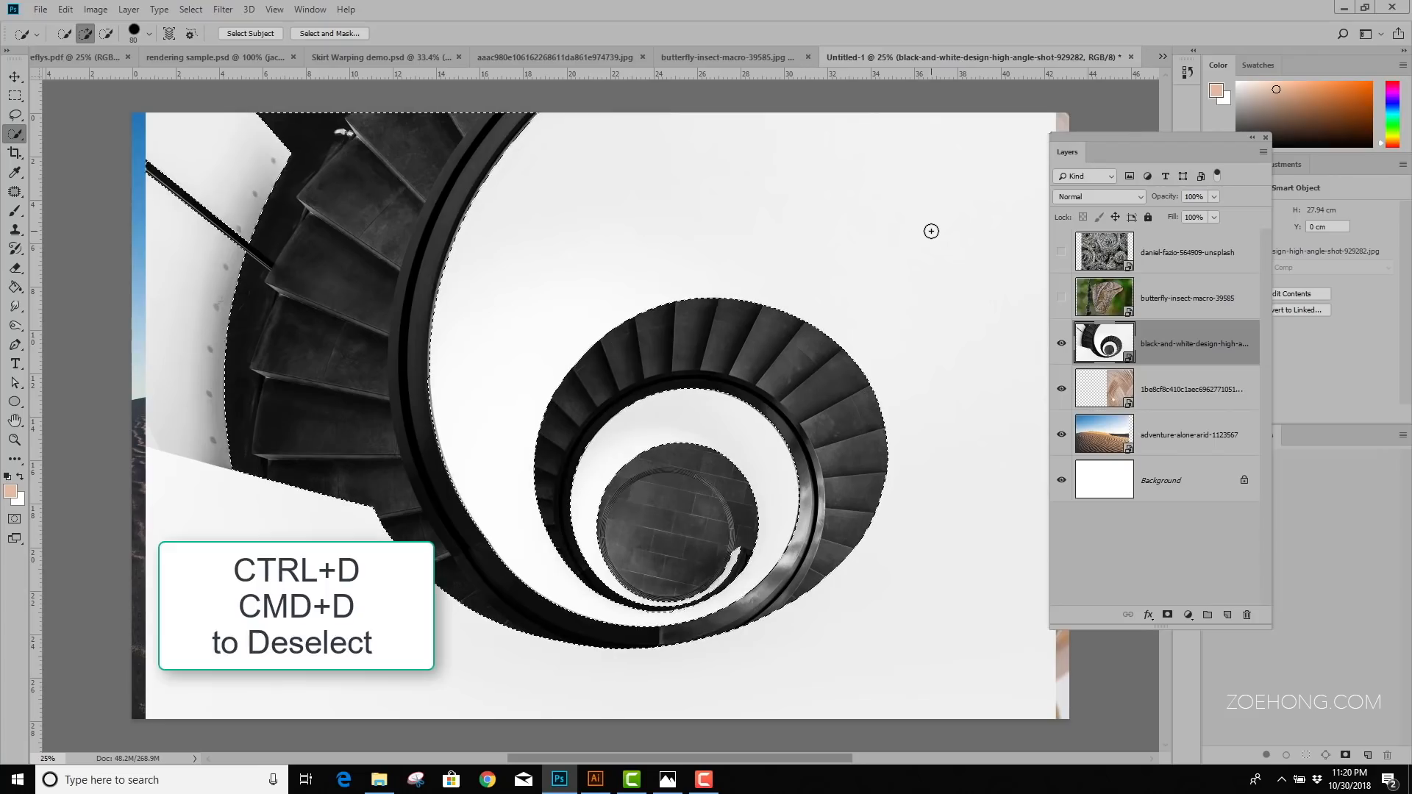
key(ctrl+d)
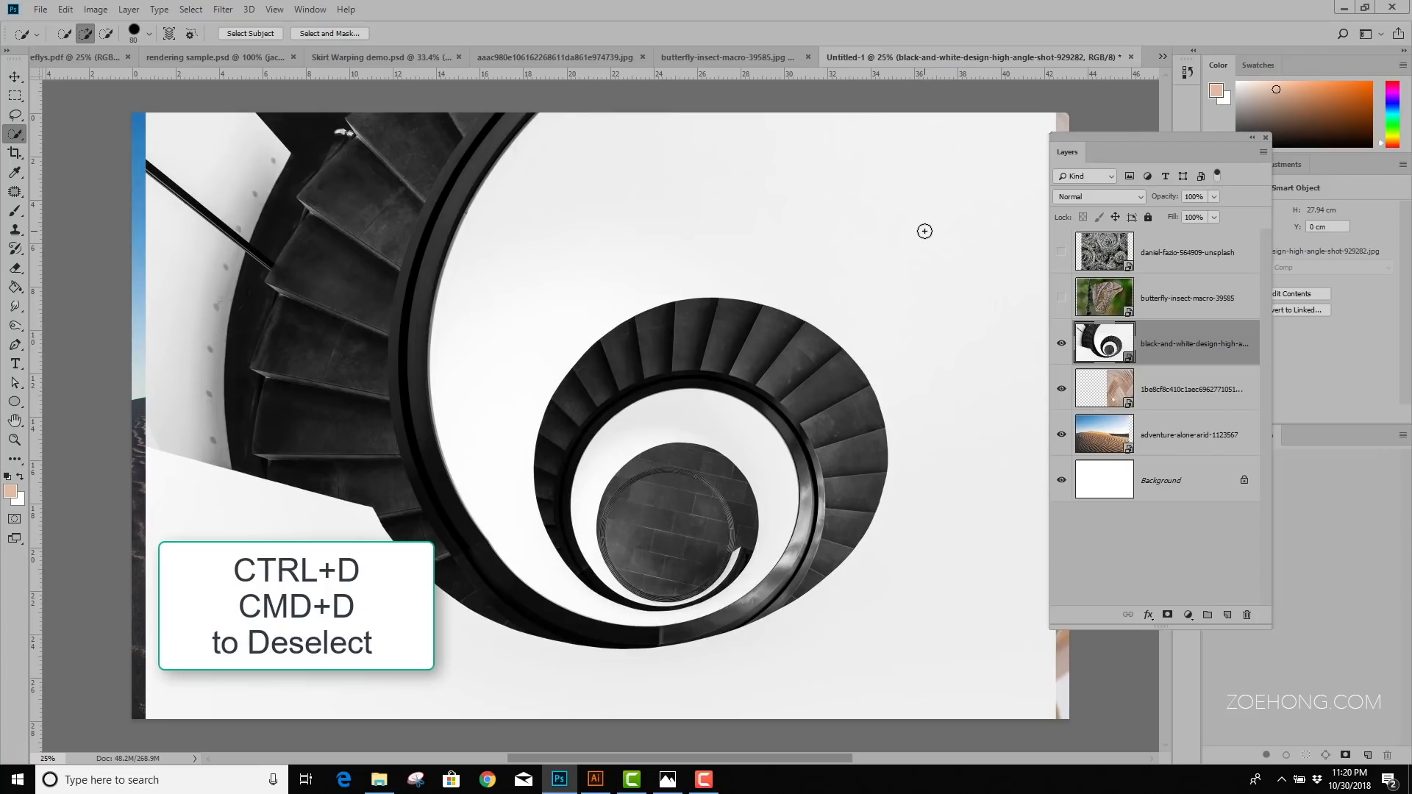
key(ctrl+d)
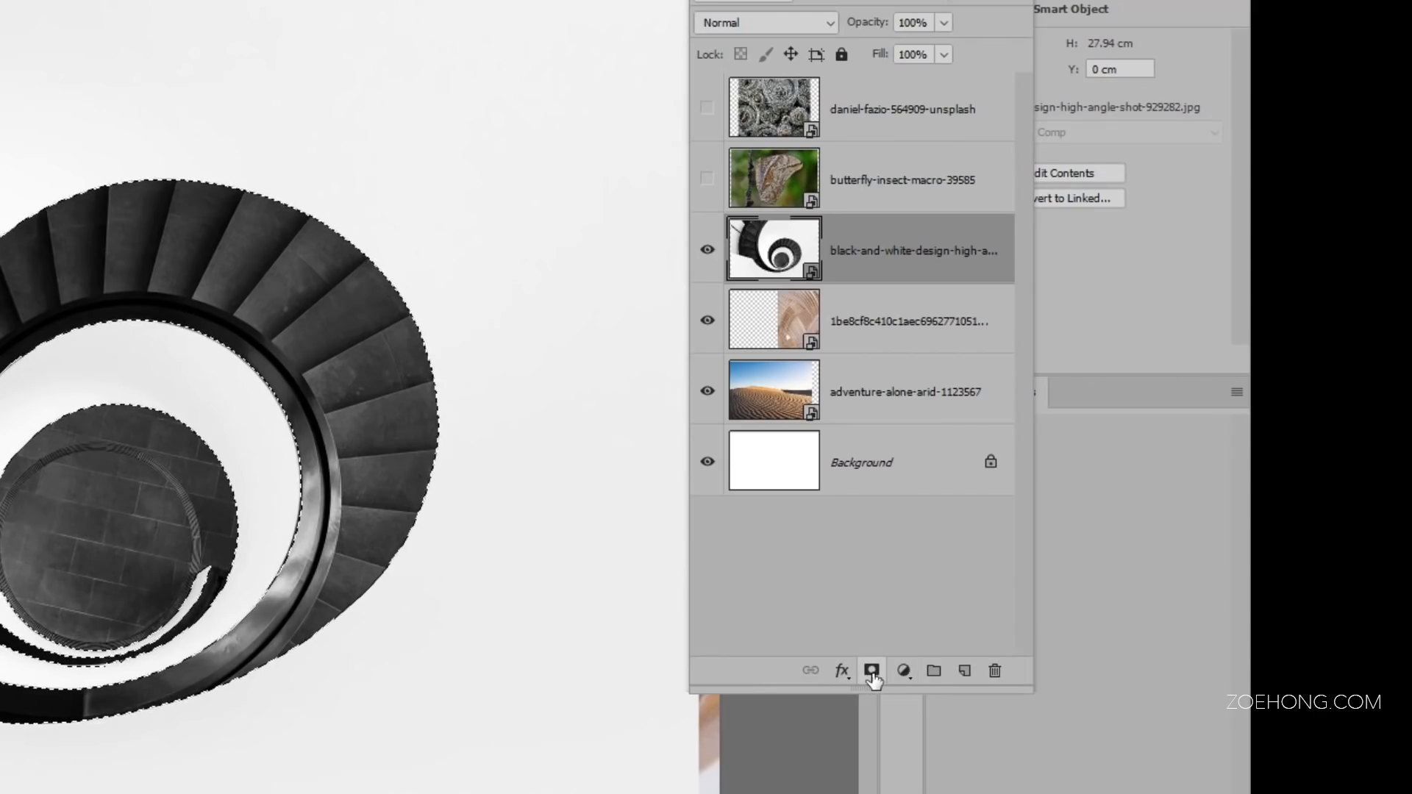
Mask out the staircase's white background, then scale and rotate the stairs leftward
click(871, 671)
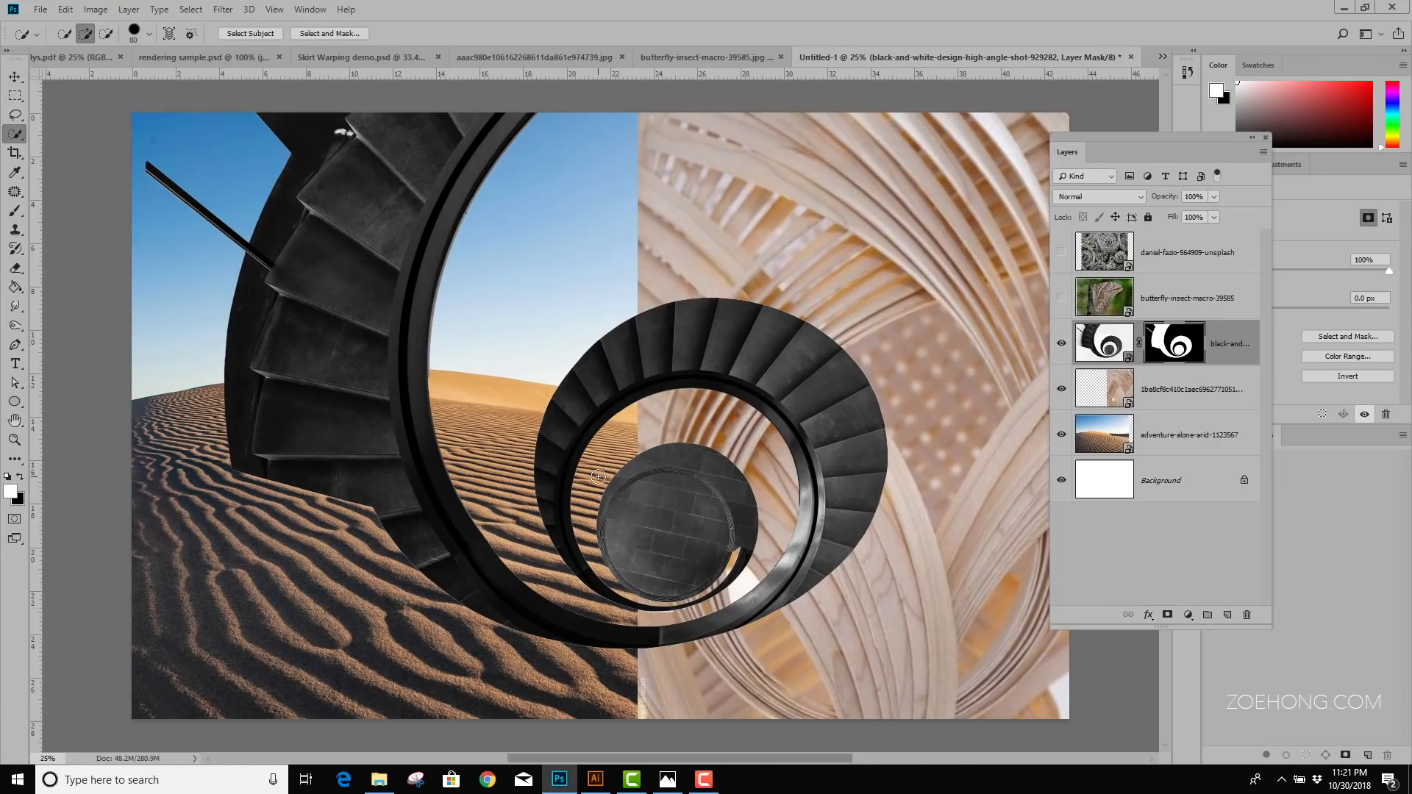
key(ctrl+t)
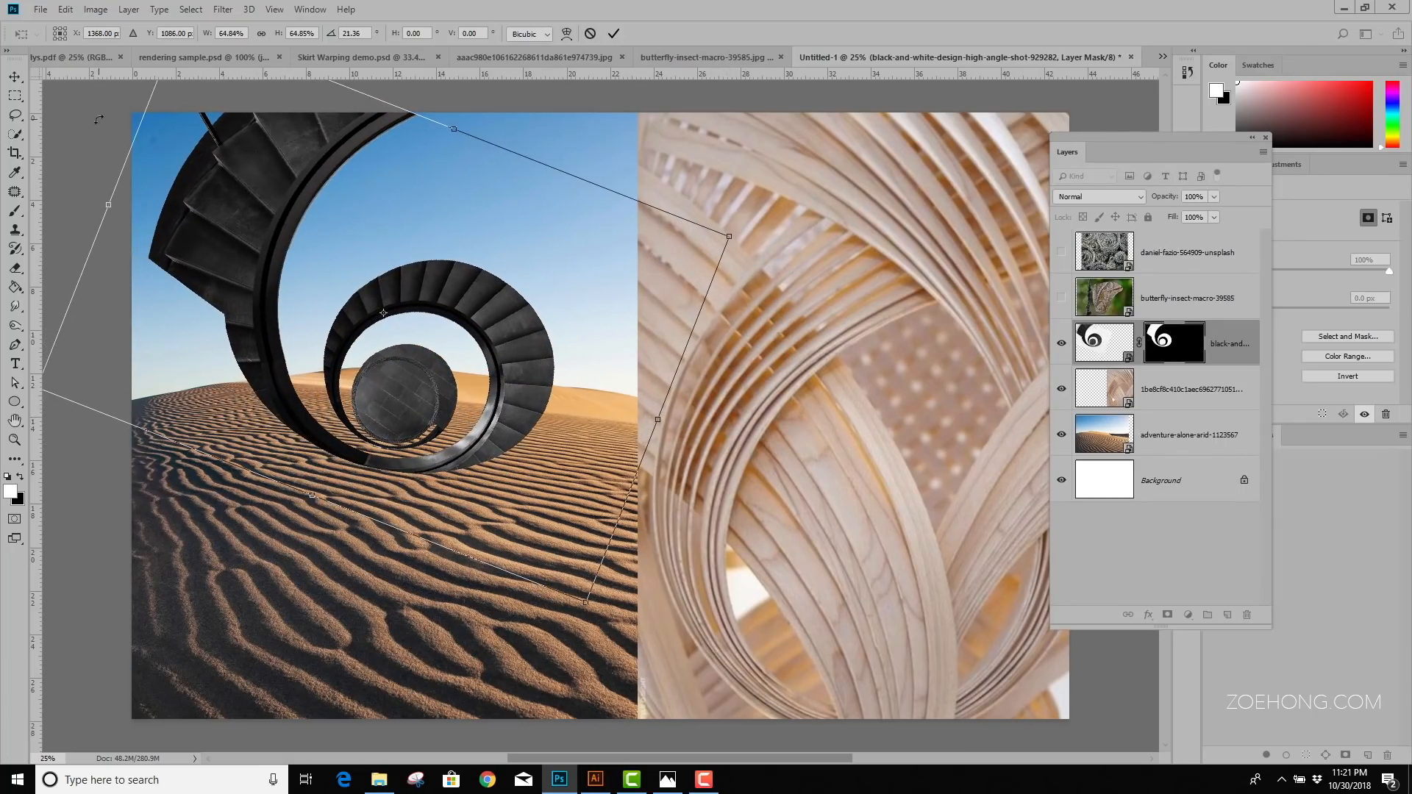
click(613, 33)
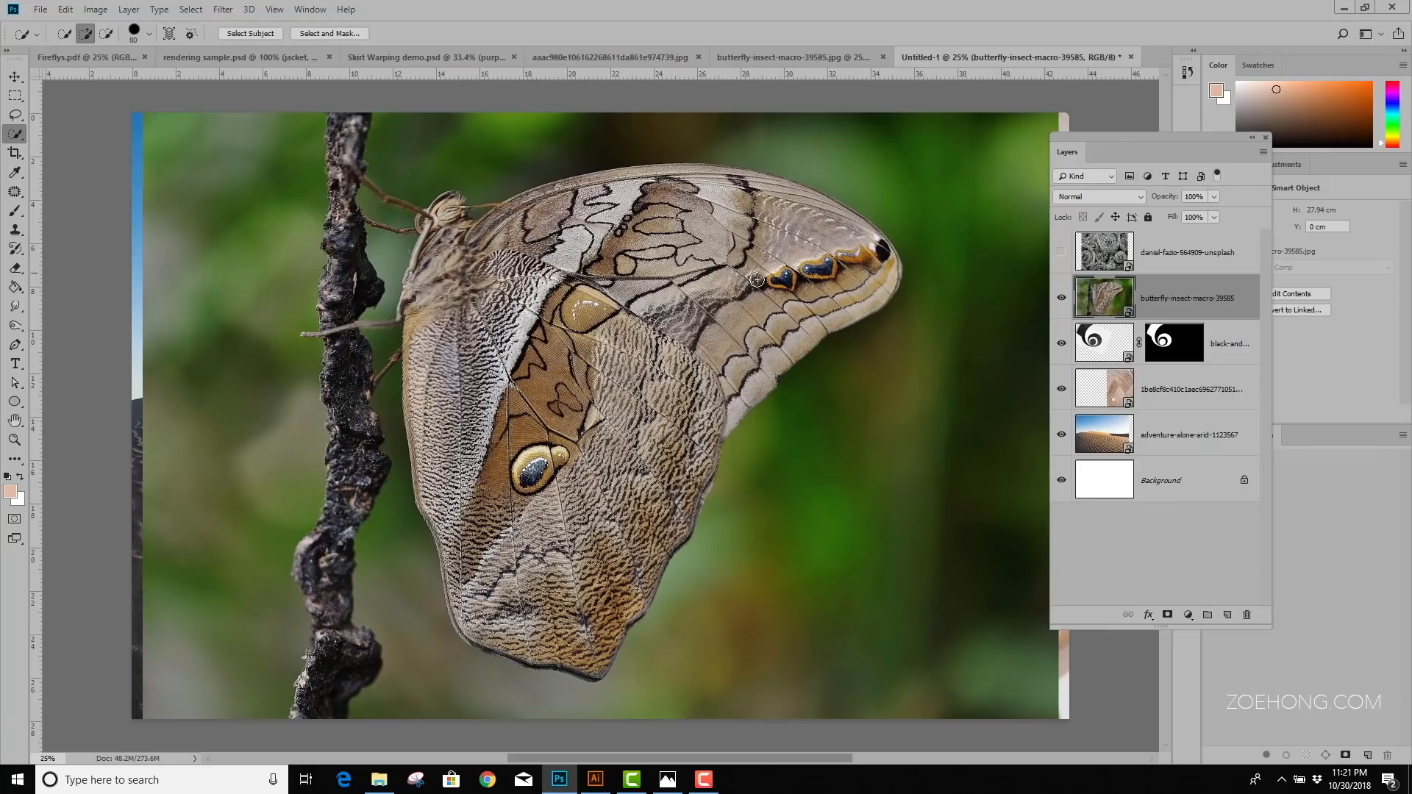
mouse_move(786, 281)
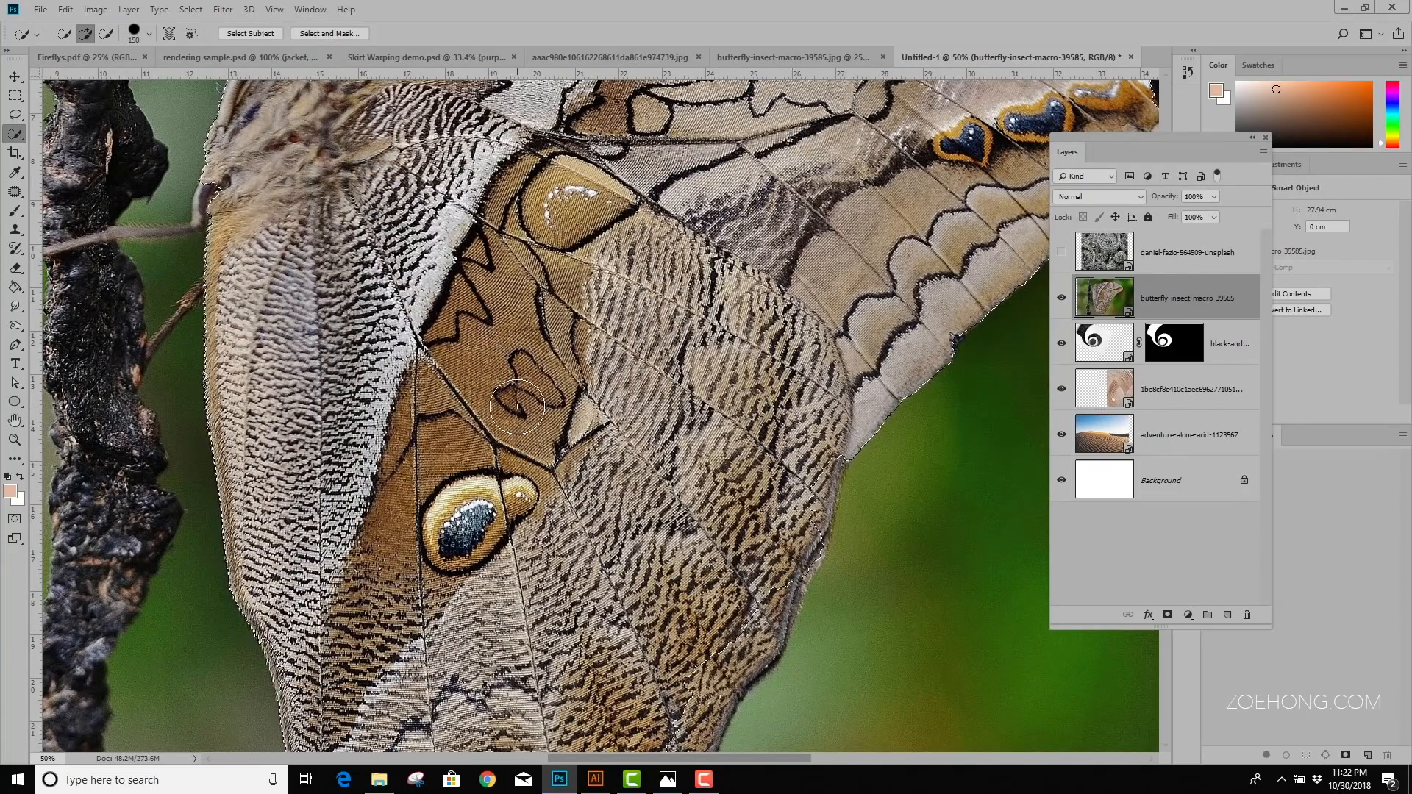
Mask the butterfly off its green background, then enlarge and rotate it over the collage
key(space)
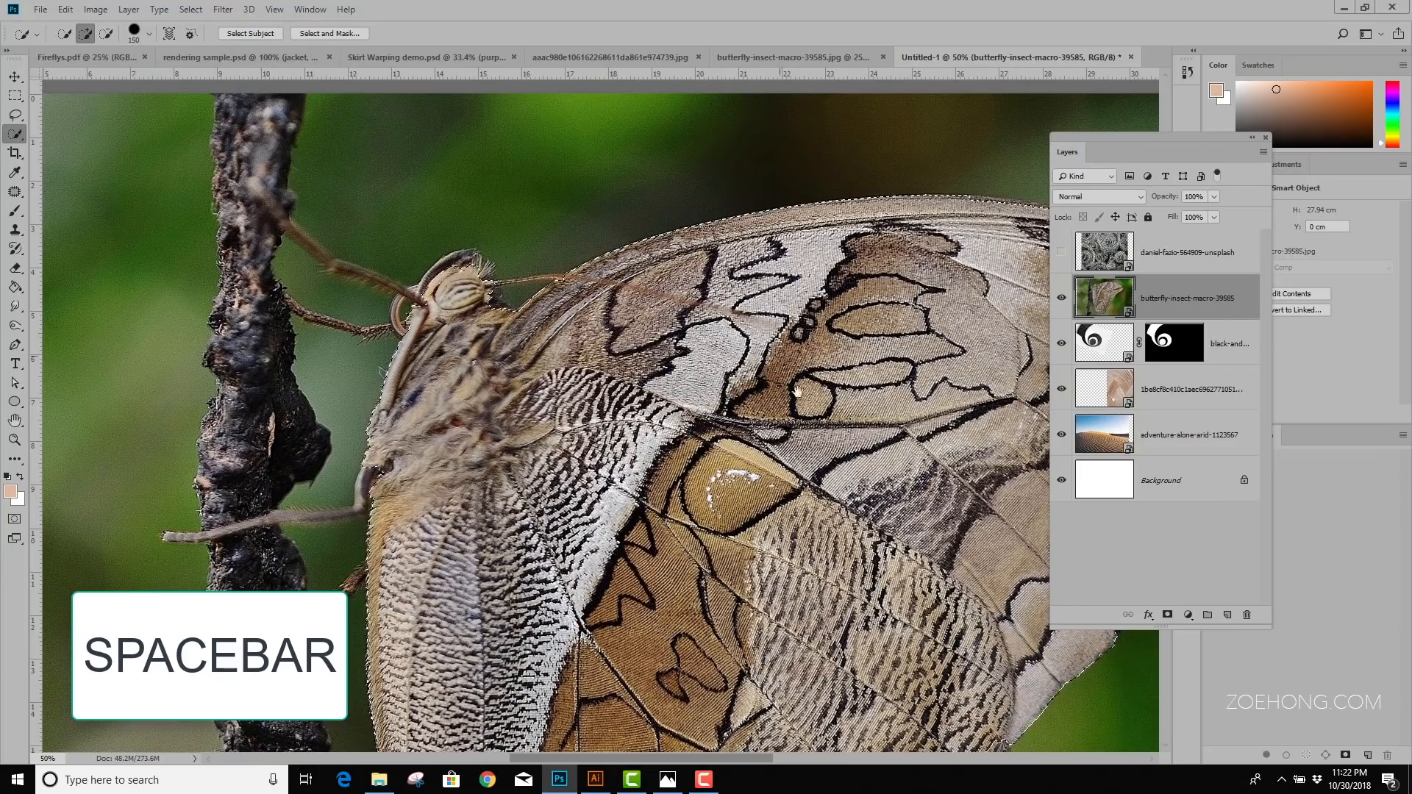
key(space)
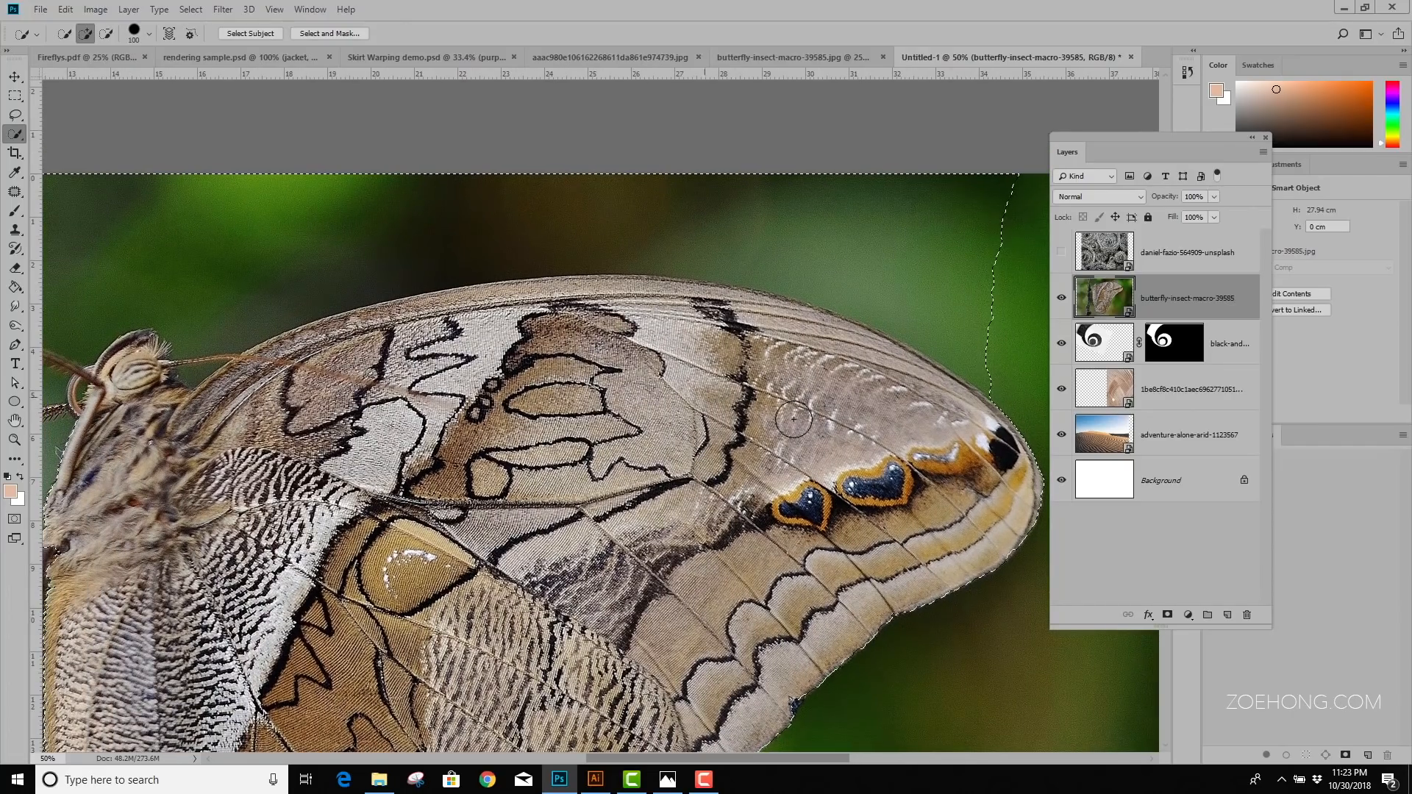
mouse_move(637, 224)
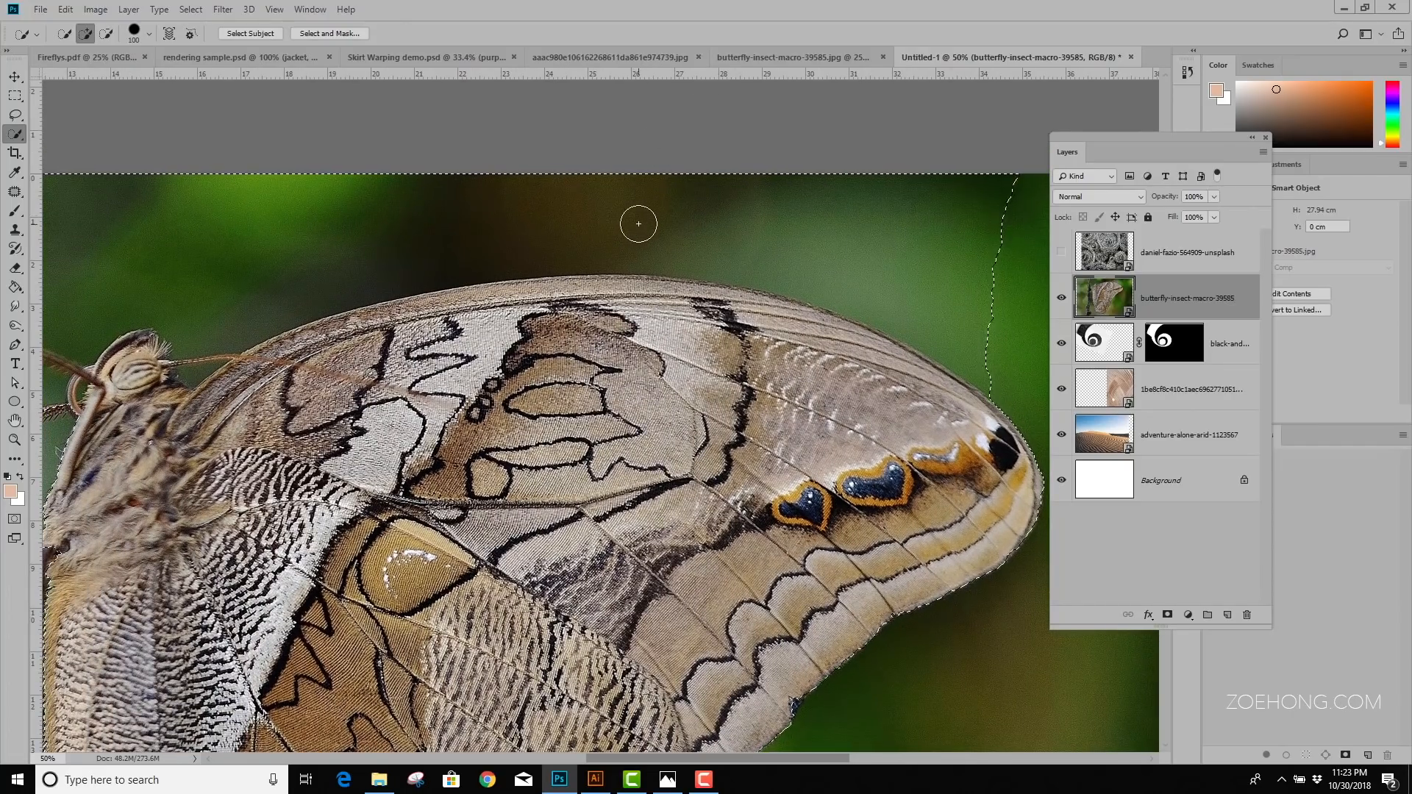
mouse_move(901, 226)
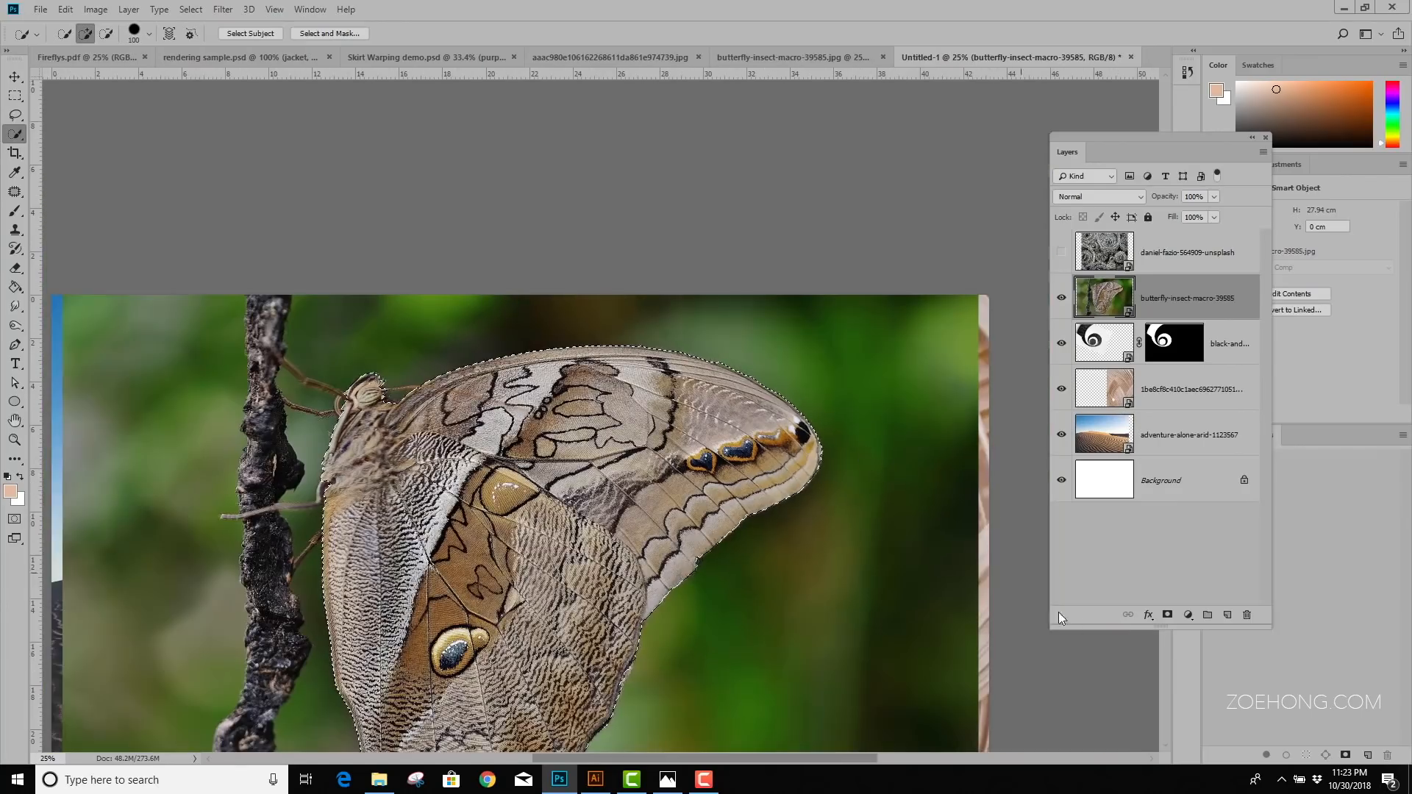
click(1167, 615)
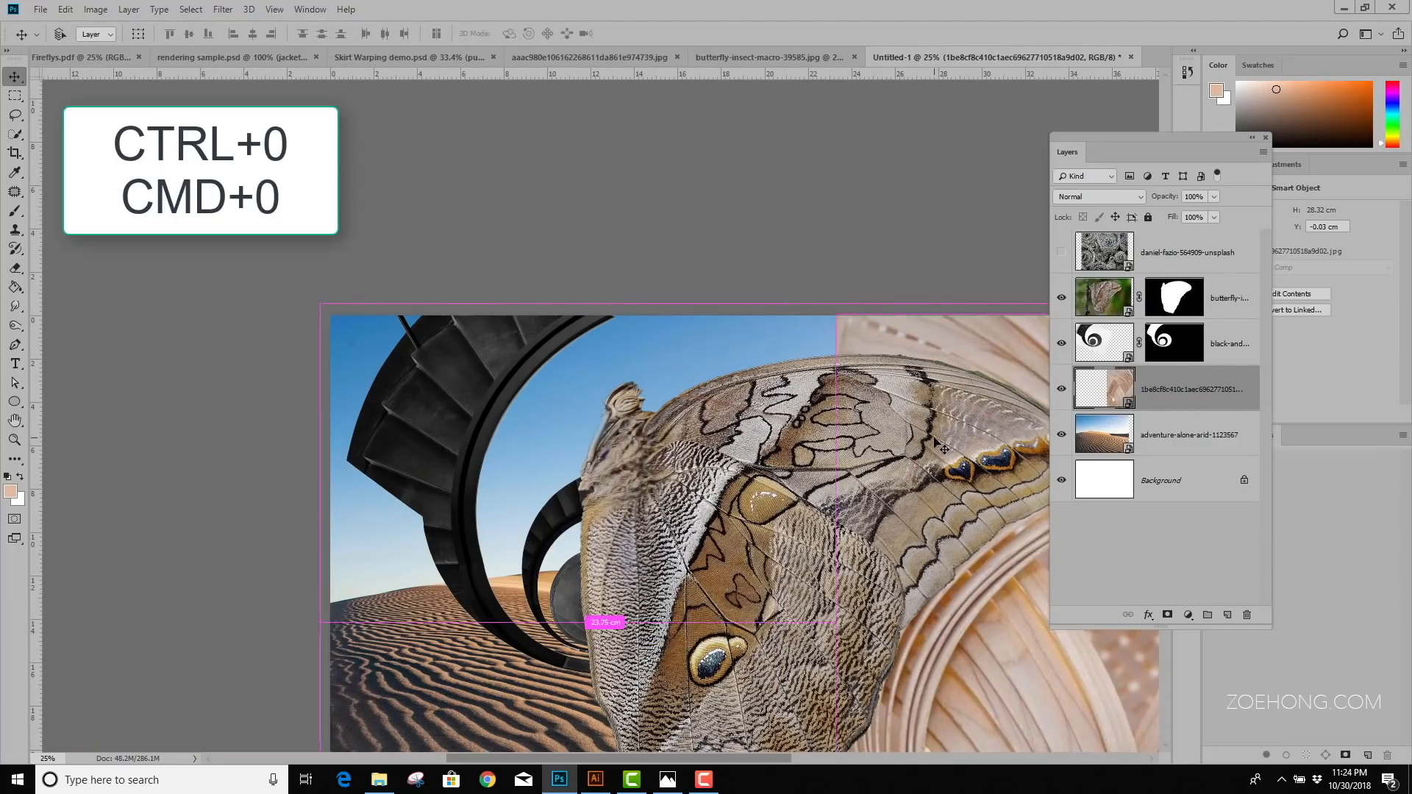
key(ctrl+0)
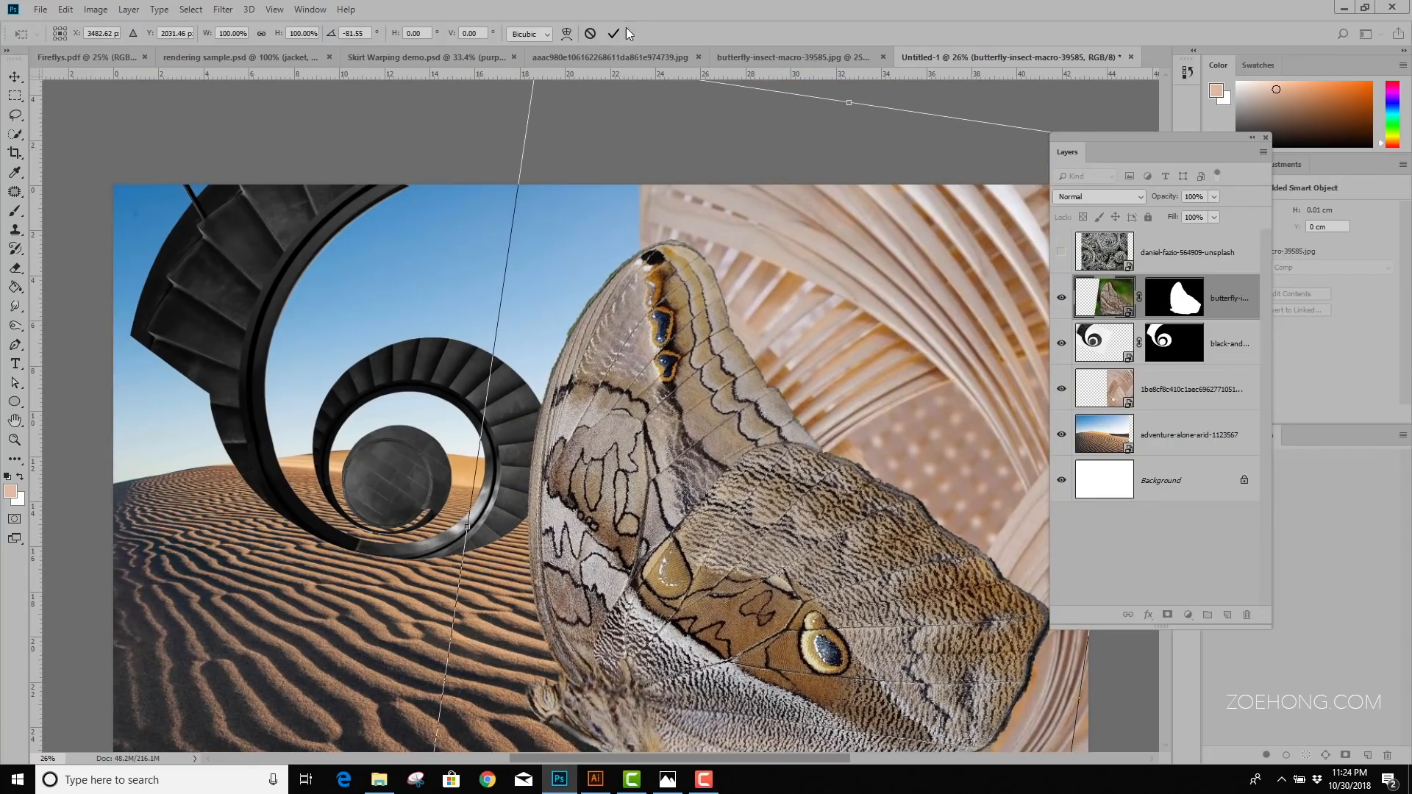
click(613, 33)
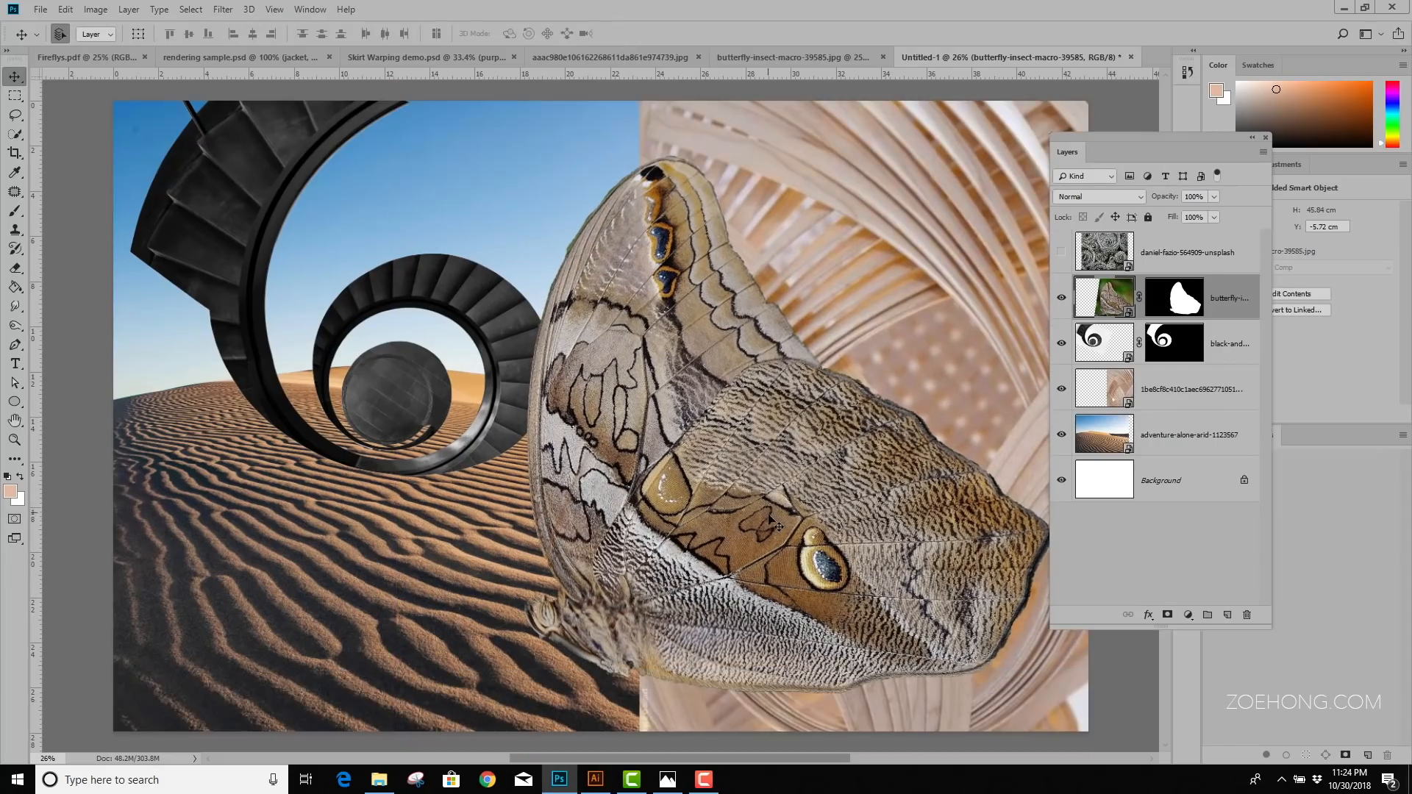
mouse_move(765, 350)
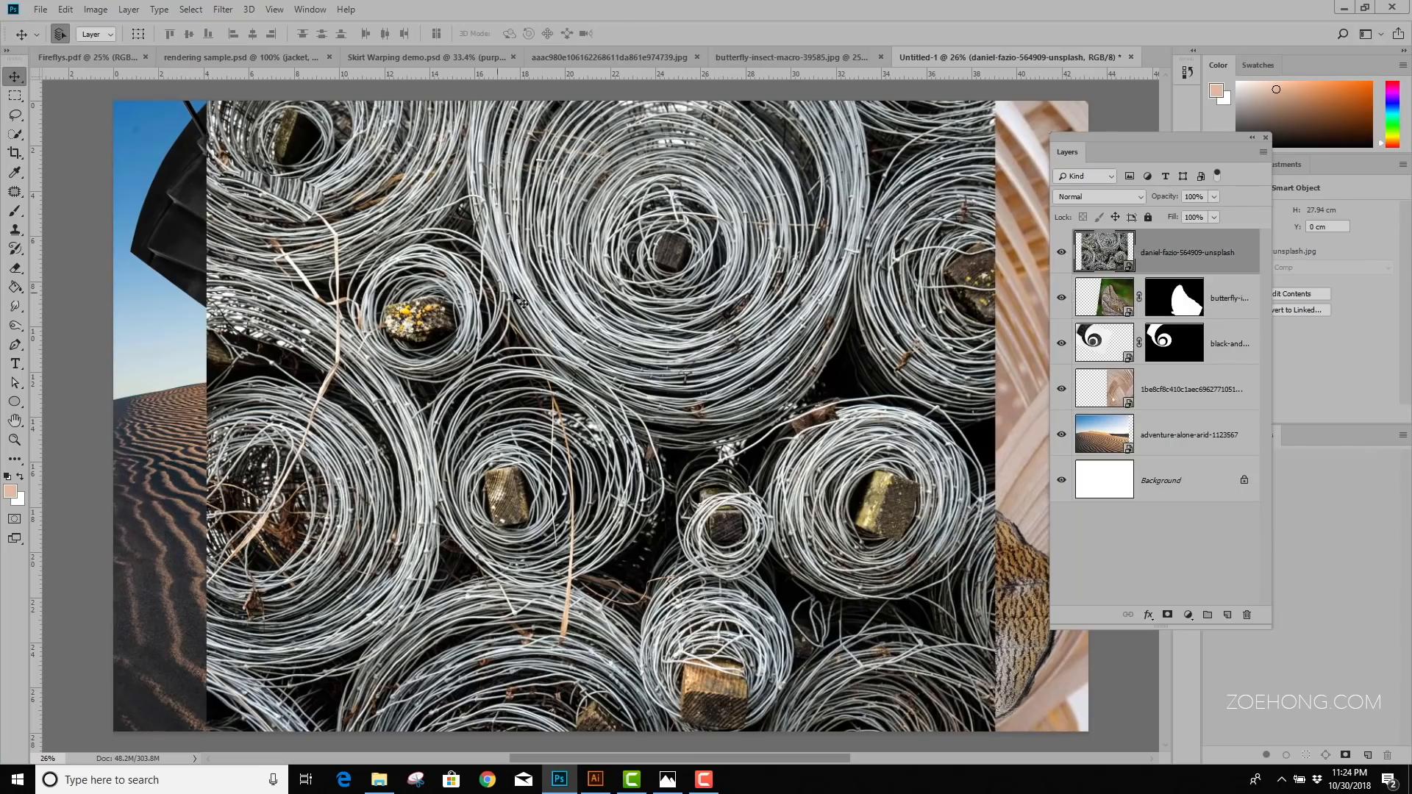
mouse_move(822, 312)
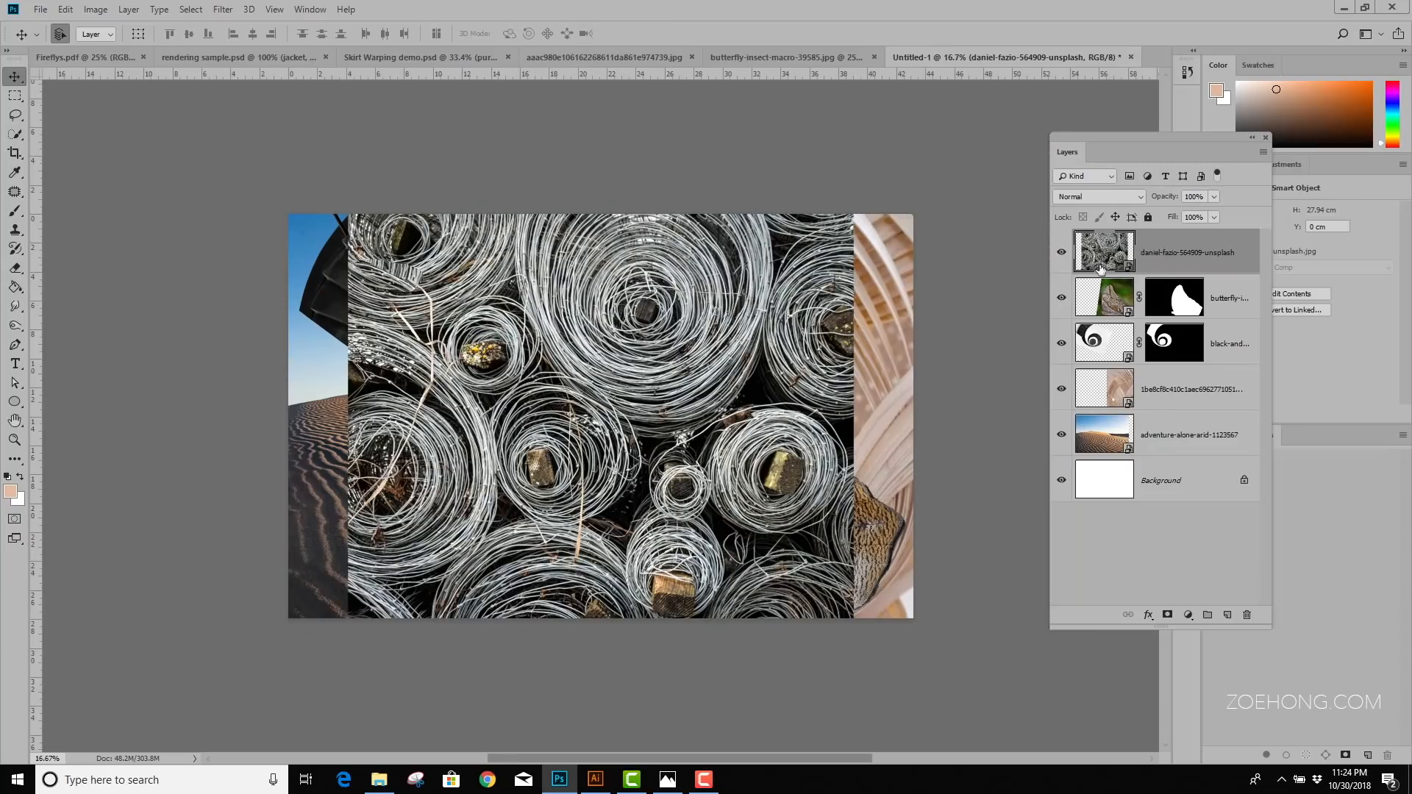
mouse_move(1183, 265)
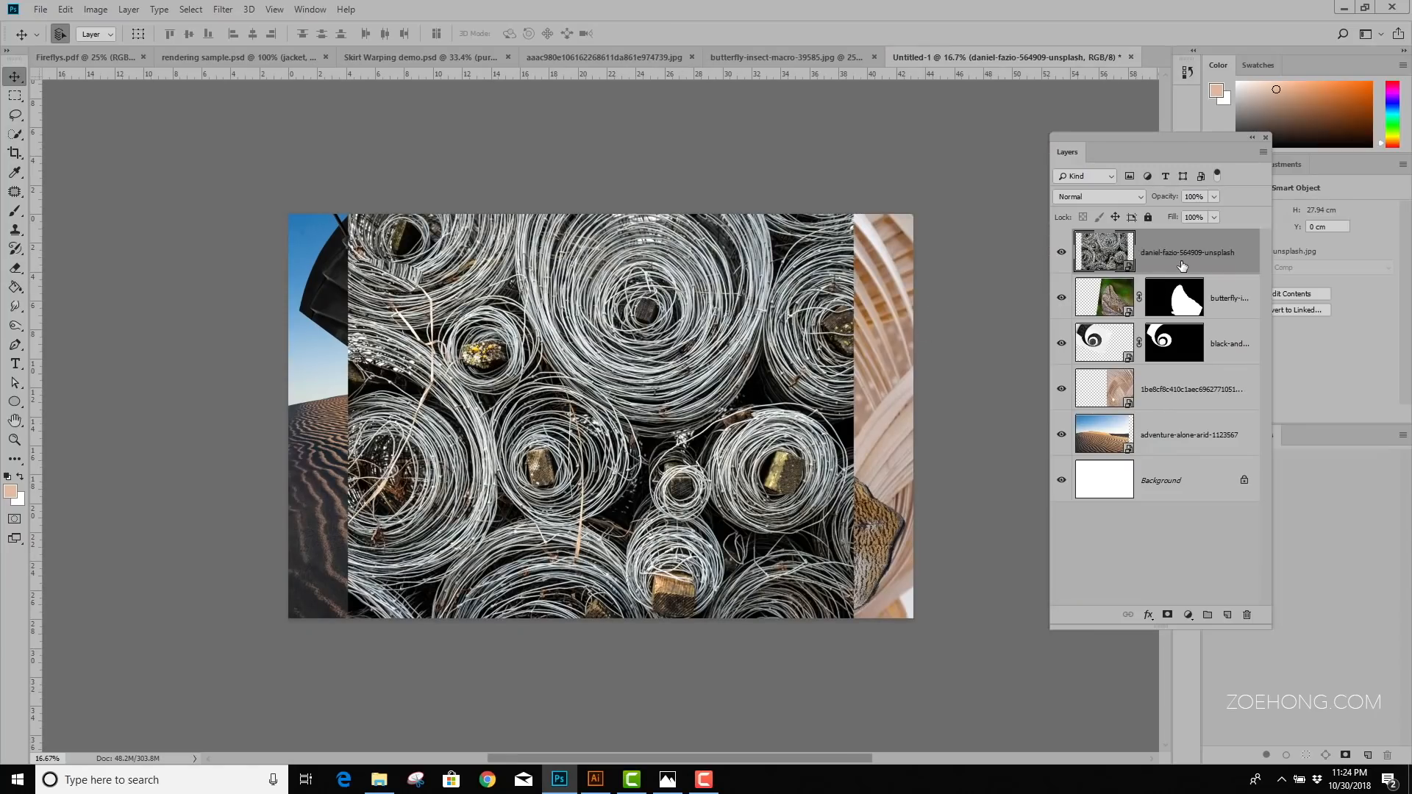
Shrink the wire coils layer into the top-left corner of the canvas
click(1171, 344)
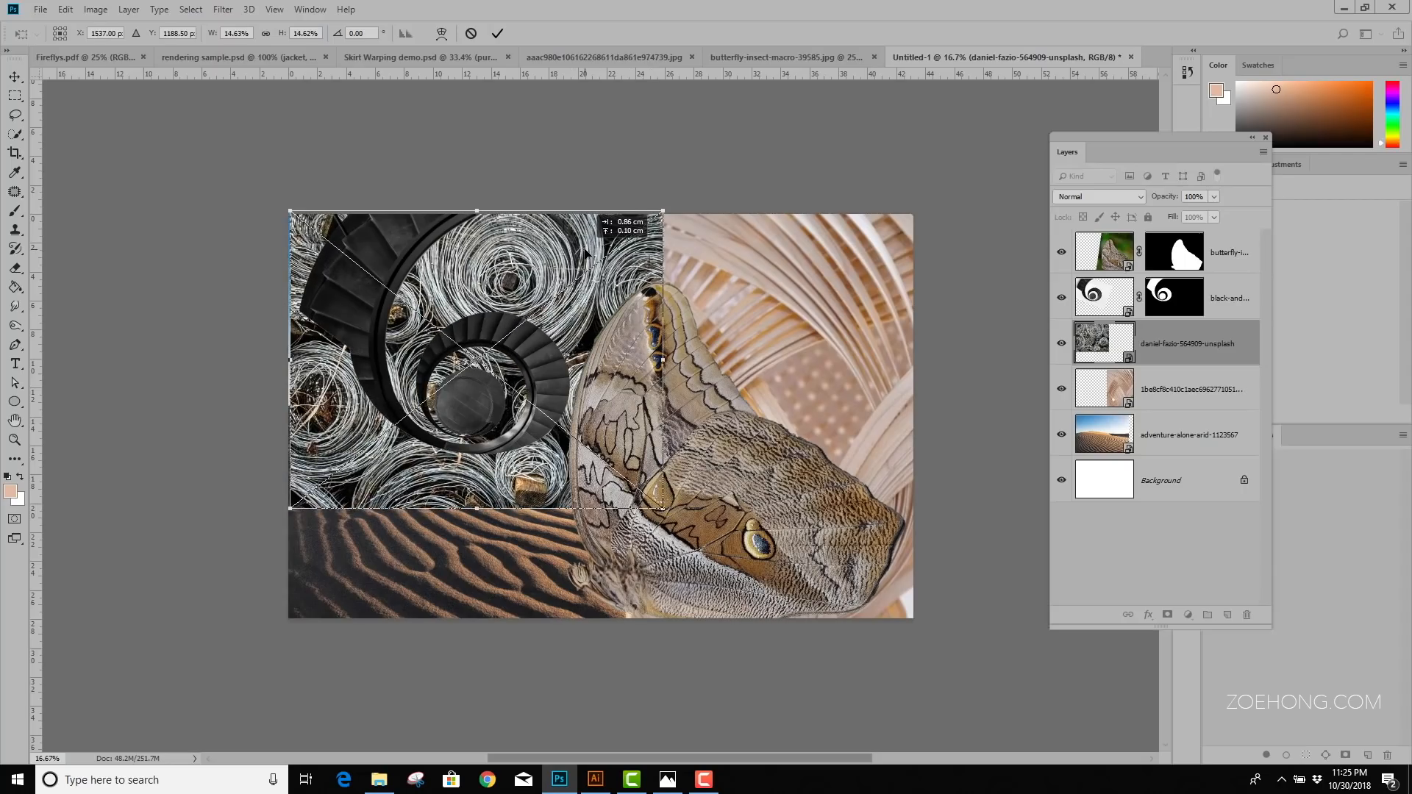
click(496, 33)
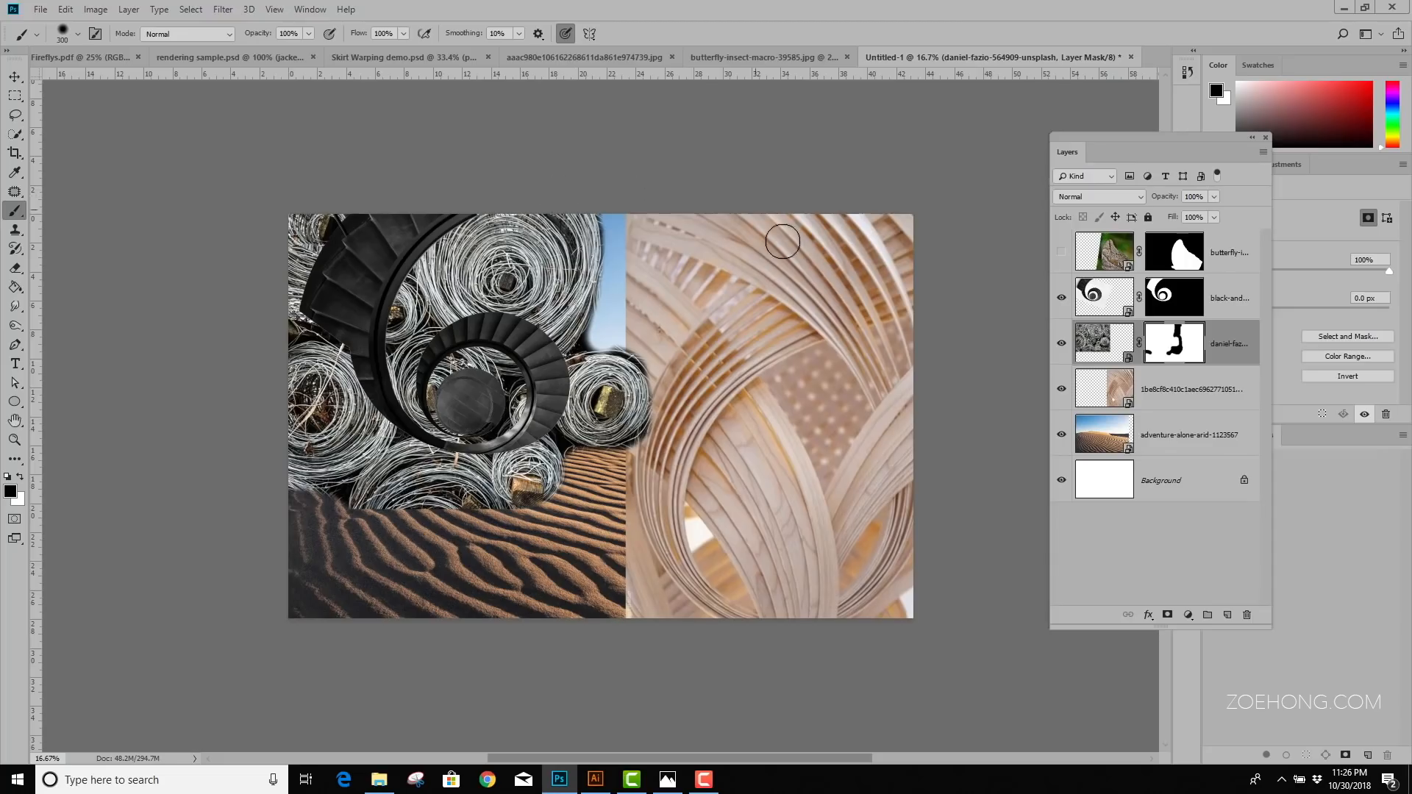
mouse_move(617, 317)
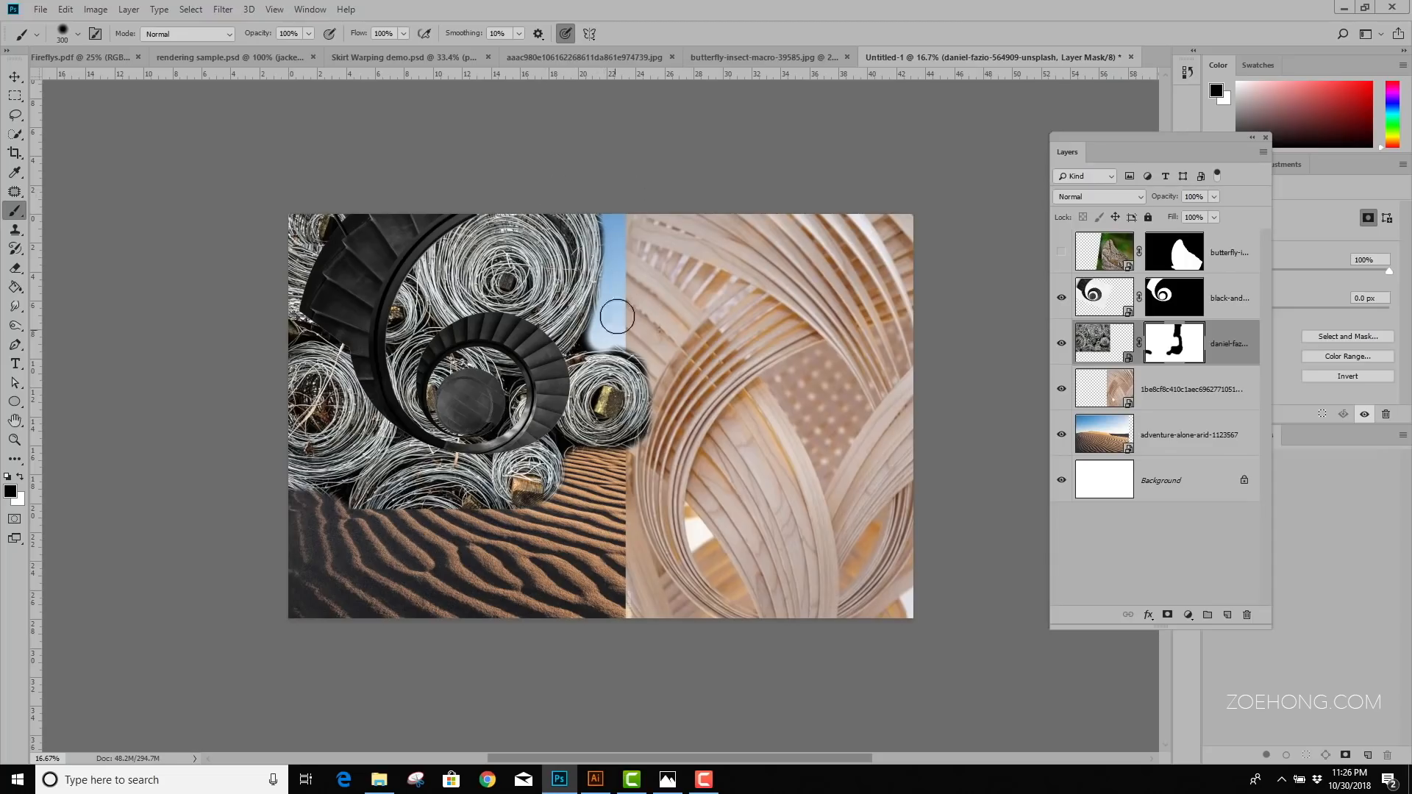
Paint on the wire-coil layer mask to hide more of the coils over the dunes
click(16, 76)
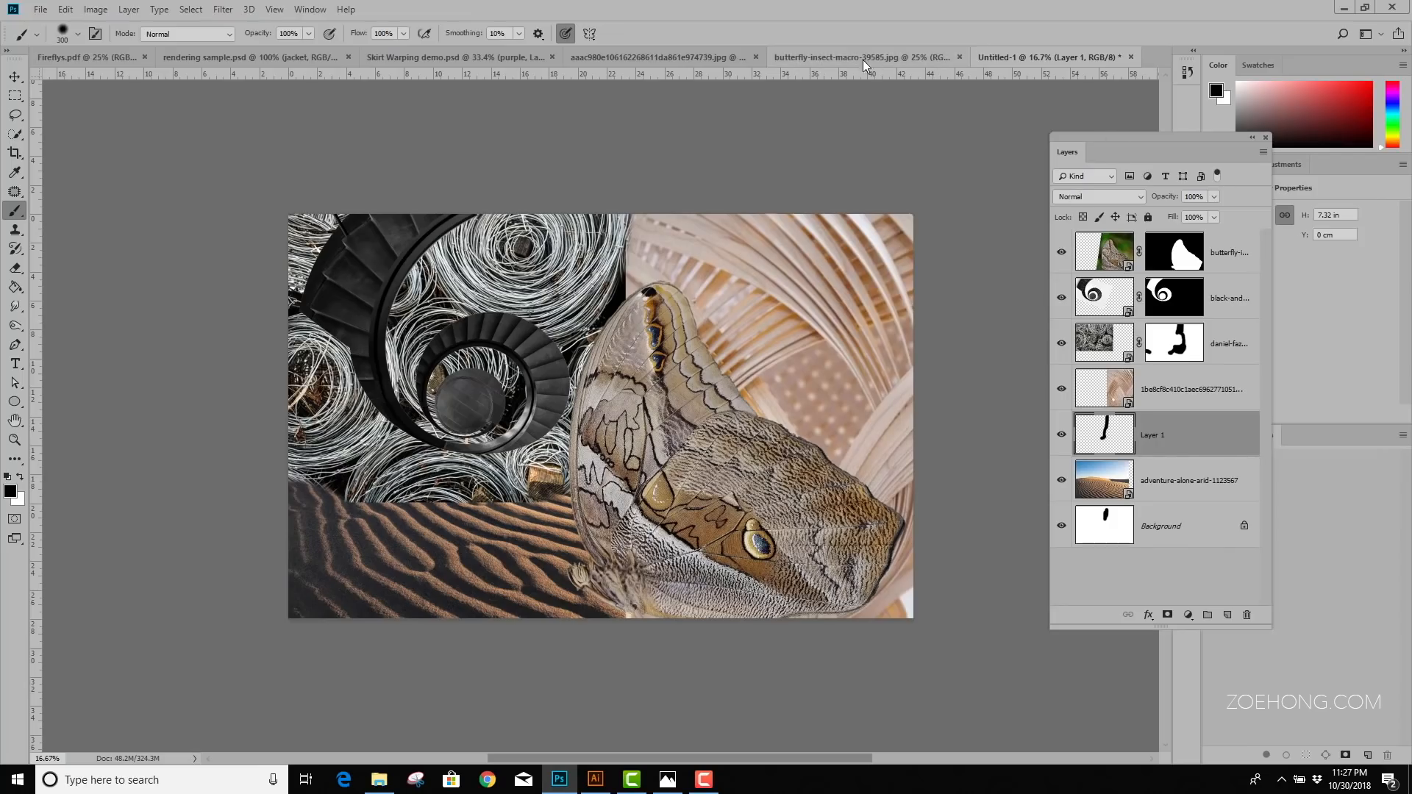
Switch to the wood sculpture photo and begin quick-selecting the sculpture
click(655, 56)
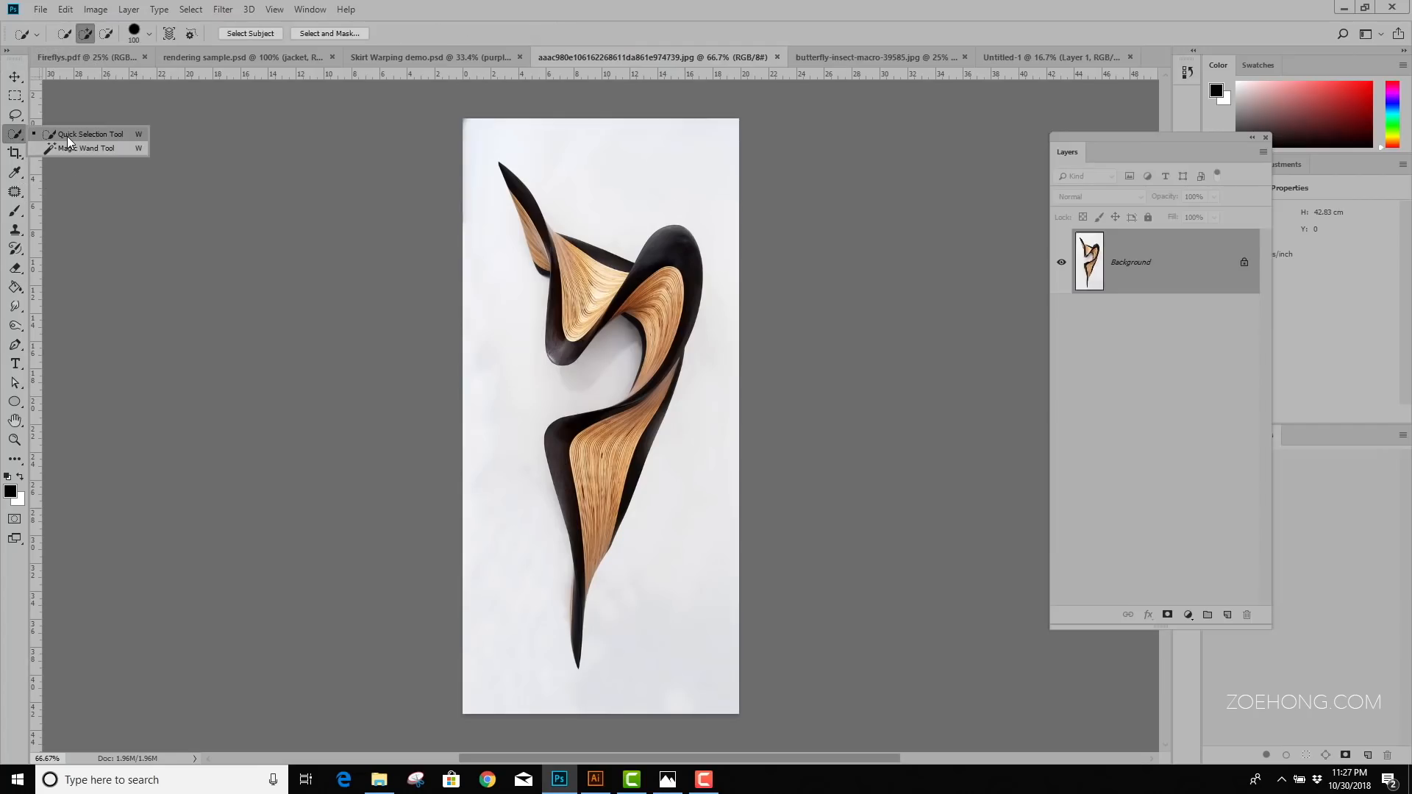
click(602, 283)
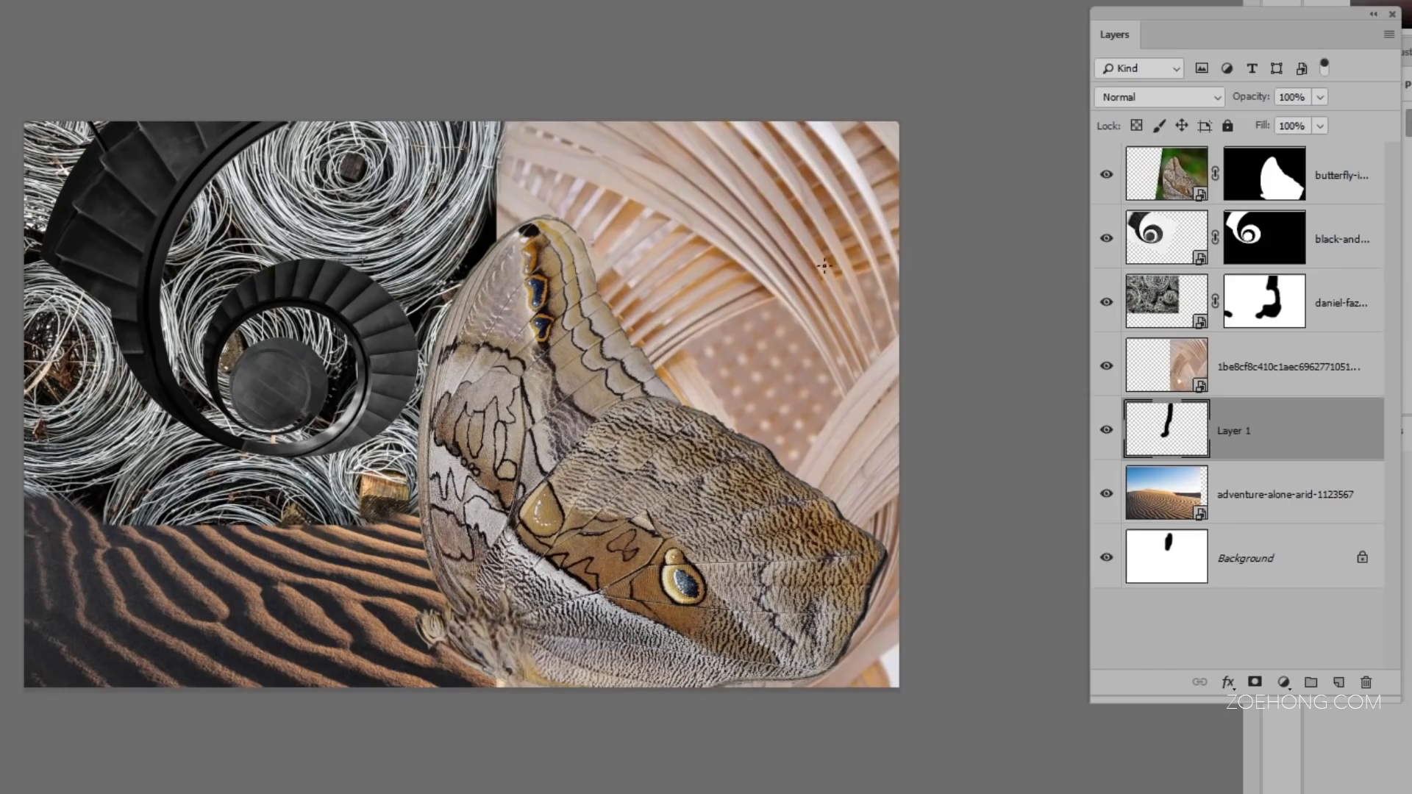
mouse_move(803, 255)
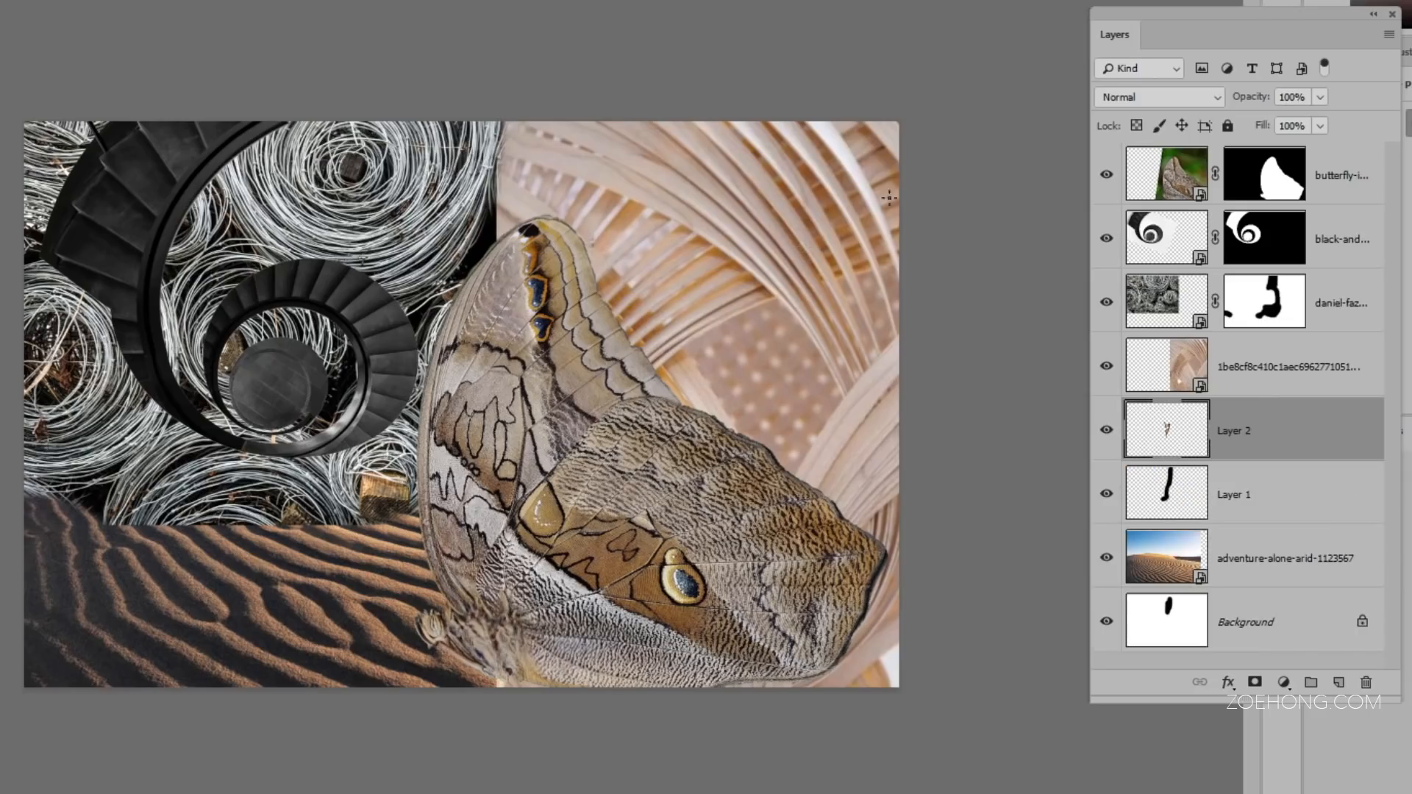
mouse_move(1200, 452)
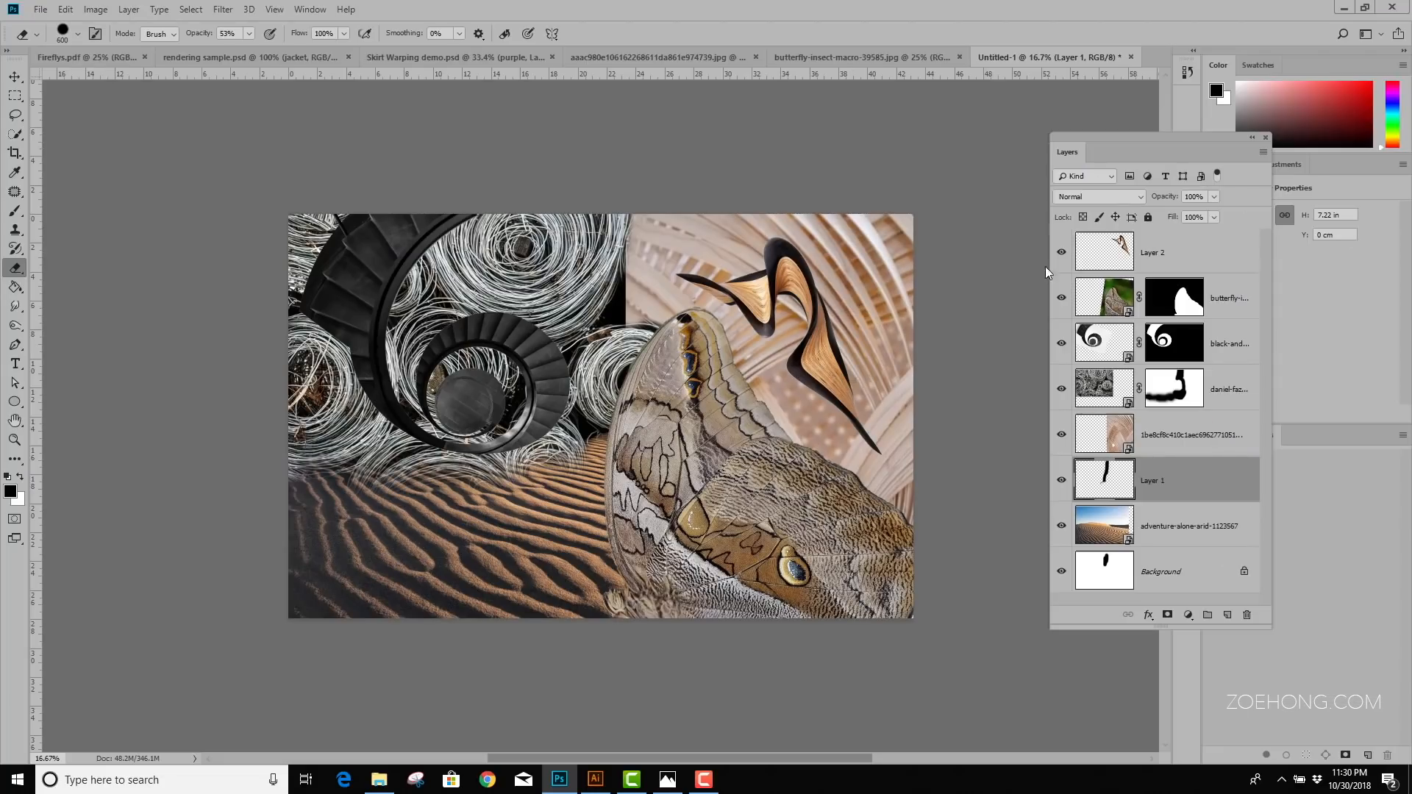
mouse_move(80, 200)
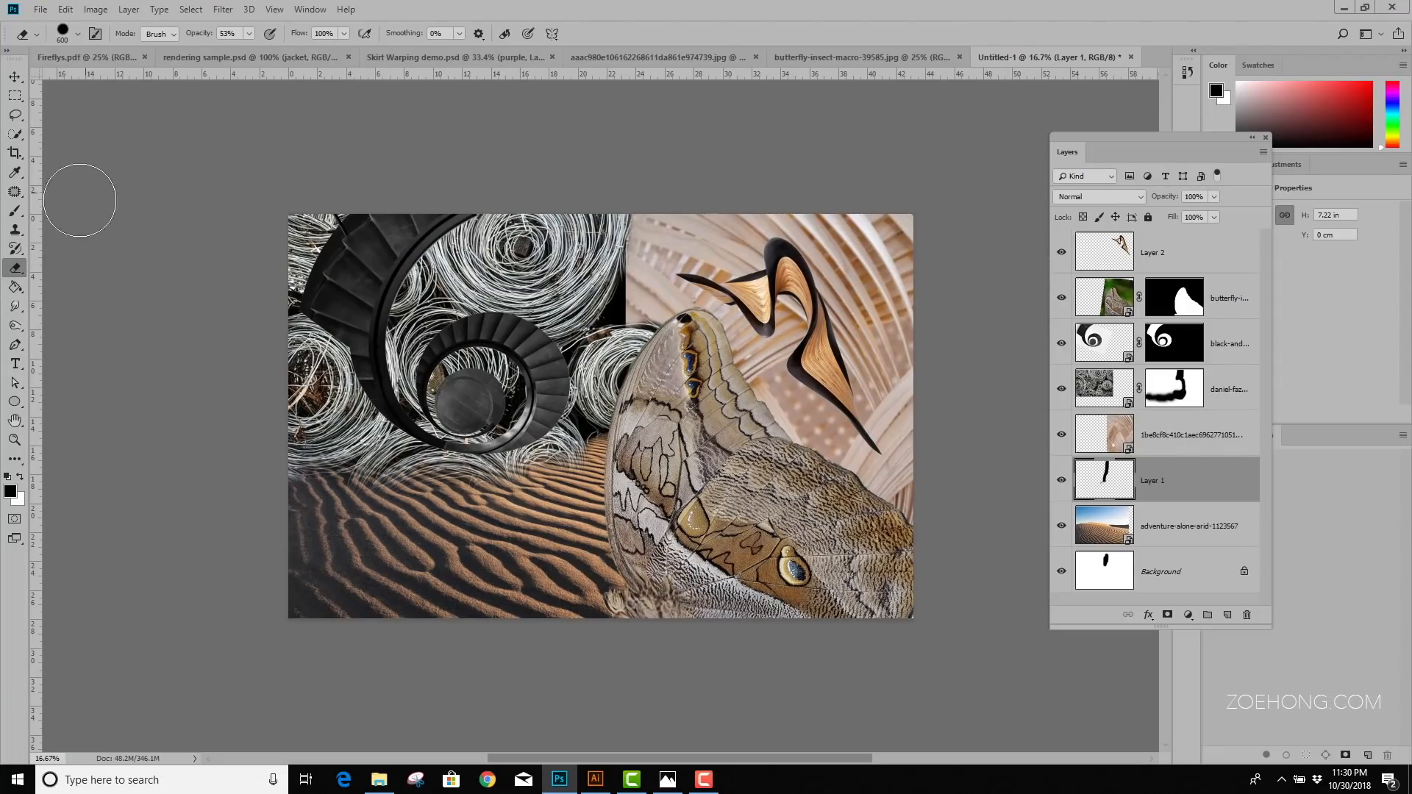
mouse_move(15, 362)
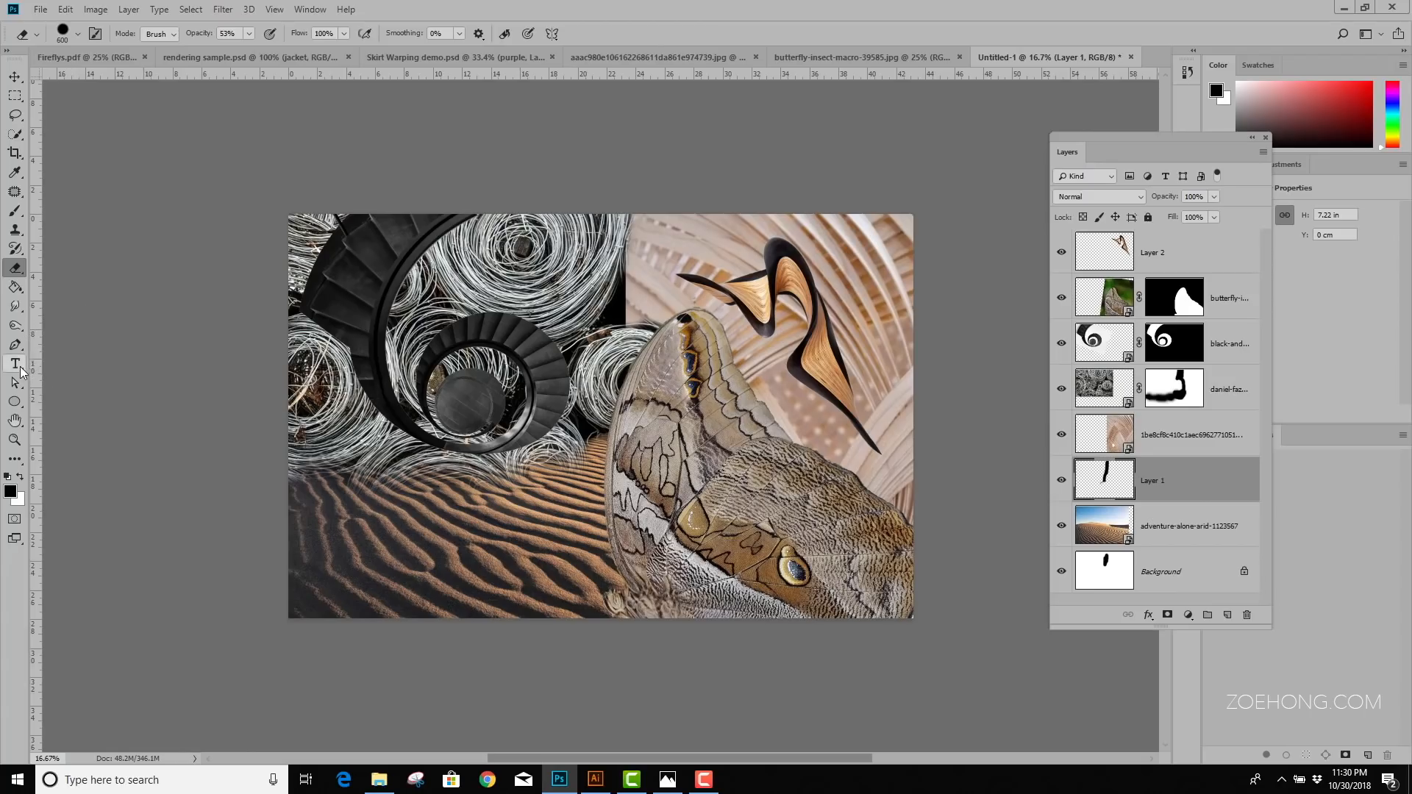
Type the title REVERBERATION onto the canvas with the Type tool
click(15, 364)
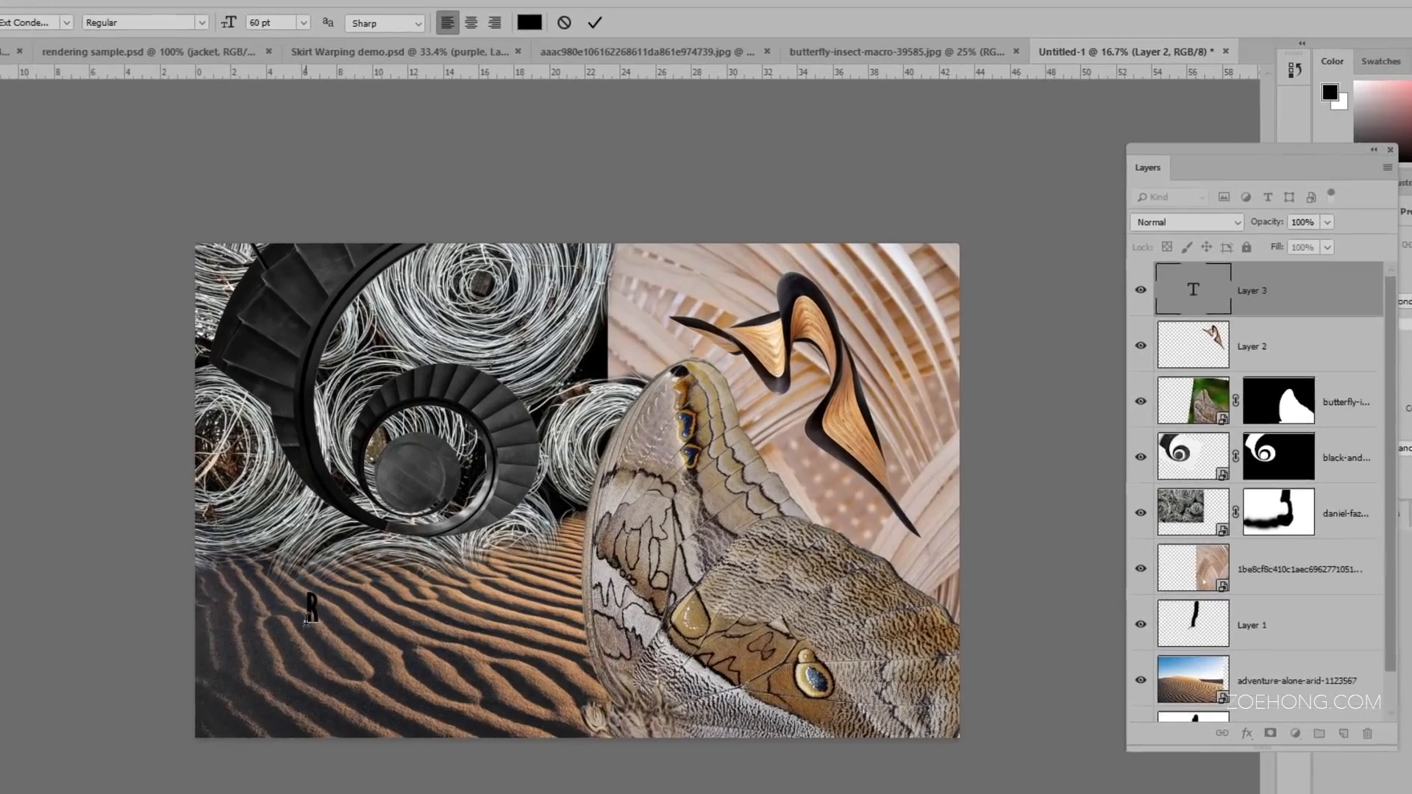
text(REVERBERATI)
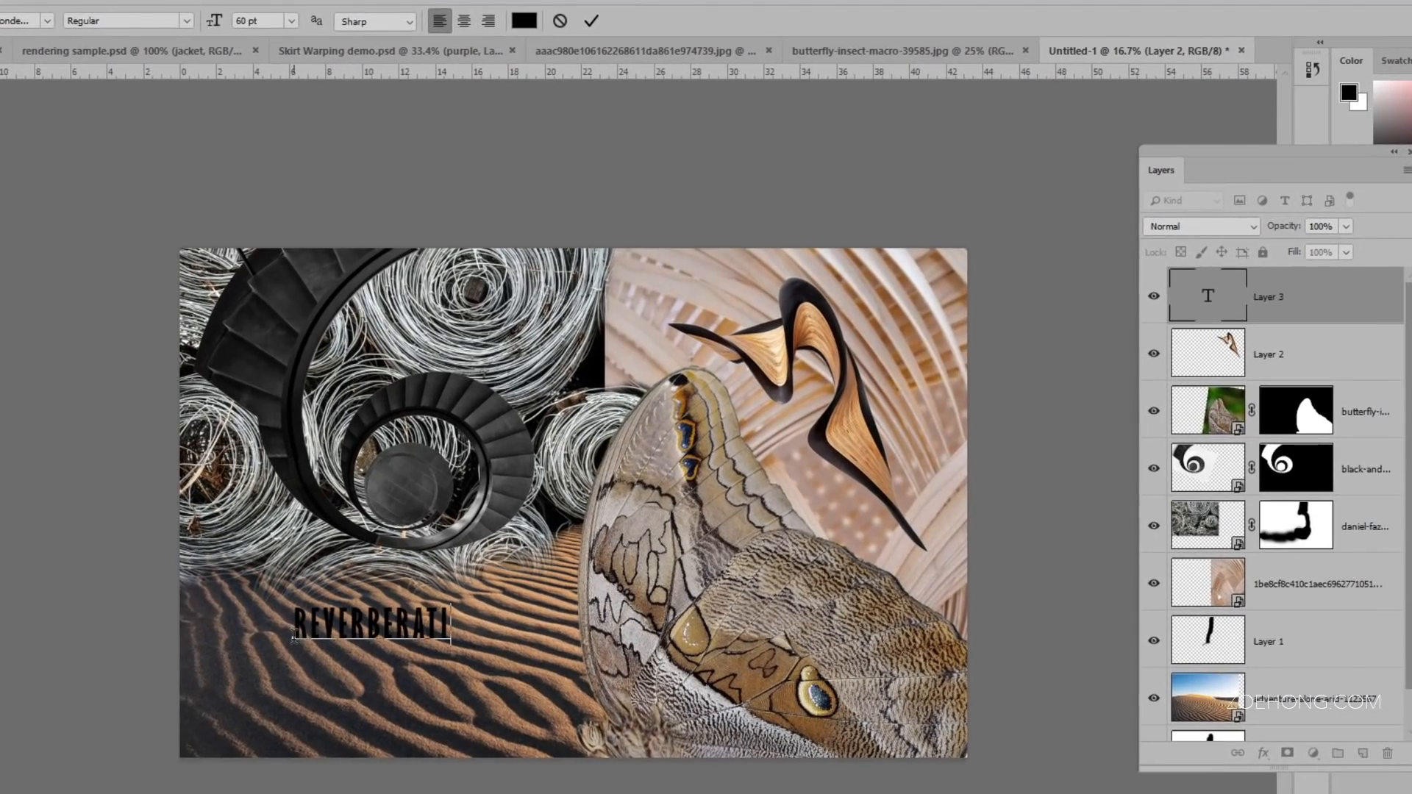
click(590, 20)
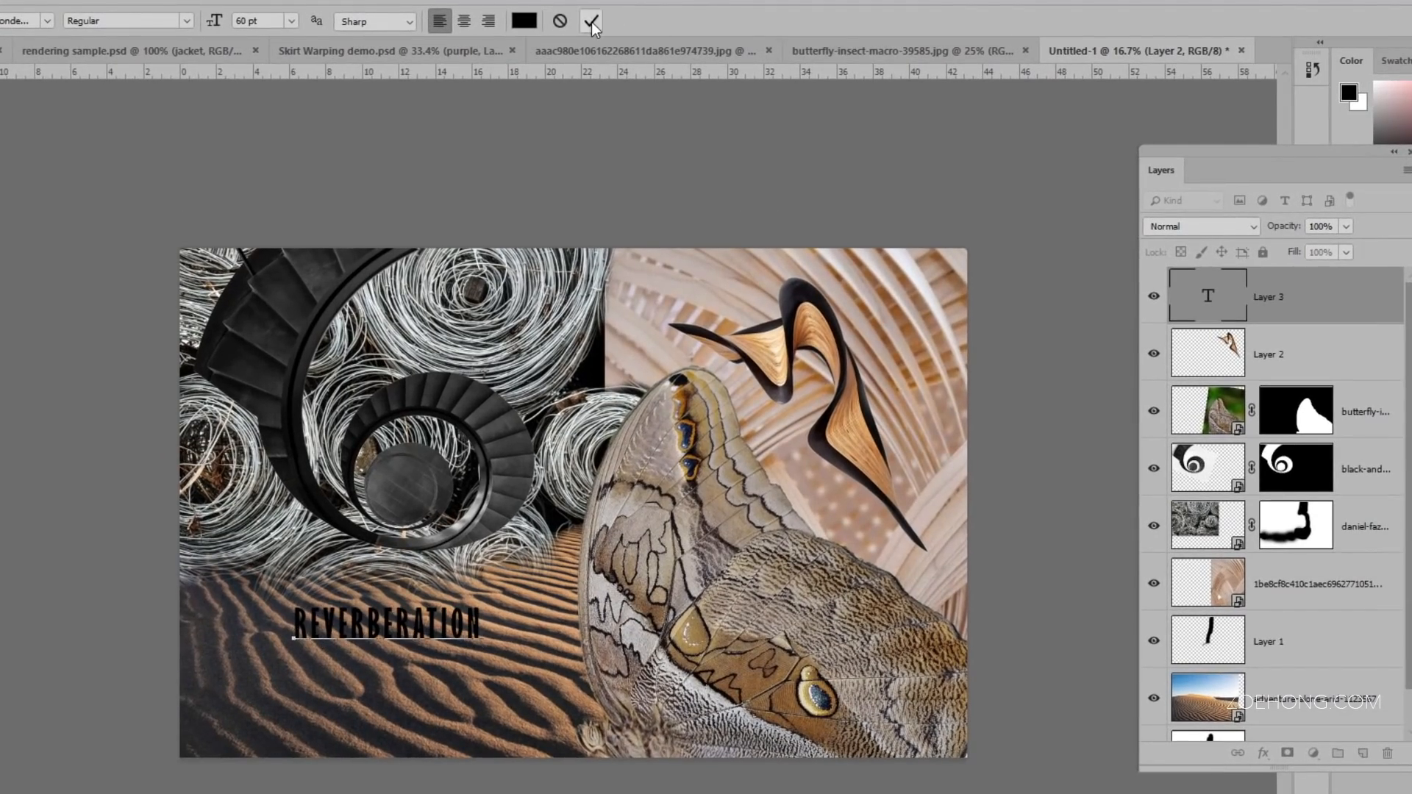
click(598, 19)
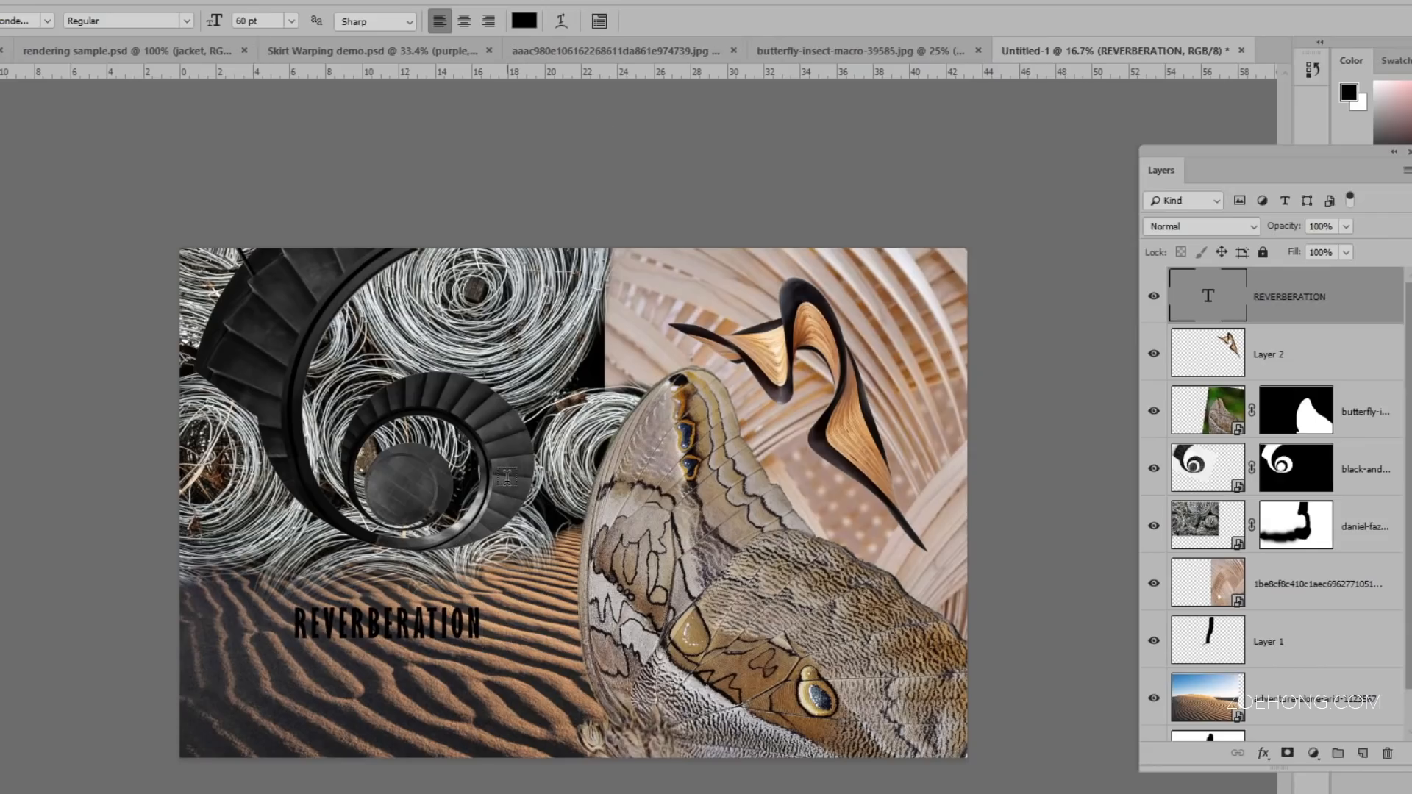
mouse_move(714, 632)
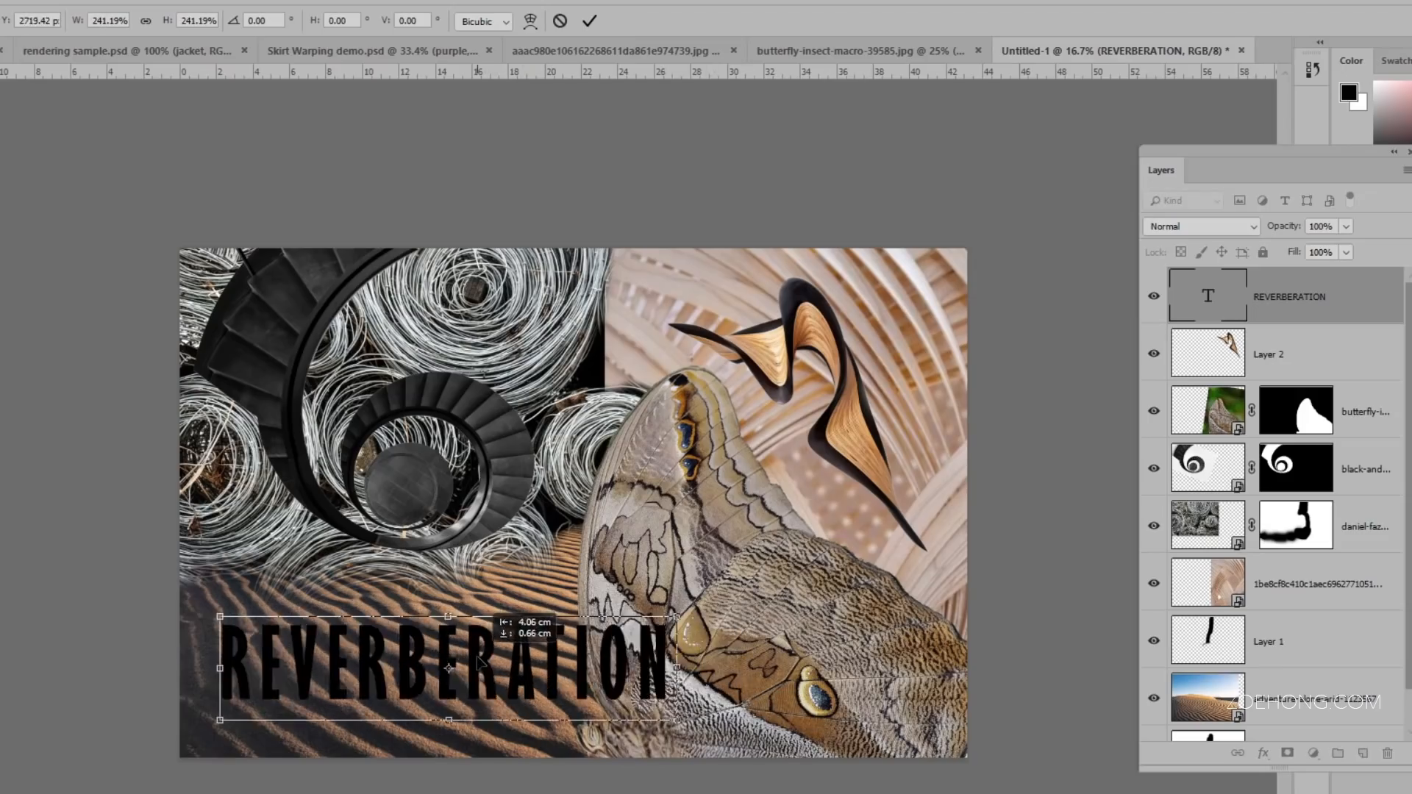
Enlarge the REVERBERATION title and set its text colour to white
click(589, 20)
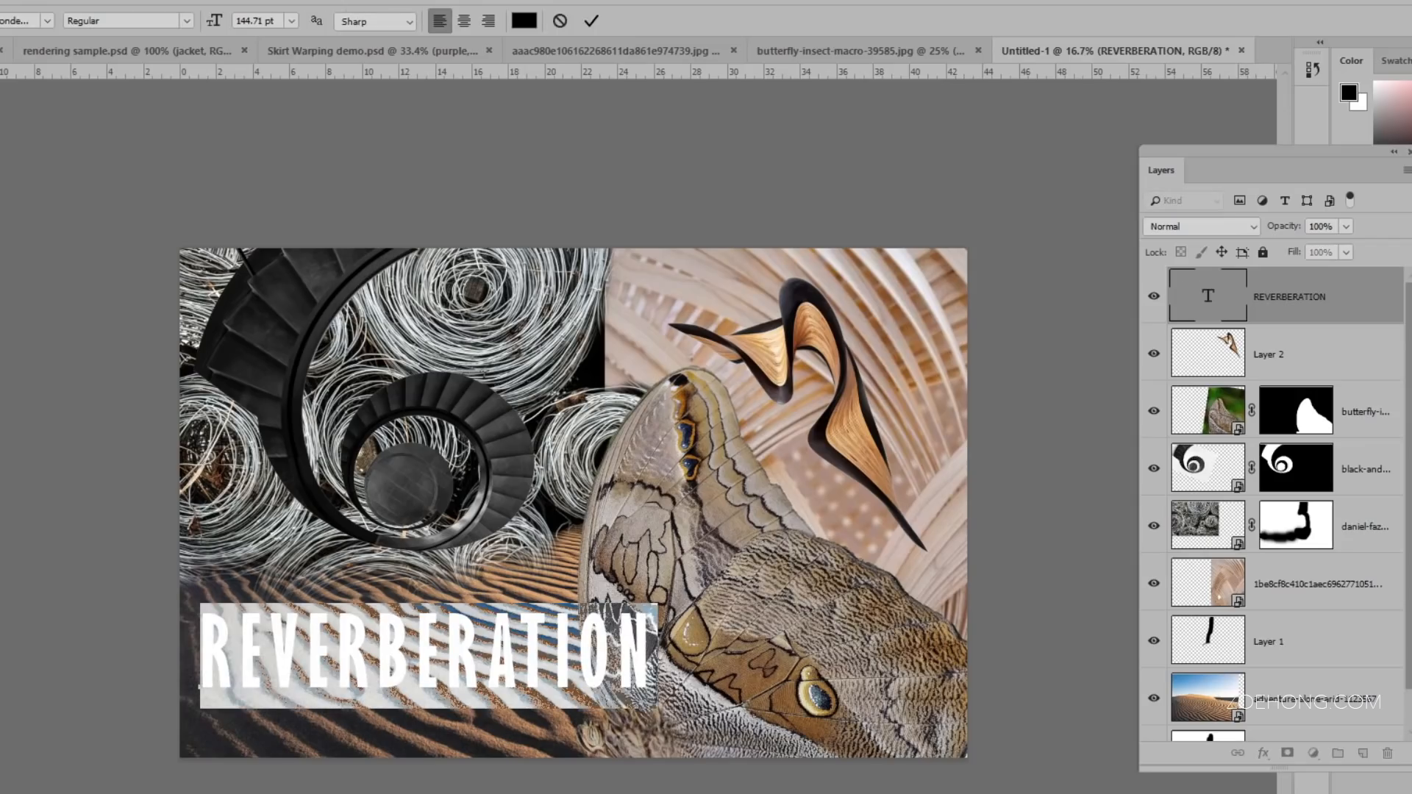
click(523, 19)
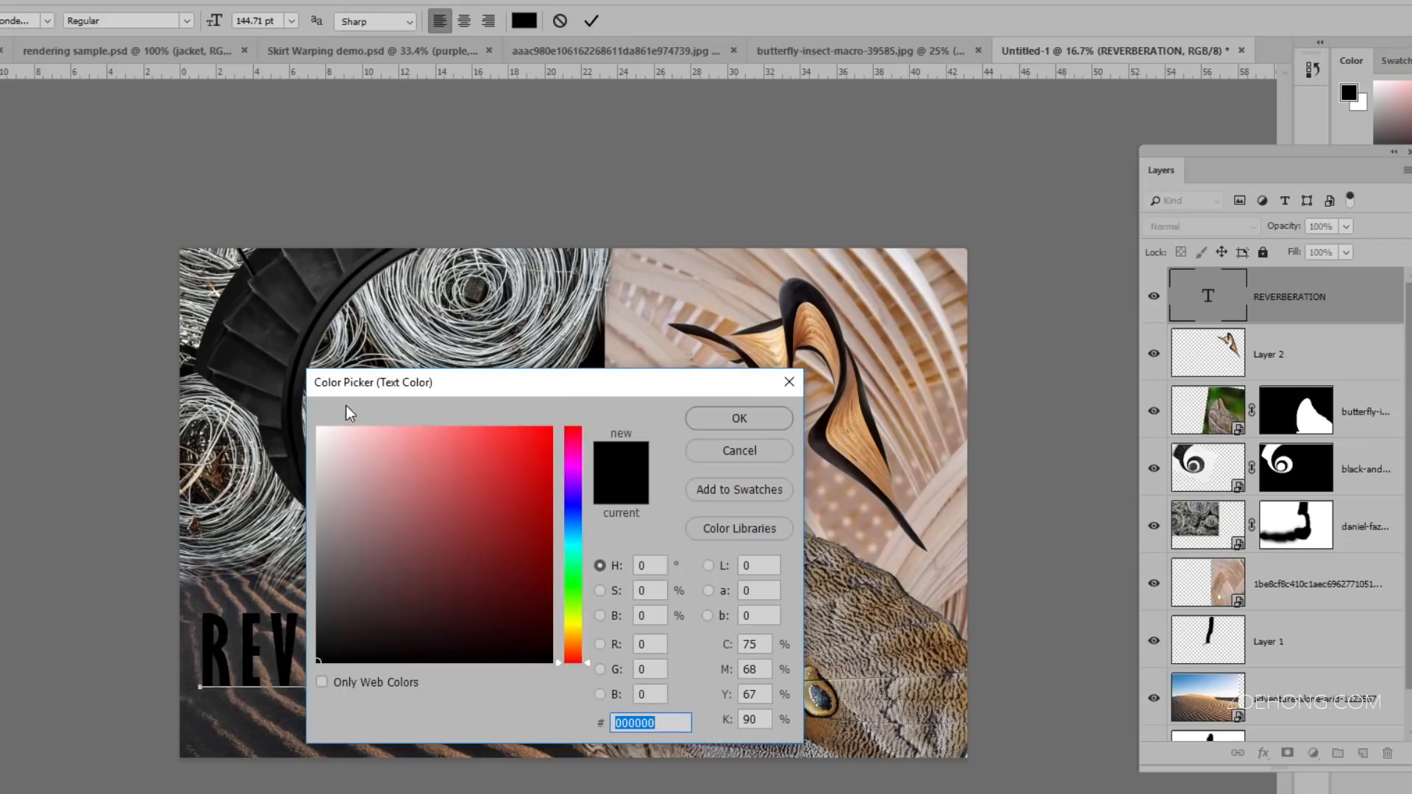
click(737, 418)
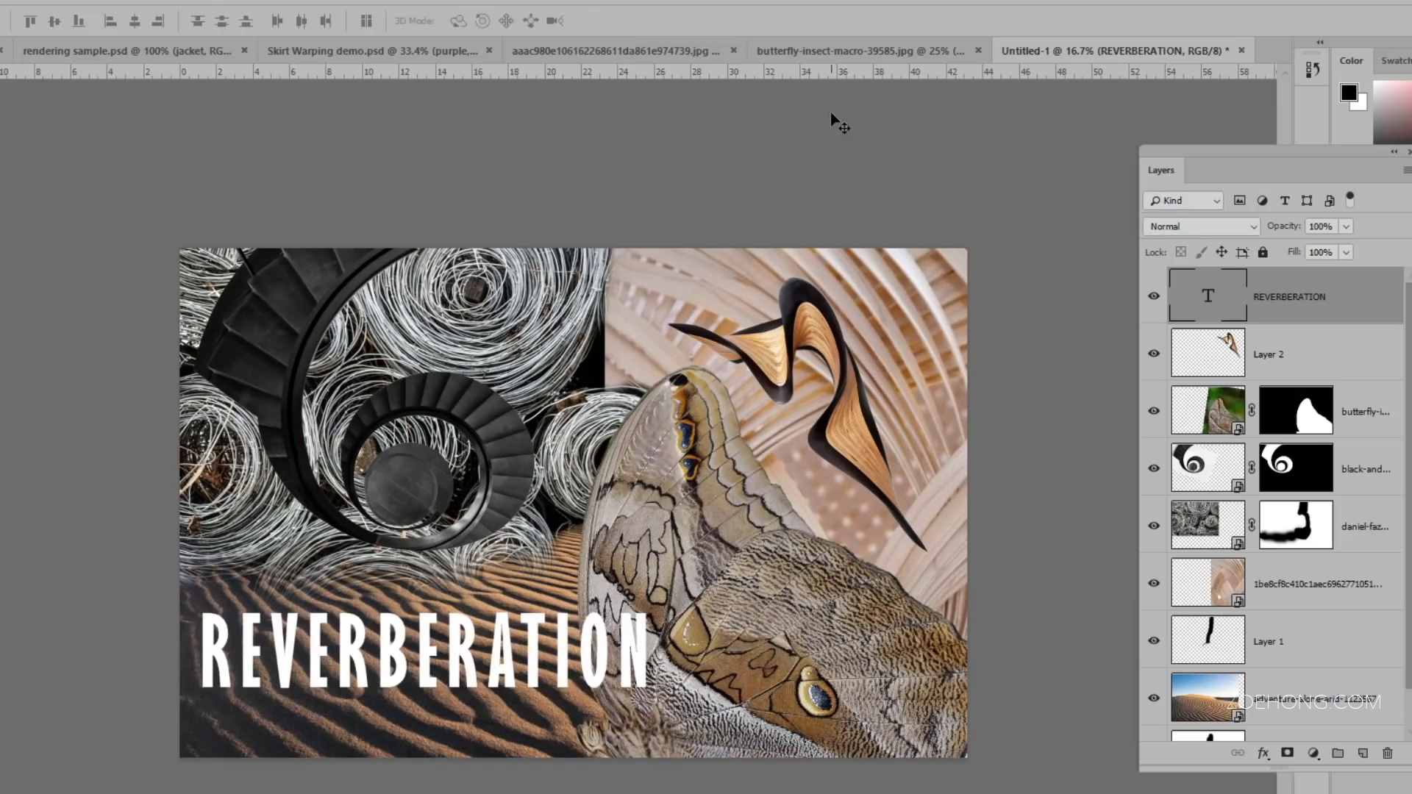
mouse_move(827, 120)
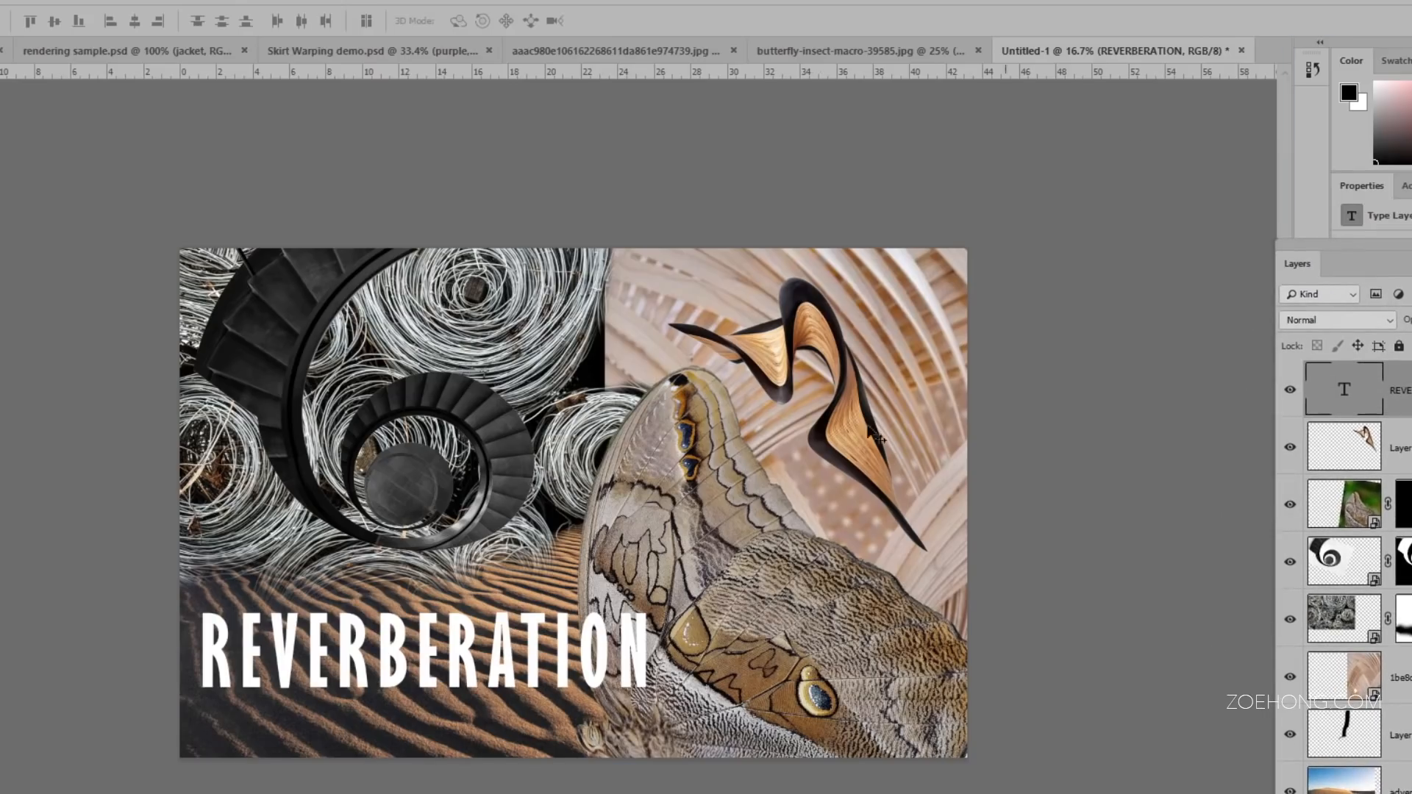
mouse_move(1094, 517)
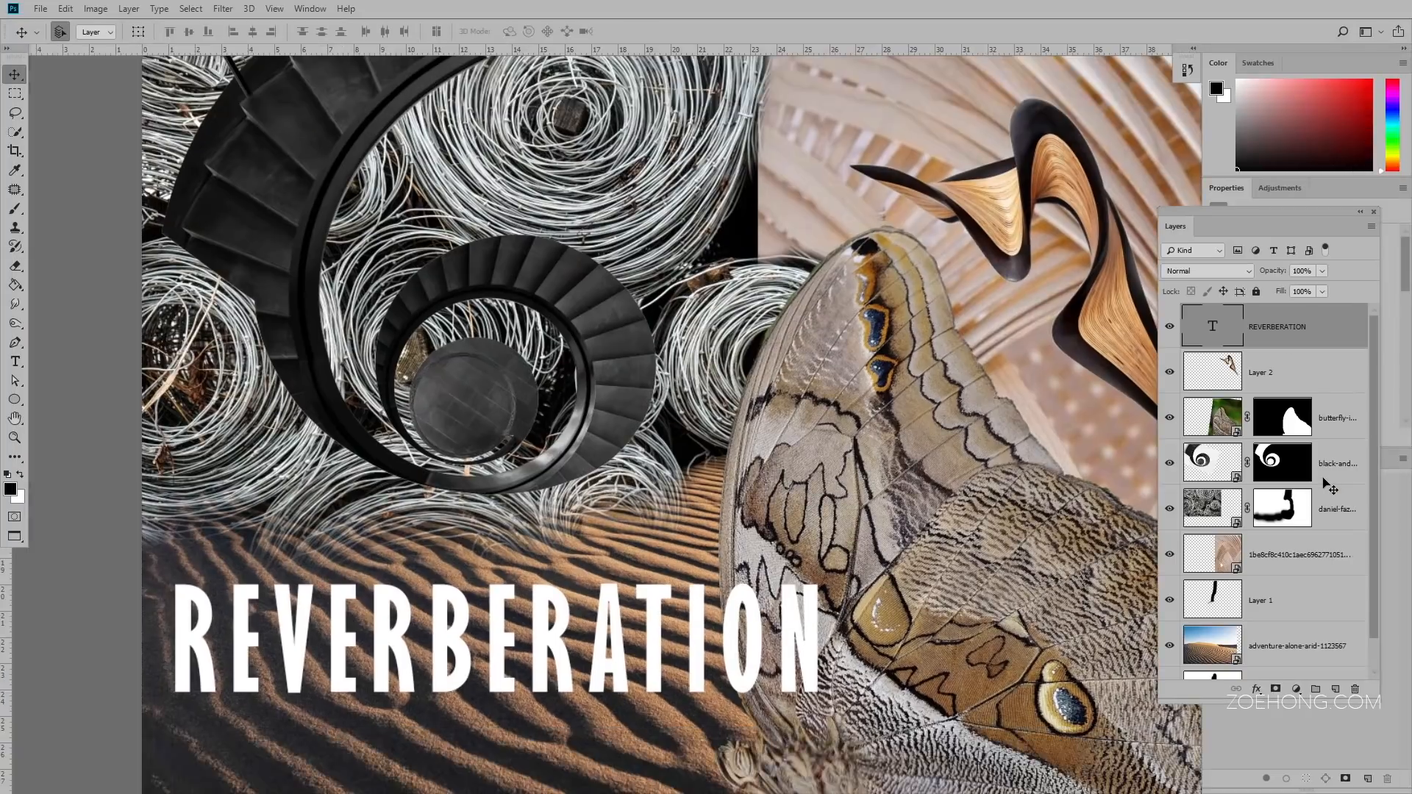
mouse_move(1105, 387)
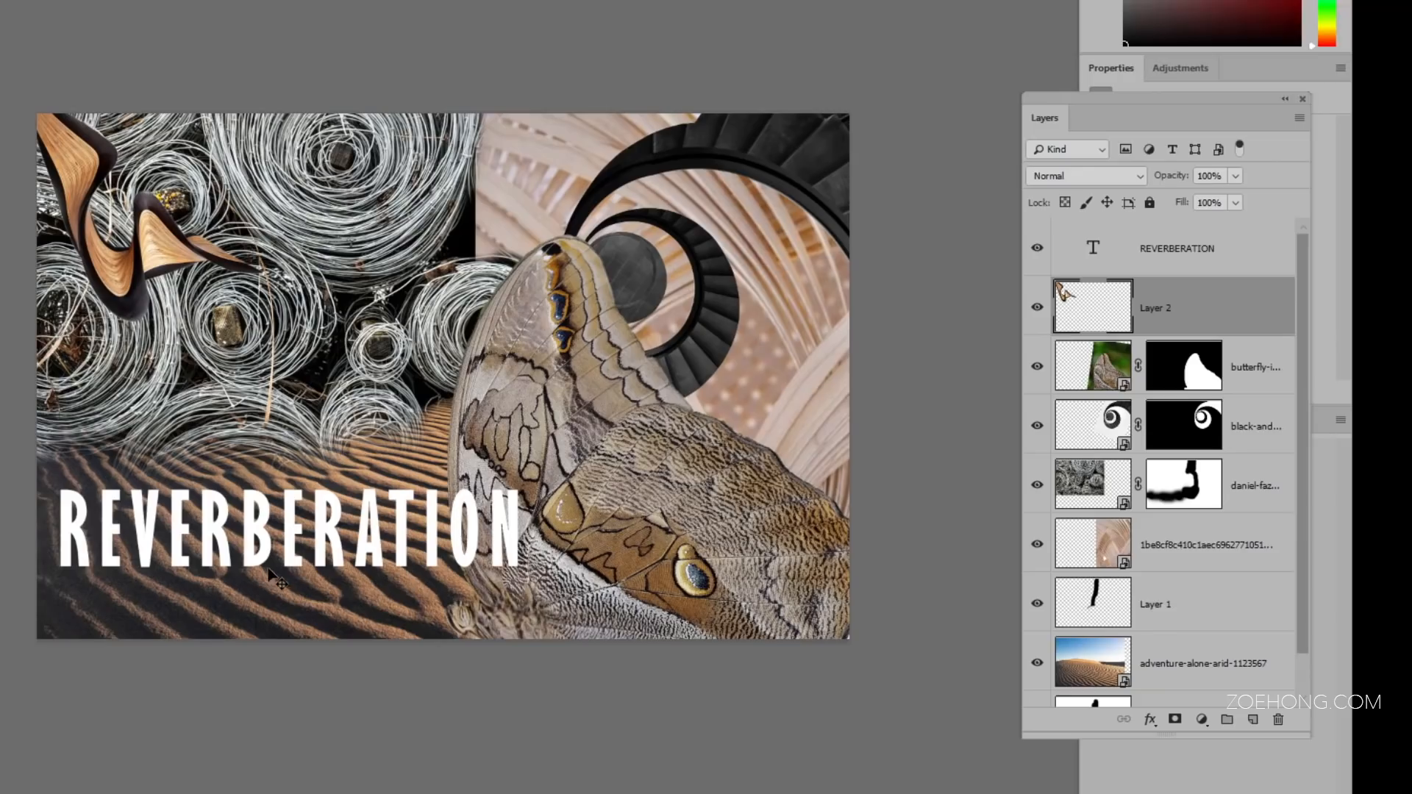
mouse_move(1139, 541)
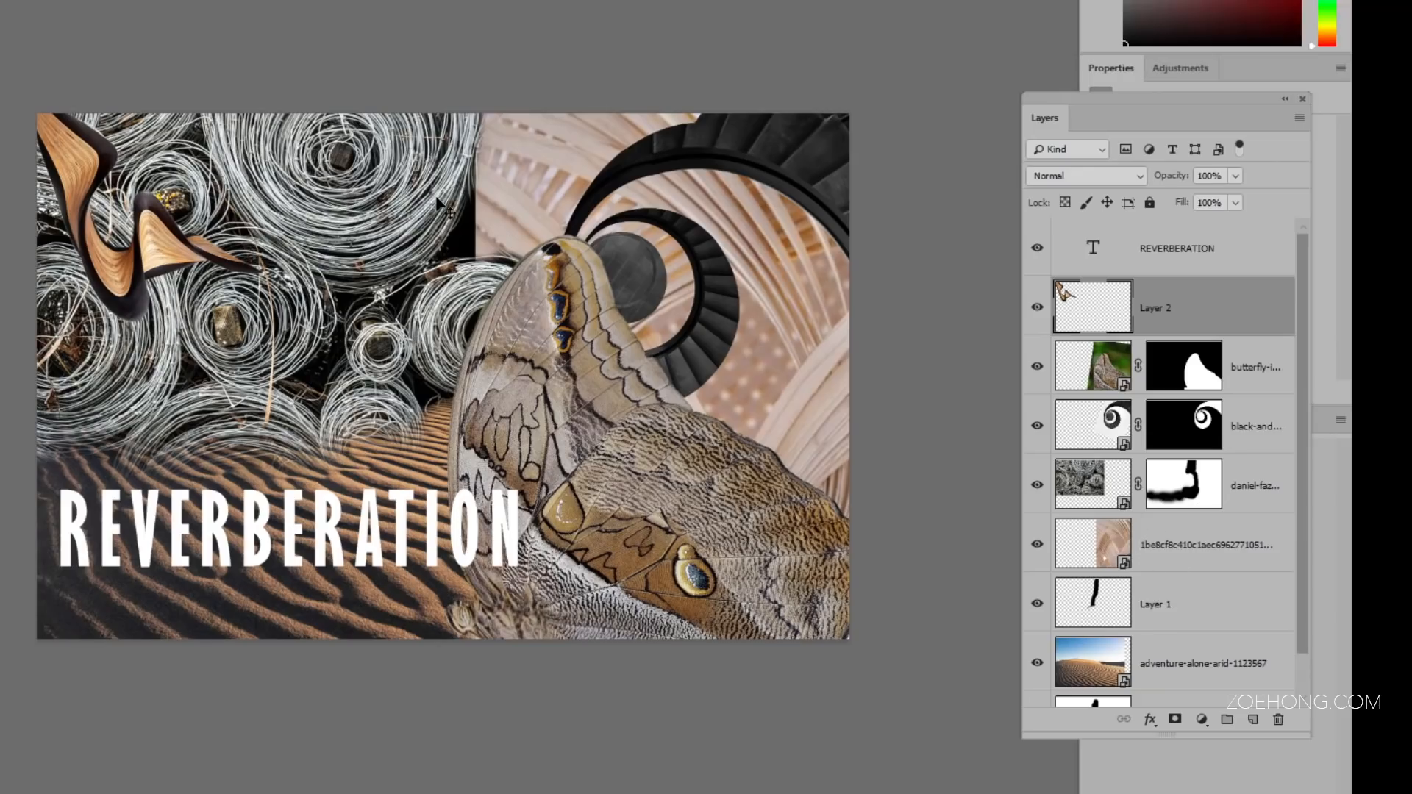
mouse_move(698, 437)
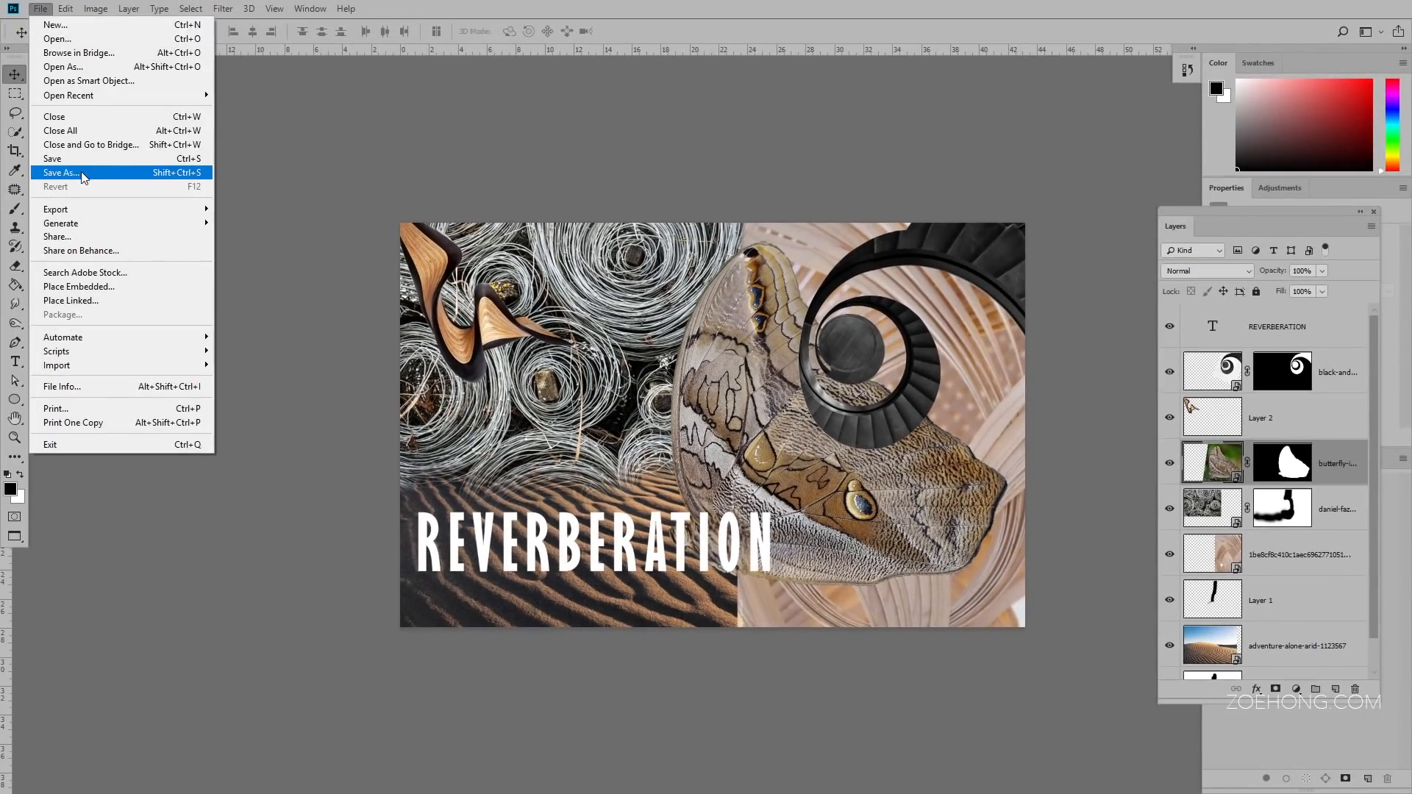
Save the collage as layered Photoshop file 'Mood board 01', accepting Maximize Compatibility
click(61, 172)
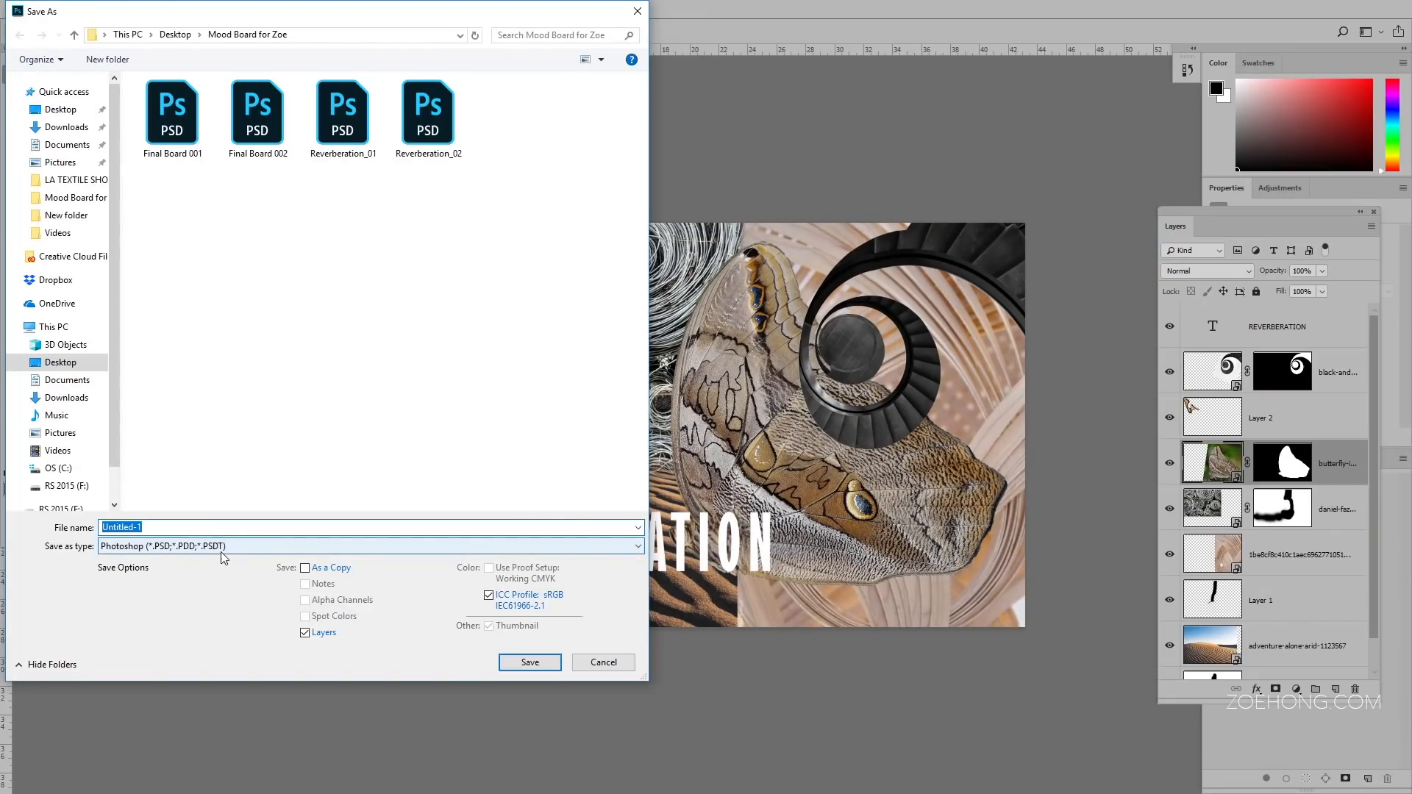
text(Mood)
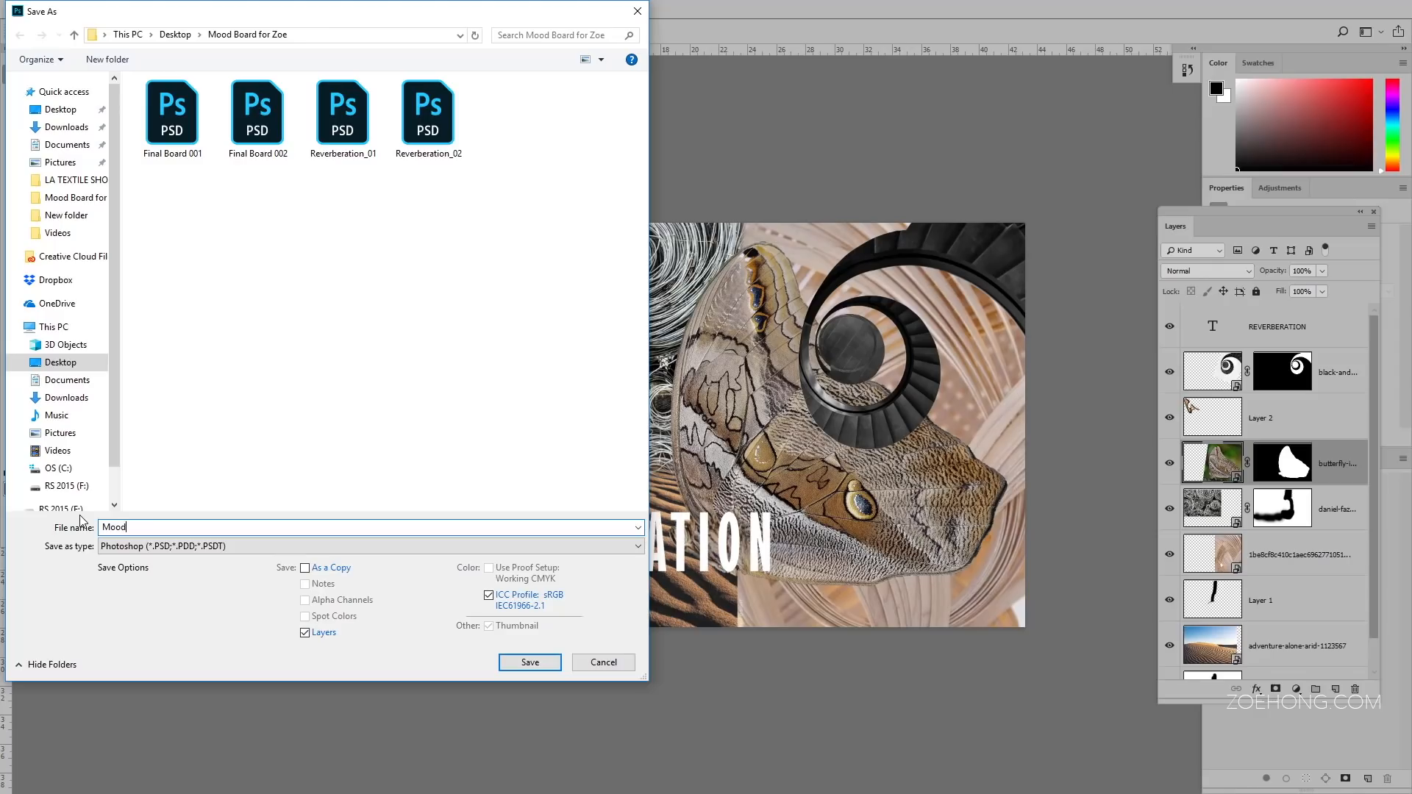
text(boar)
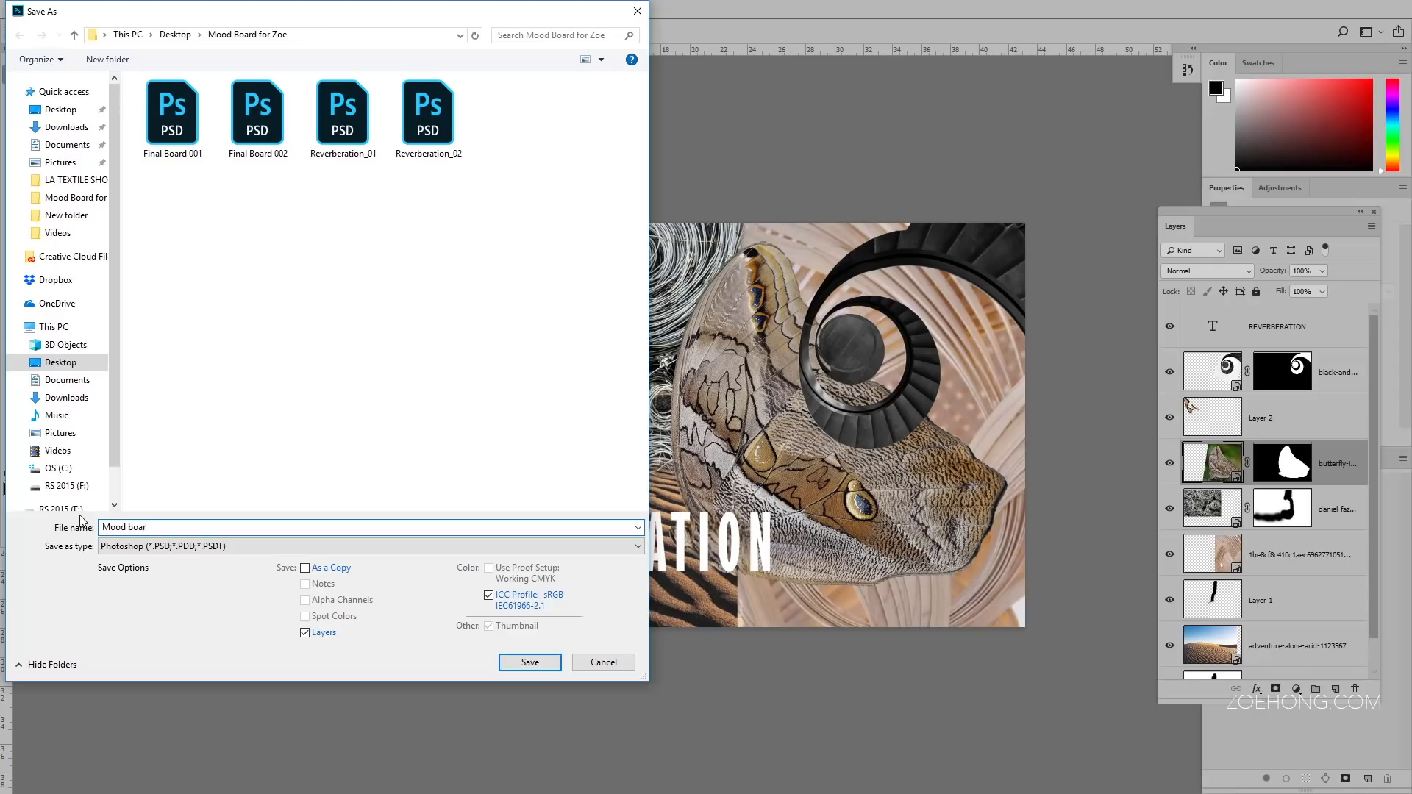
text(d 01)
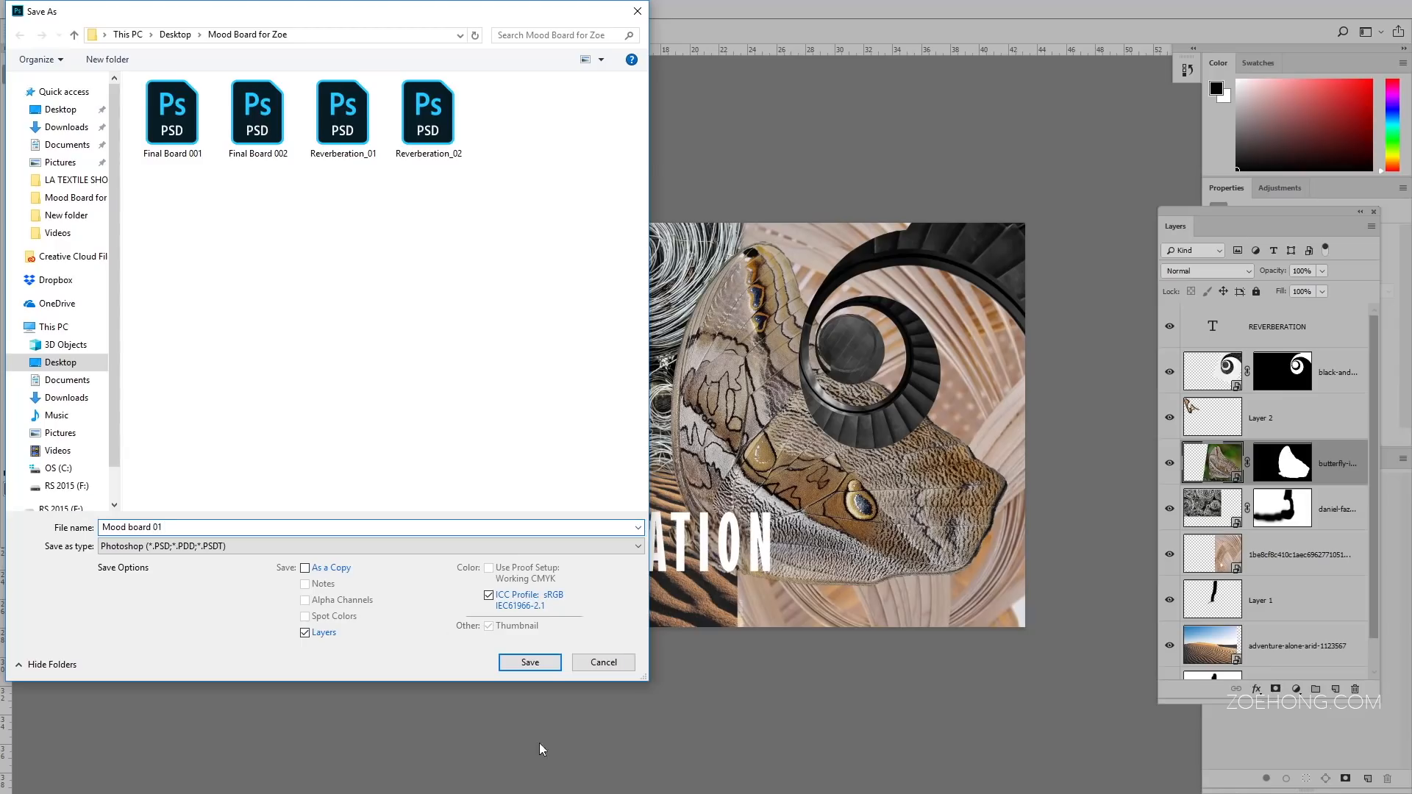
click(530, 662)
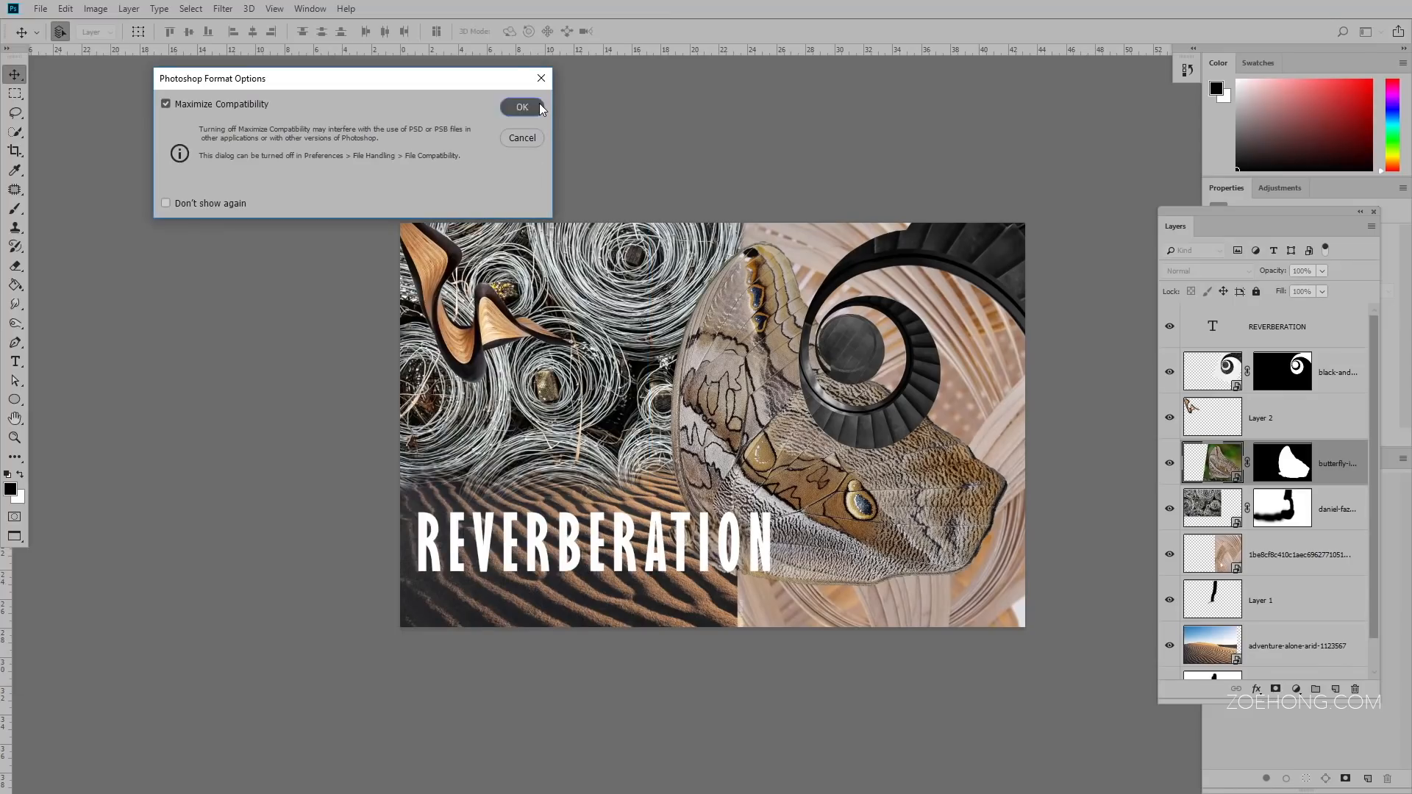
click(521, 107)
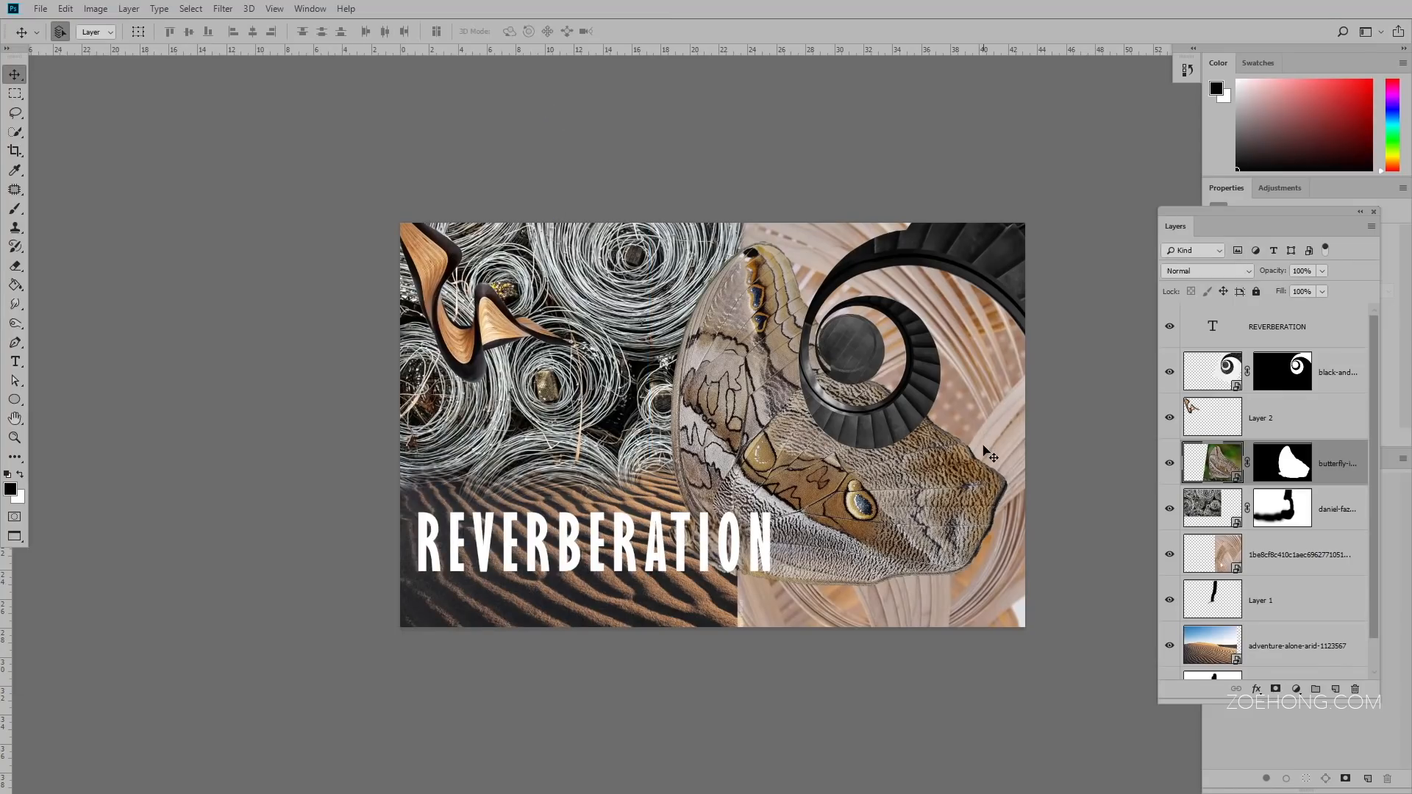